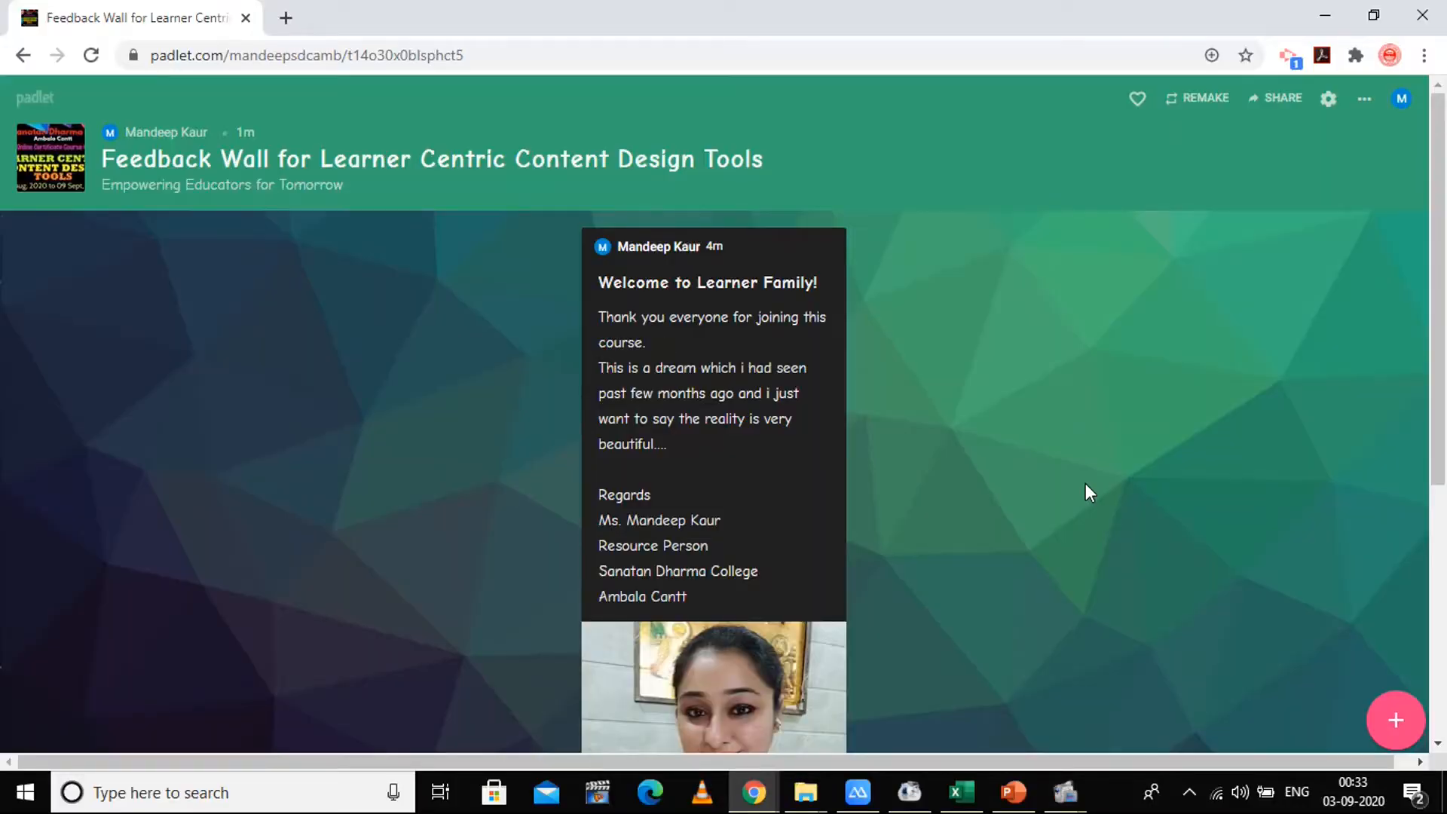
Step: Like the 'Feedback Wall for Learner Centric Content Design Tools' wall via its heart icon
scroll(down, 3)
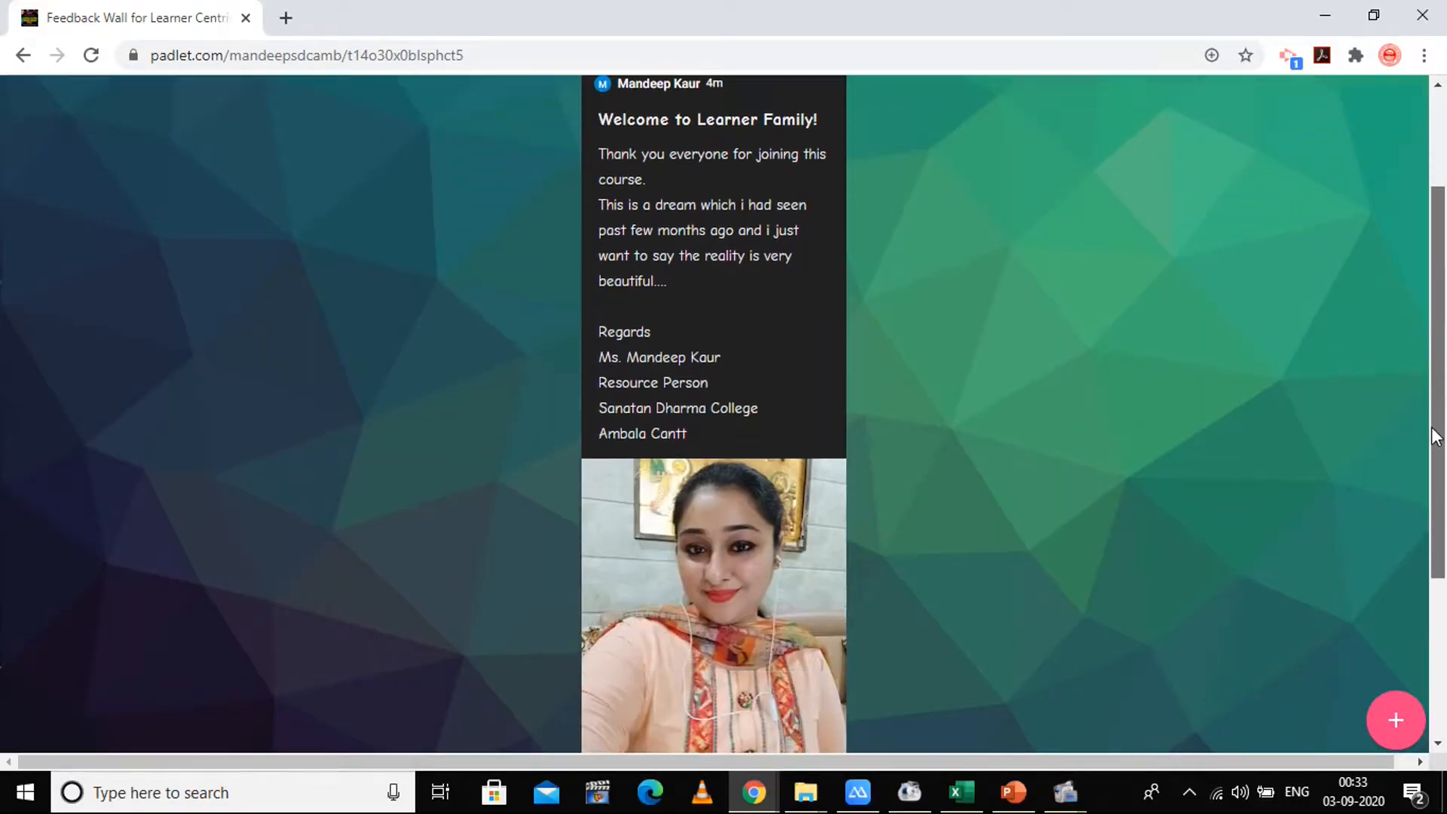
scroll(up, 3)
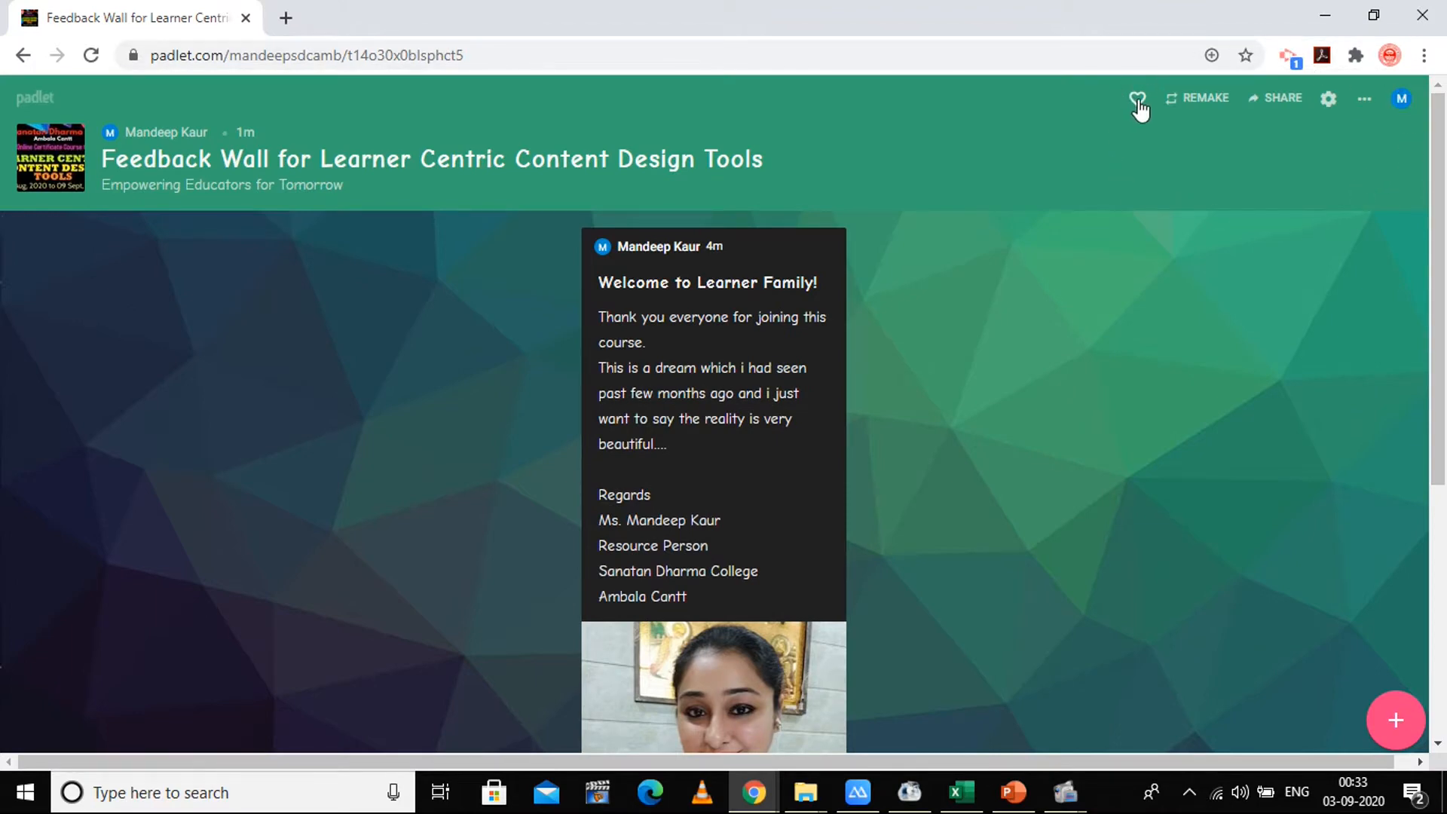
click(1137, 100)
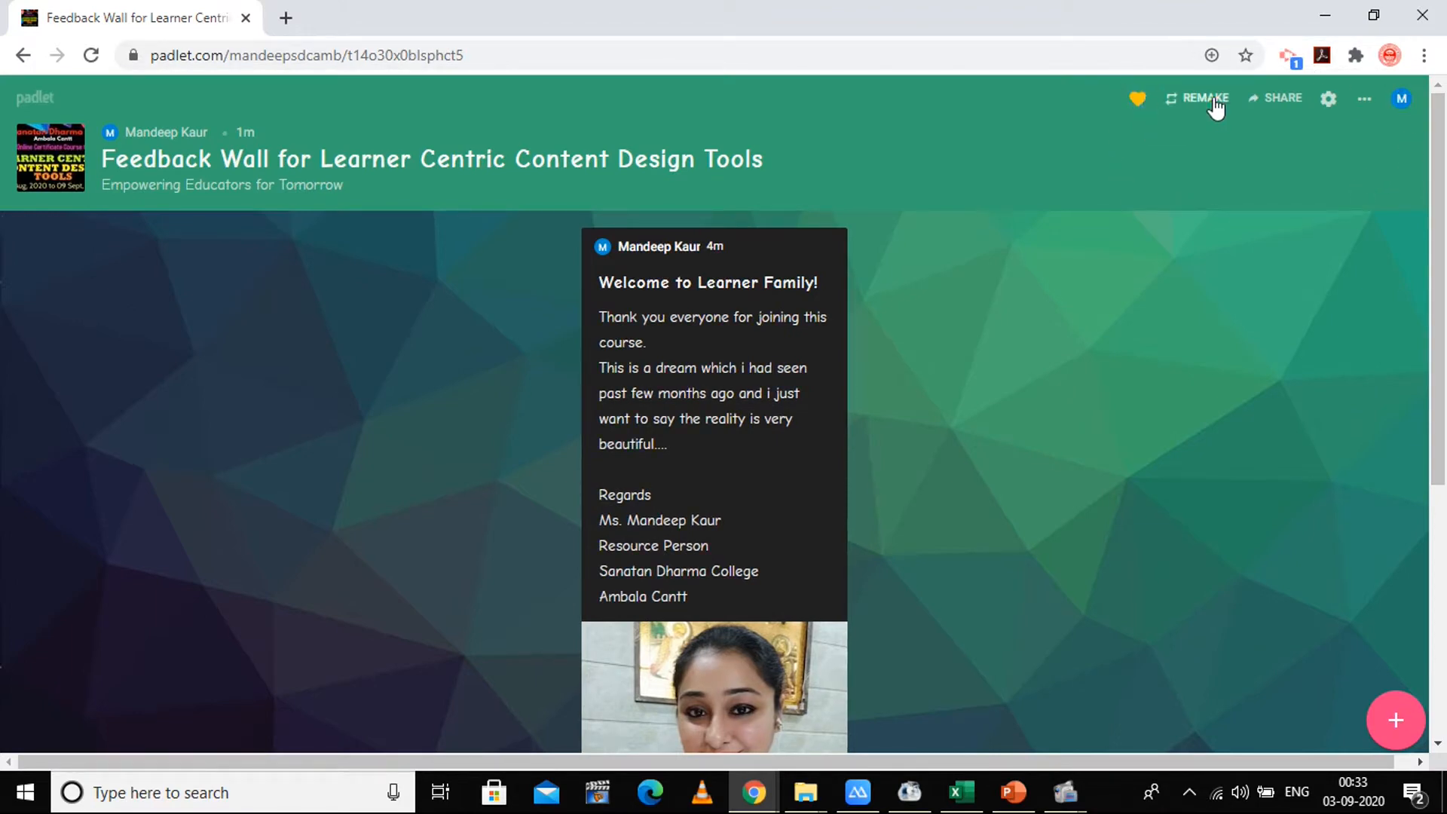
mouse_move(1204, 98)
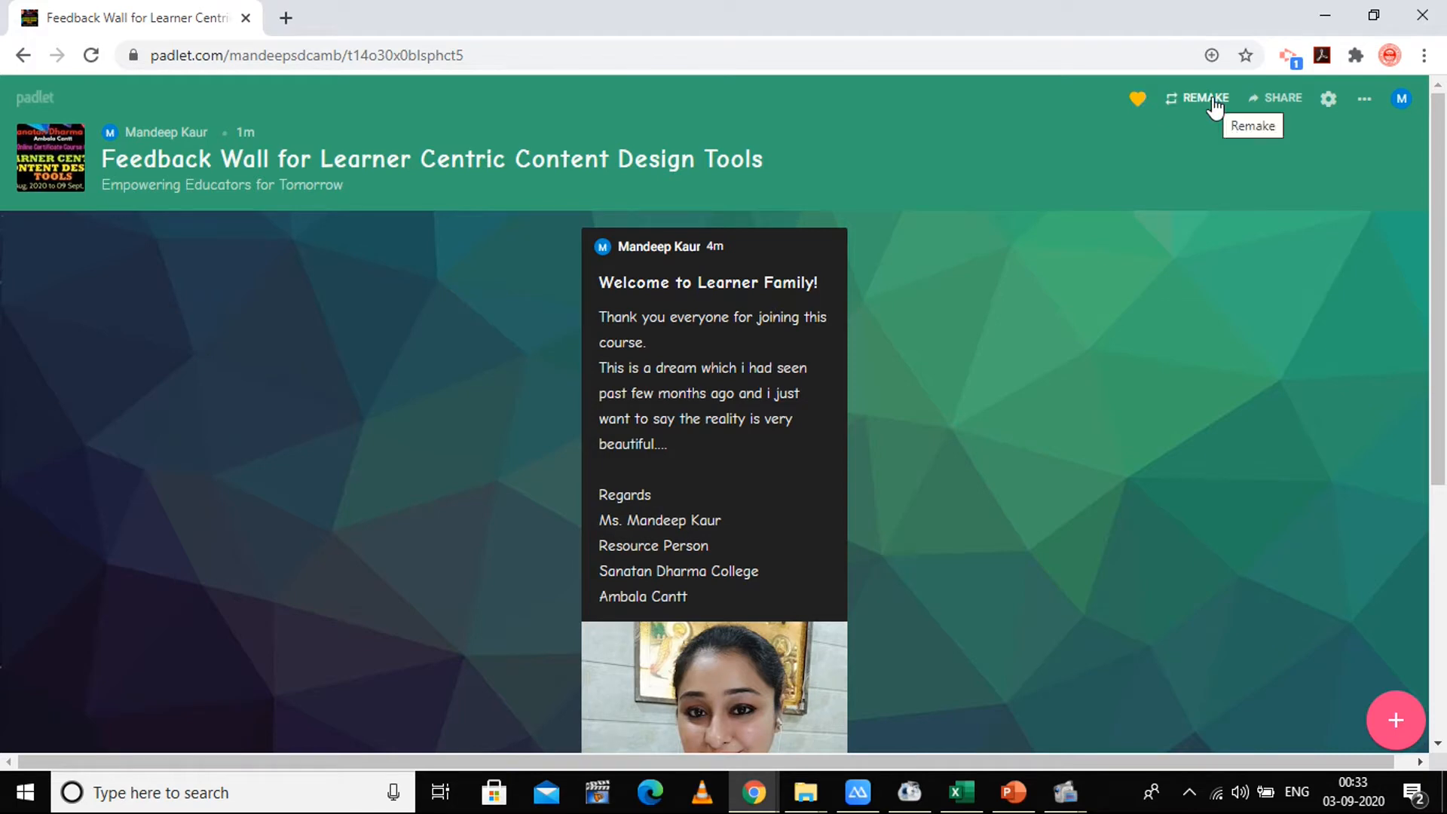
Step: Start a Remake of the wall set to copy both its design and its posts
click(1204, 98)
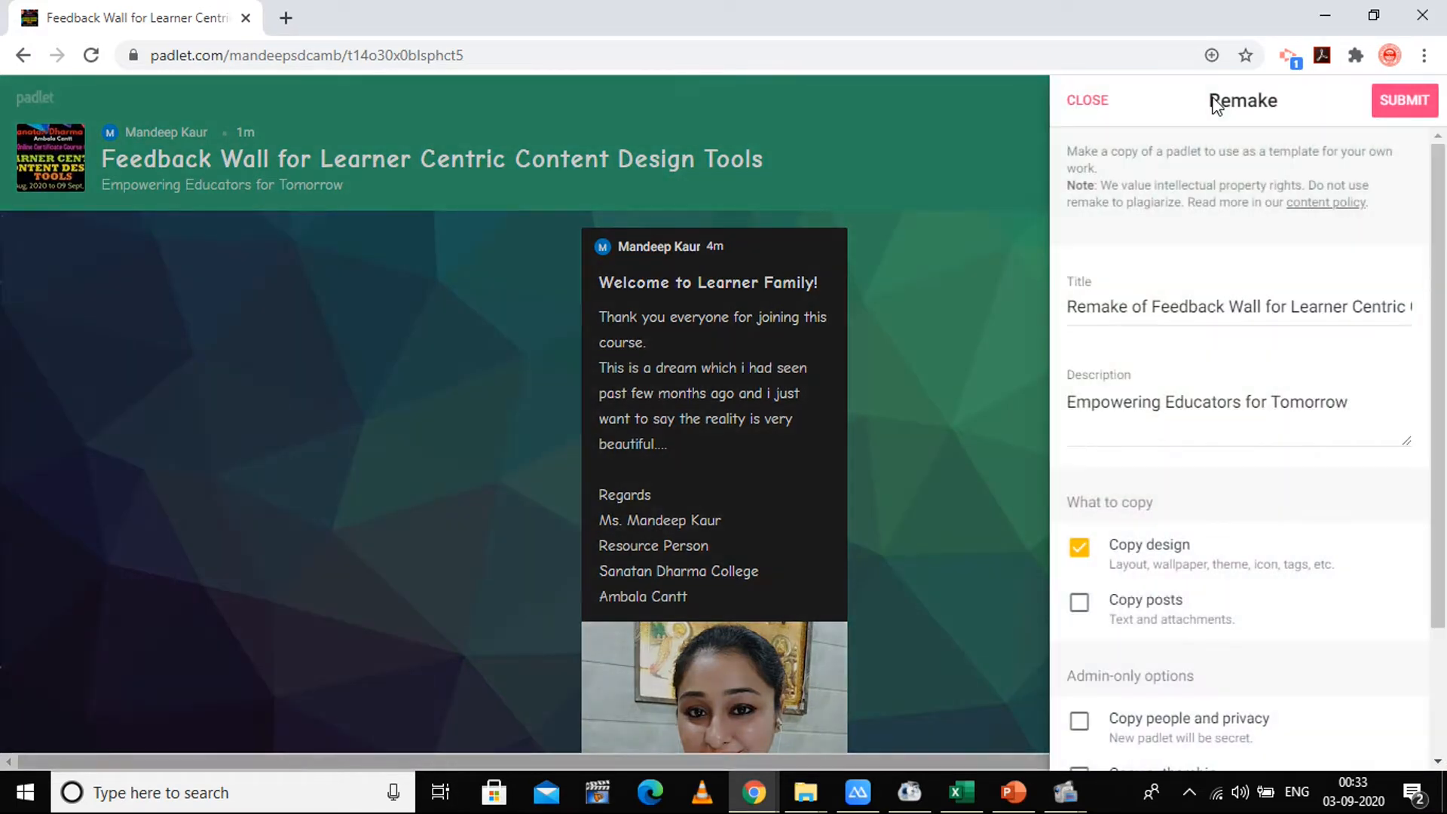
mouse_move(1066, 374)
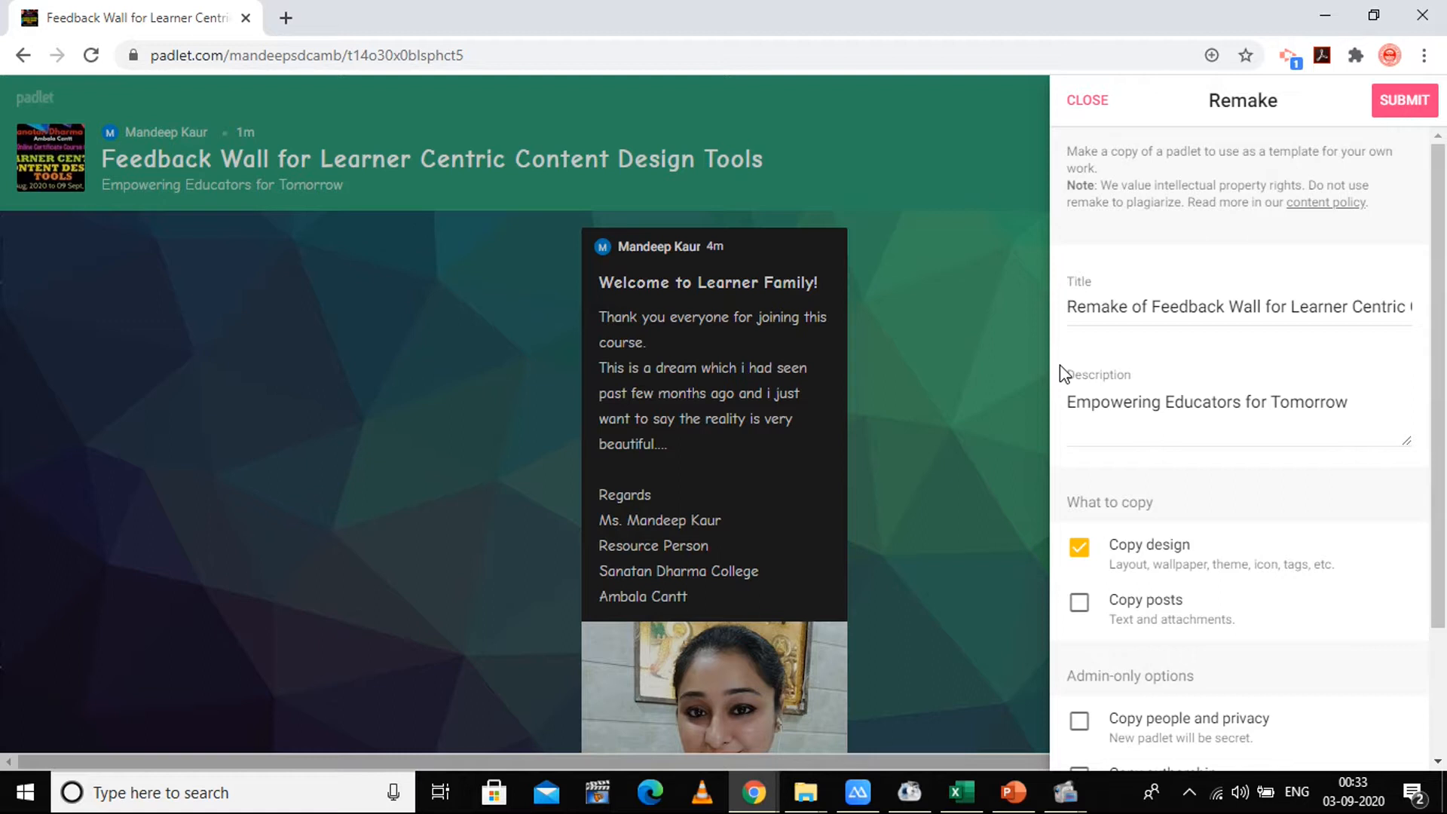
mouse_move(1269, 502)
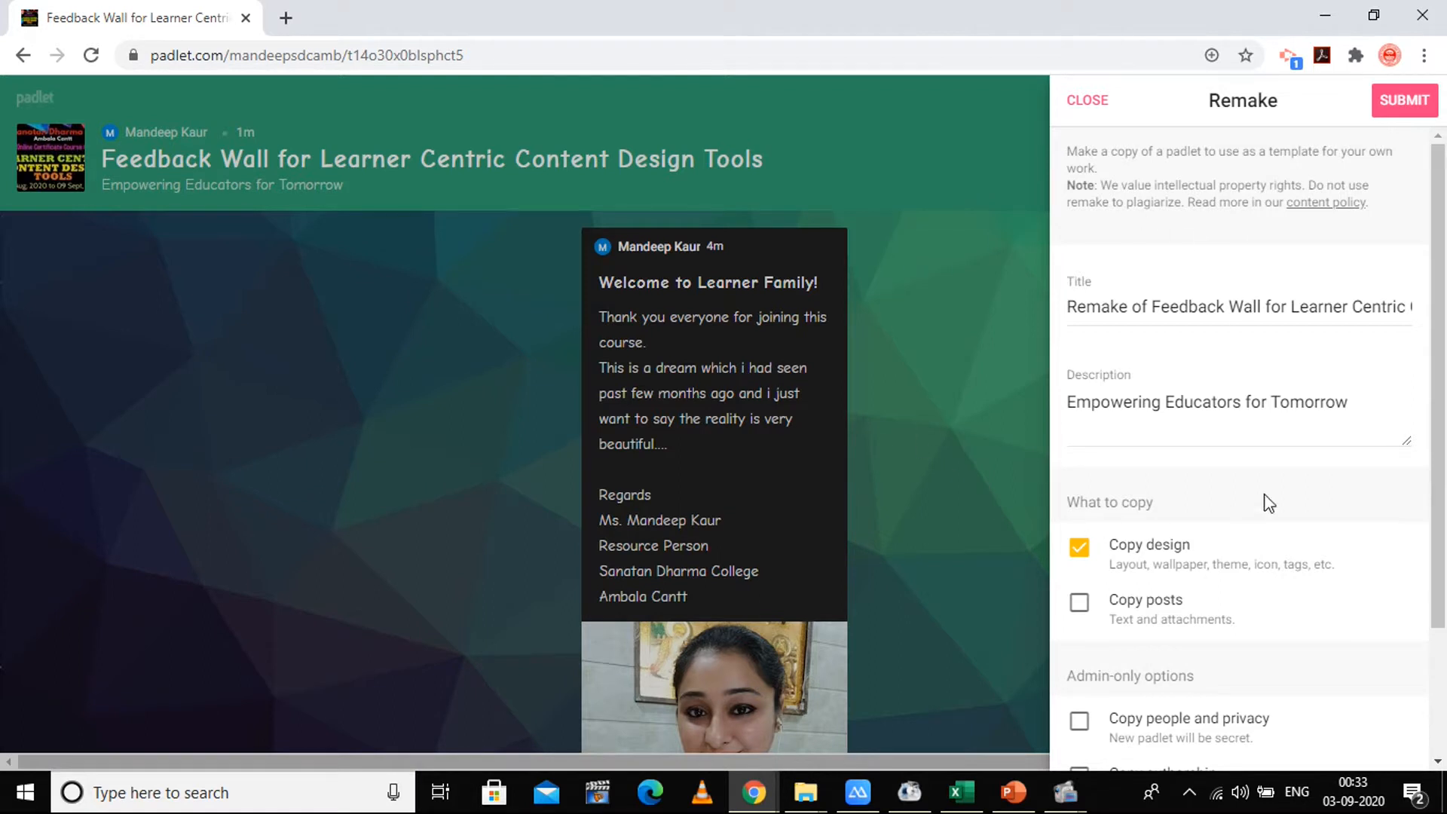
mouse_move(1371, 357)
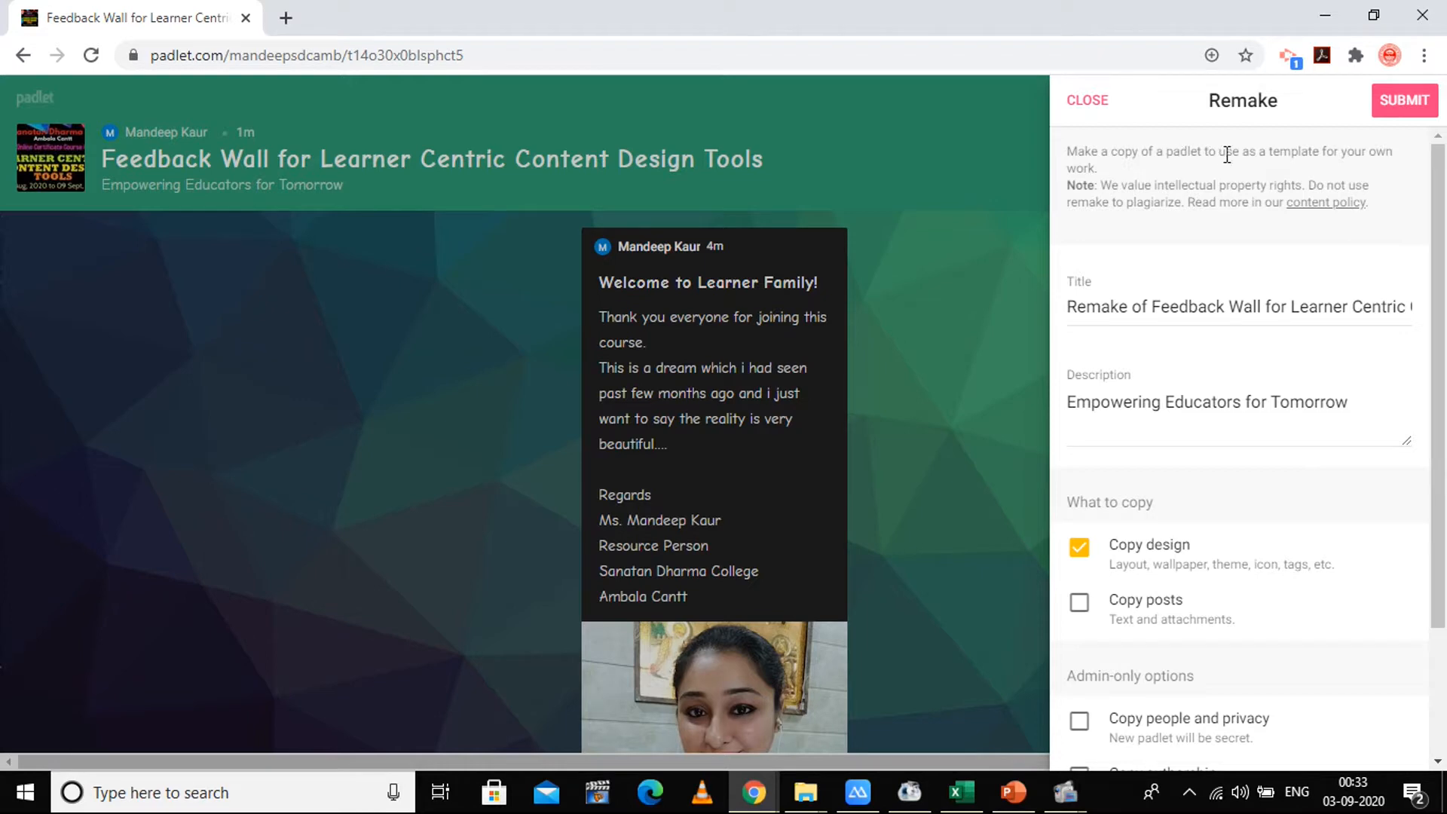
mouse_move(1352, 175)
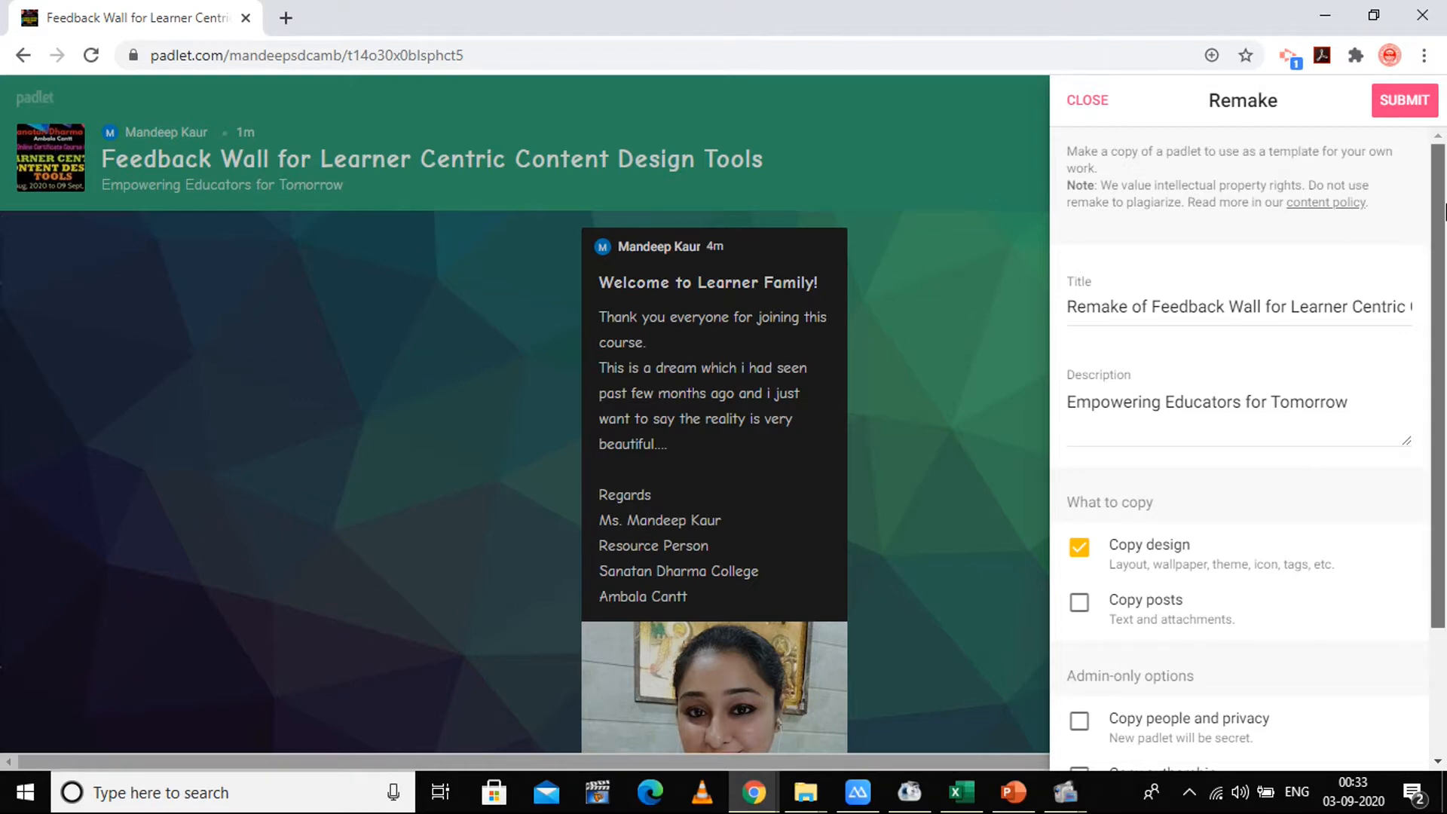
scroll(down, 3)
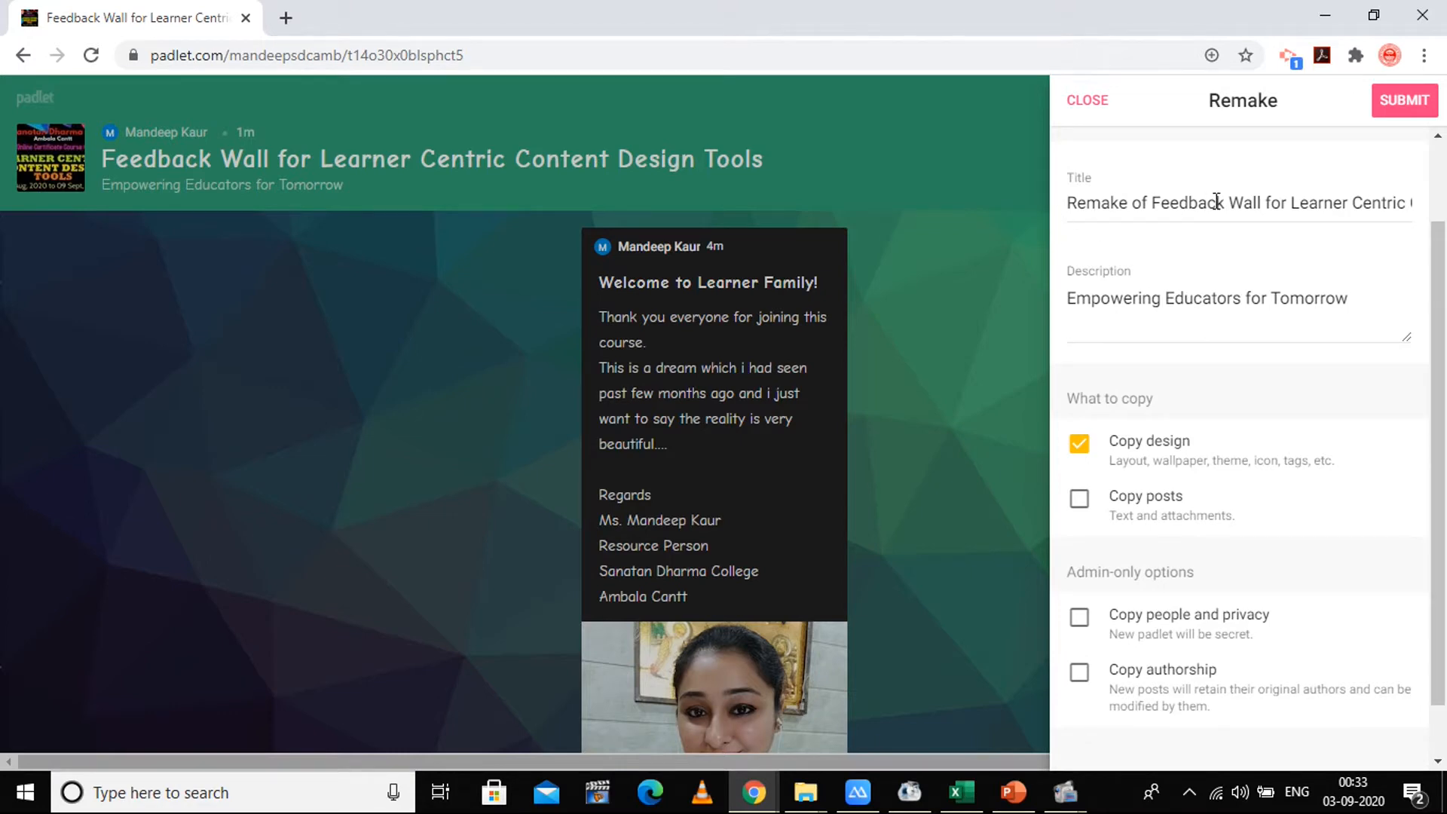
mouse_move(1385, 252)
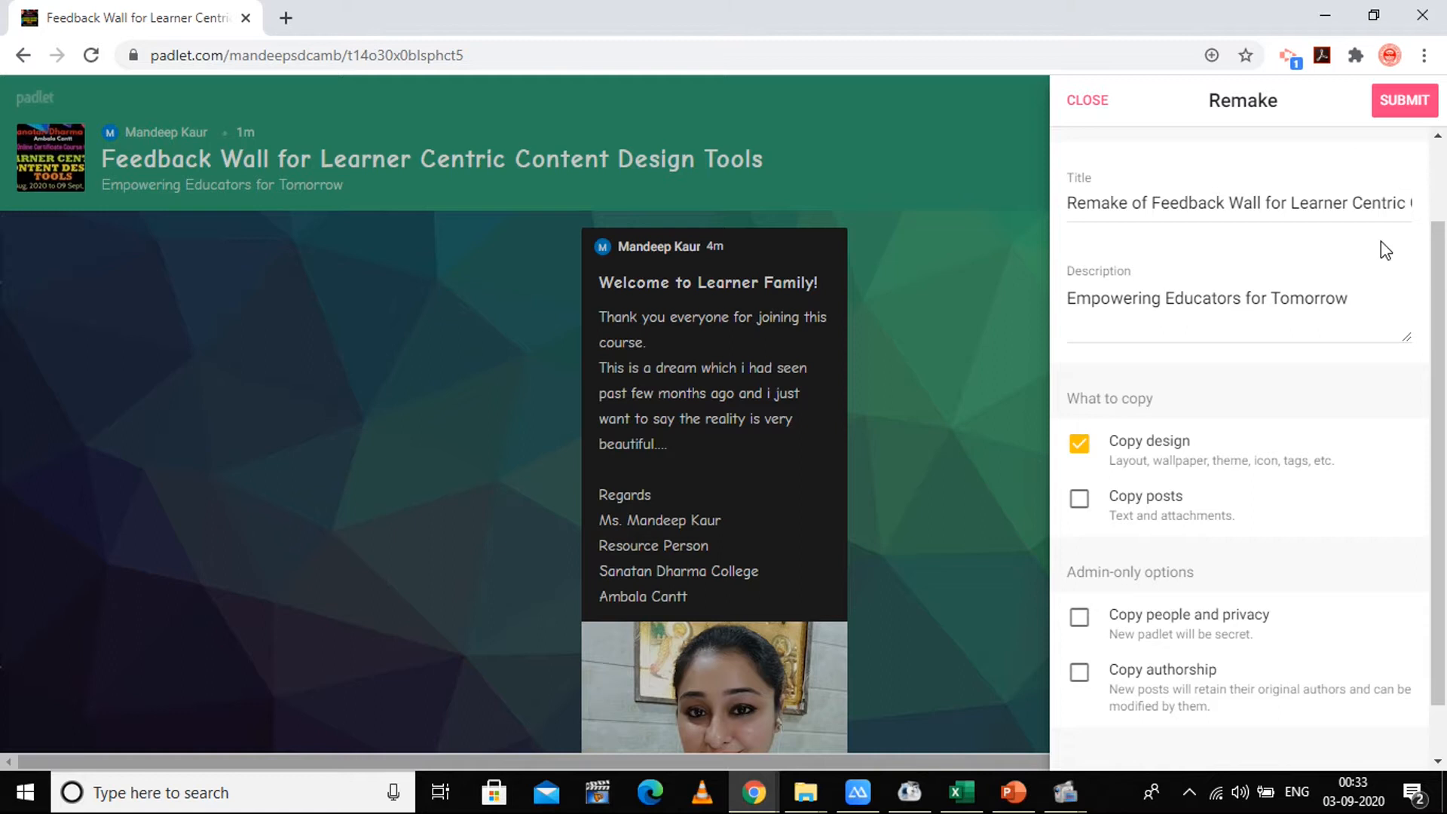
scroll(down, 3)
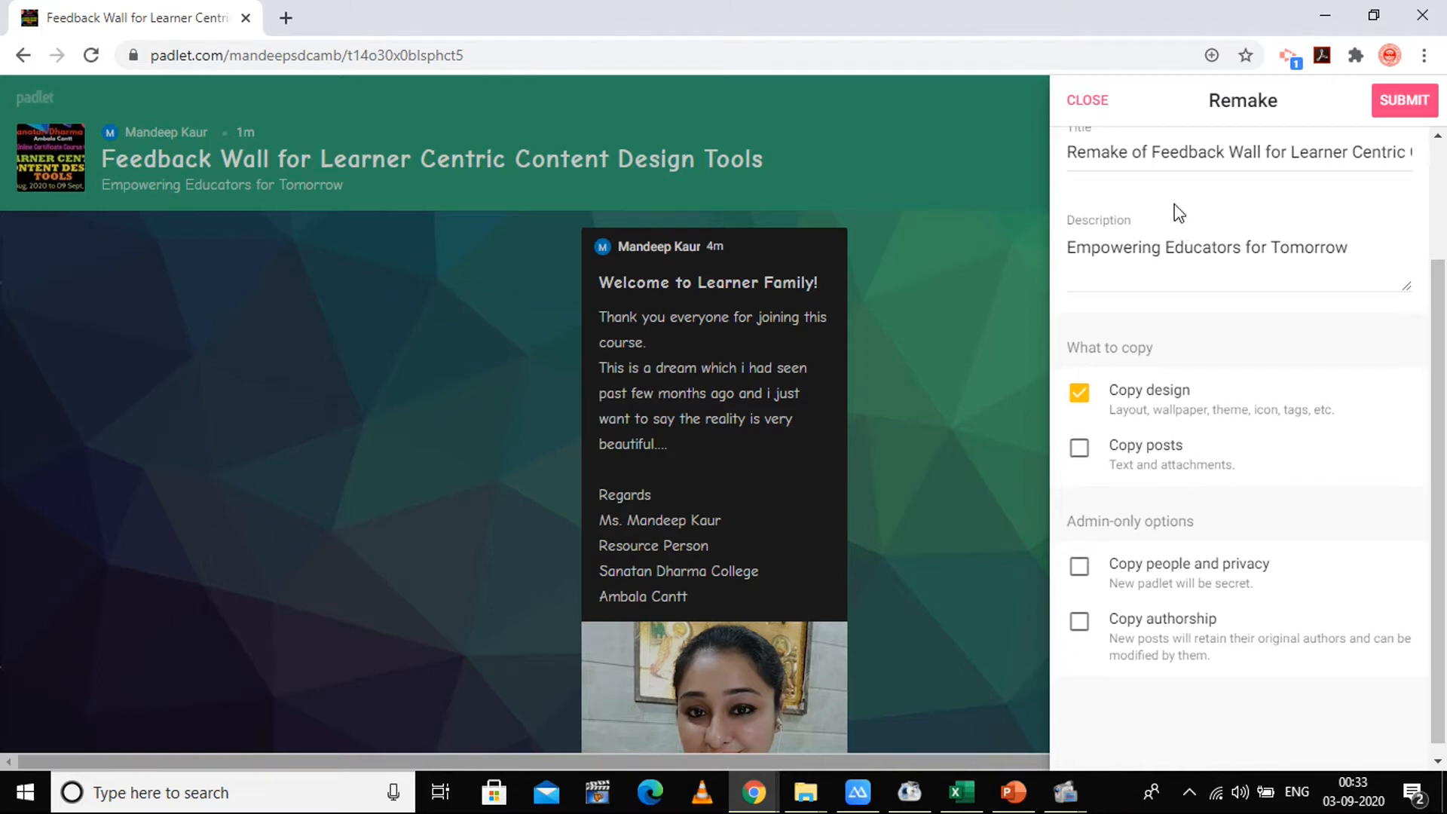
mouse_move(1145, 416)
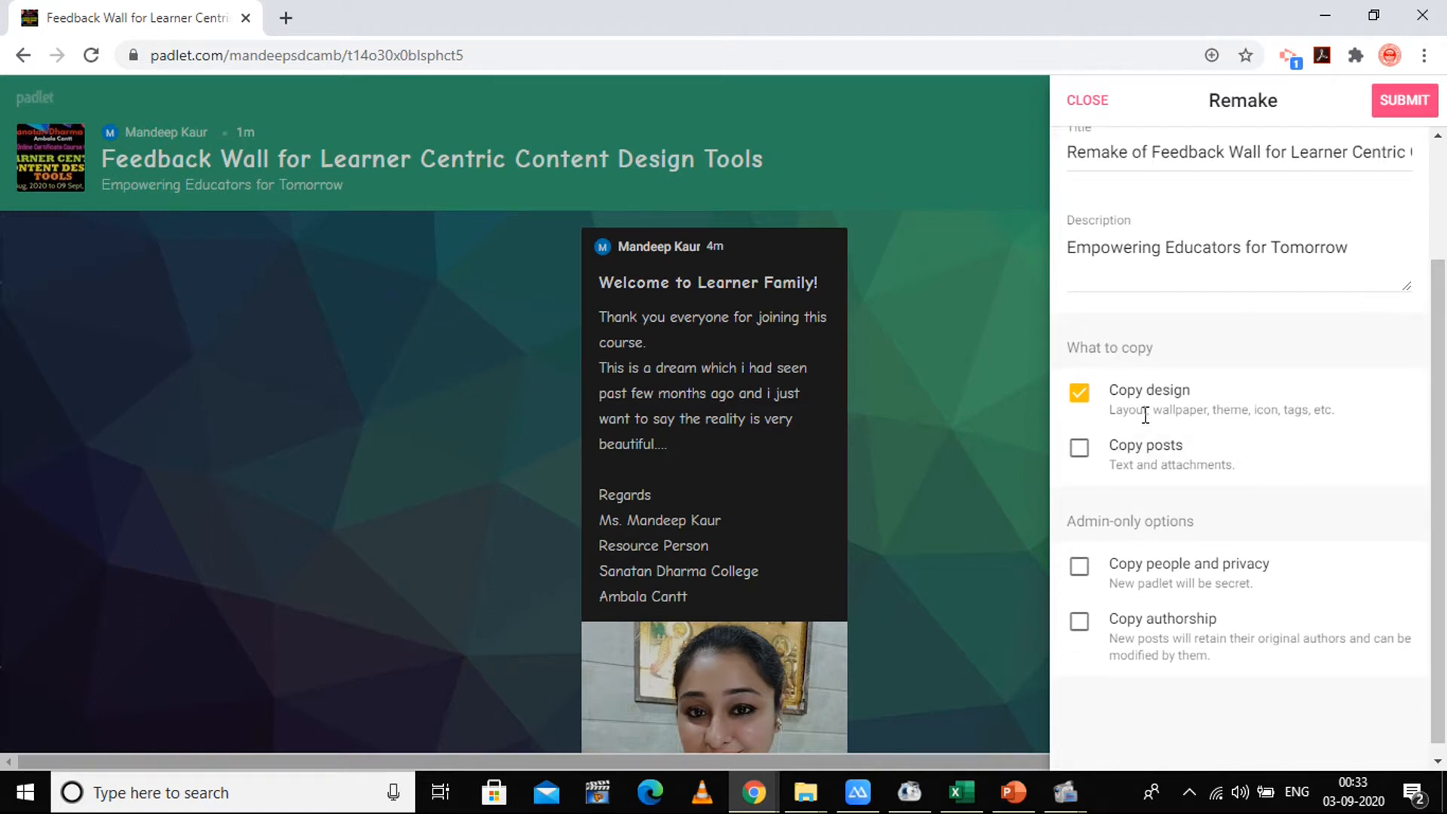
mouse_move(1093, 459)
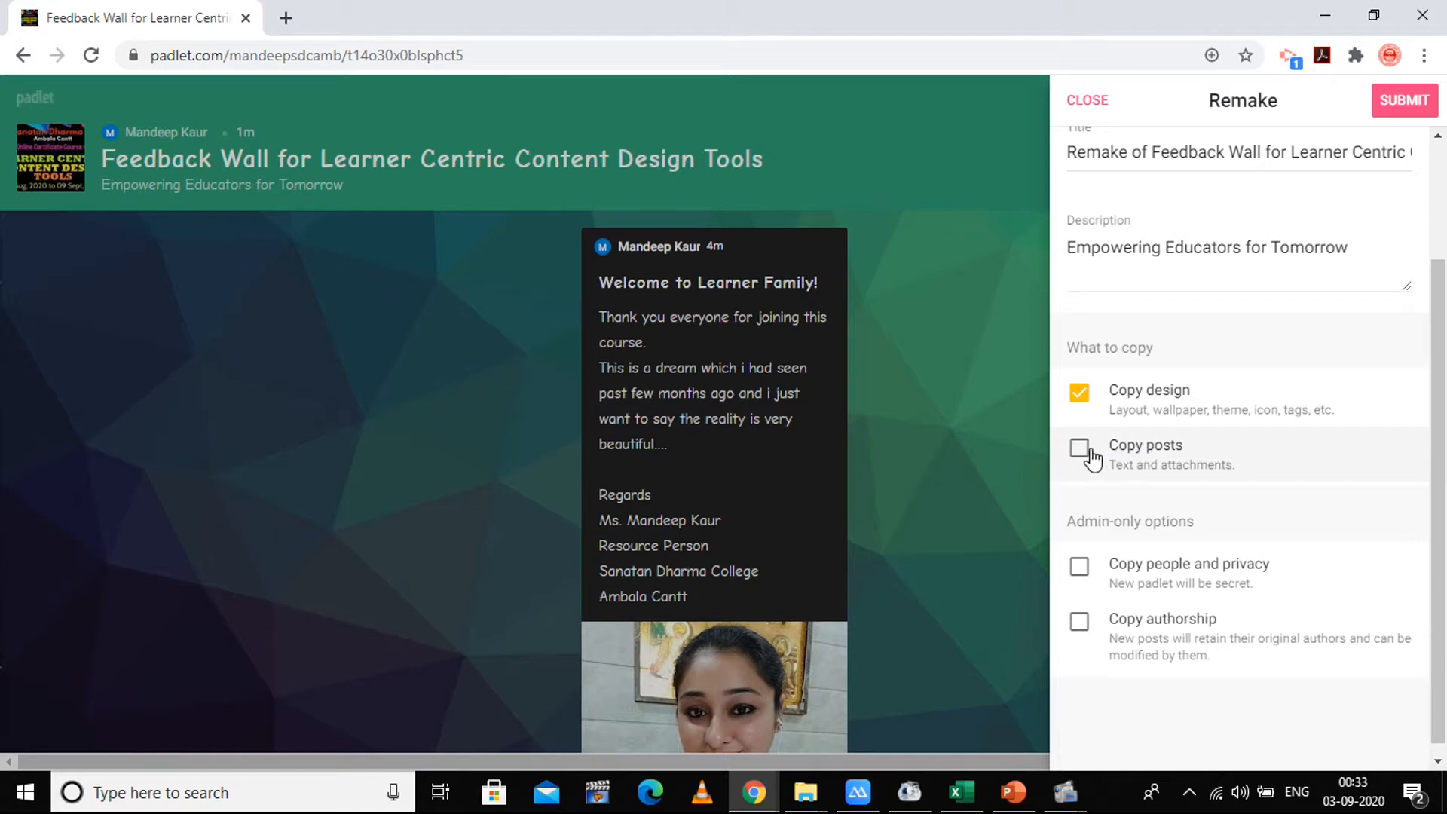
click(1079, 448)
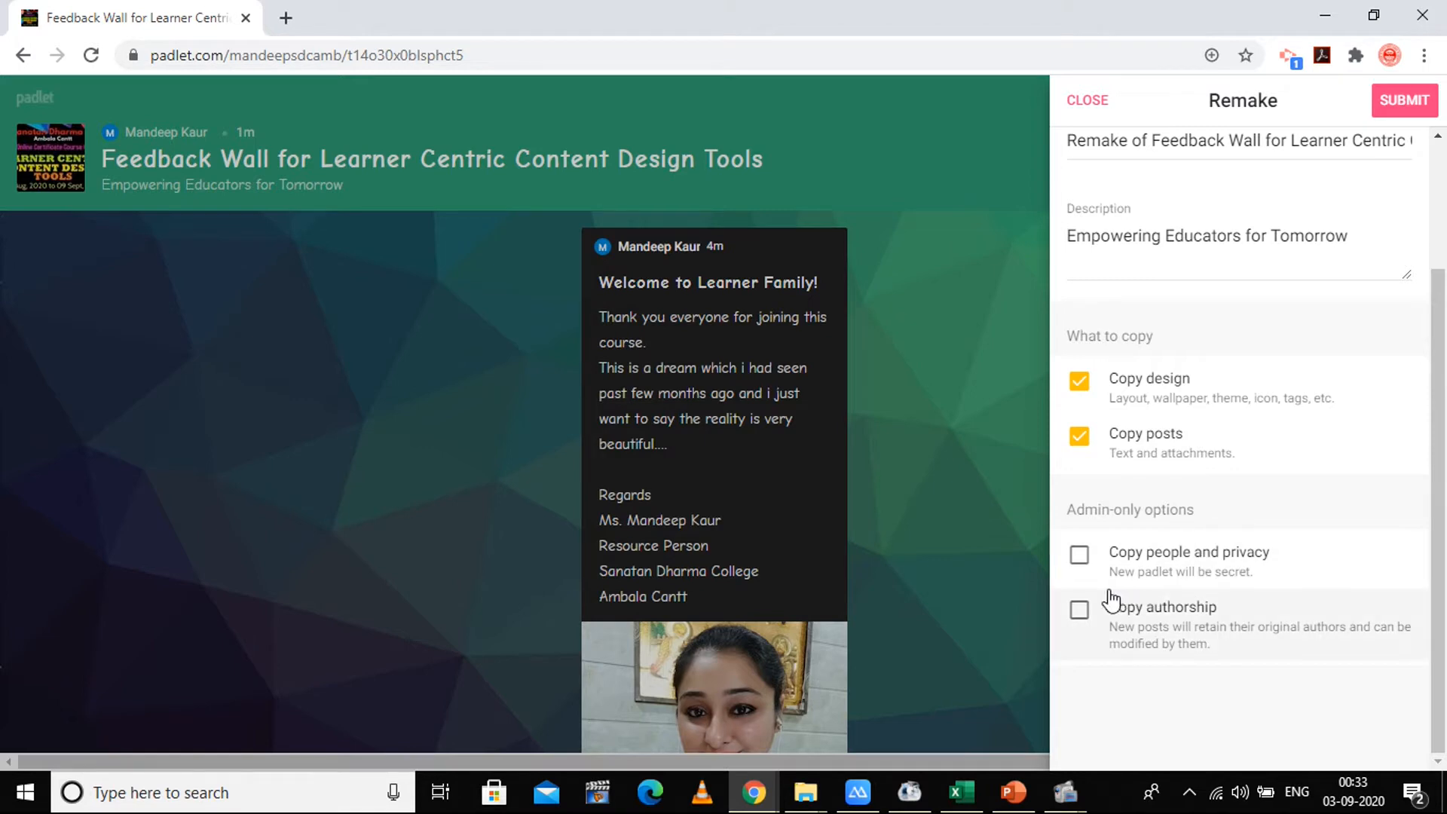
mouse_move(1261, 561)
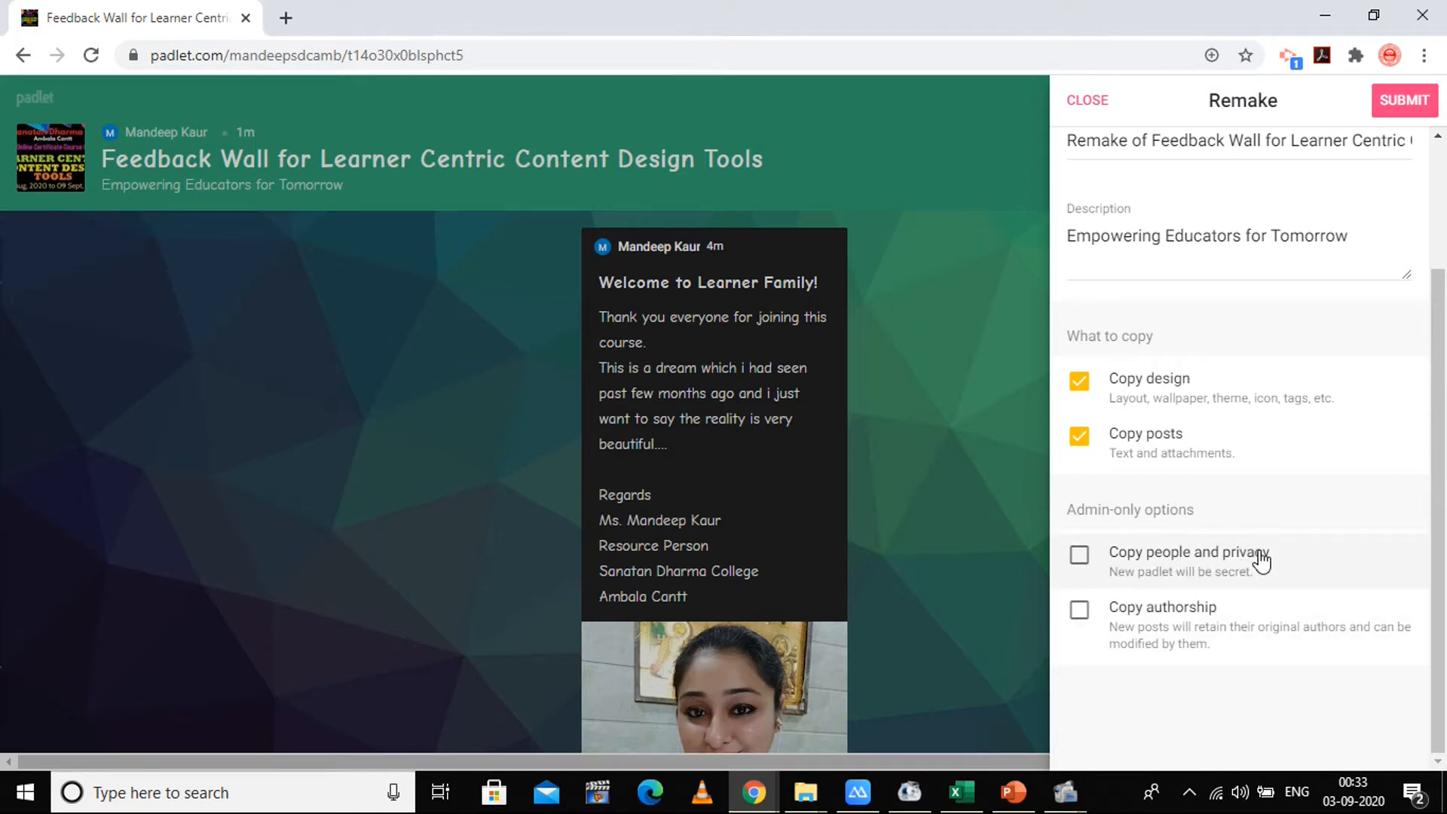
mouse_move(1229, 587)
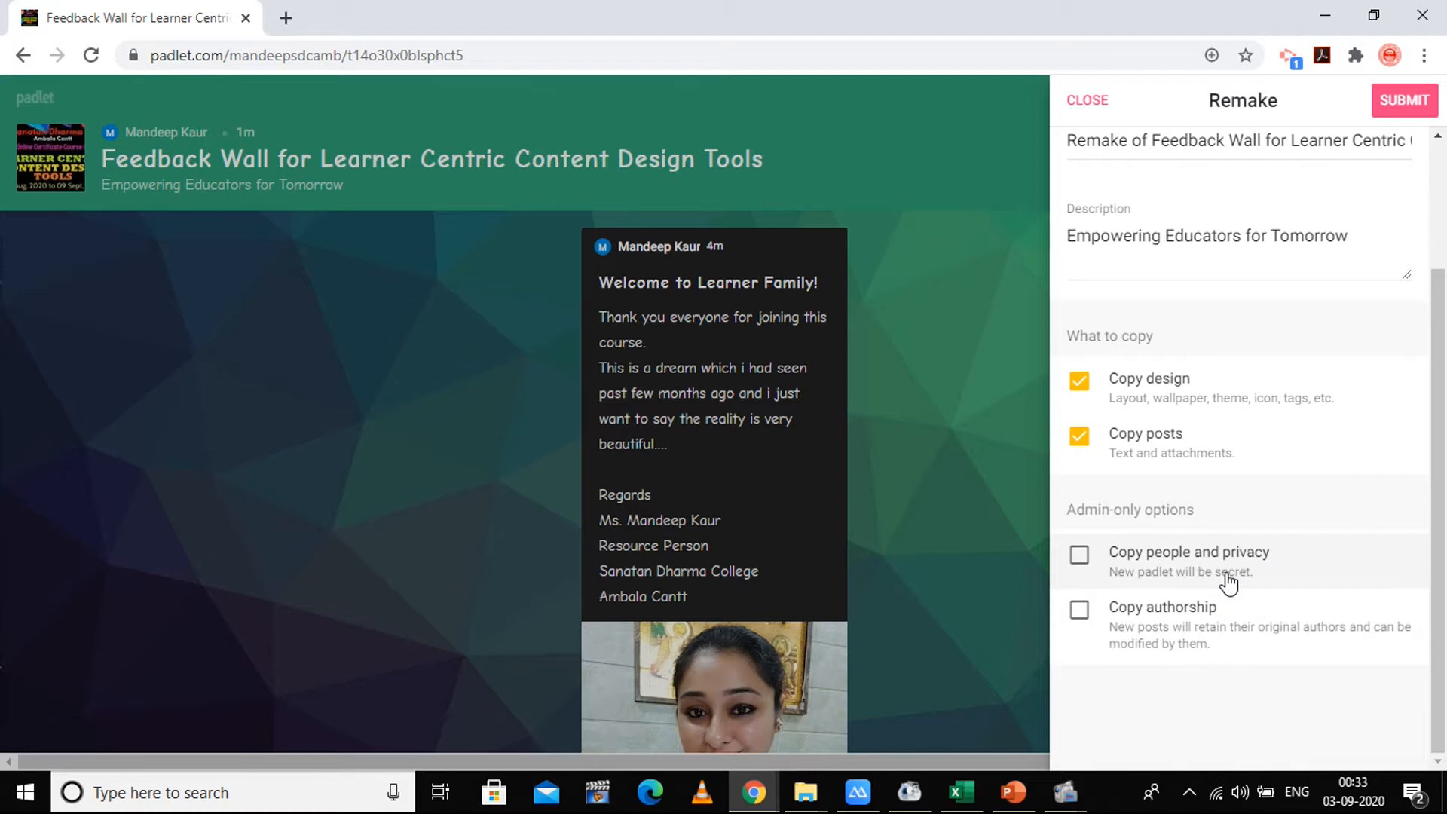
mouse_move(1214, 626)
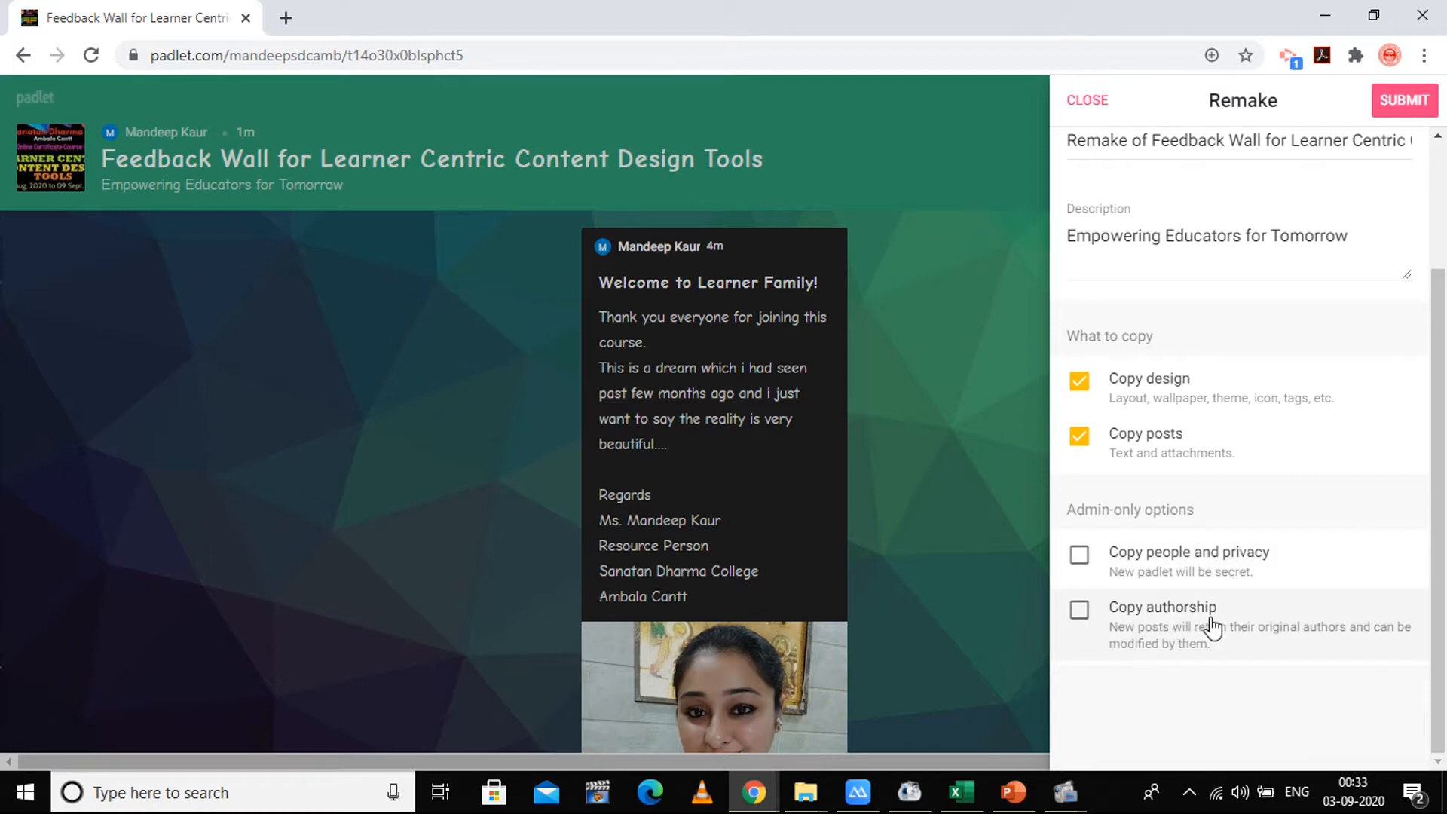
mouse_move(1261, 656)
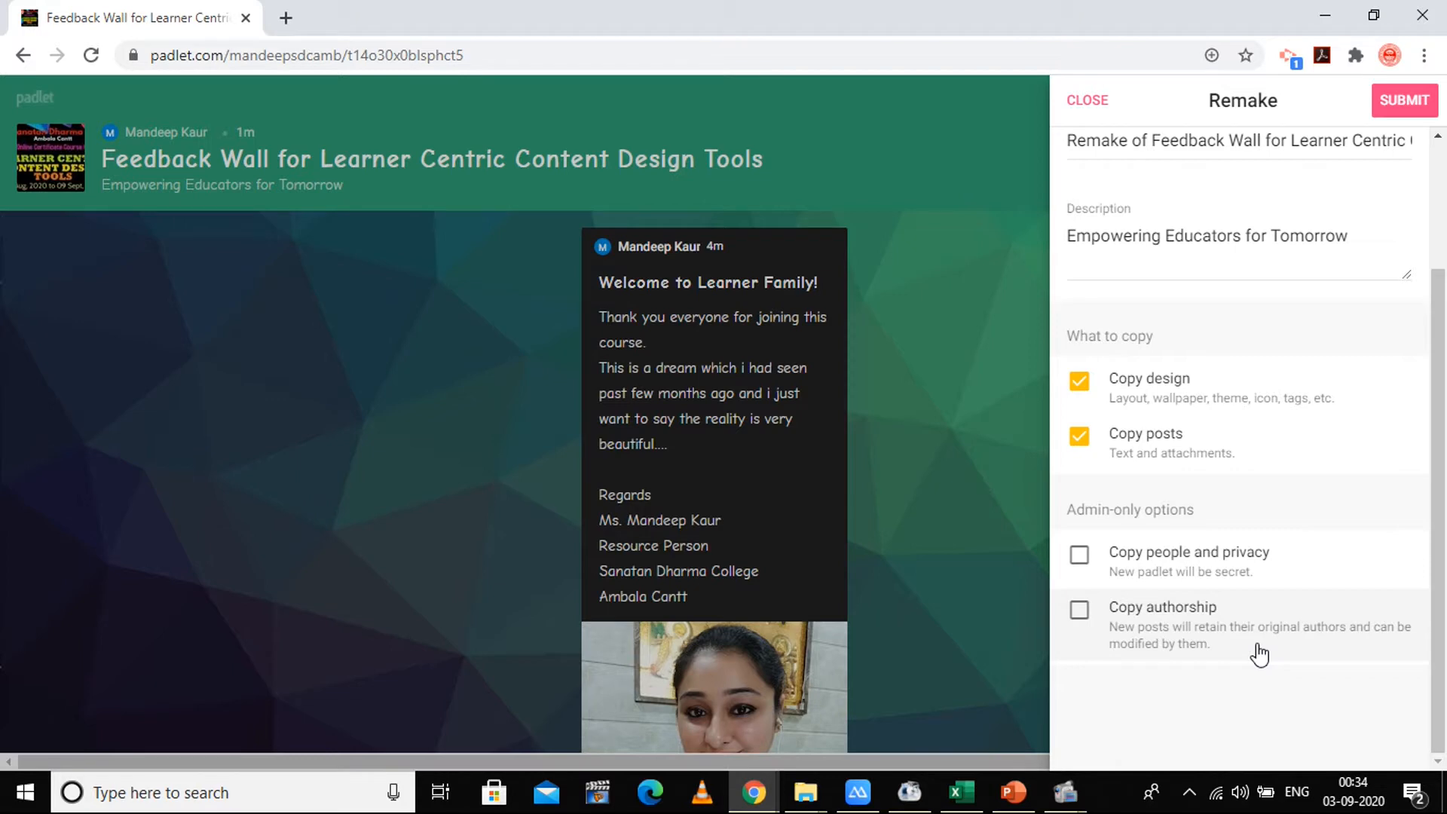
scroll(up, 3)
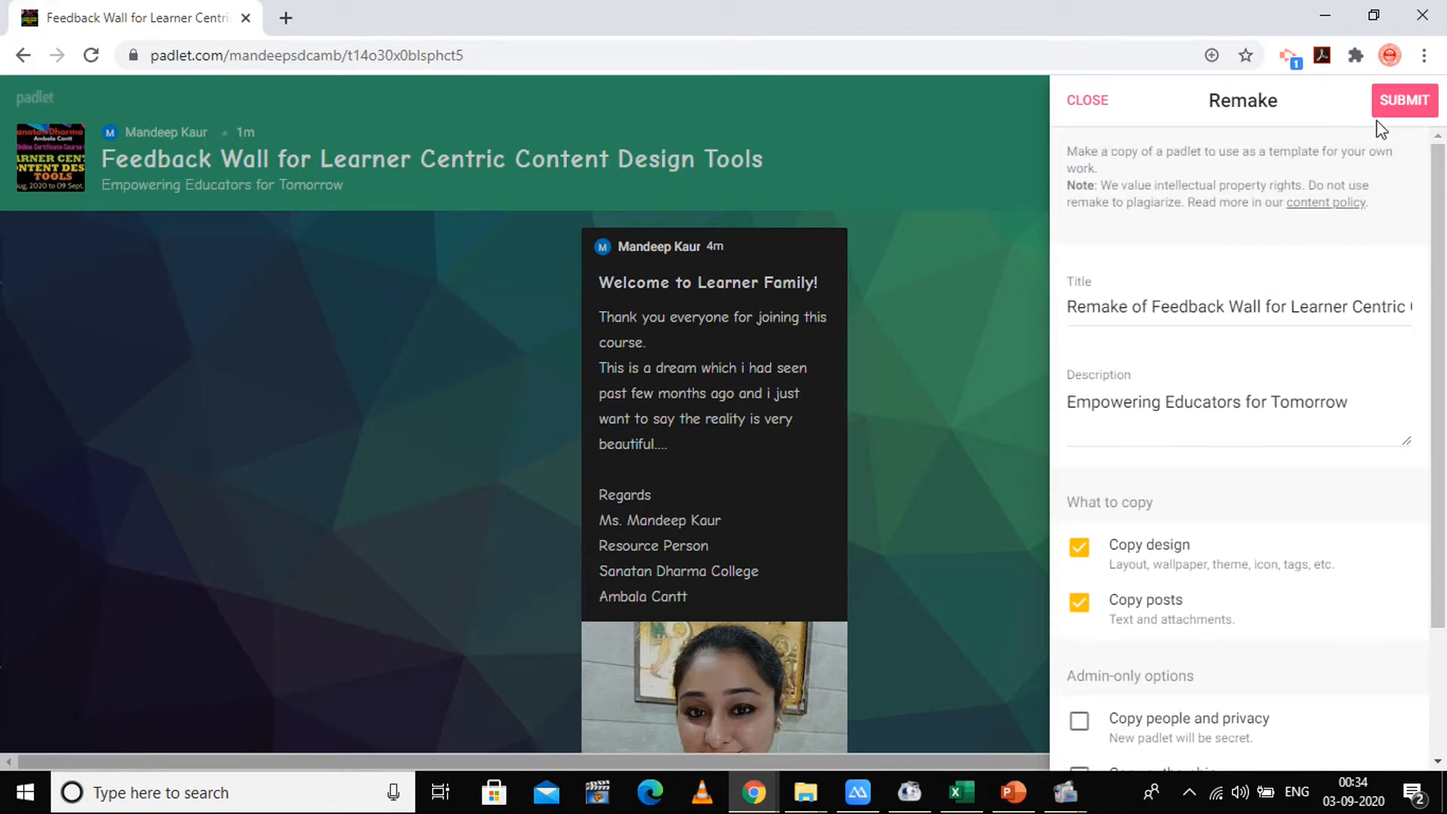
mouse_move(1179, 138)
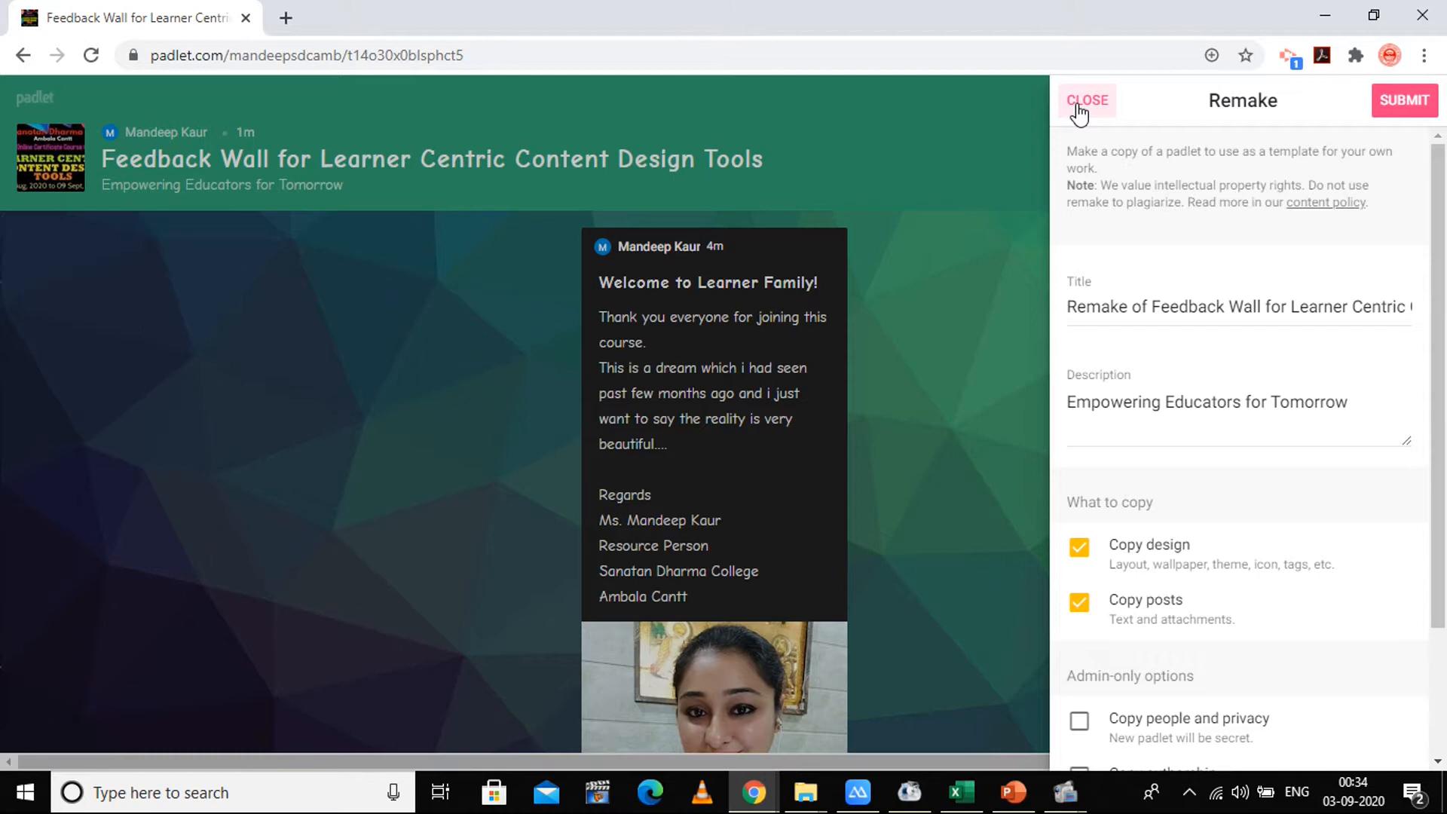
Step: Abandon the remake and show the Share panel with privacy Secret and visitors able to write
click(1087, 101)
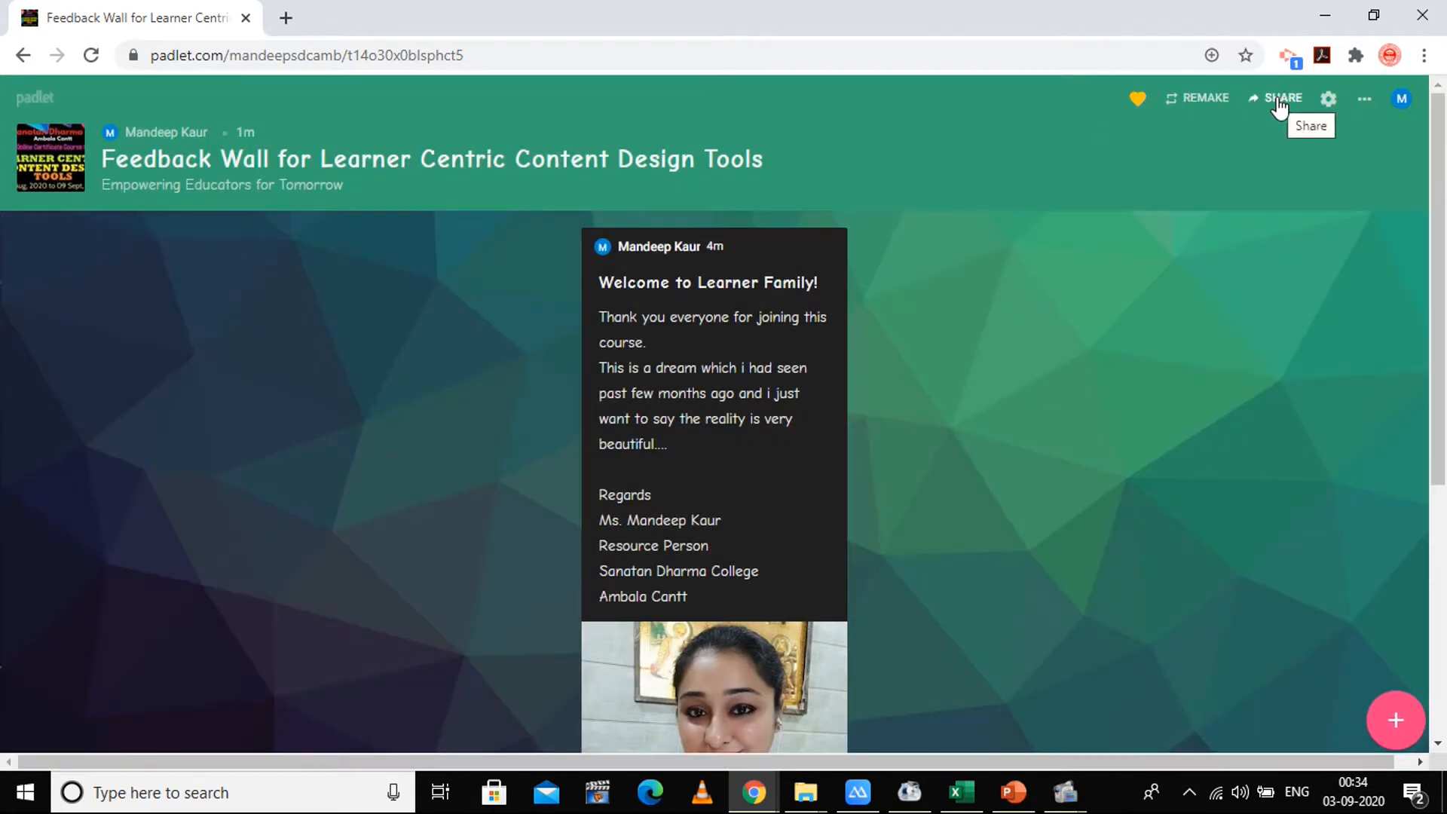
click(1282, 98)
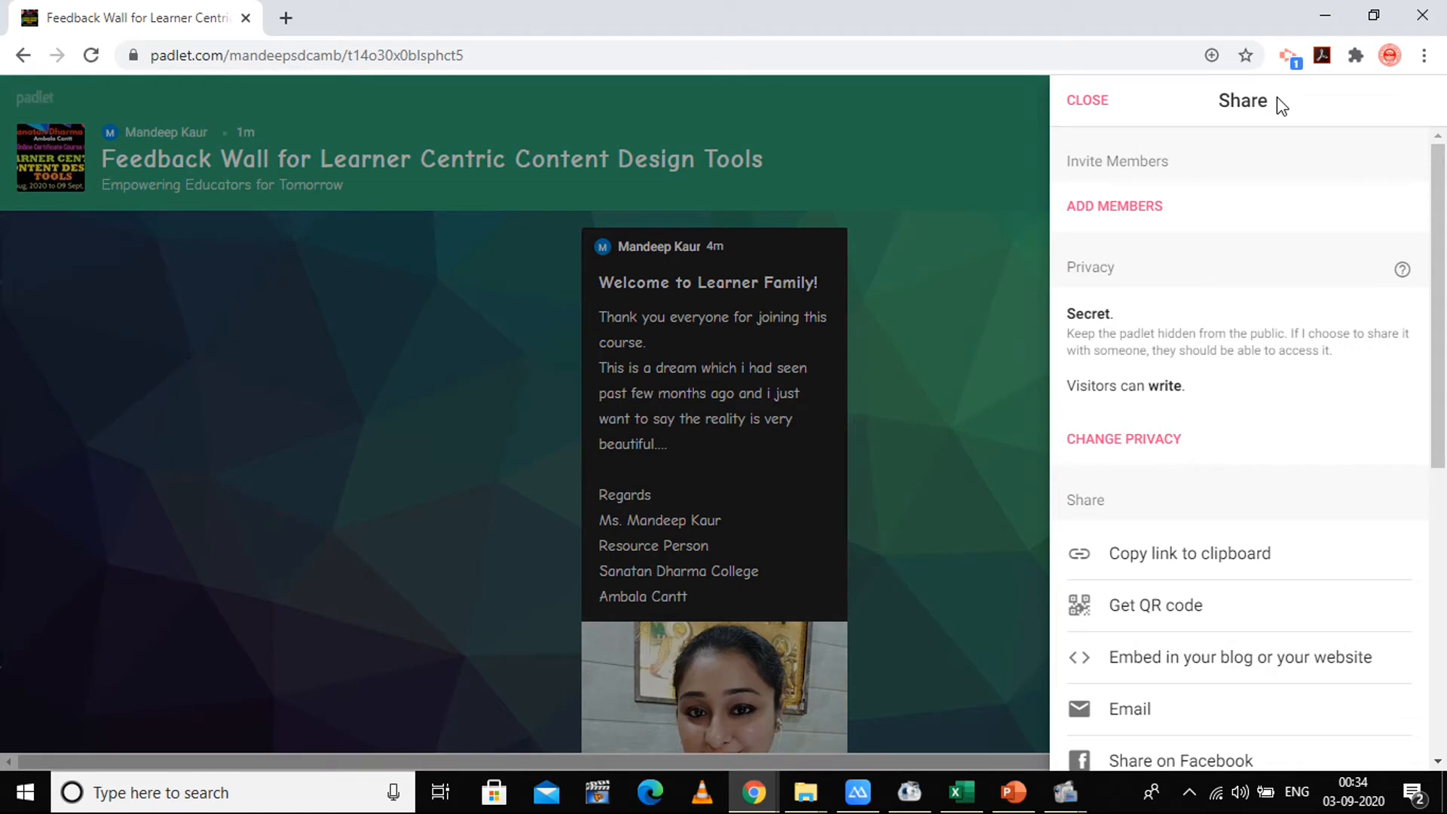
mouse_move(1125, 310)
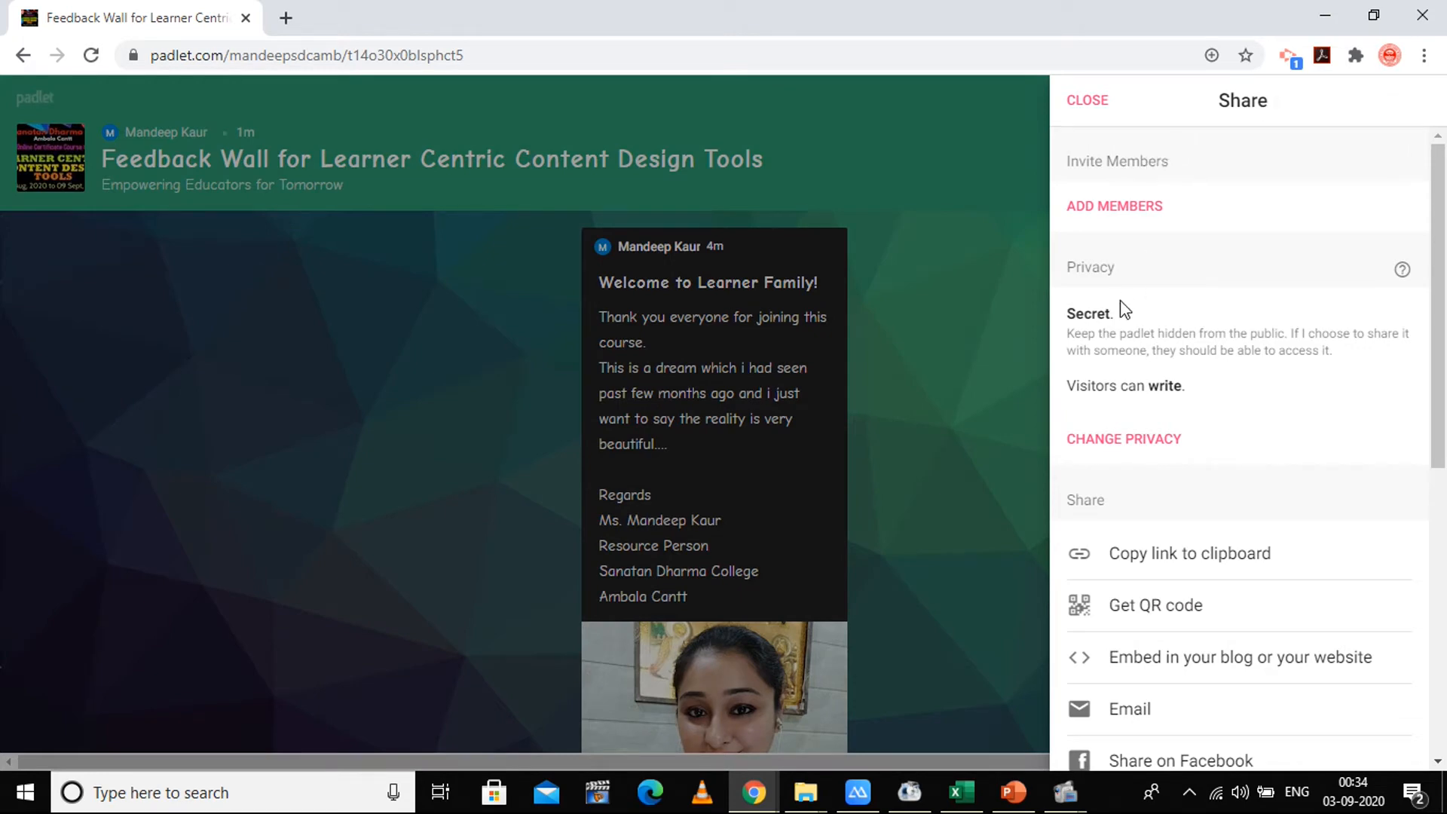
mouse_move(948, 256)
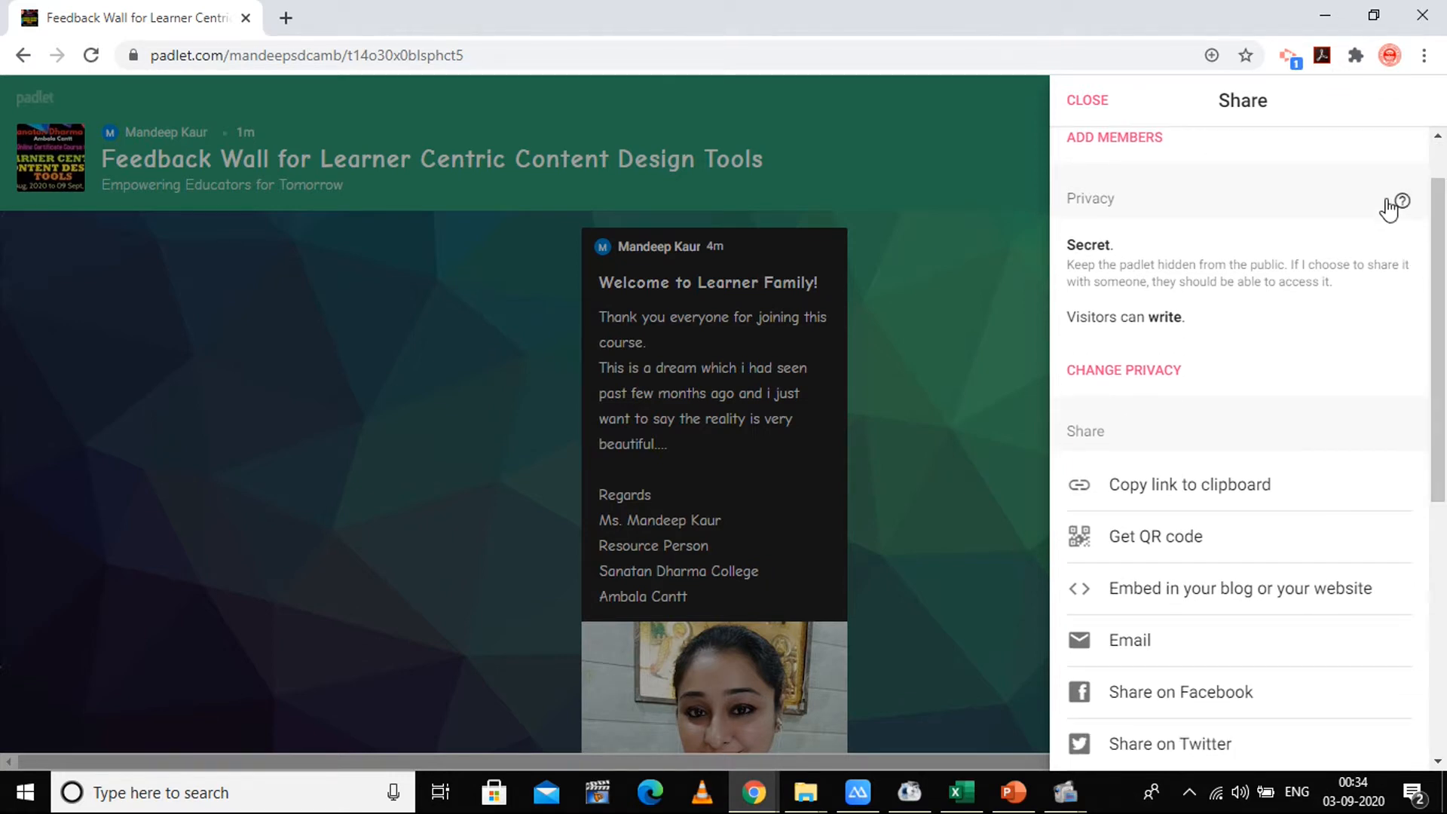
click(1402, 202)
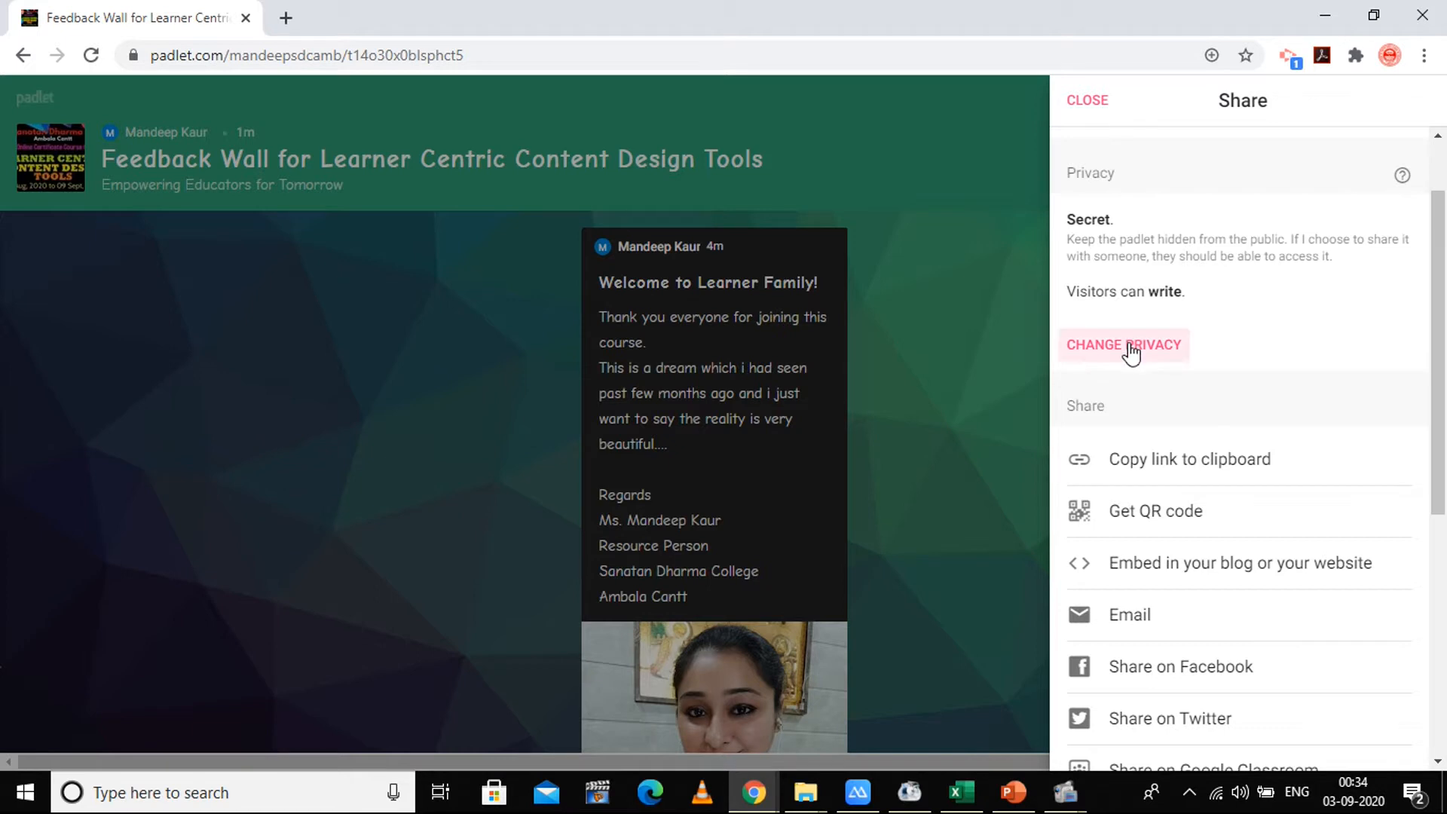
click(1124, 344)
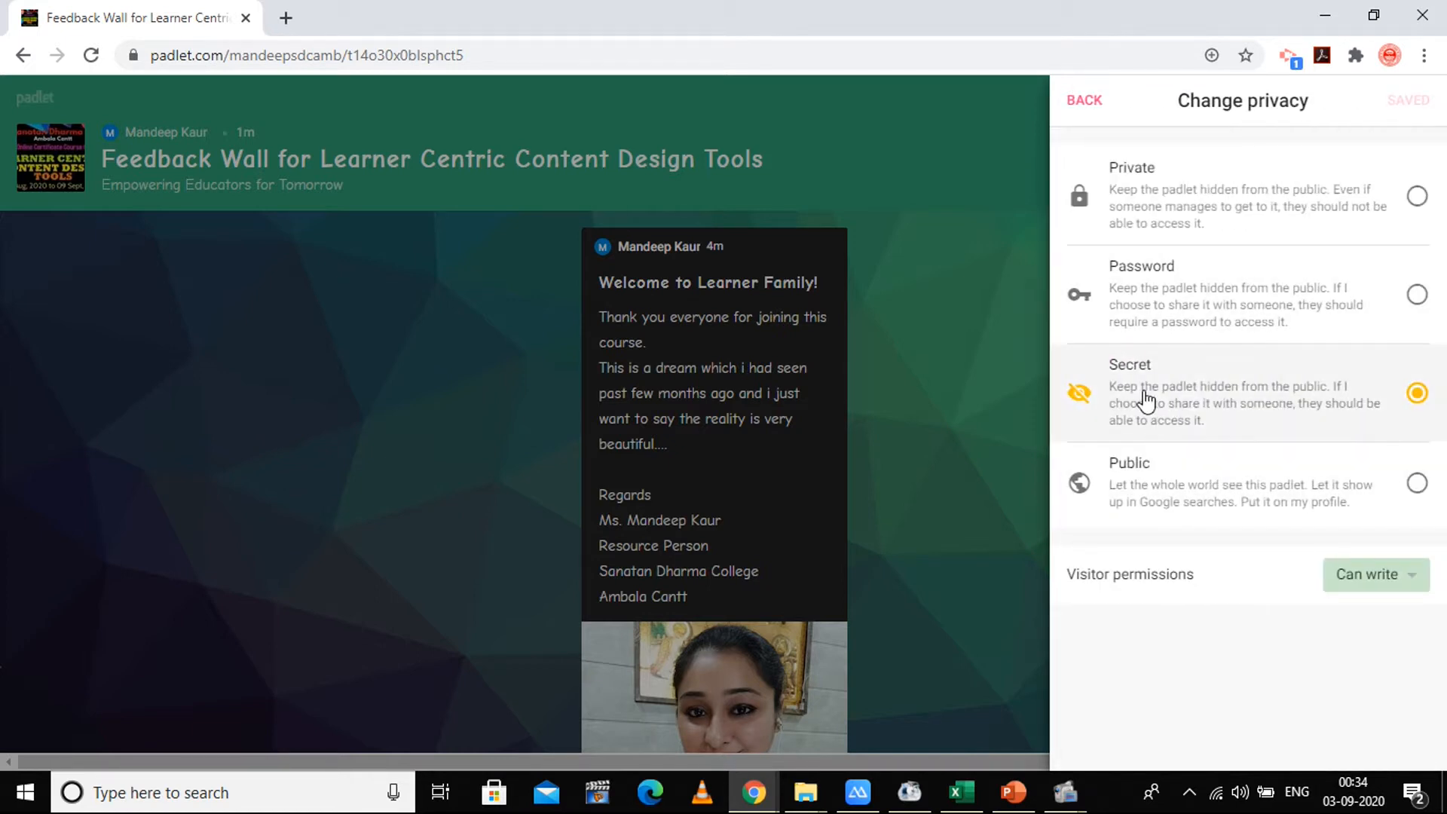
mouse_move(1185, 199)
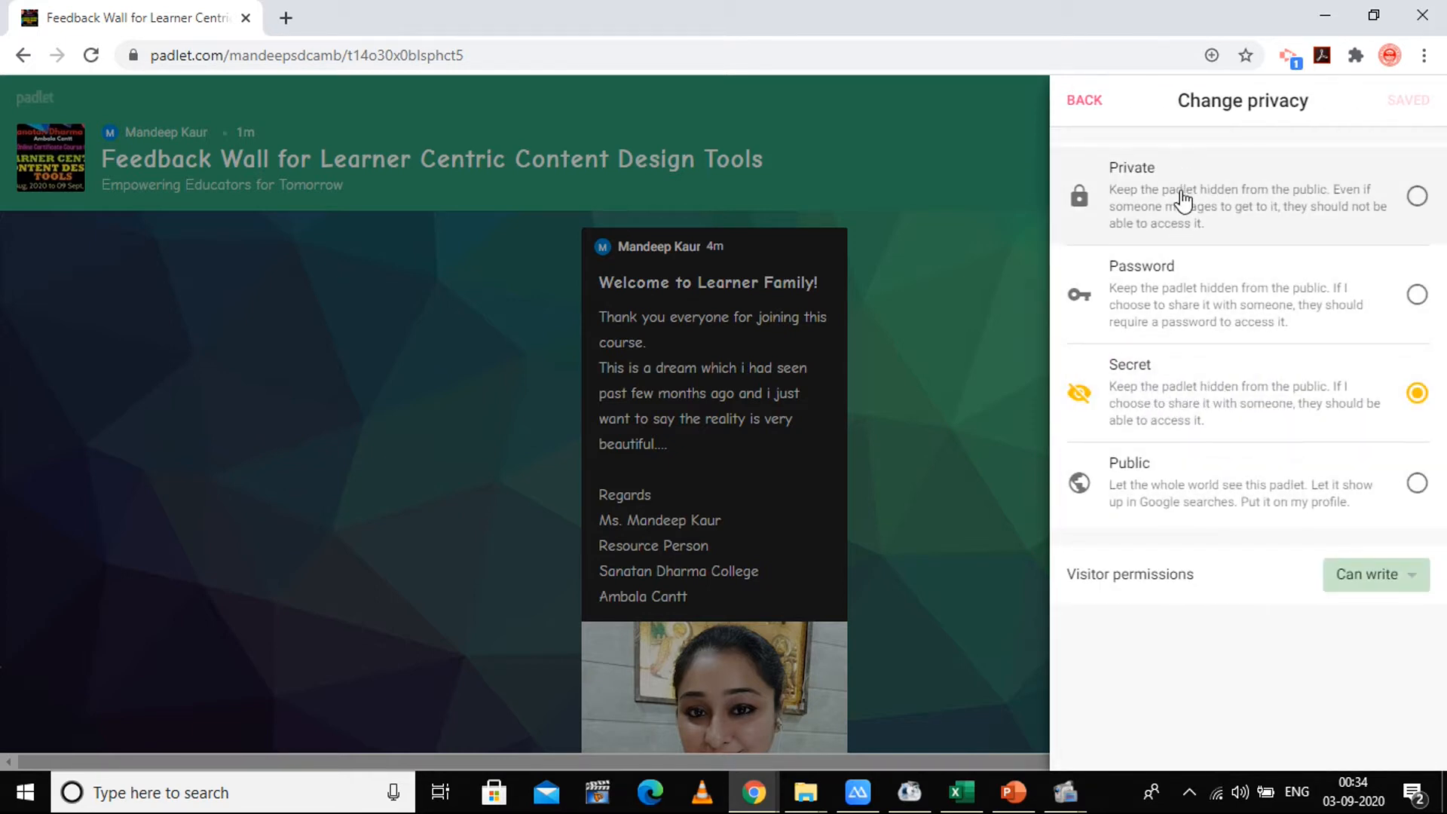
mouse_move(1179, 484)
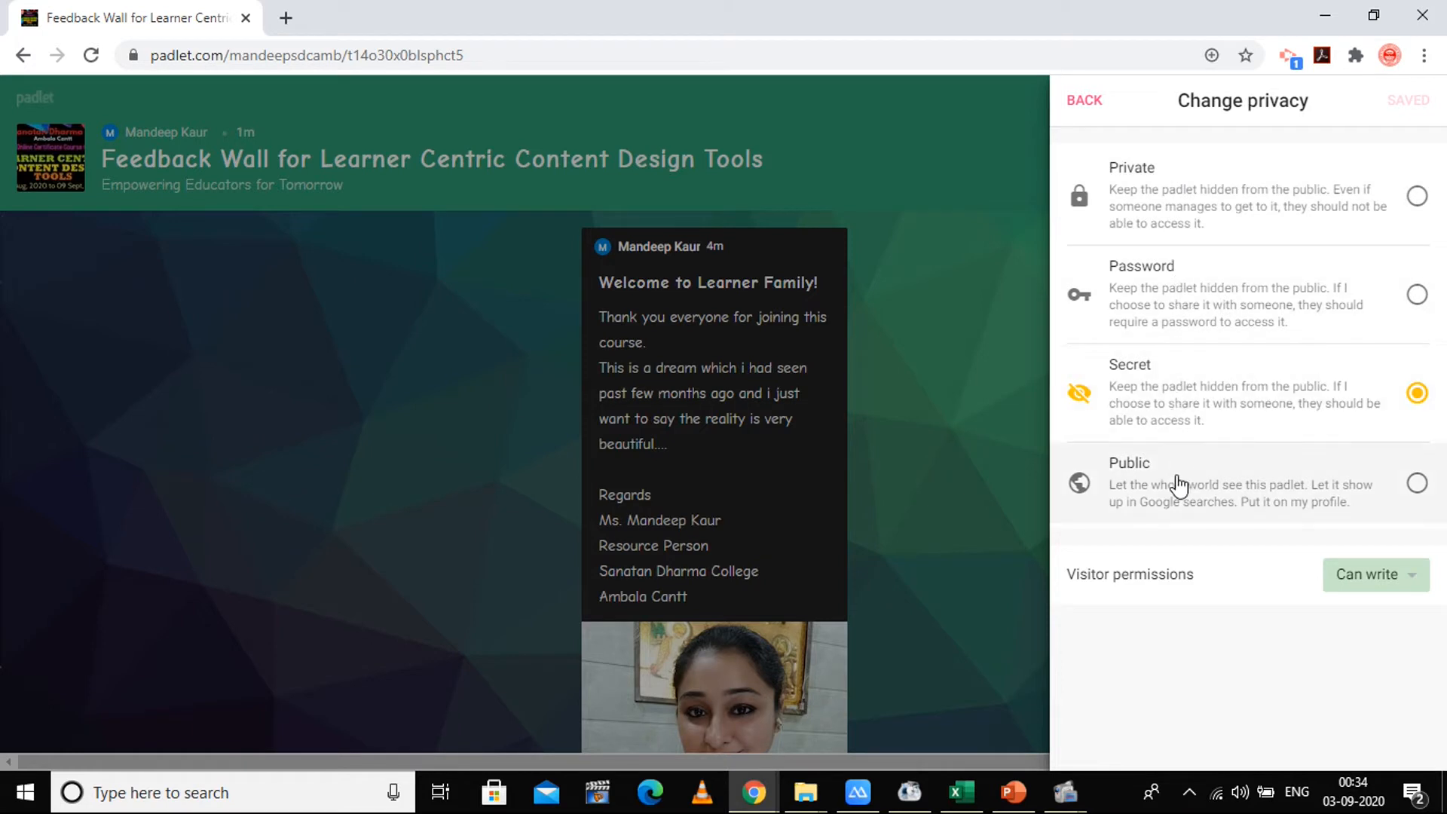
mouse_move(1190, 231)
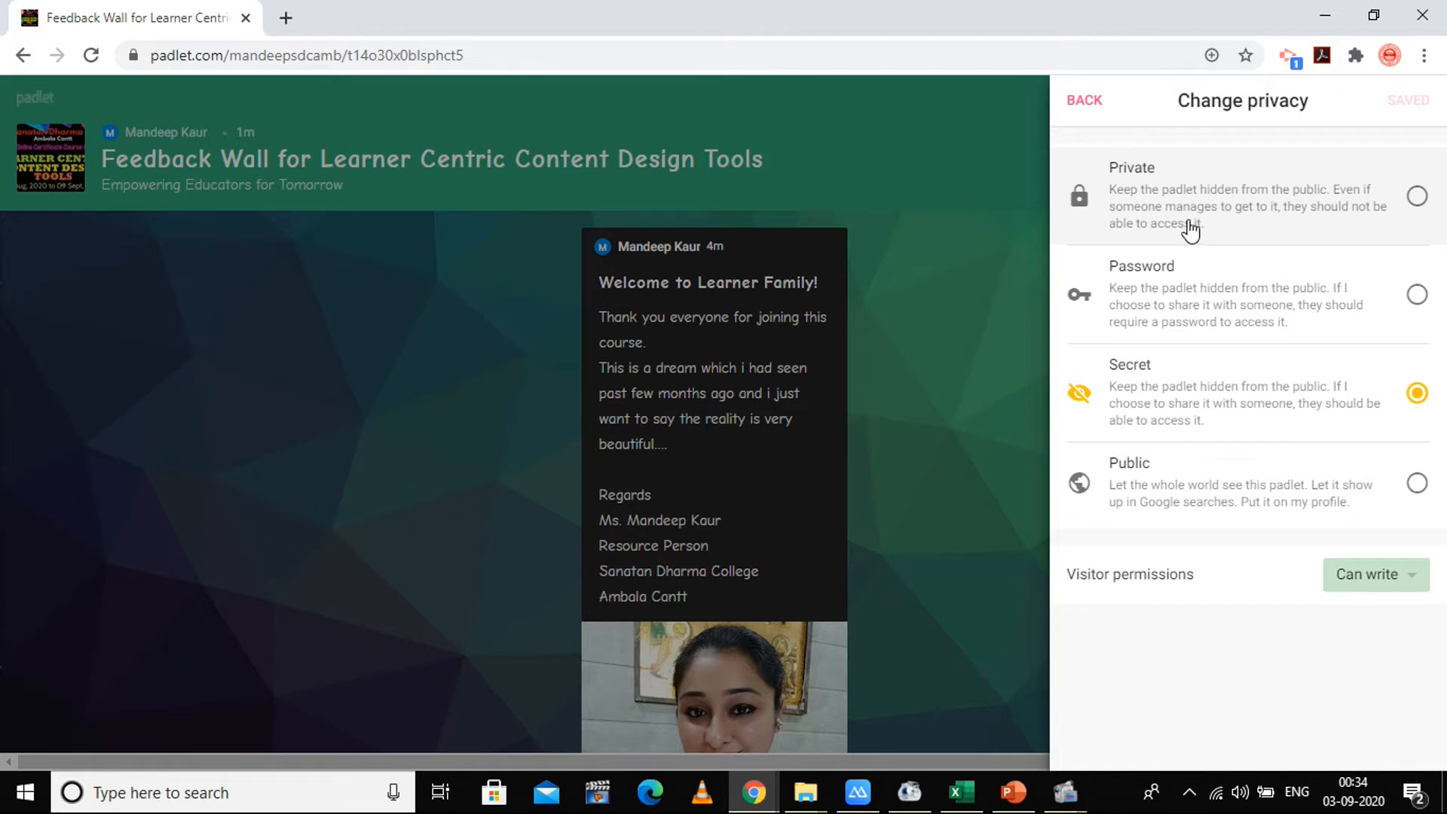
mouse_move(1375, 211)
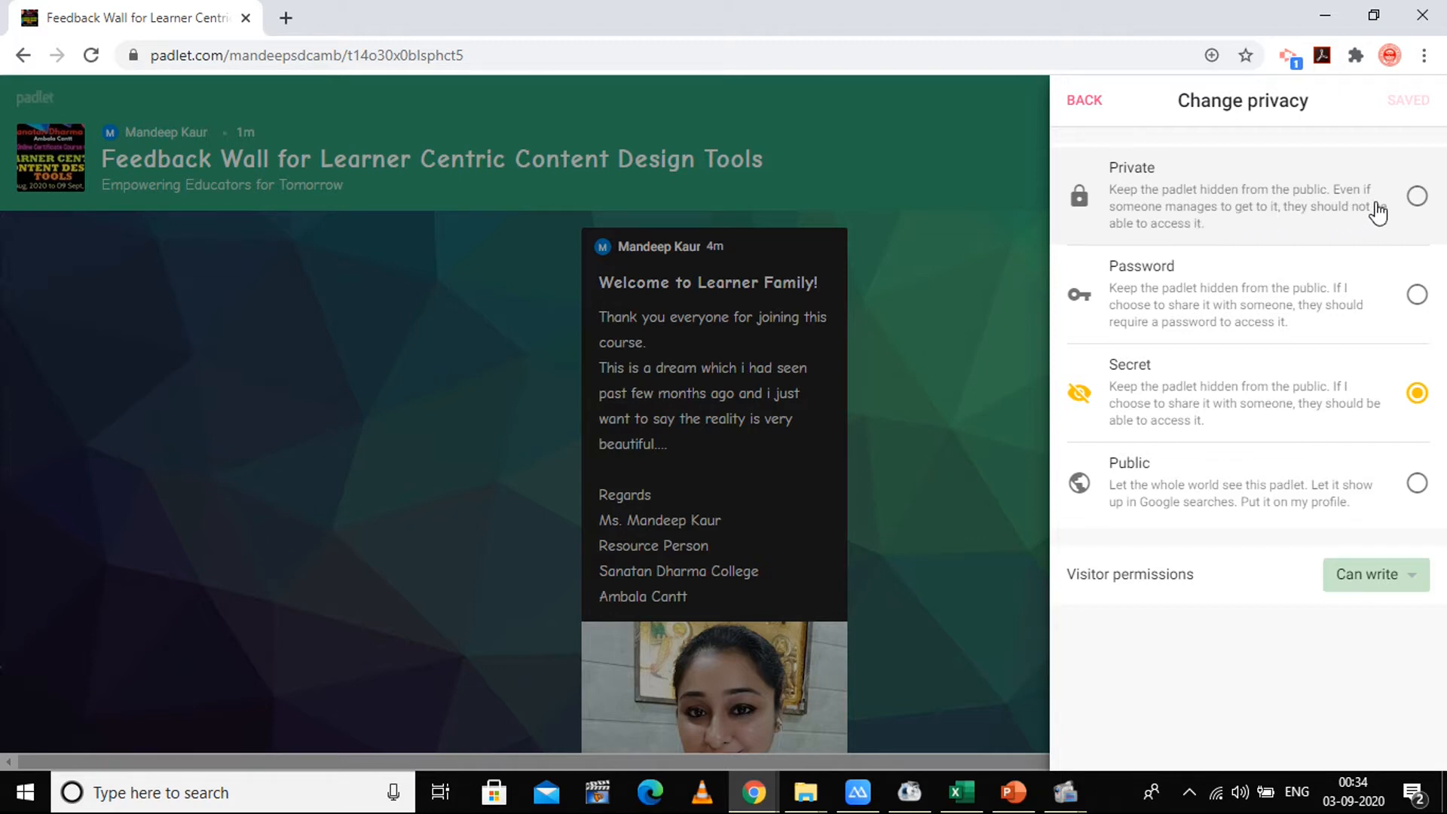
mouse_move(1276, 242)
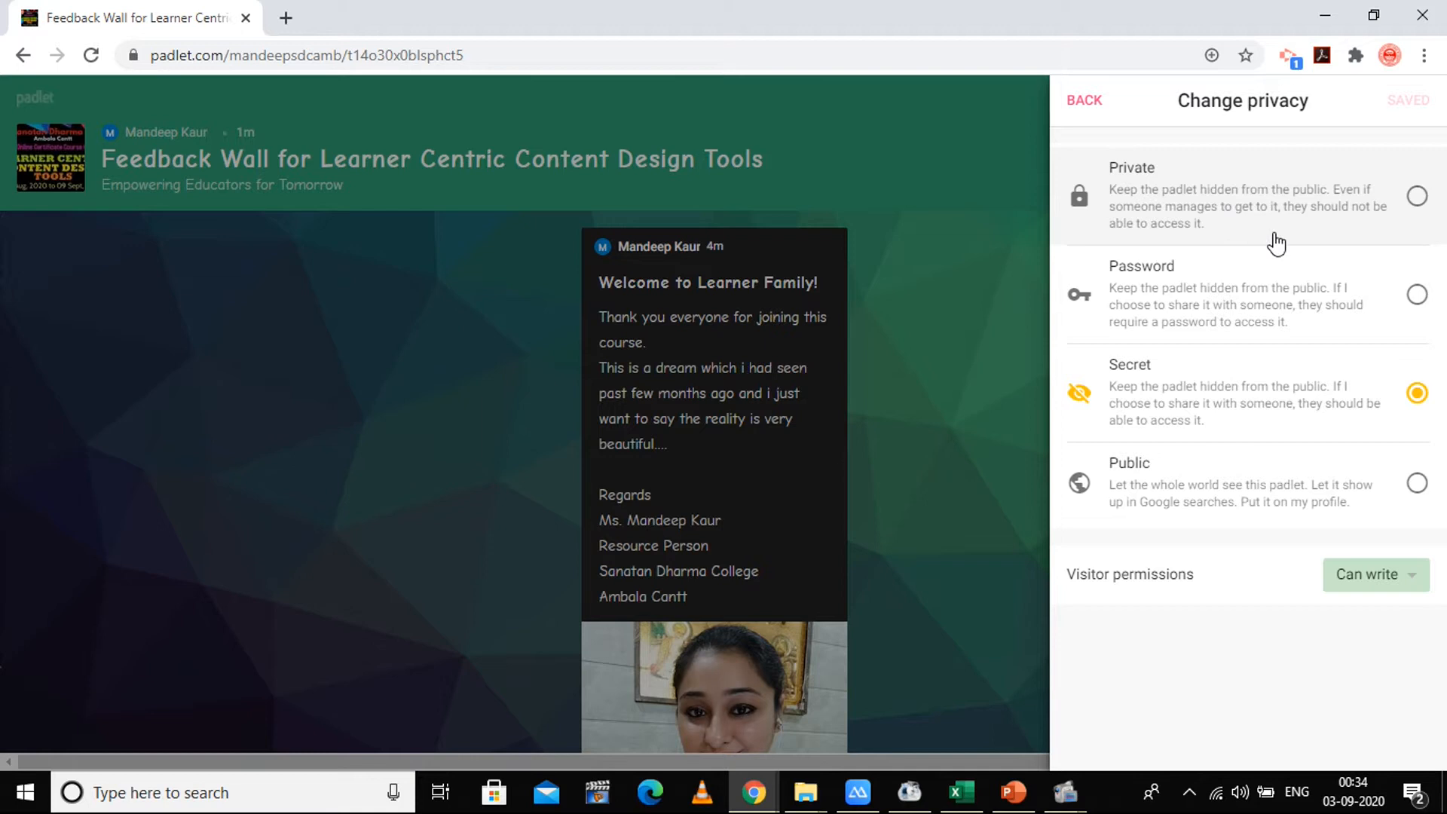
mouse_move(1299, 309)
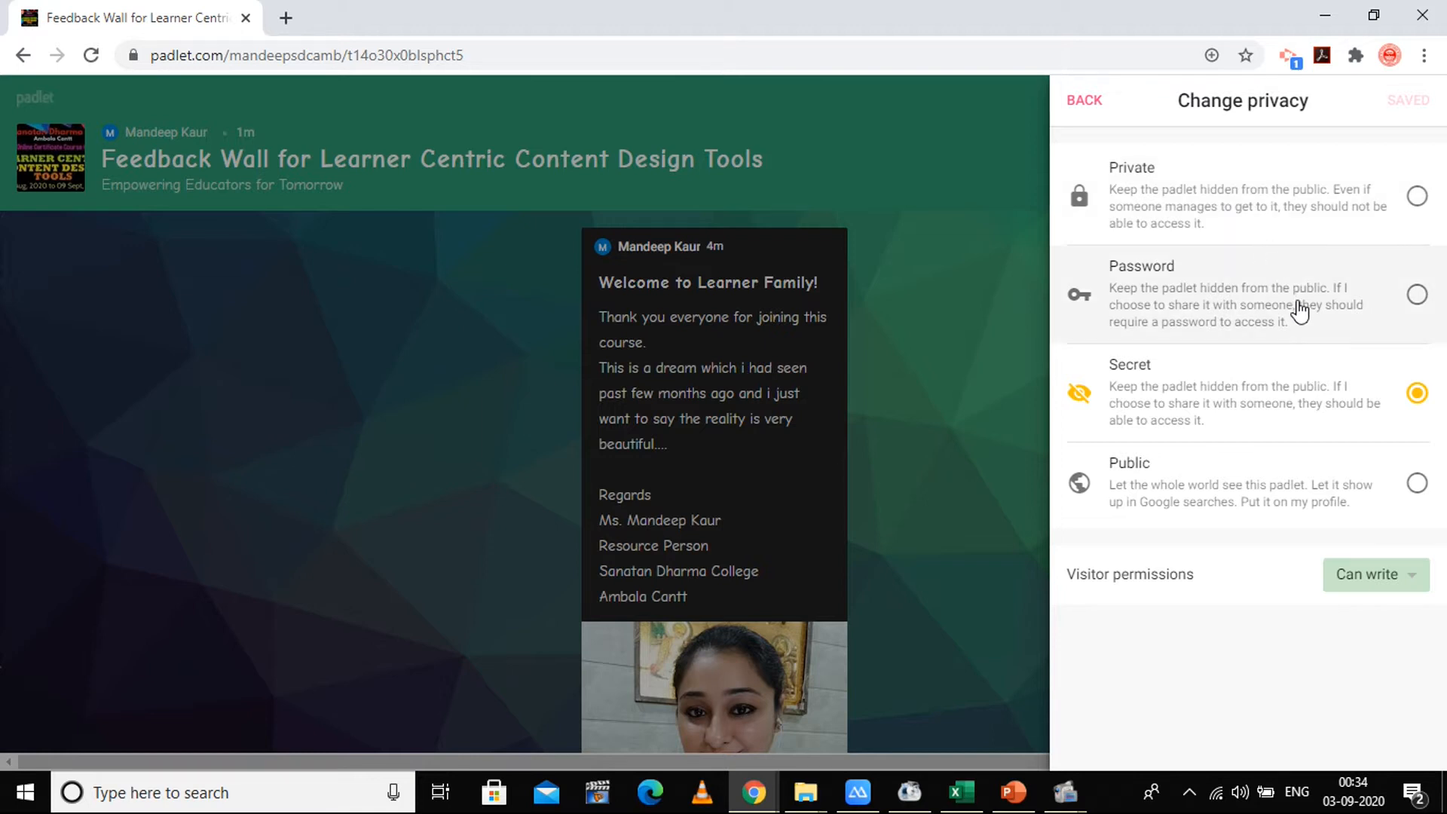
mouse_move(1243, 315)
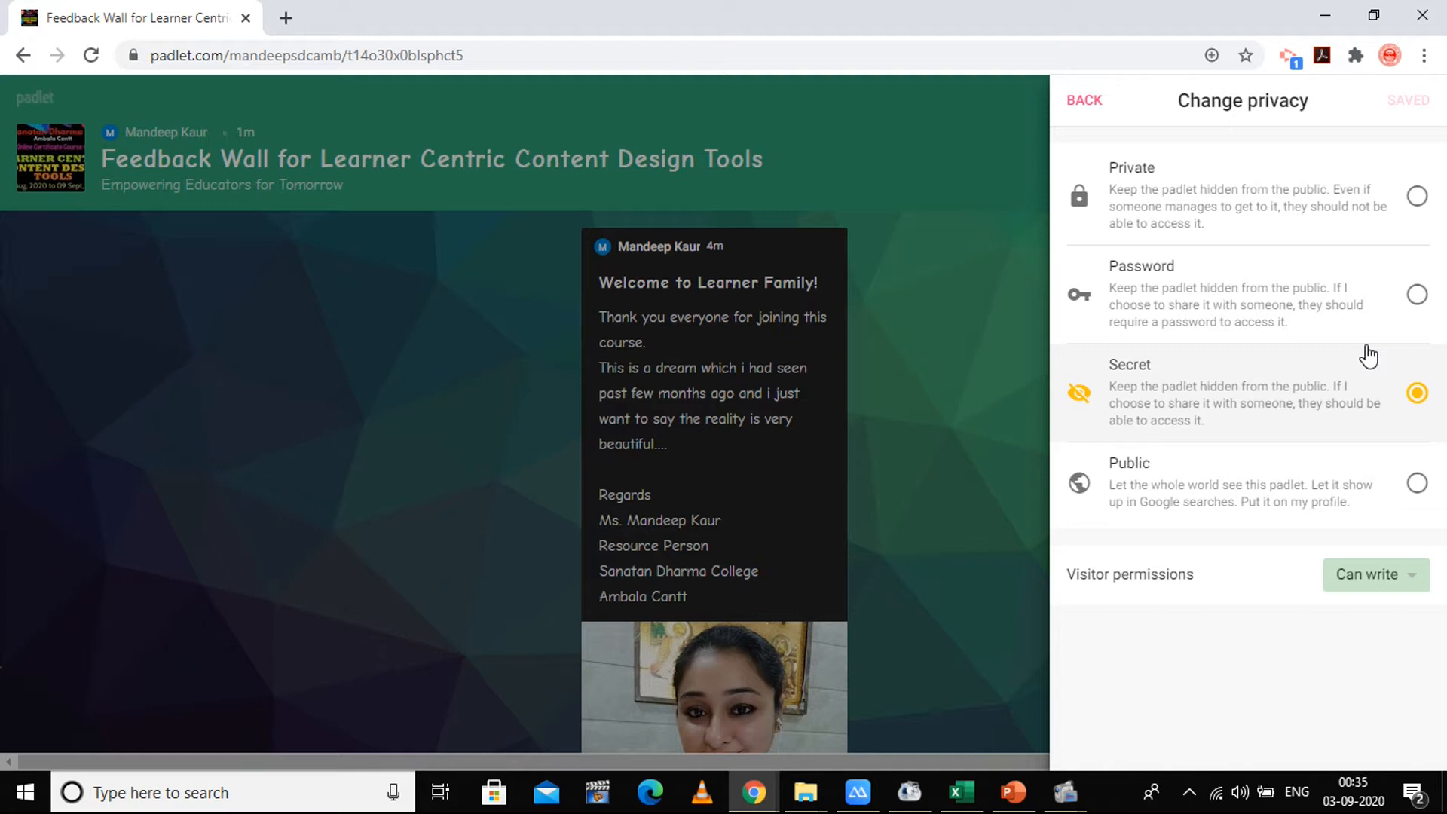
mouse_move(1348, 375)
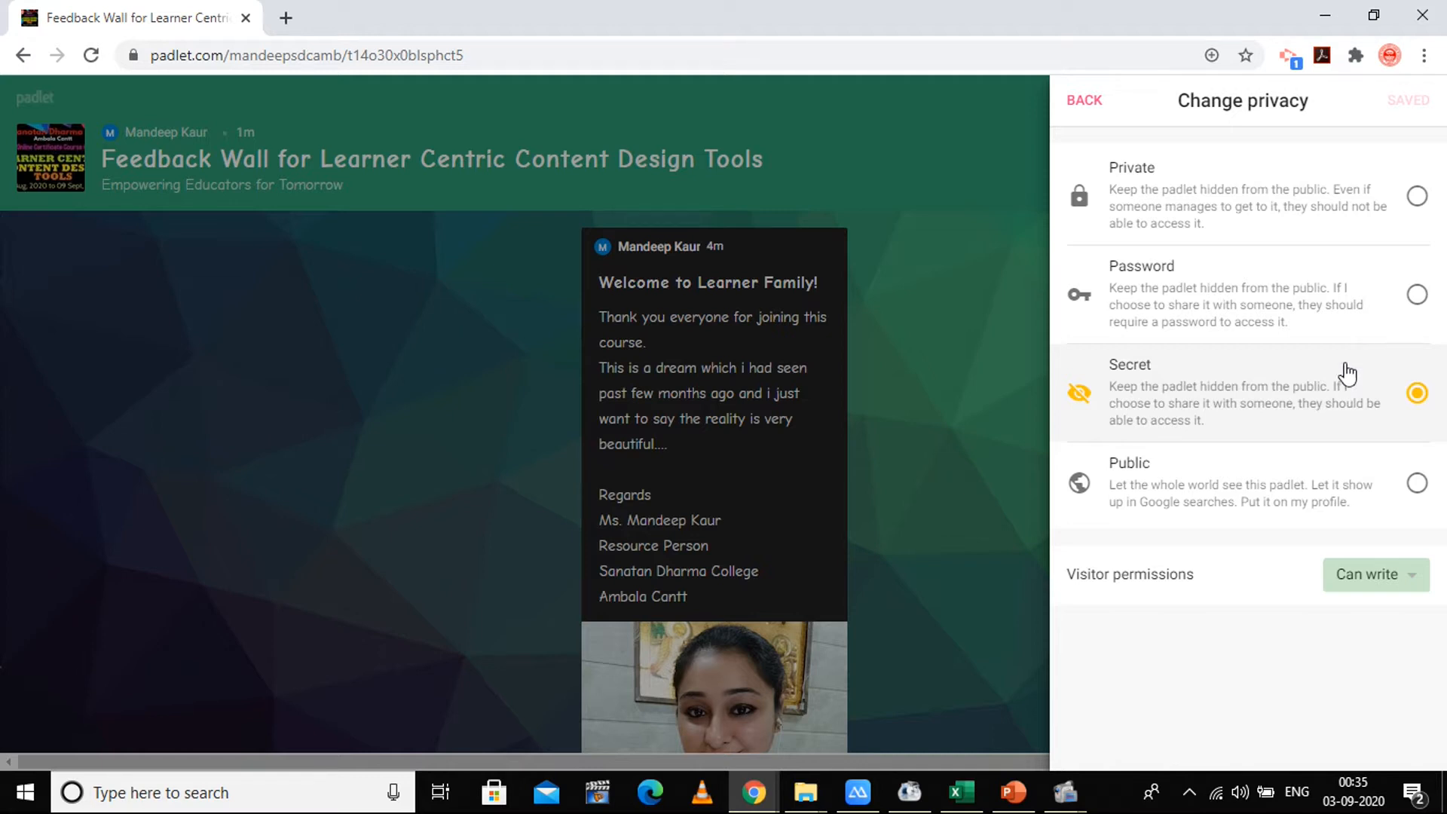
mouse_move(1384, 437)
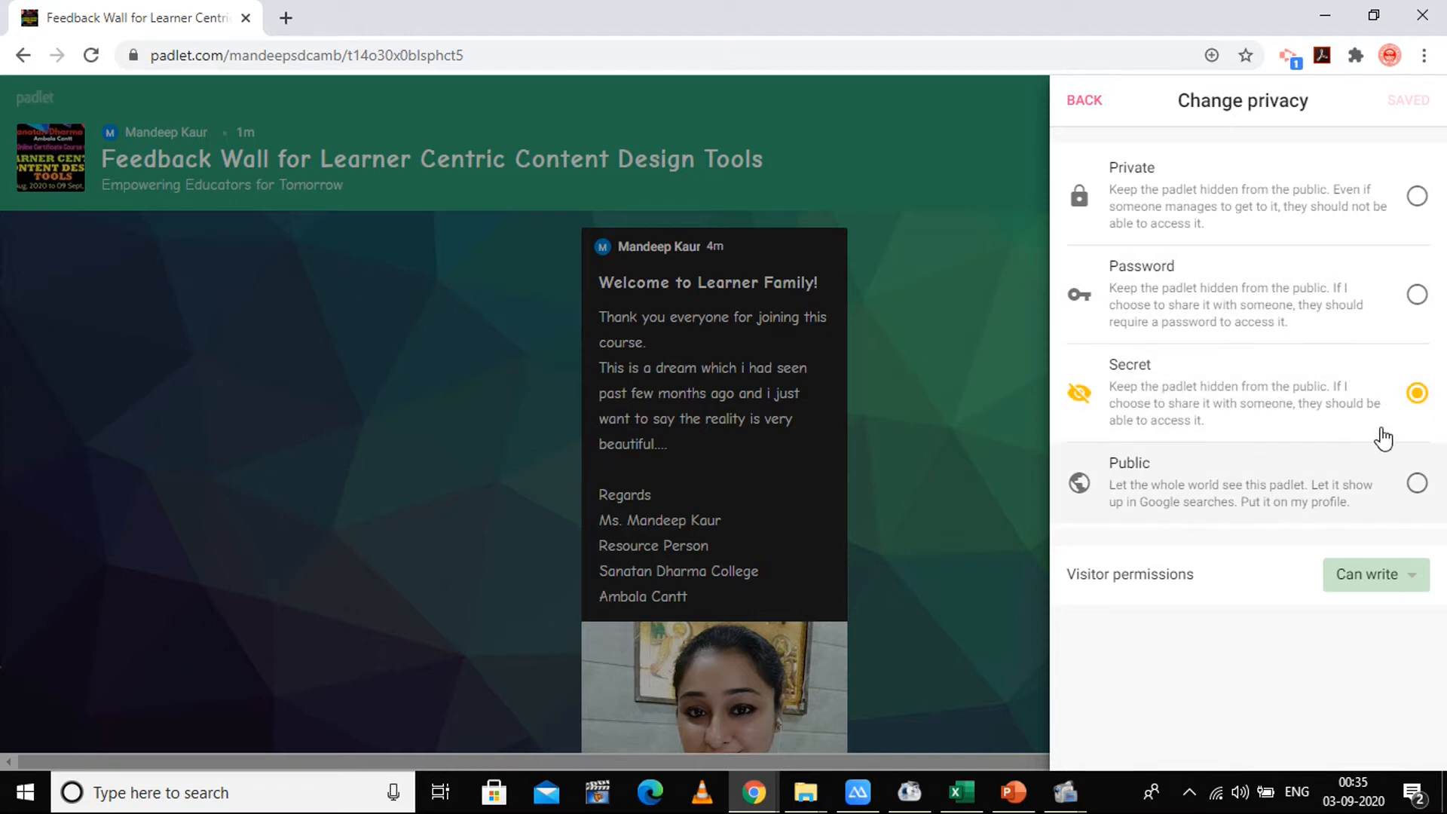
mouse_move(1262, 396)
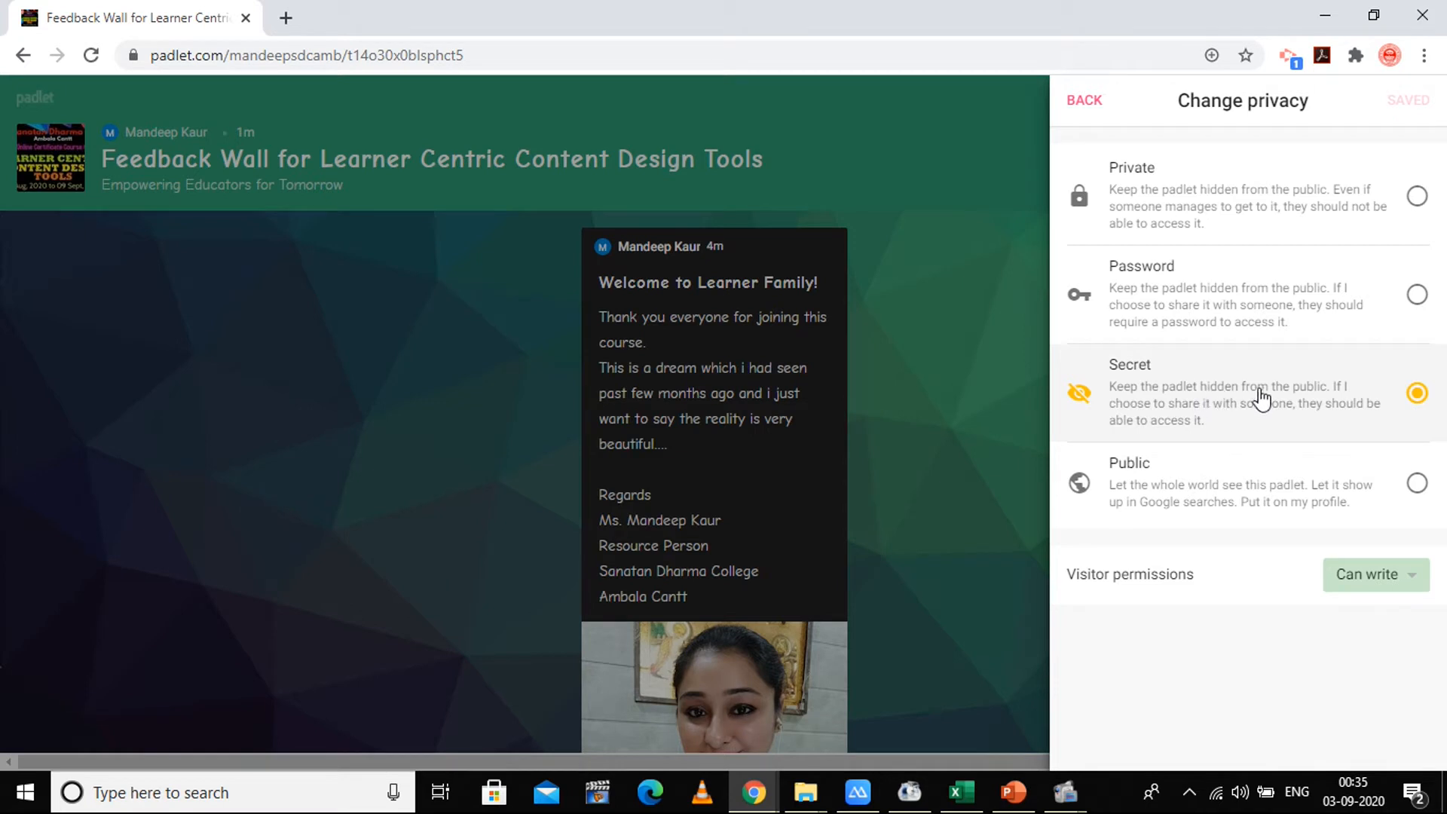
mouse_move(1231, 425)
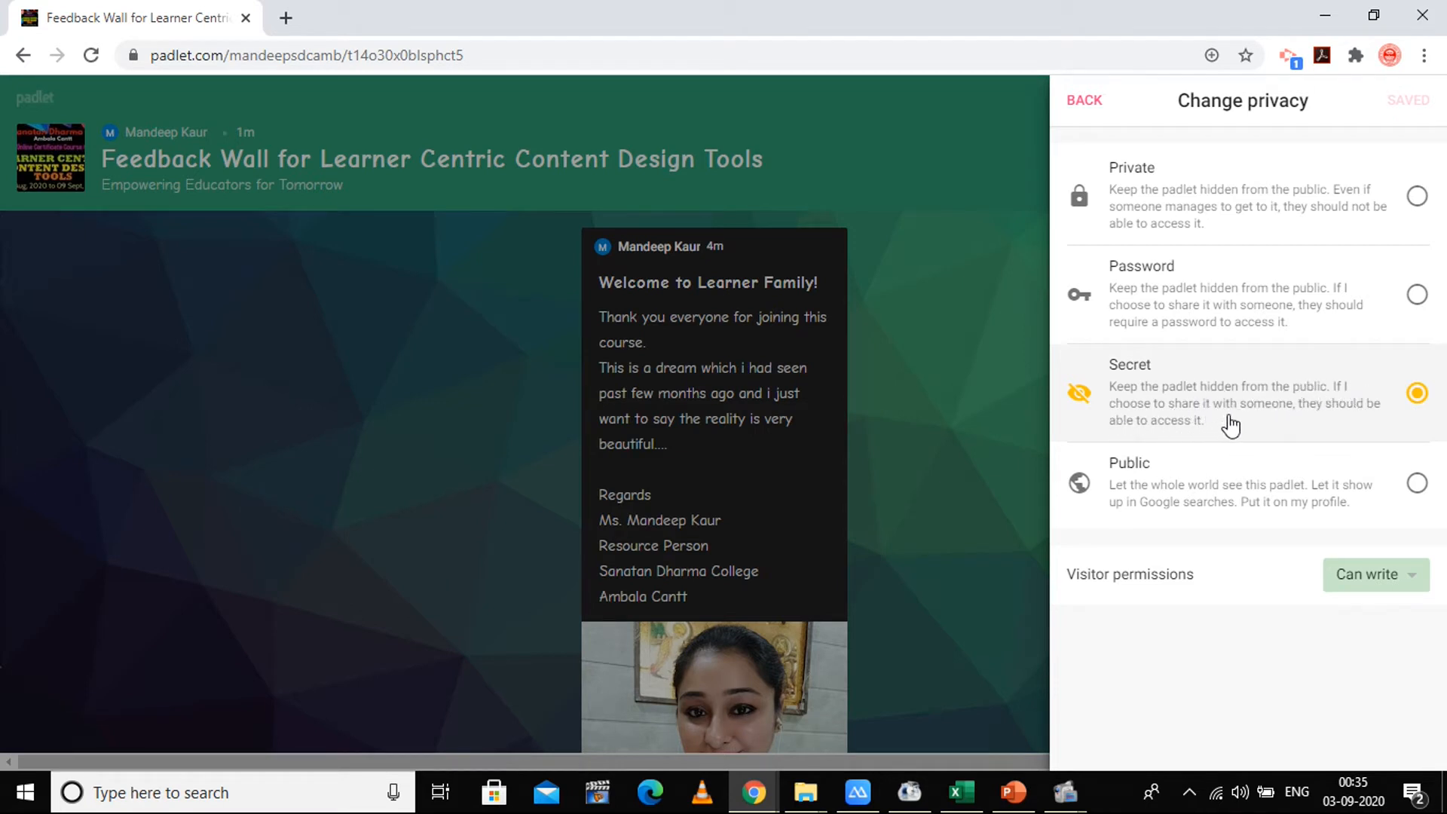
mouse_move(1366, 413)
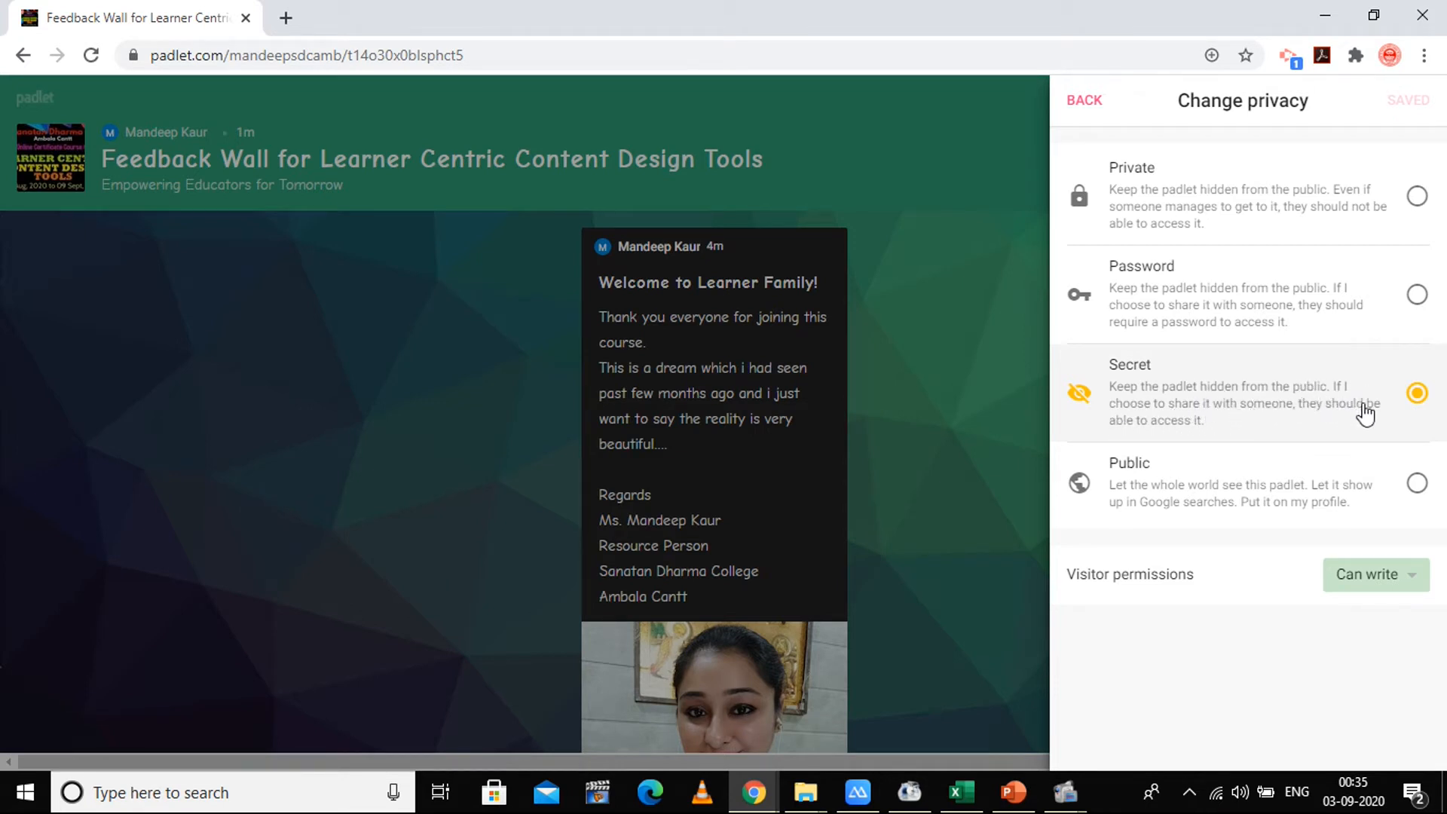
mouse_move(1198, 336)
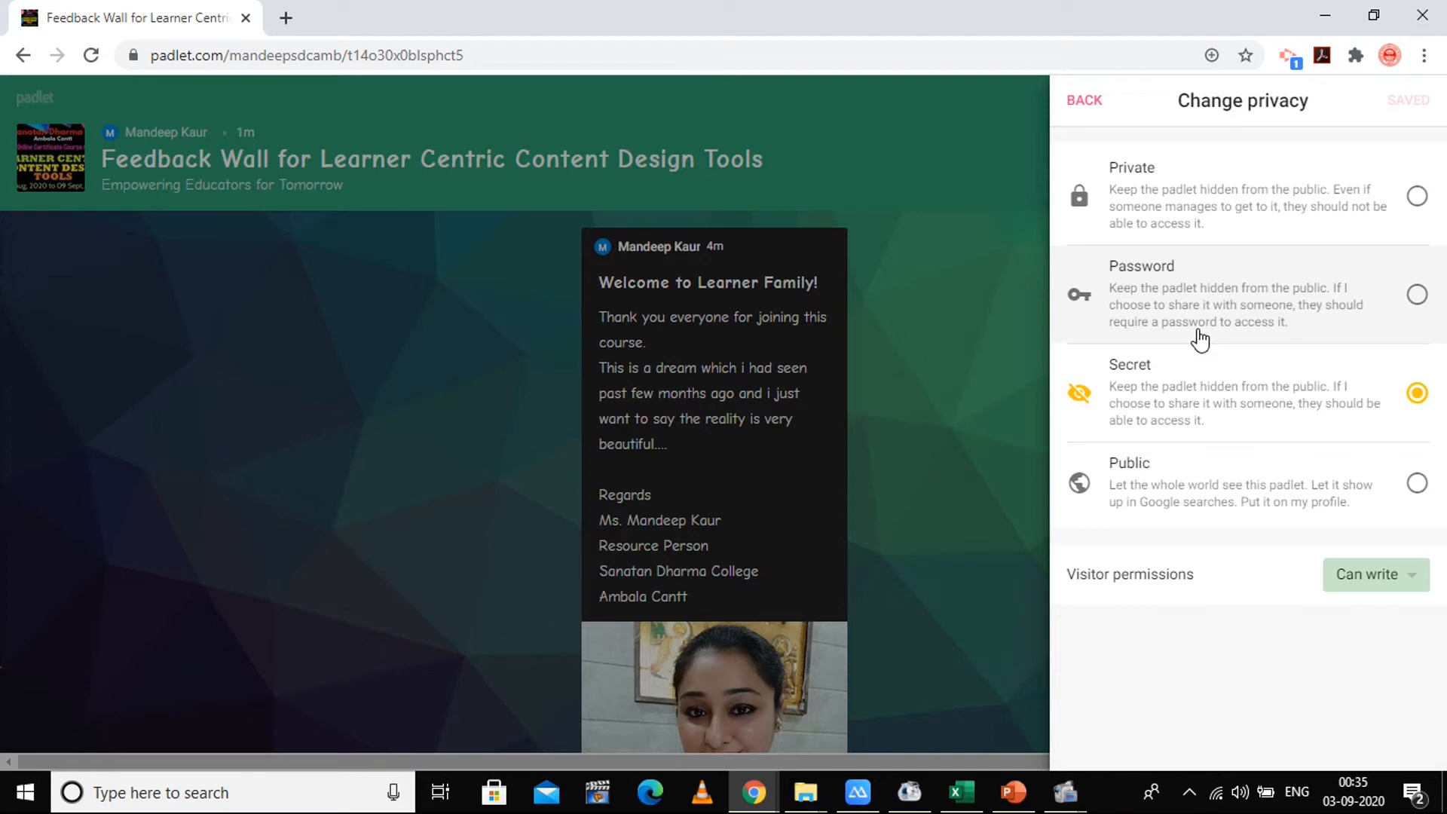
mouse_move(1387, 500)
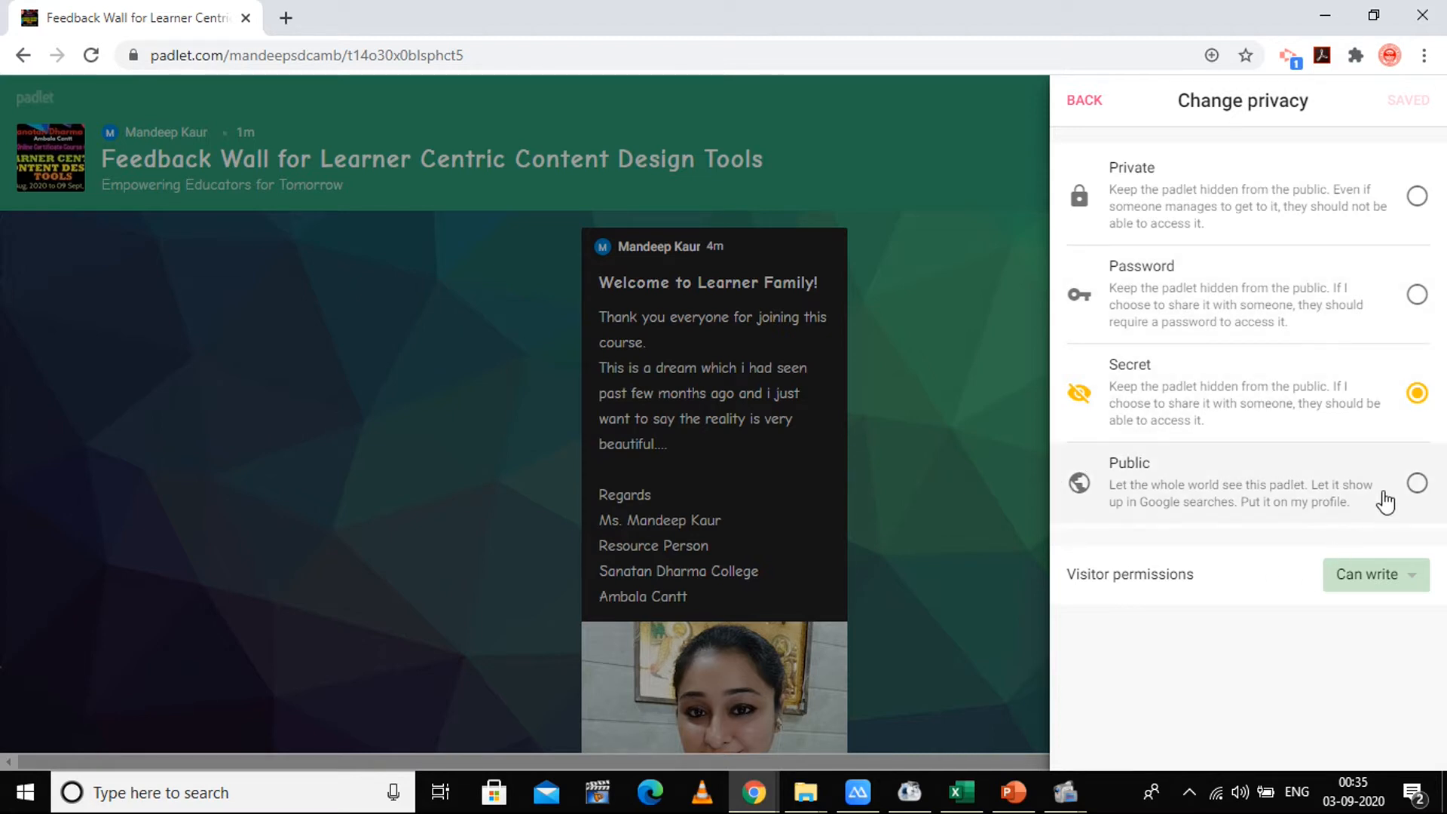
mouse_move(1223, 491)
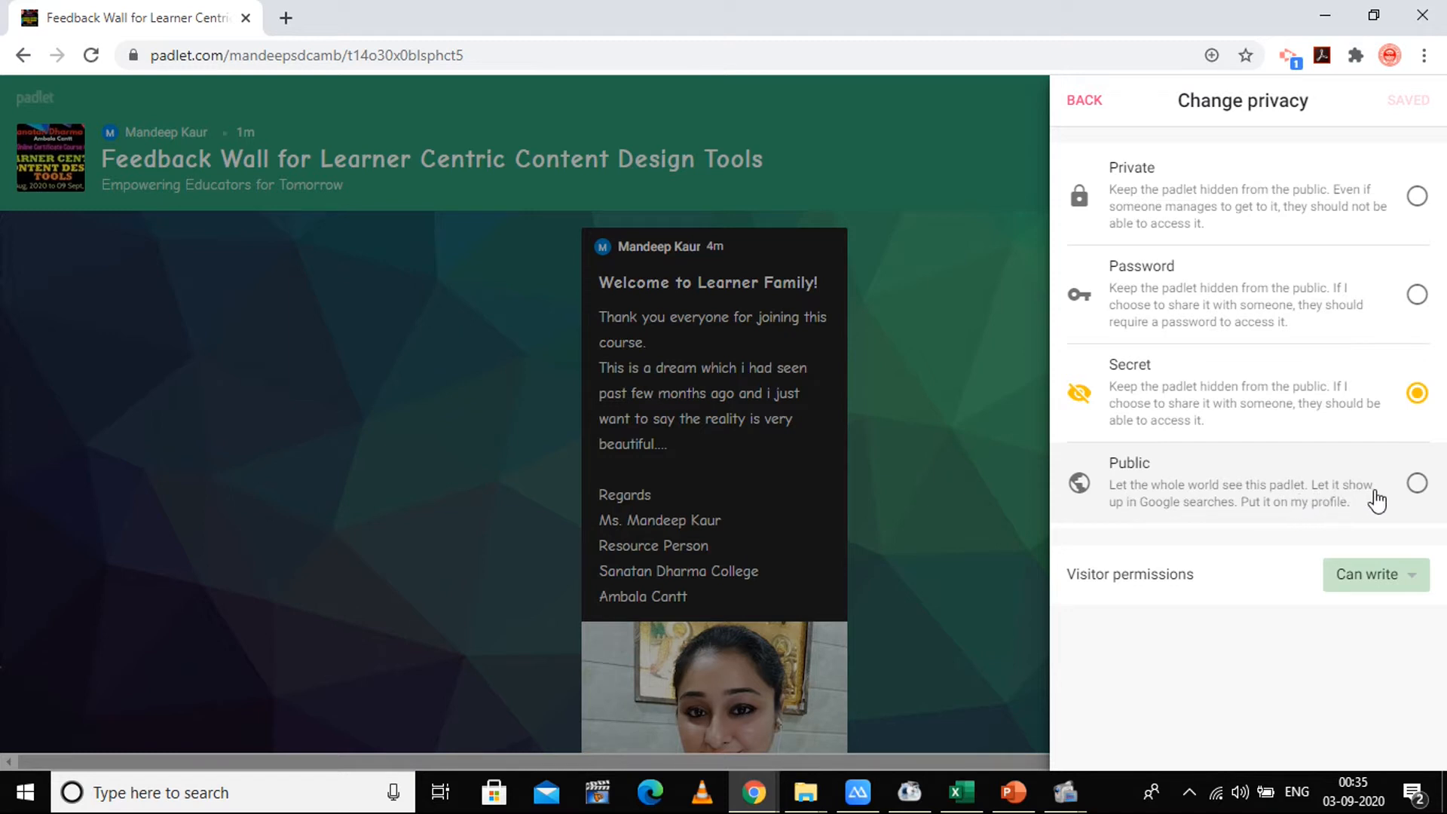
mouse_move(1185, 529)
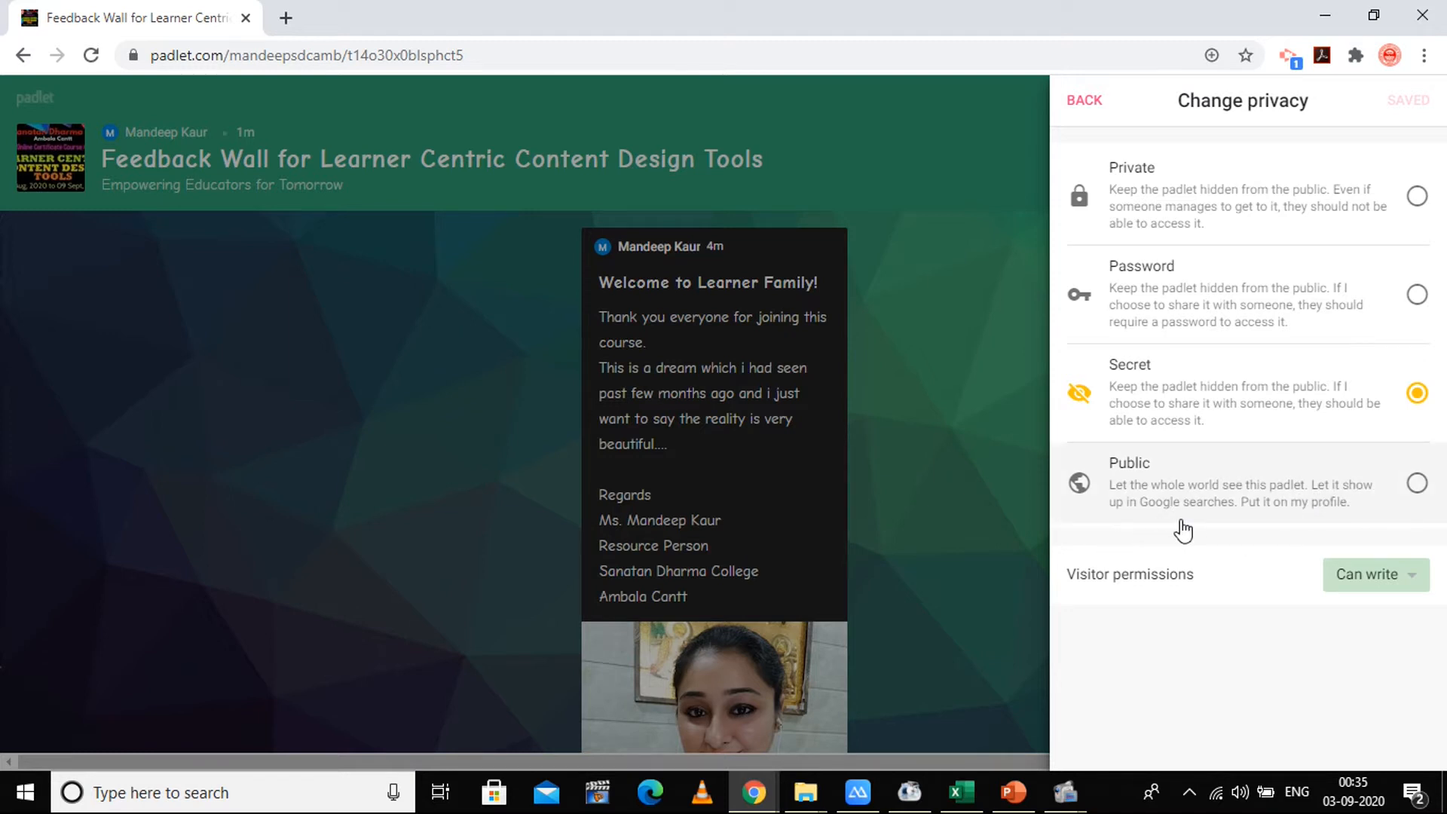
mouse_move(1324, 521)
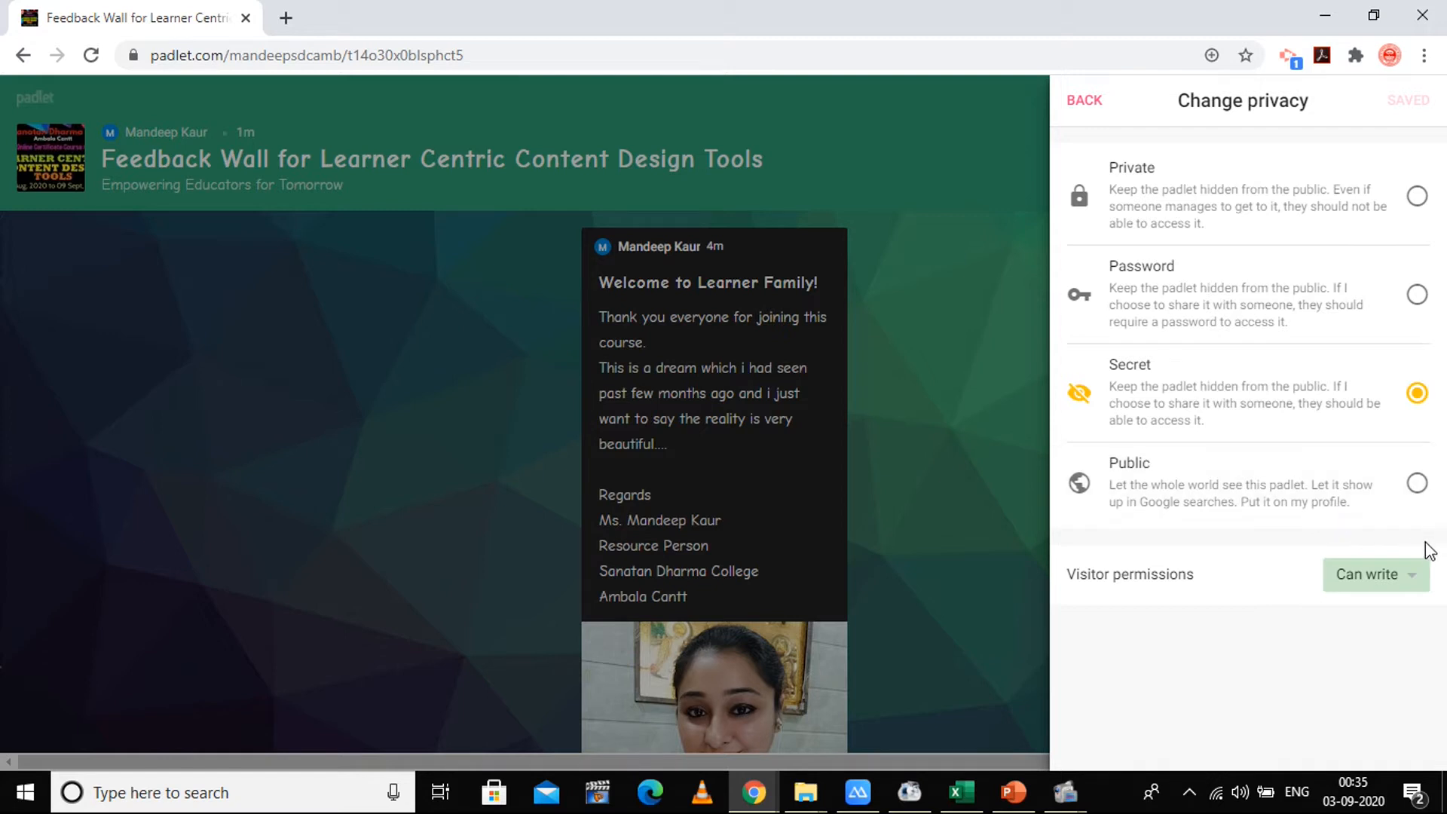
mouse_move(1223, 39)
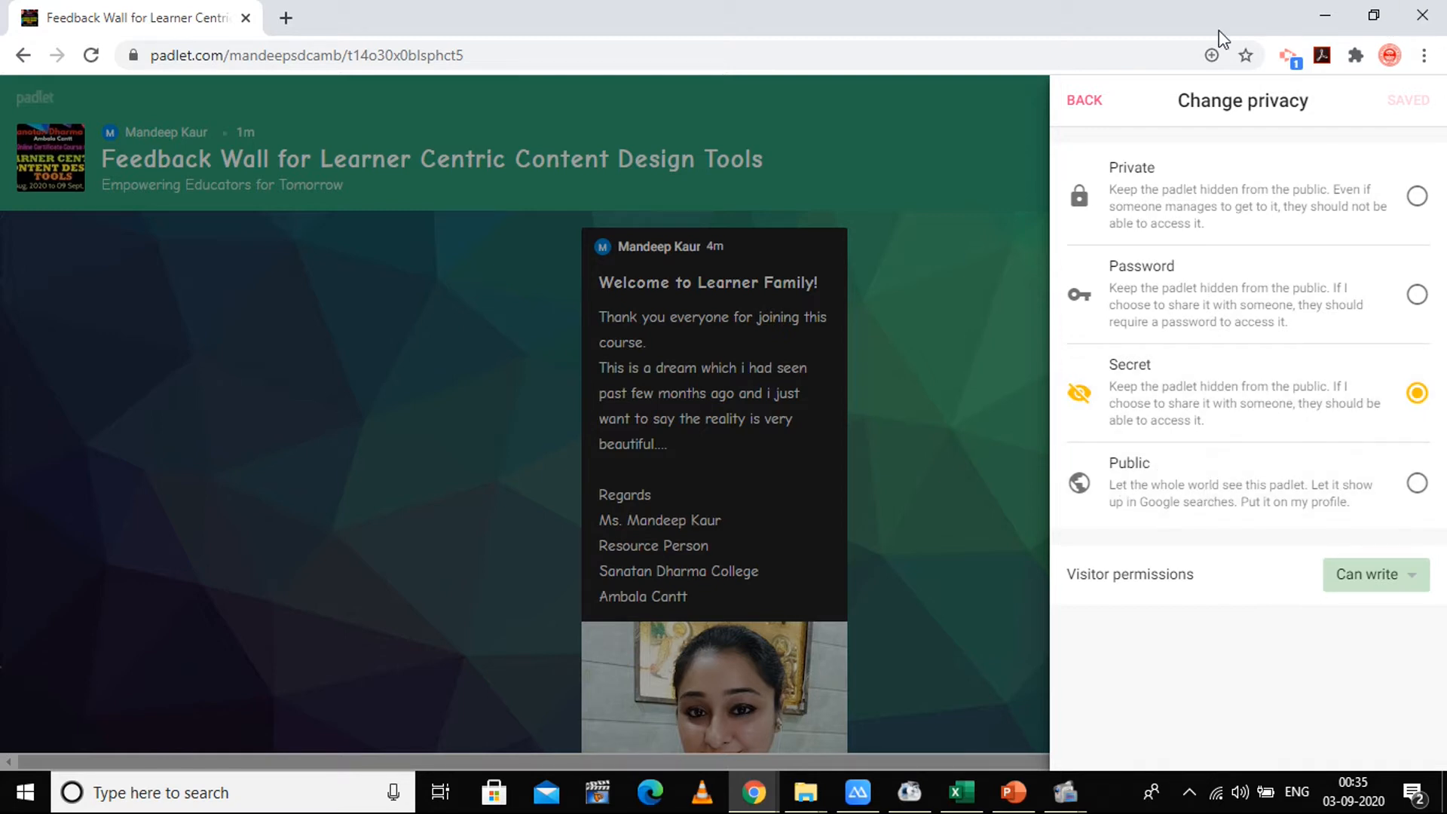
mouse_move(1417, 391)
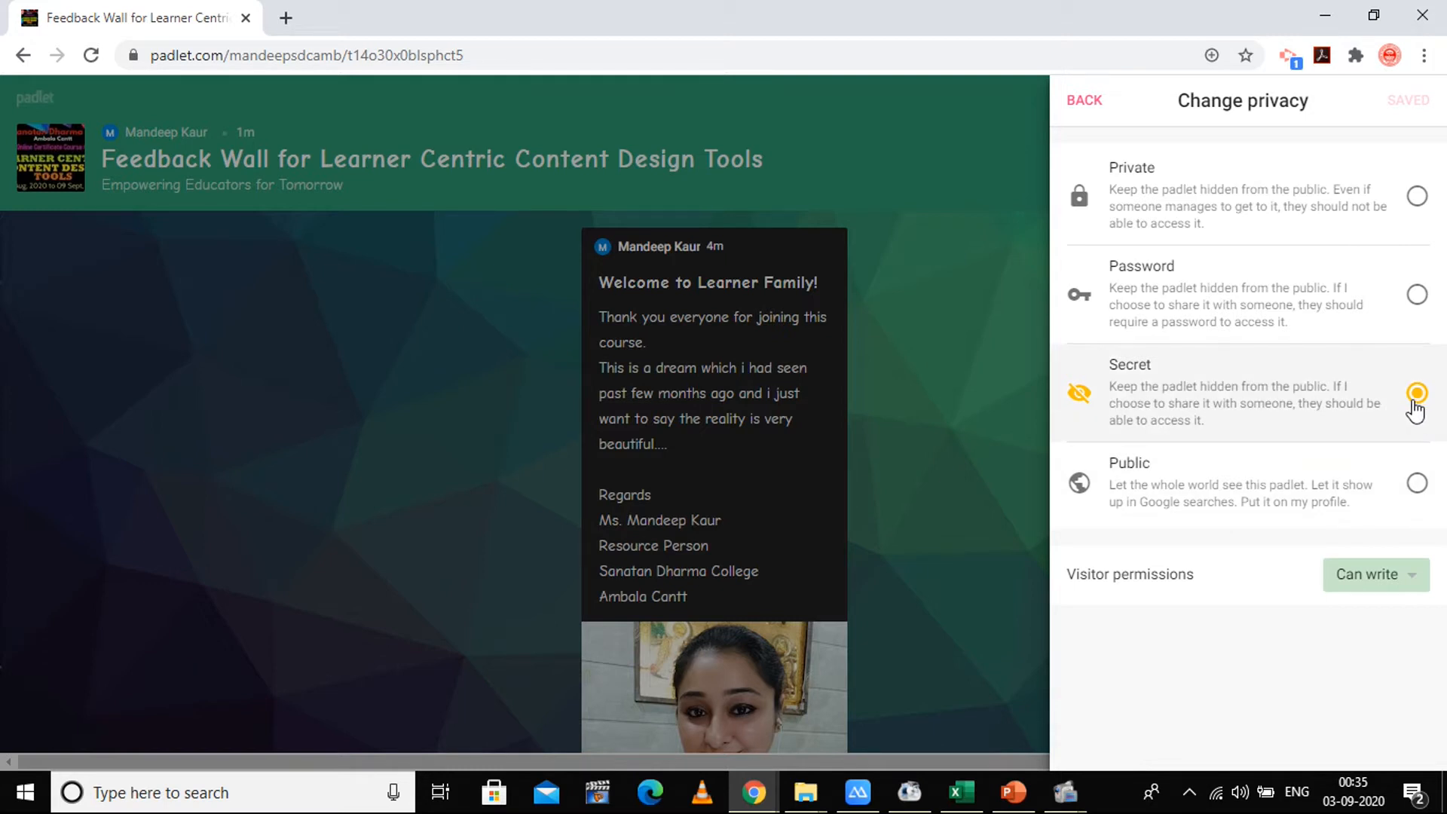
mouse_move(1348, 409)
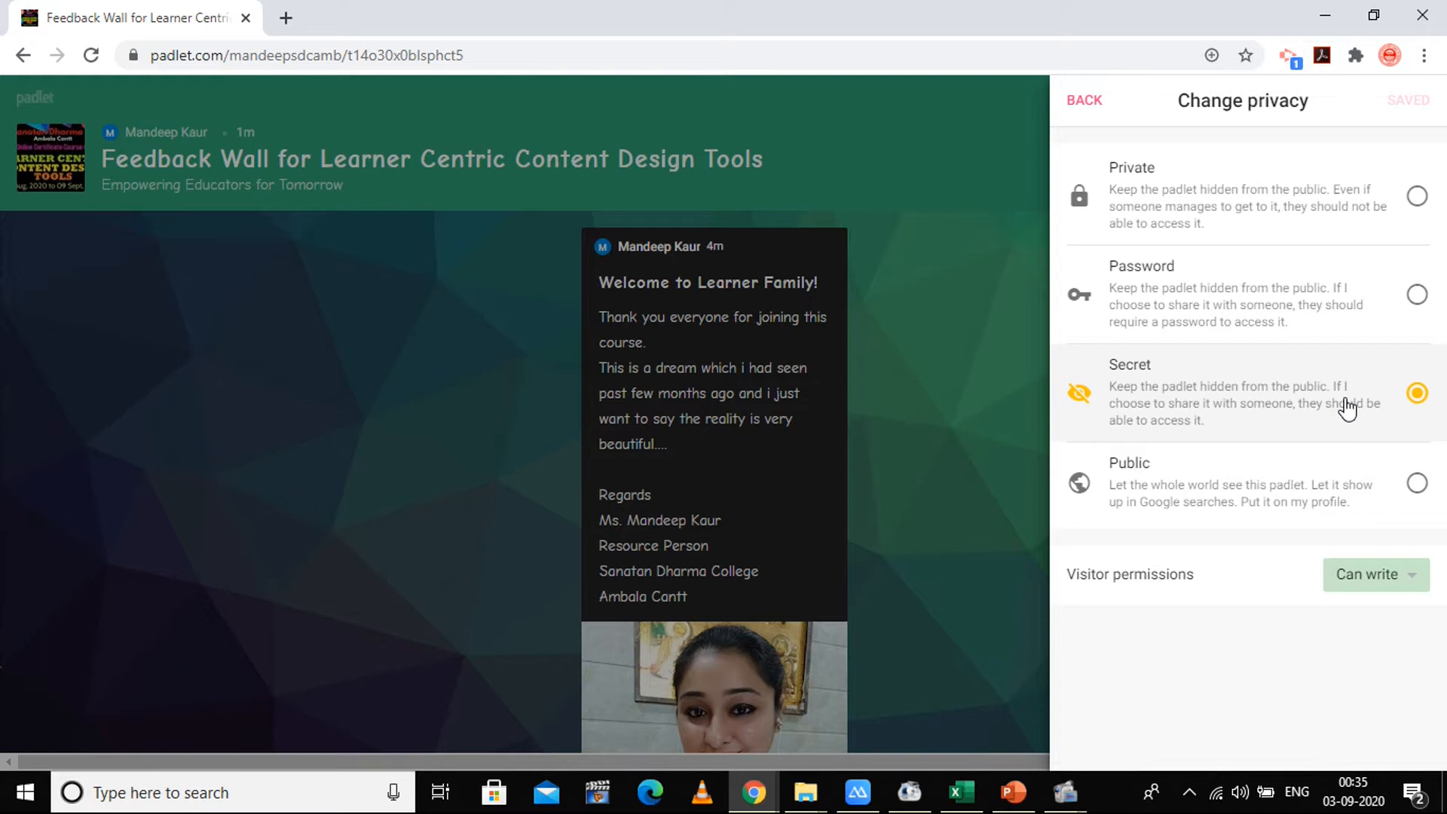
mouse_move(1298, 618)
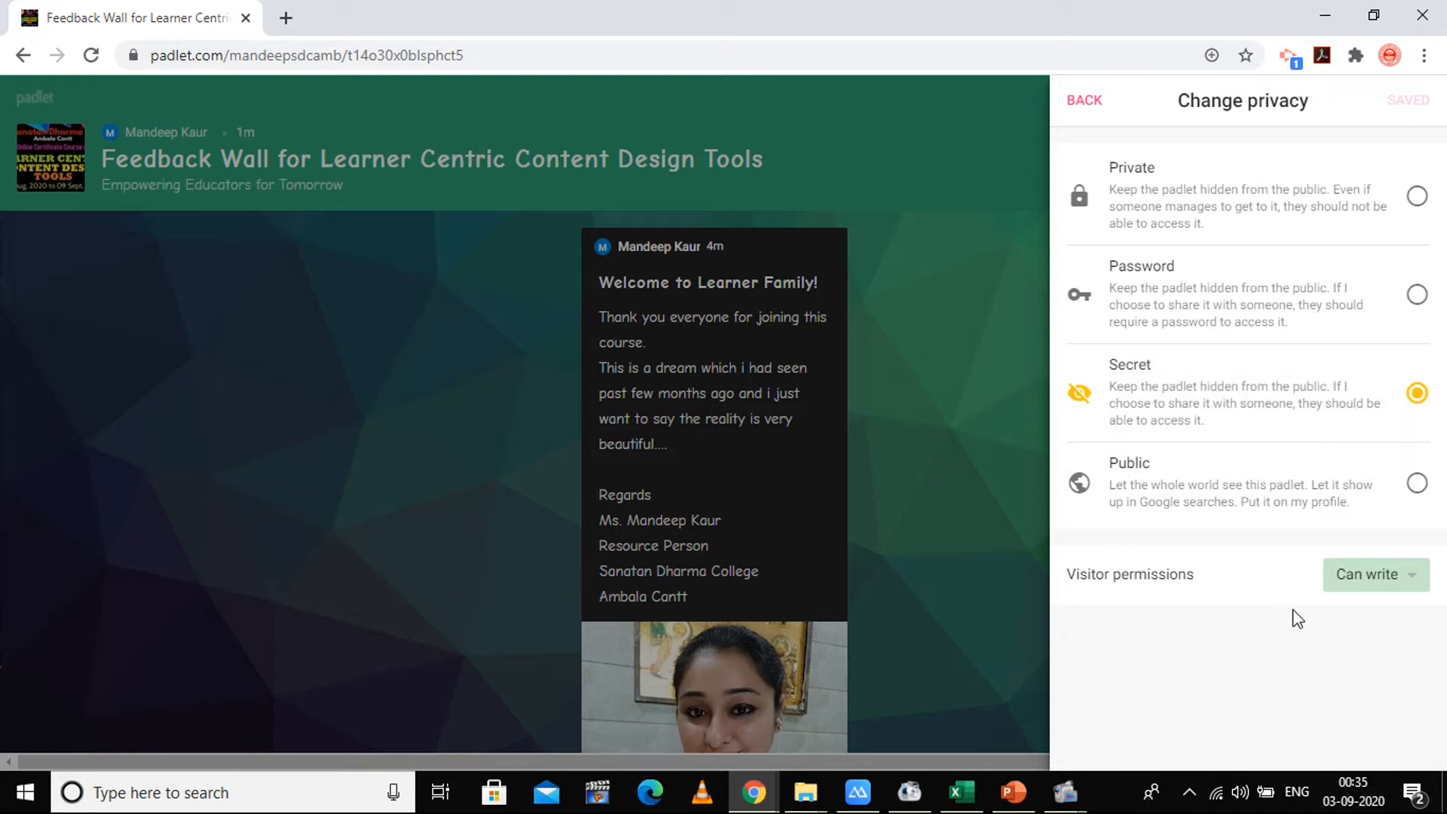
Step: List the visitor permission levels (read, write, edit), keeping Can write selected
click(1374, 574)
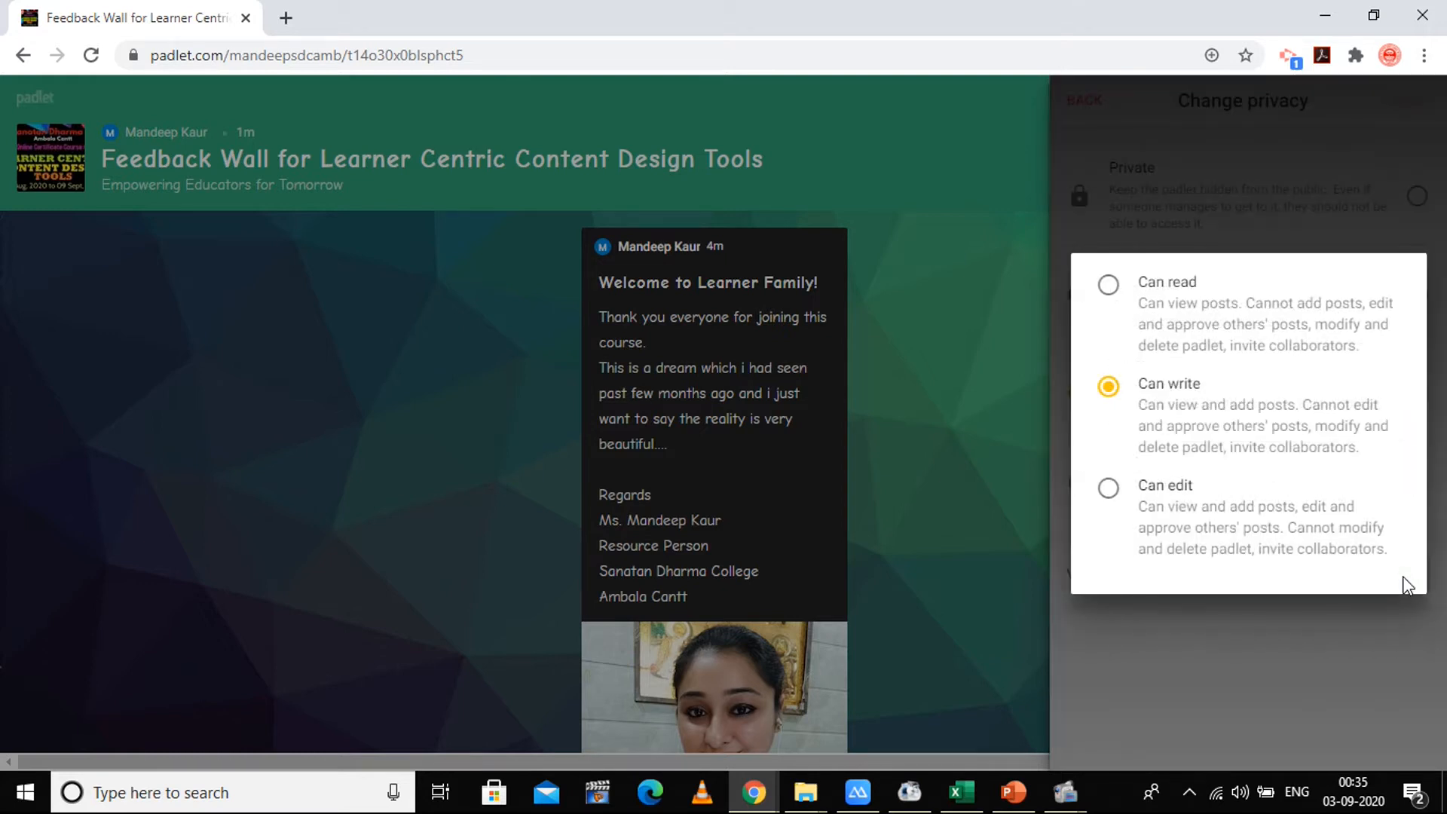
mouse_move(1200, 304)
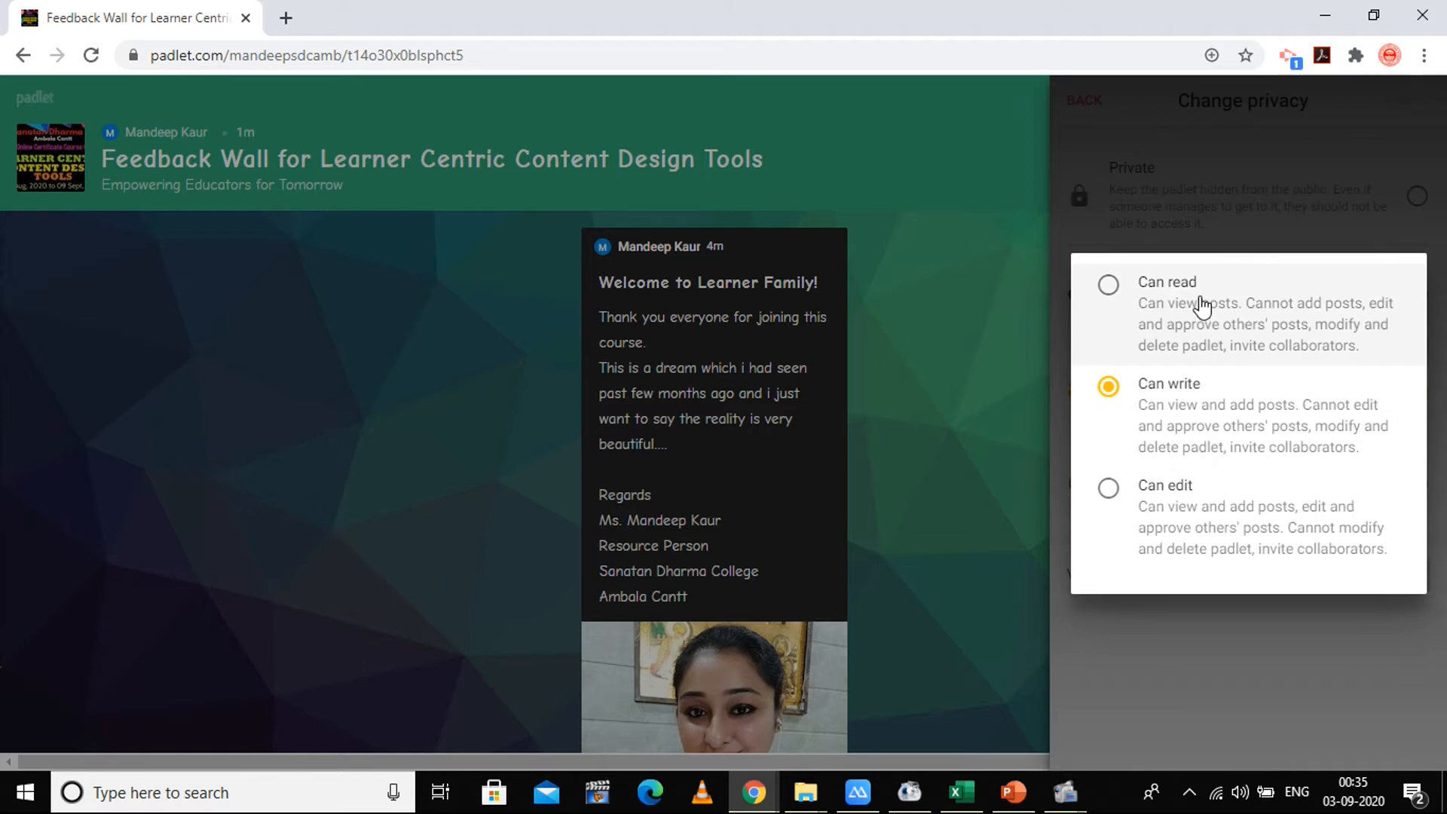
mouse_move(1196, 406)
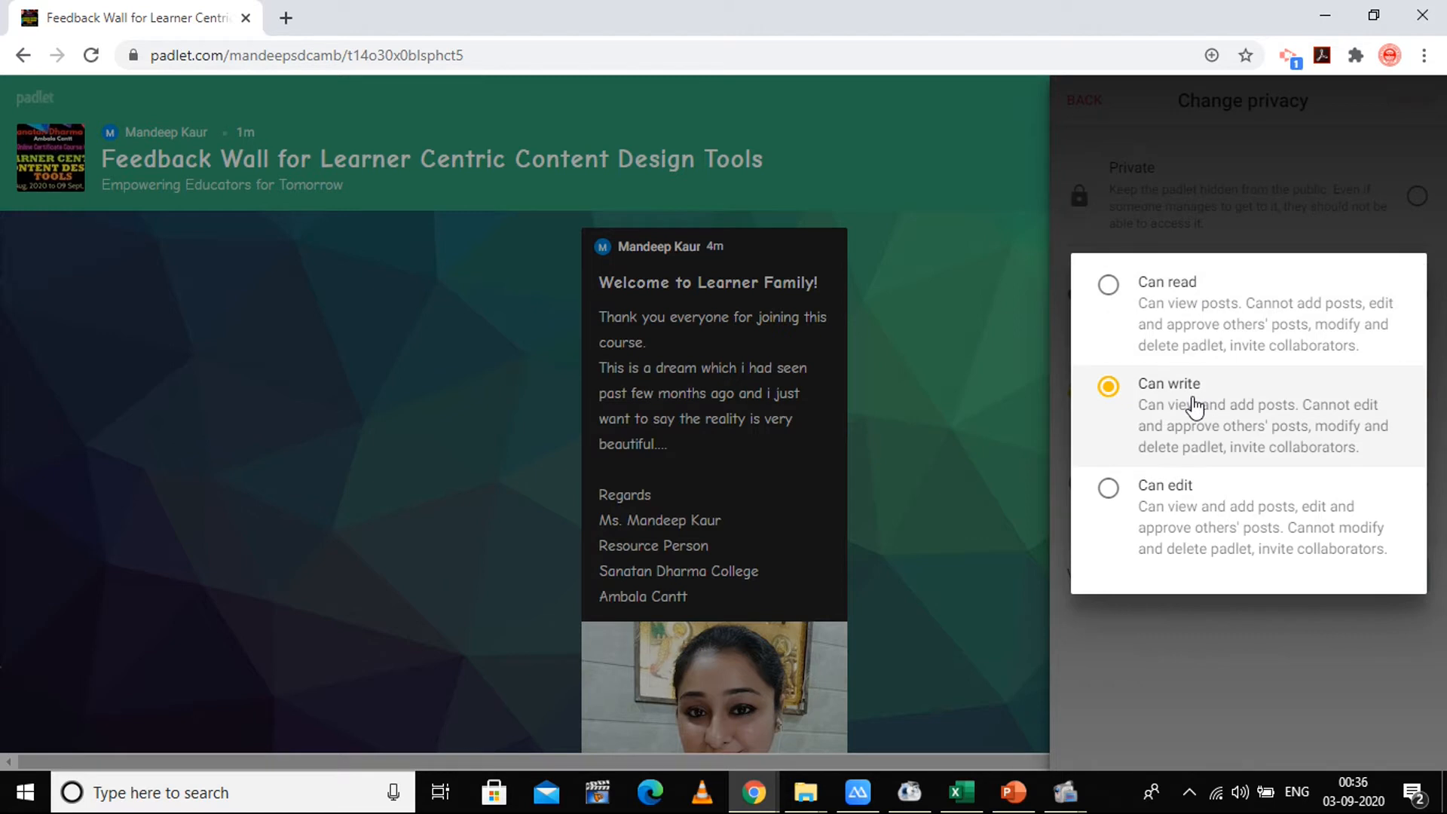
mouse_move(828, 329)
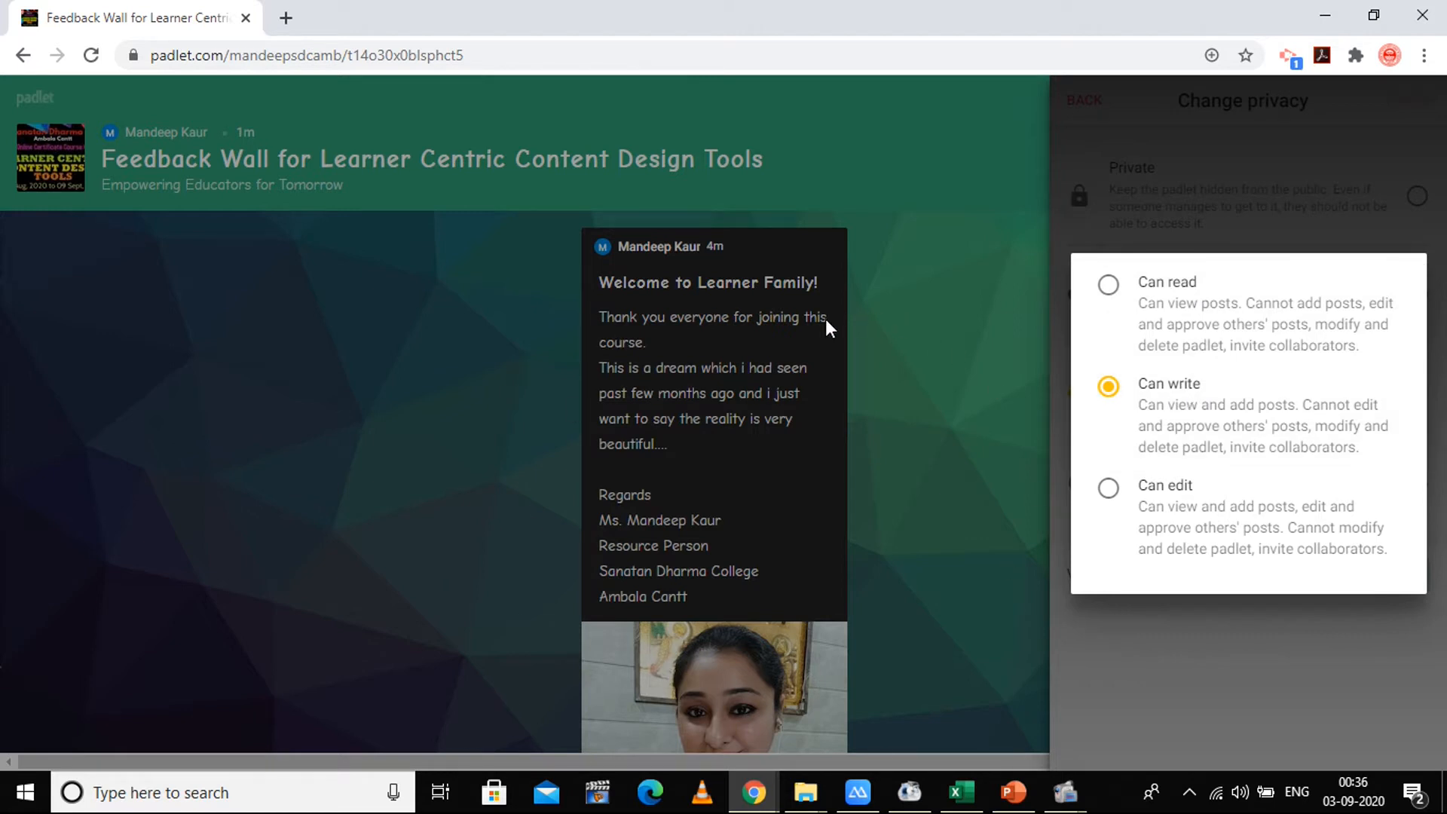
mouse_move(983, 447)
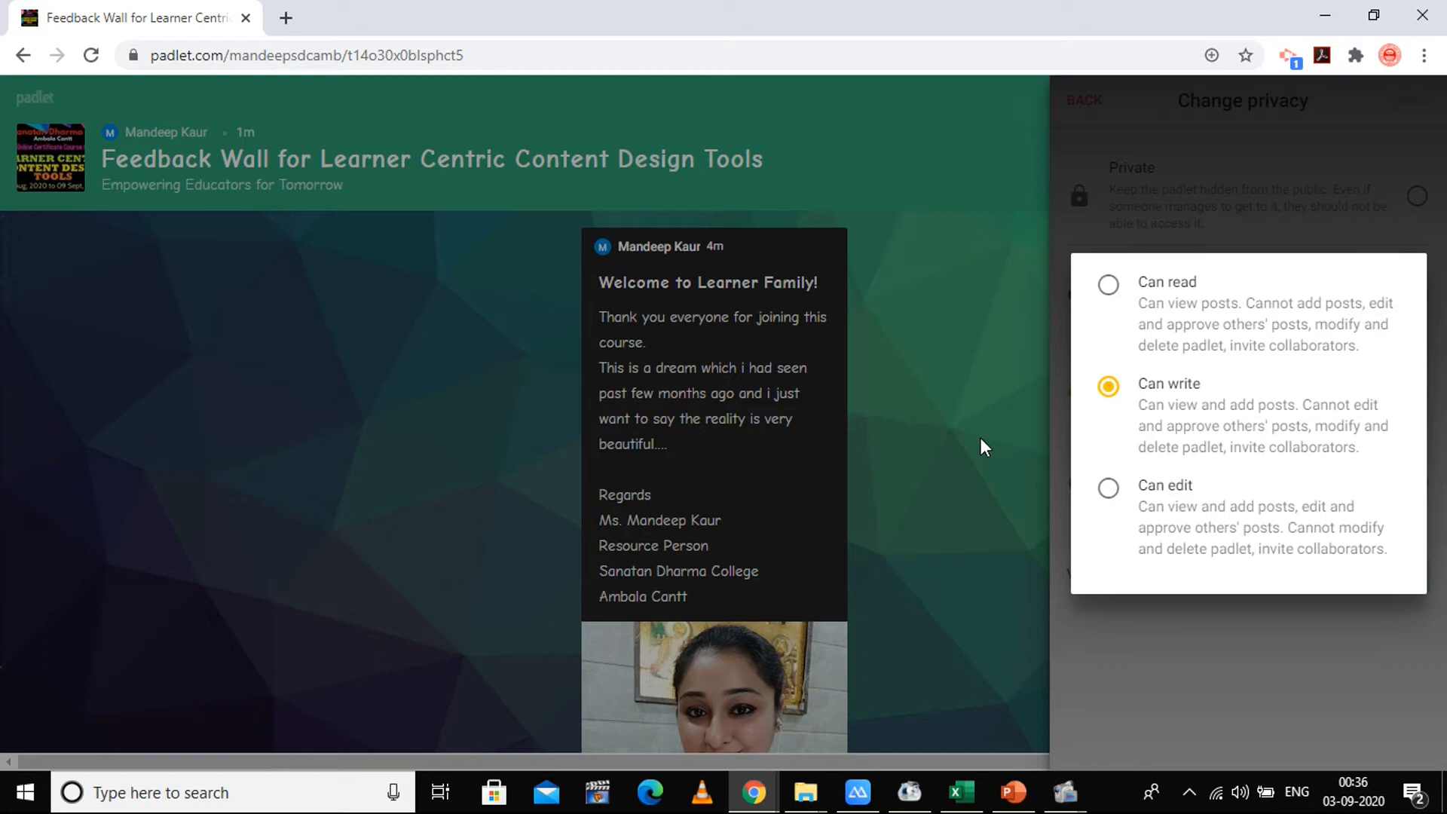
mouse_move(1256, 418)
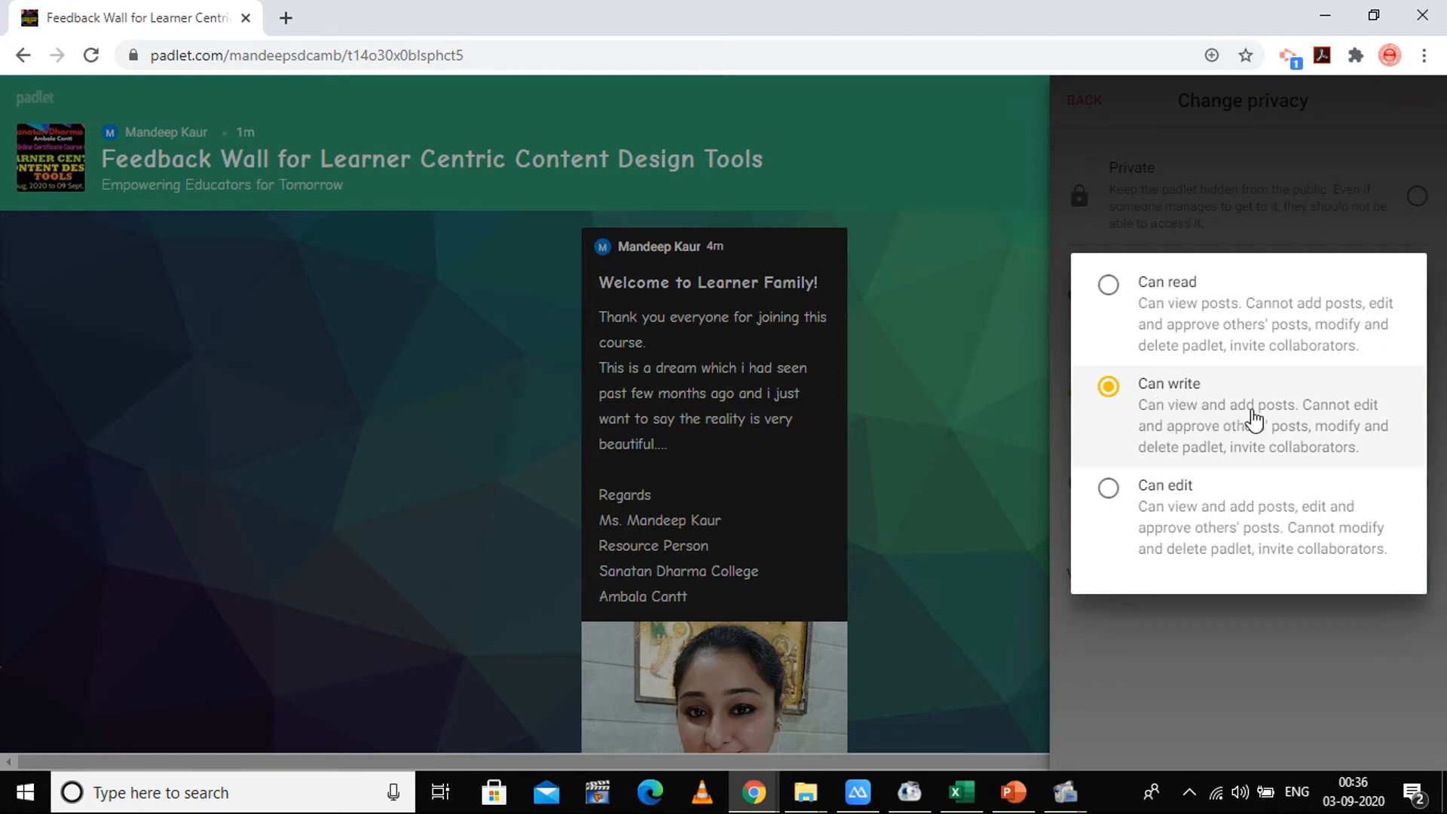
mouse_move(1262, 454)
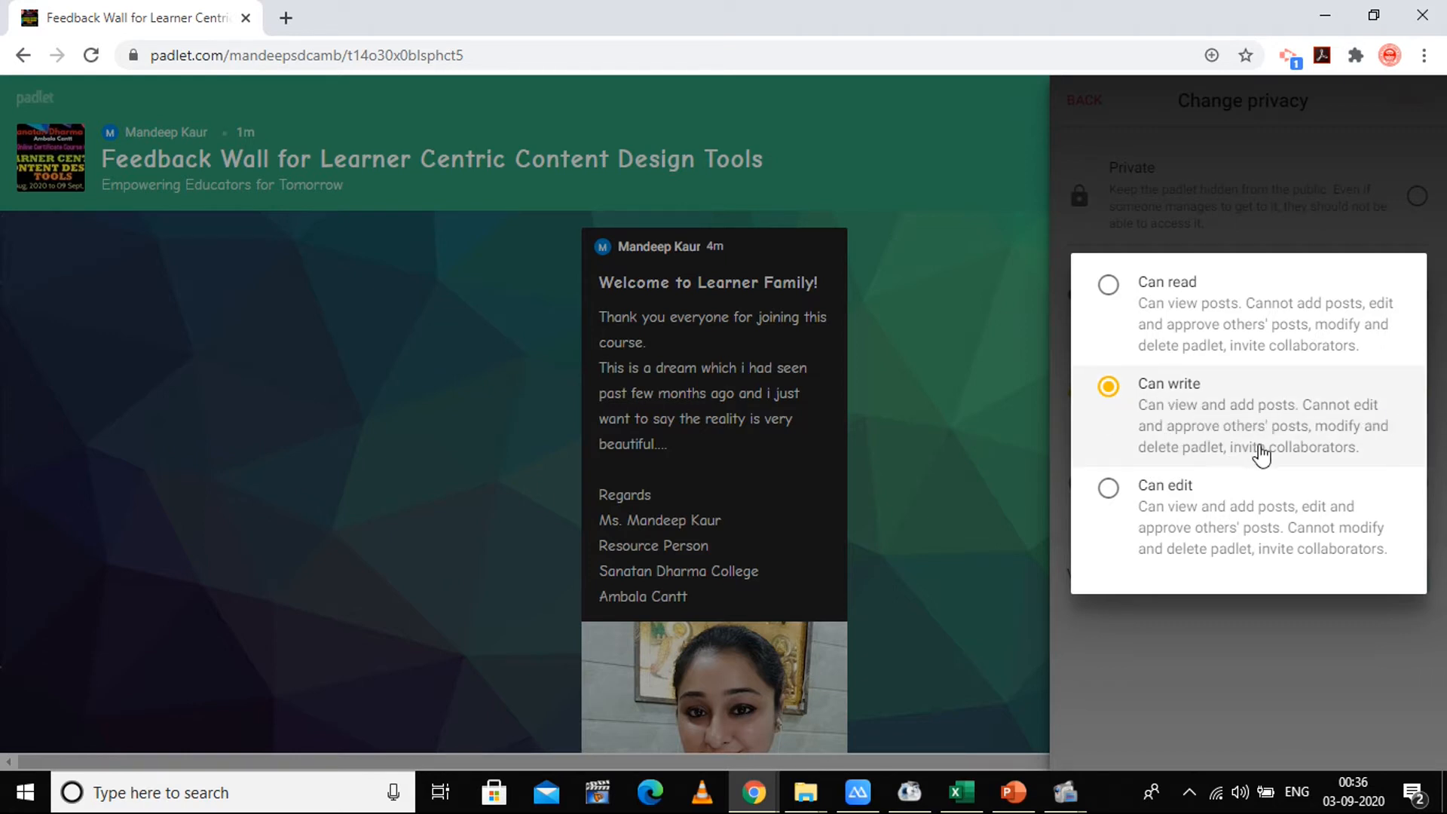
mouse_move(1132, 379)
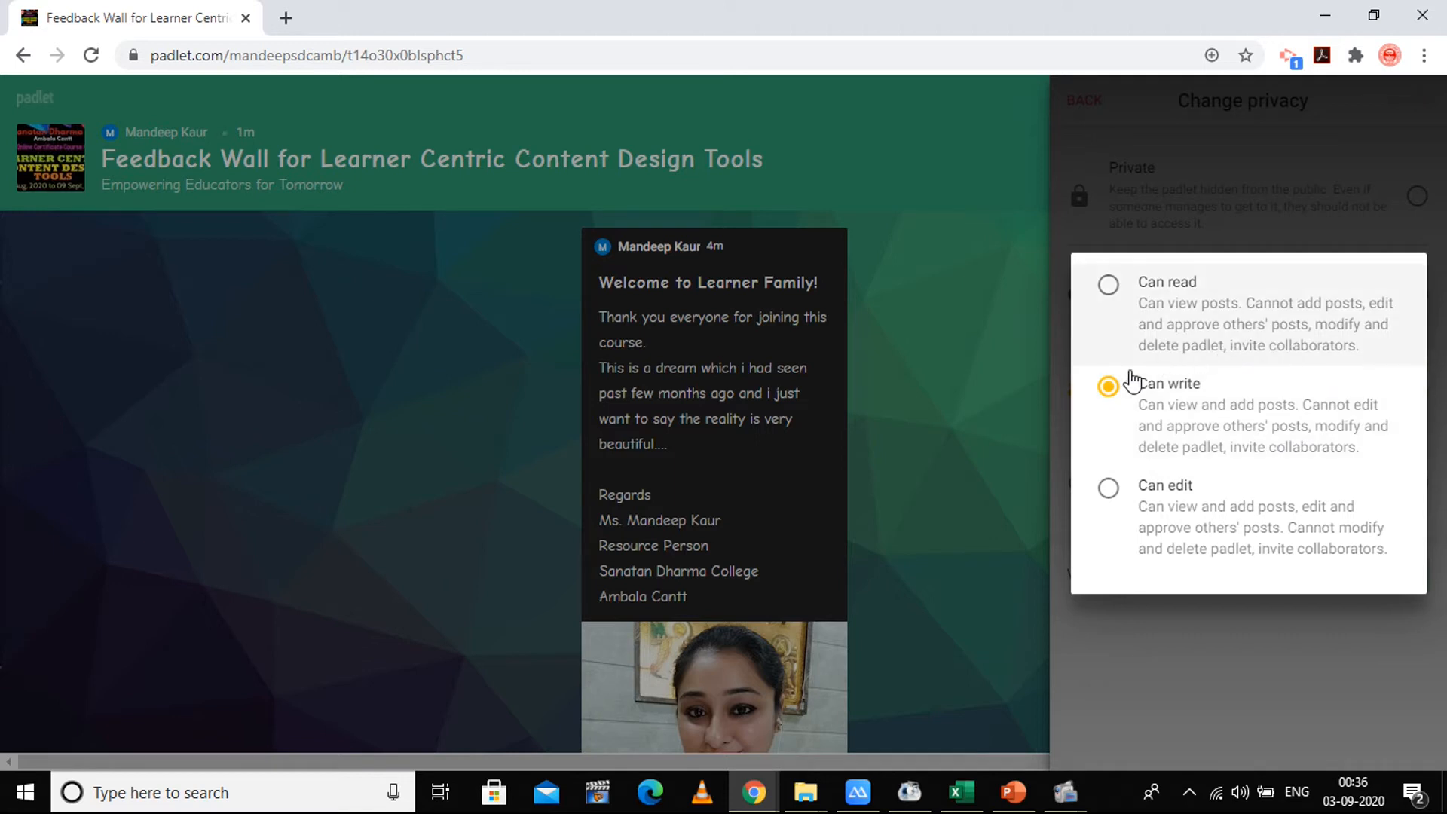
mouse_move(967, 332)
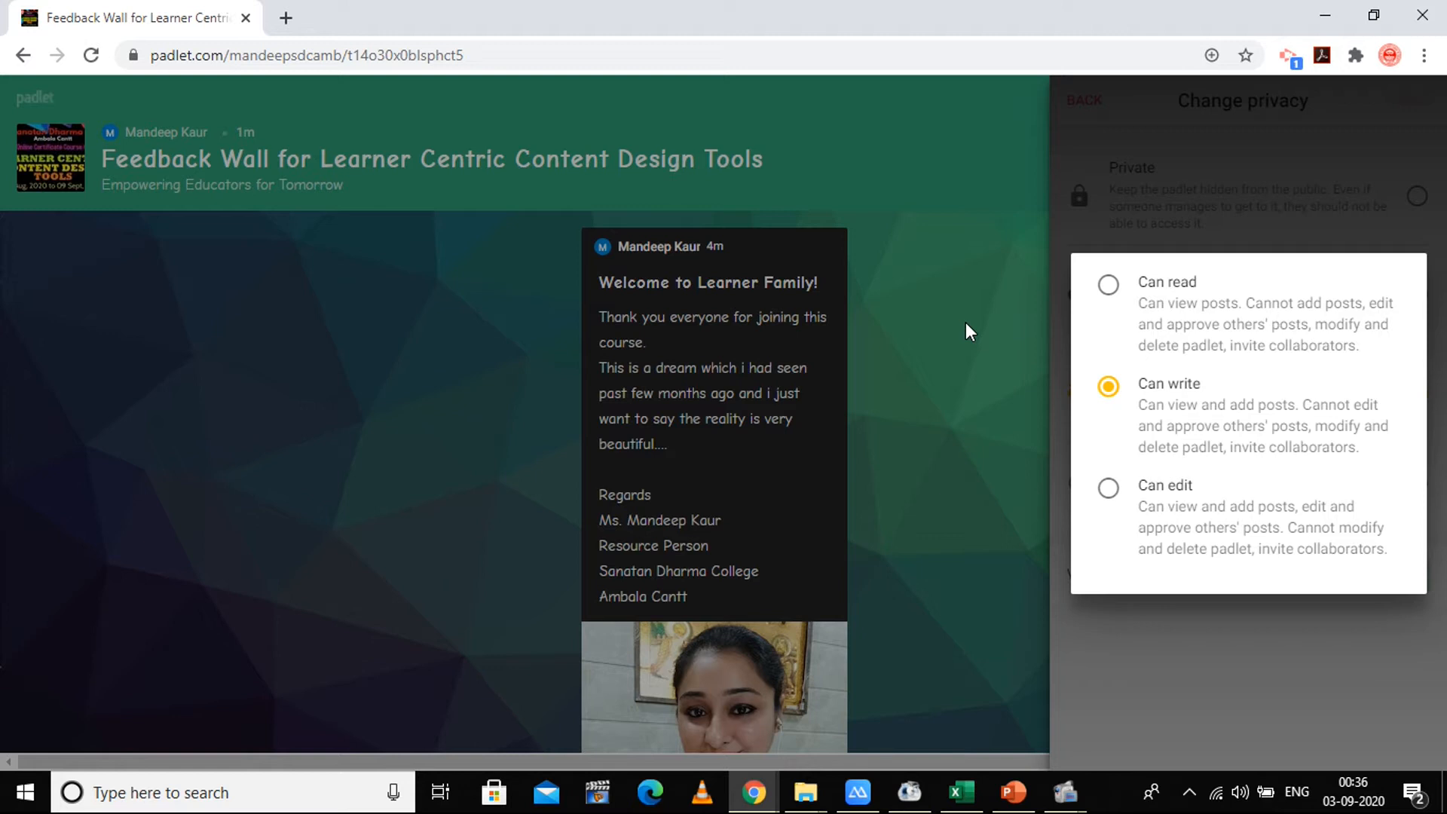
mouse_move(1165, 526)
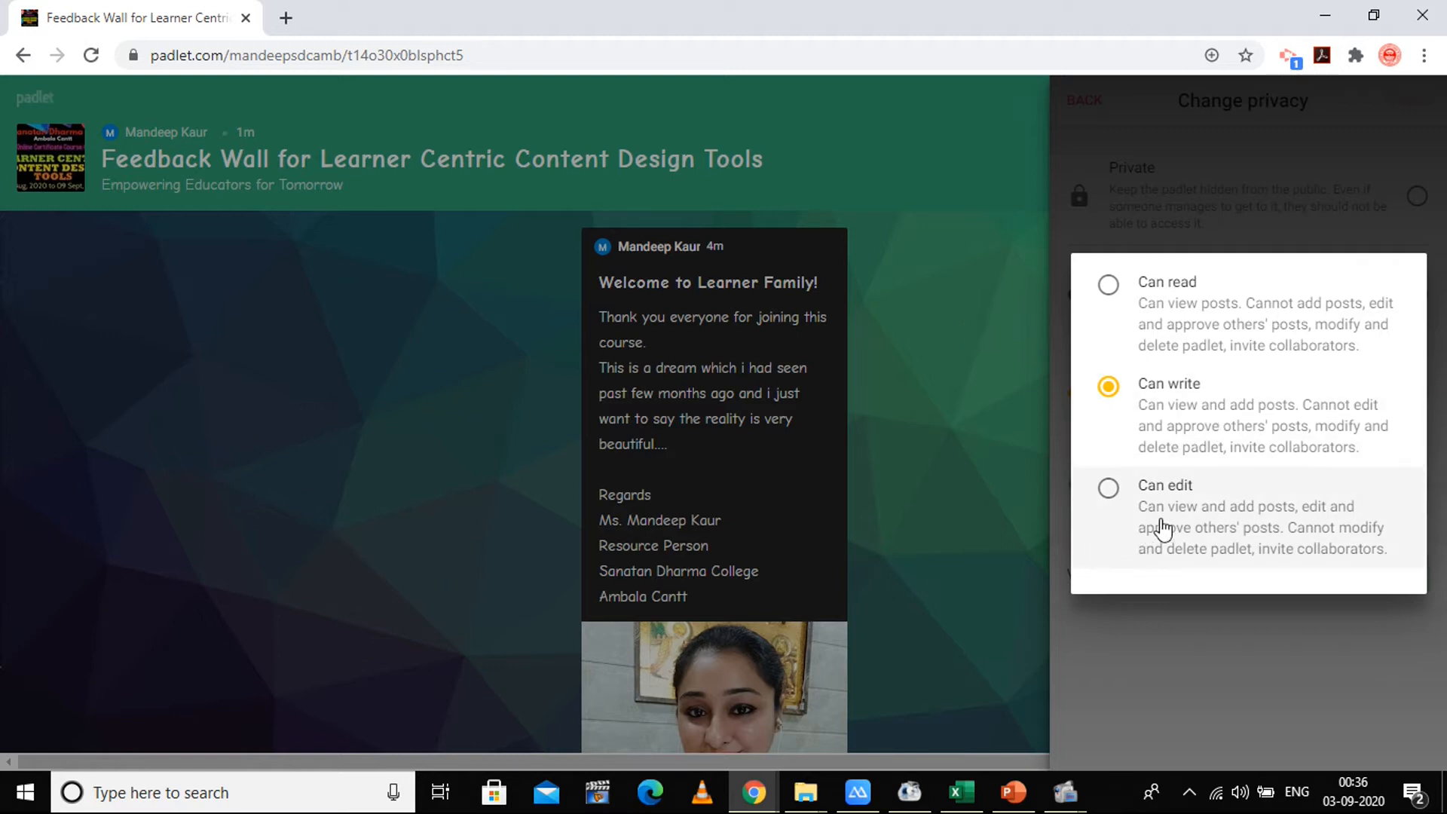
mouse_move(1223, 578)
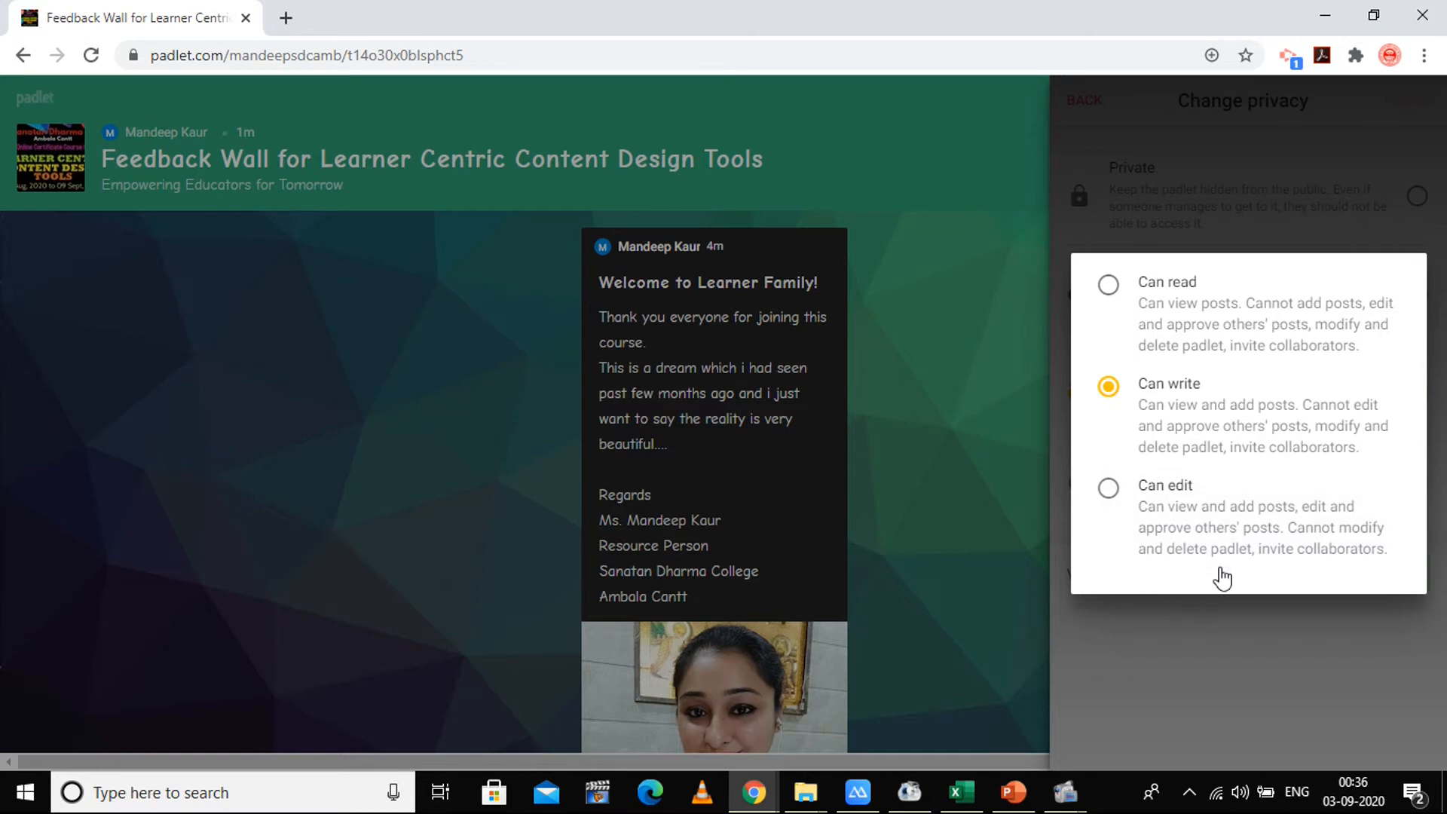
mouse_move(1165, 430)
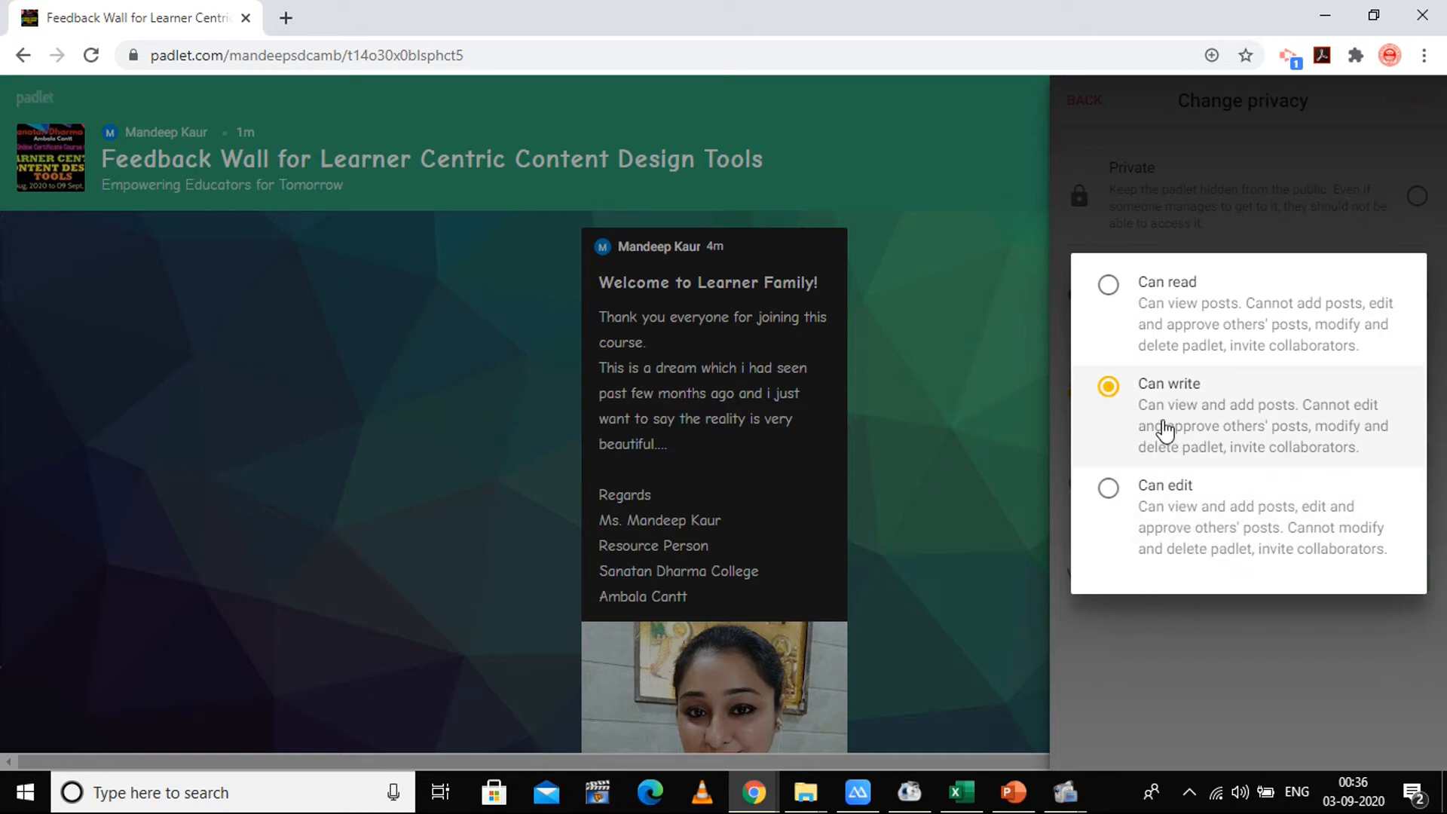
mouse_move(1016, 432)
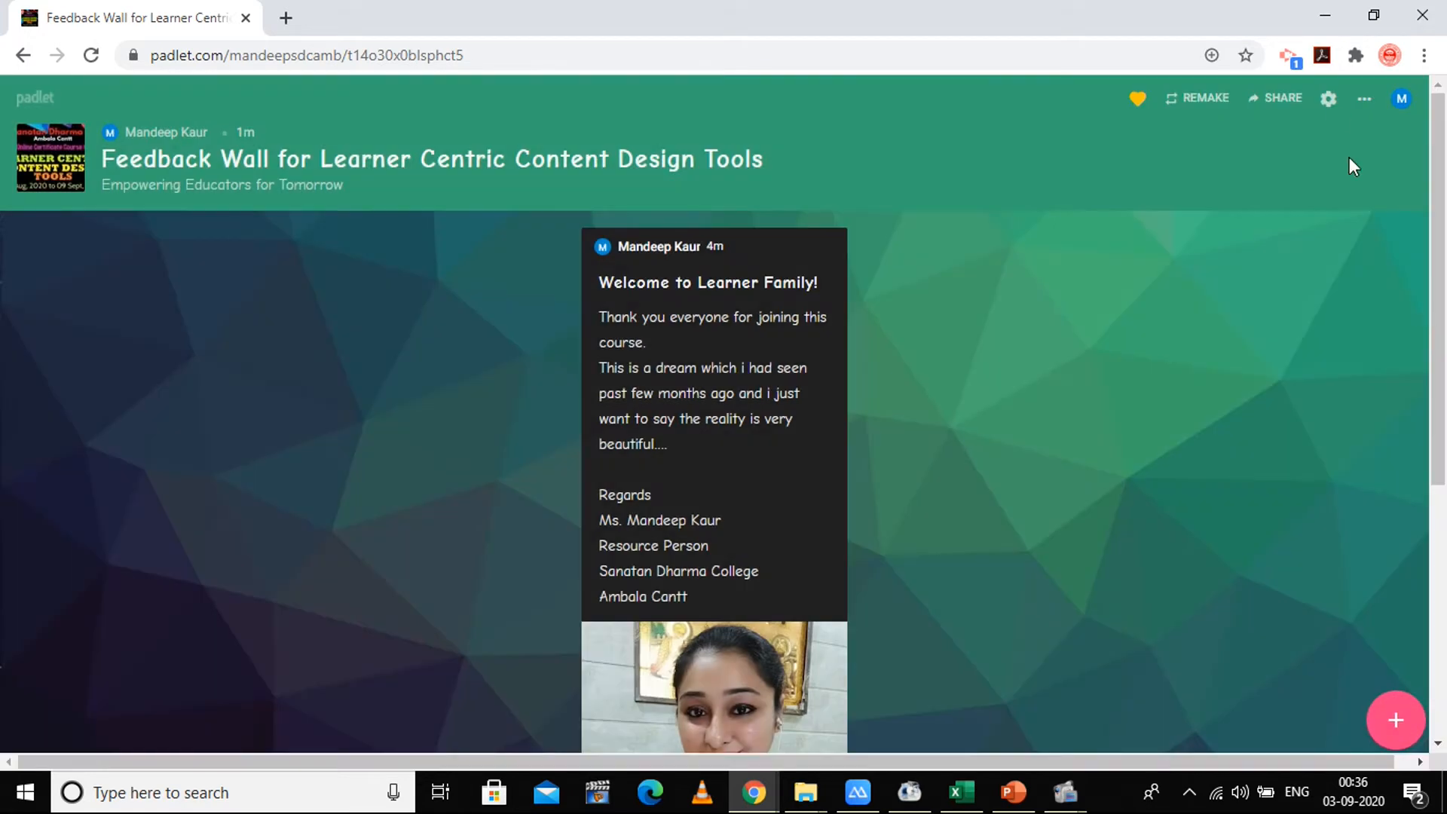
Step: Search members for the Computer account and add Computer Department to the wall
click(1281, 98)
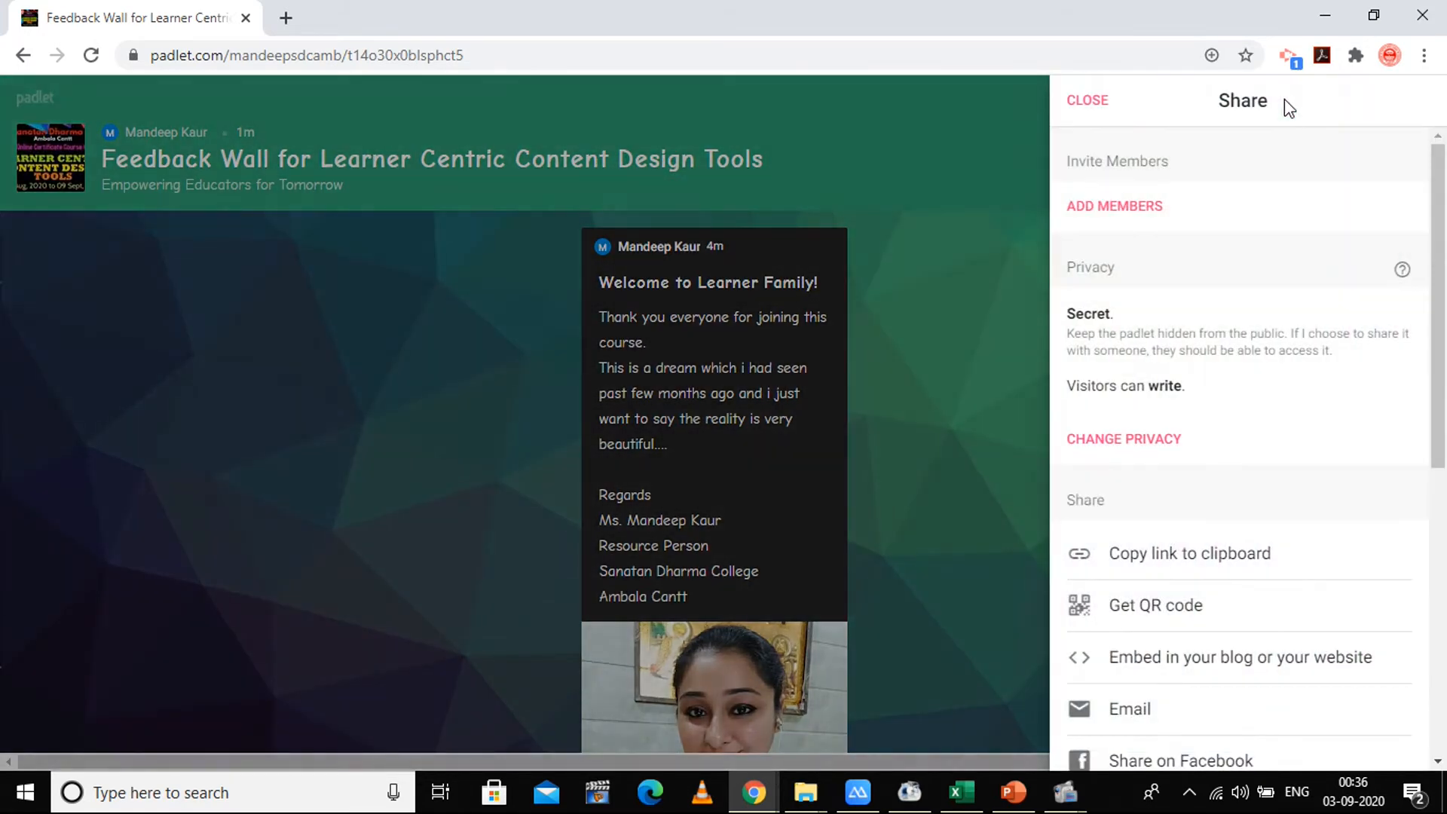
mouse_move(1313, 347)
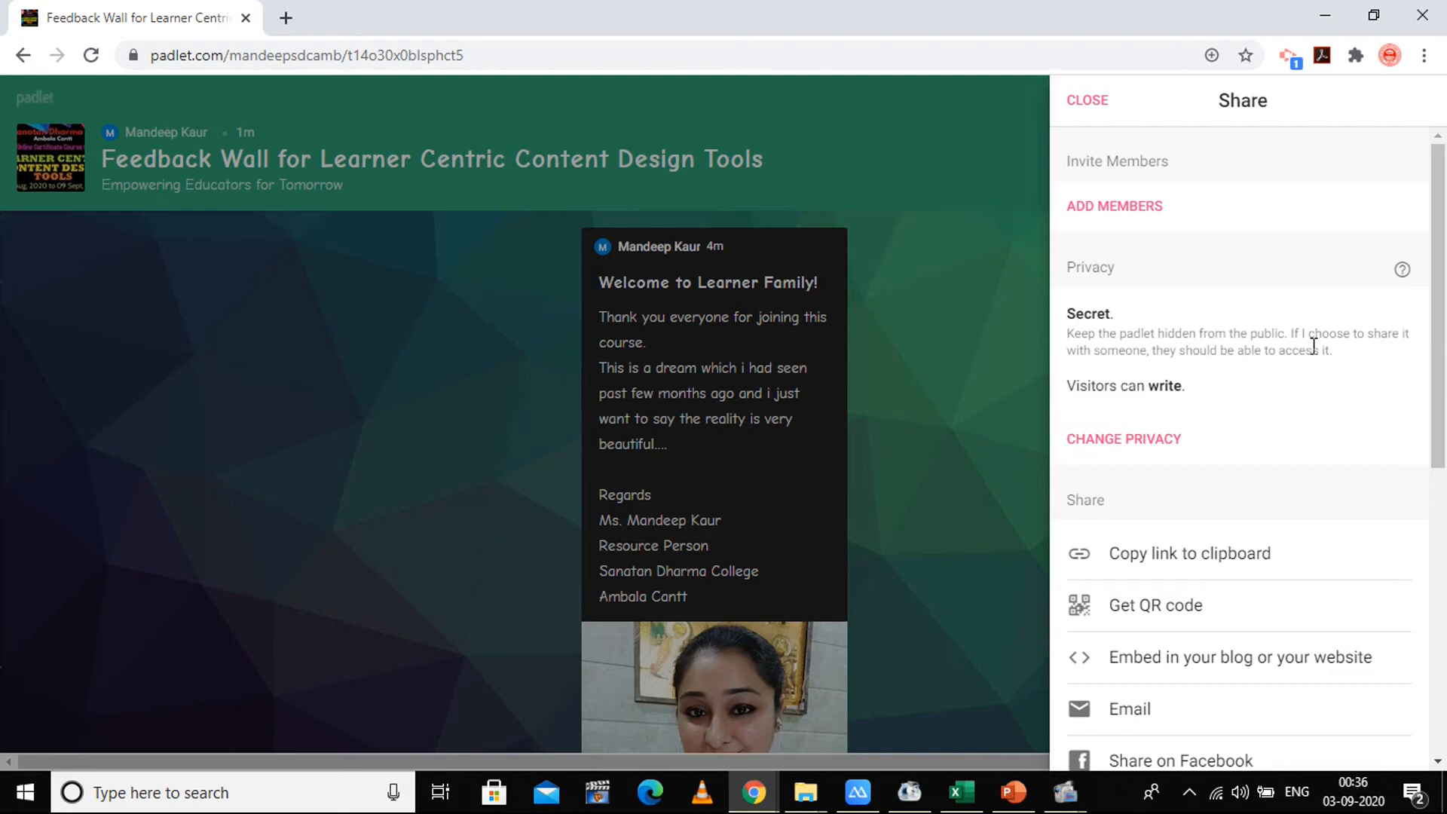
mouse_move(1162, 164)
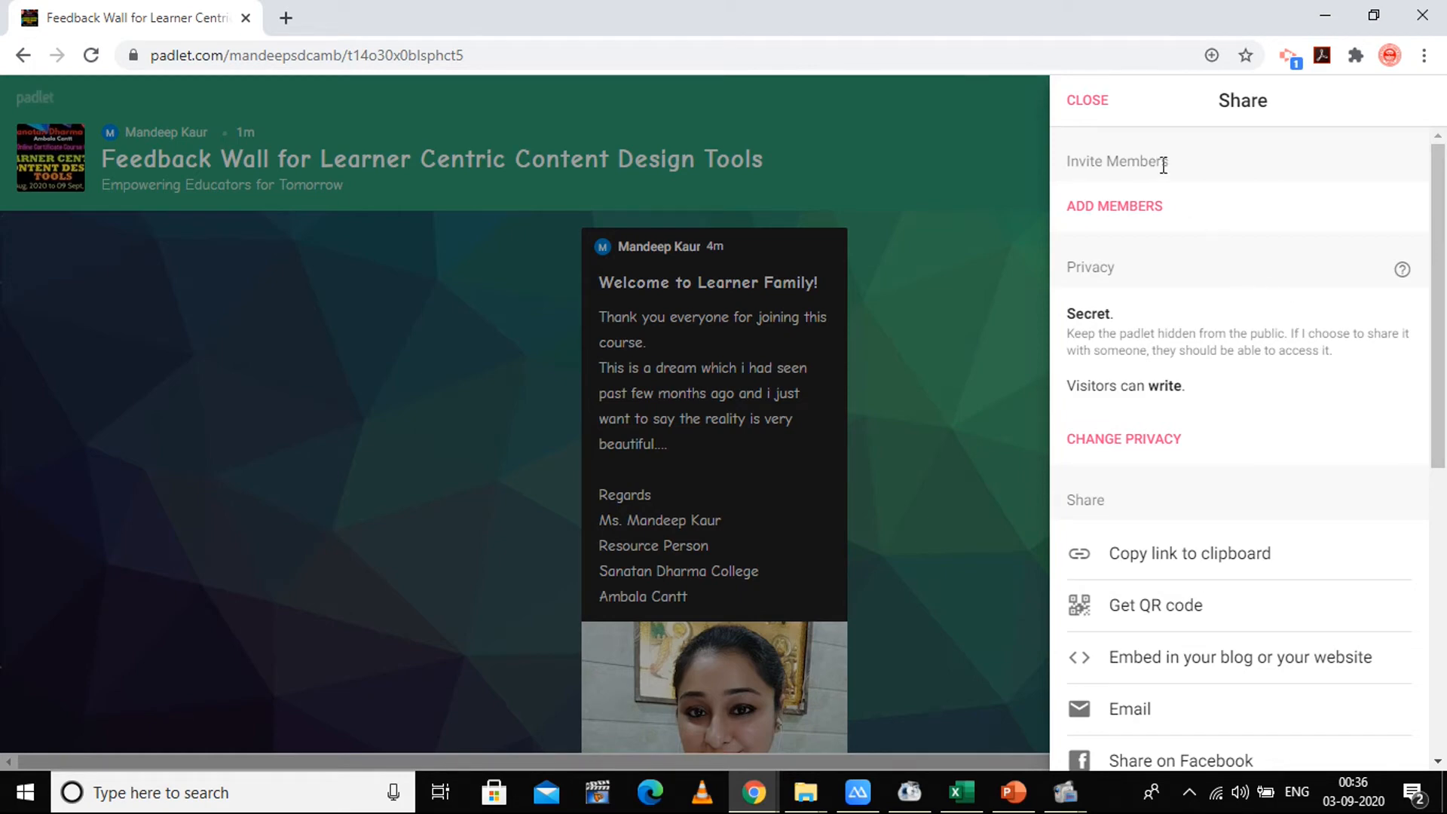
click(1115, 206)
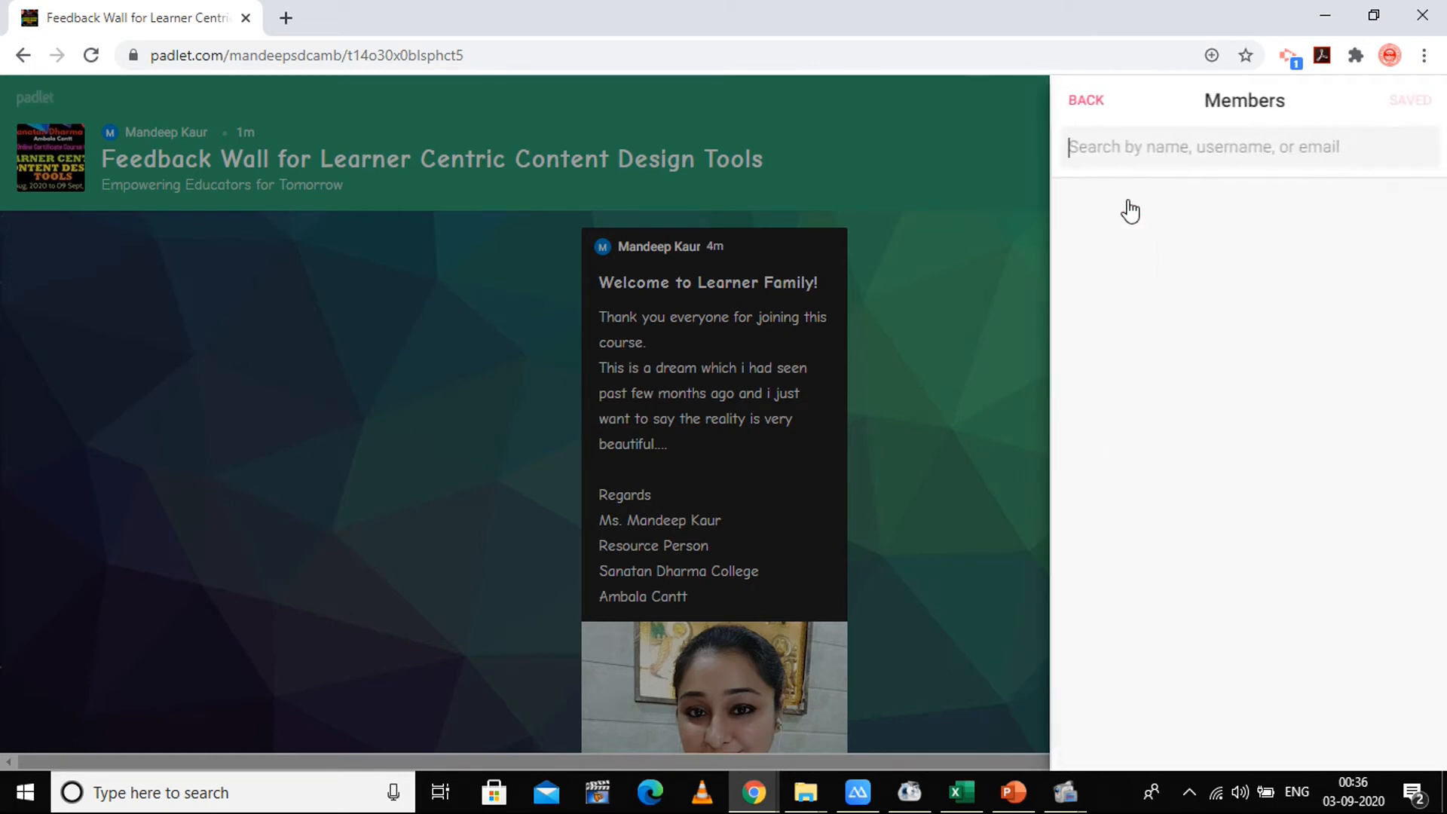
text(d)
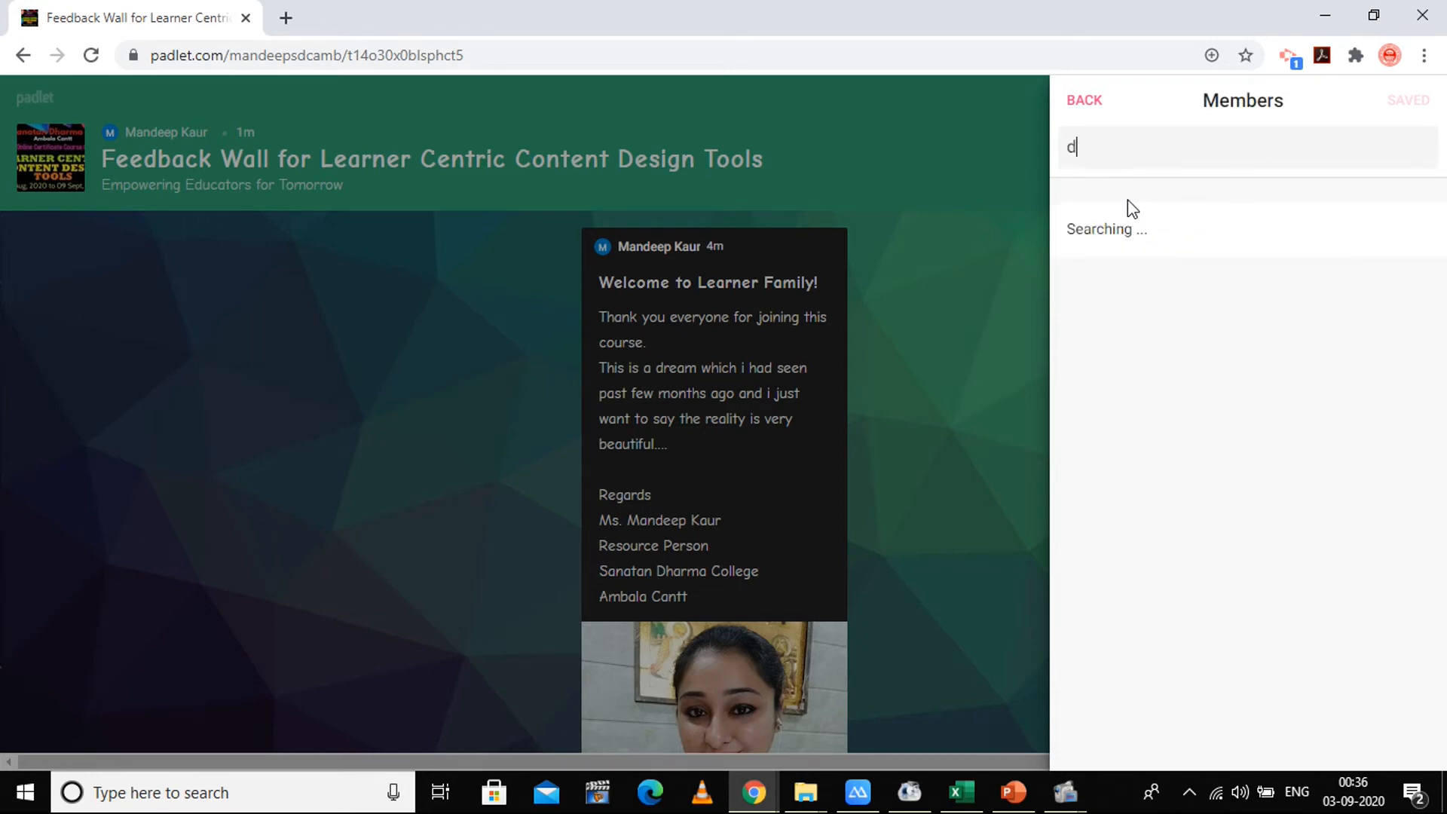
text(csa)
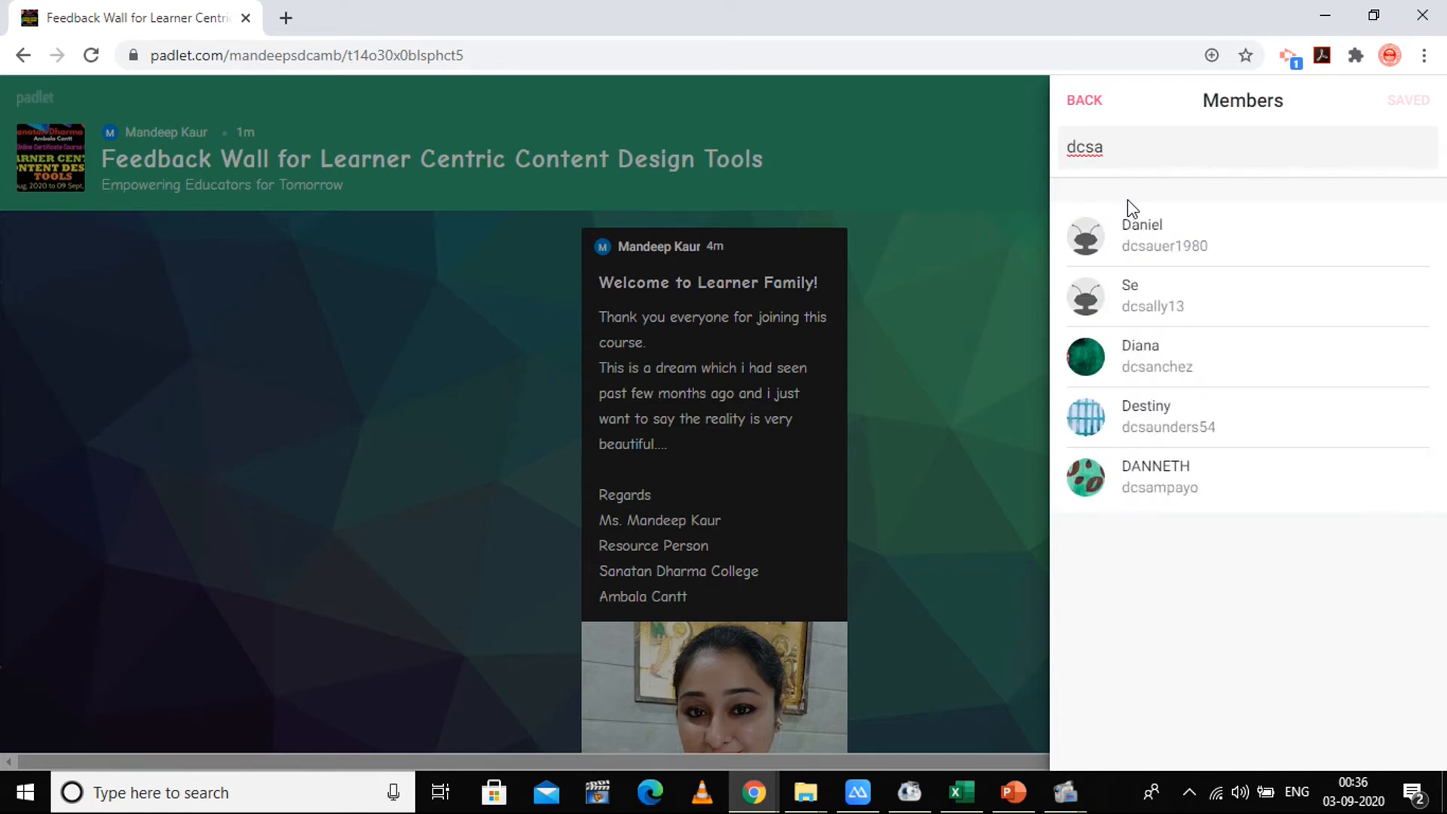
text(s)
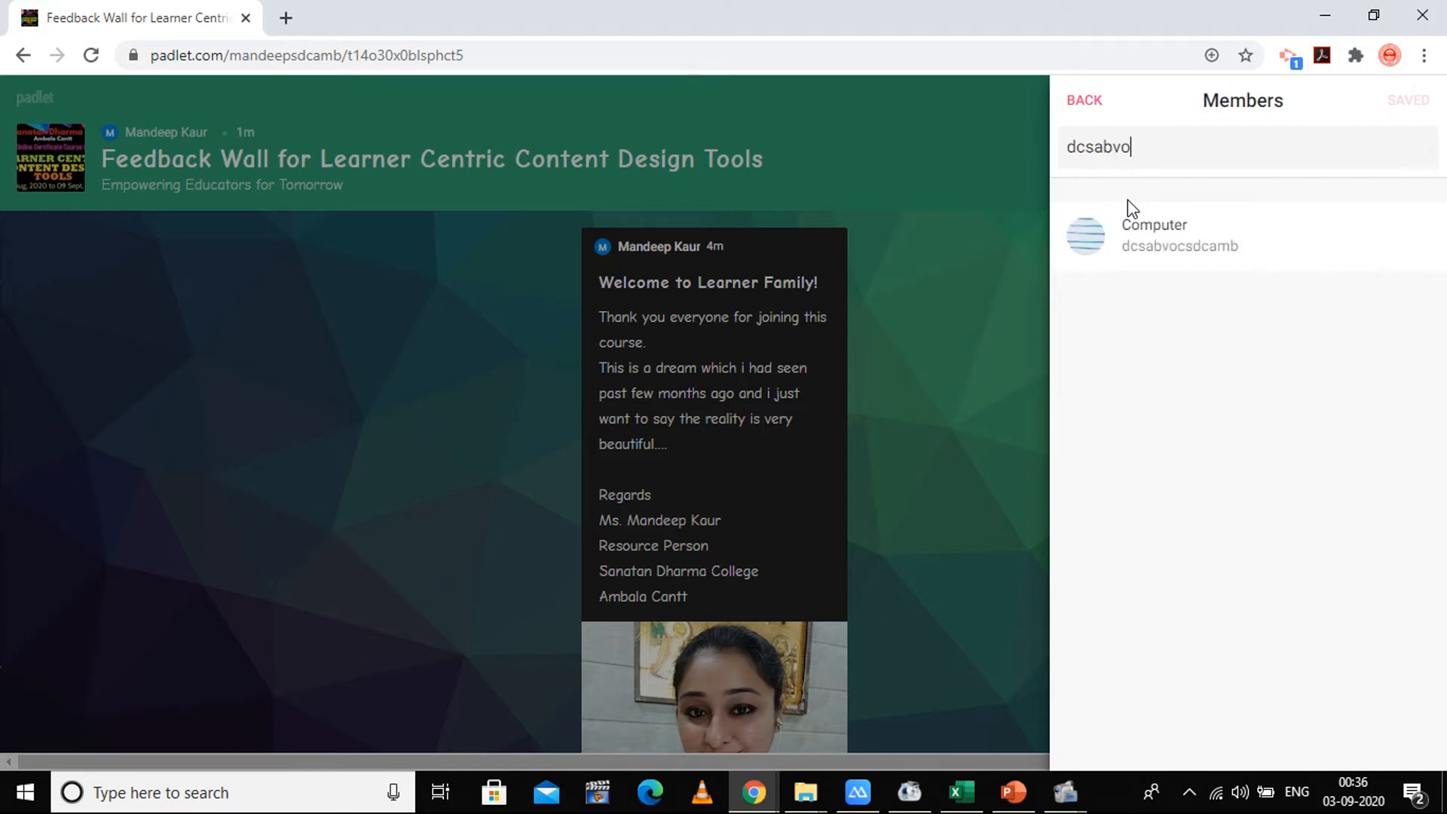
text(c)
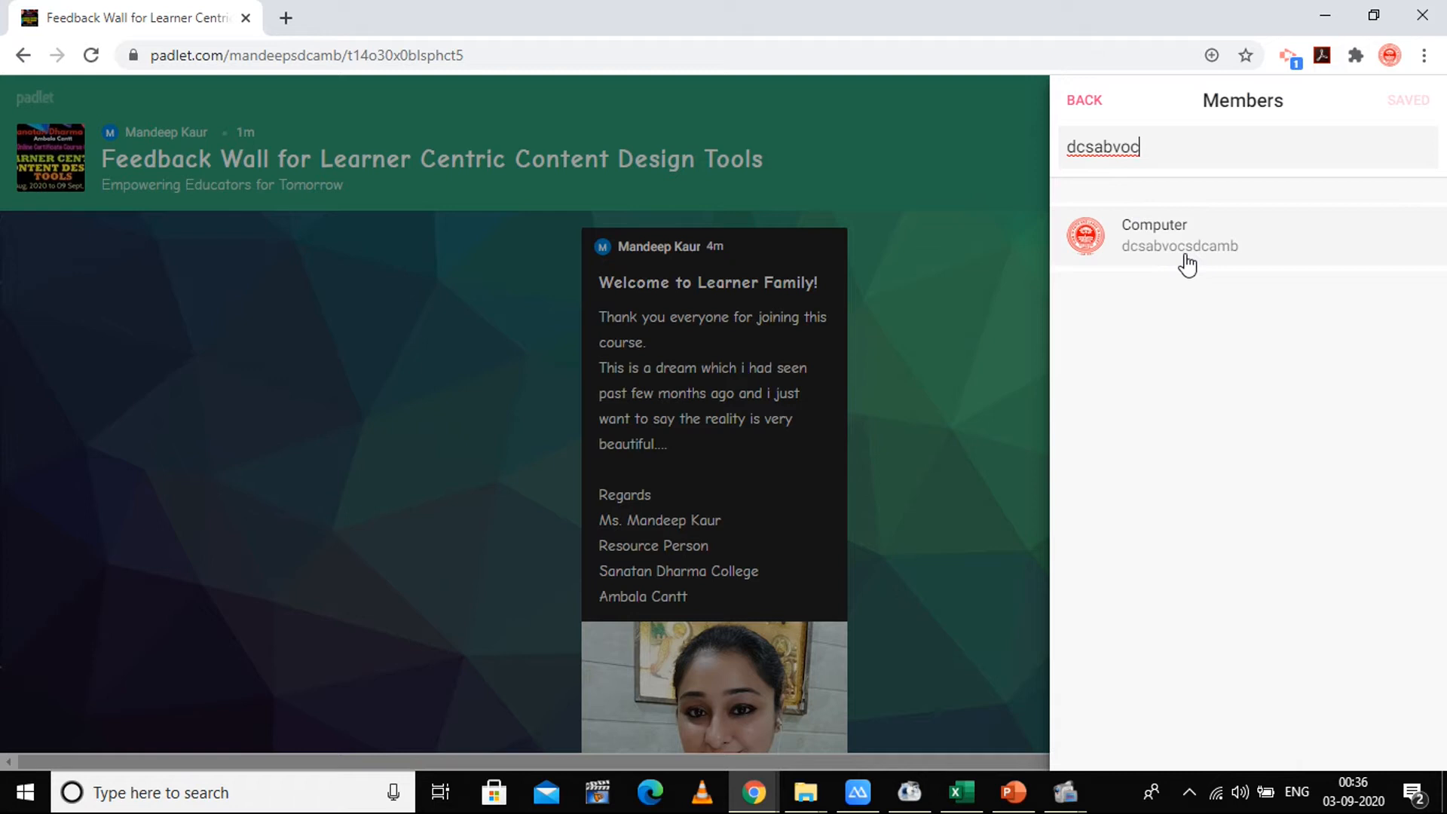
mouse_move(1230, 261)
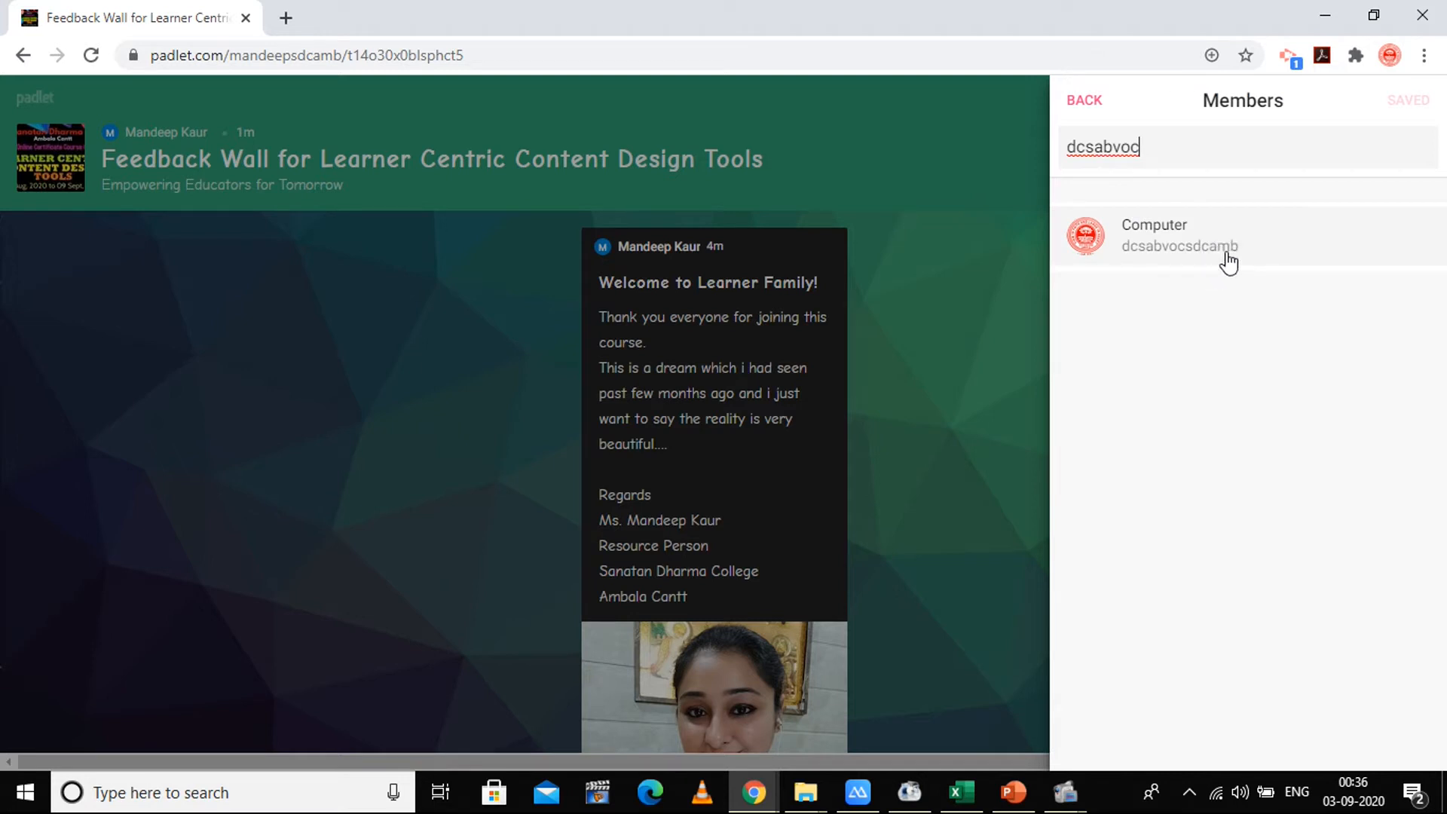
mouse_move(1206, 247)
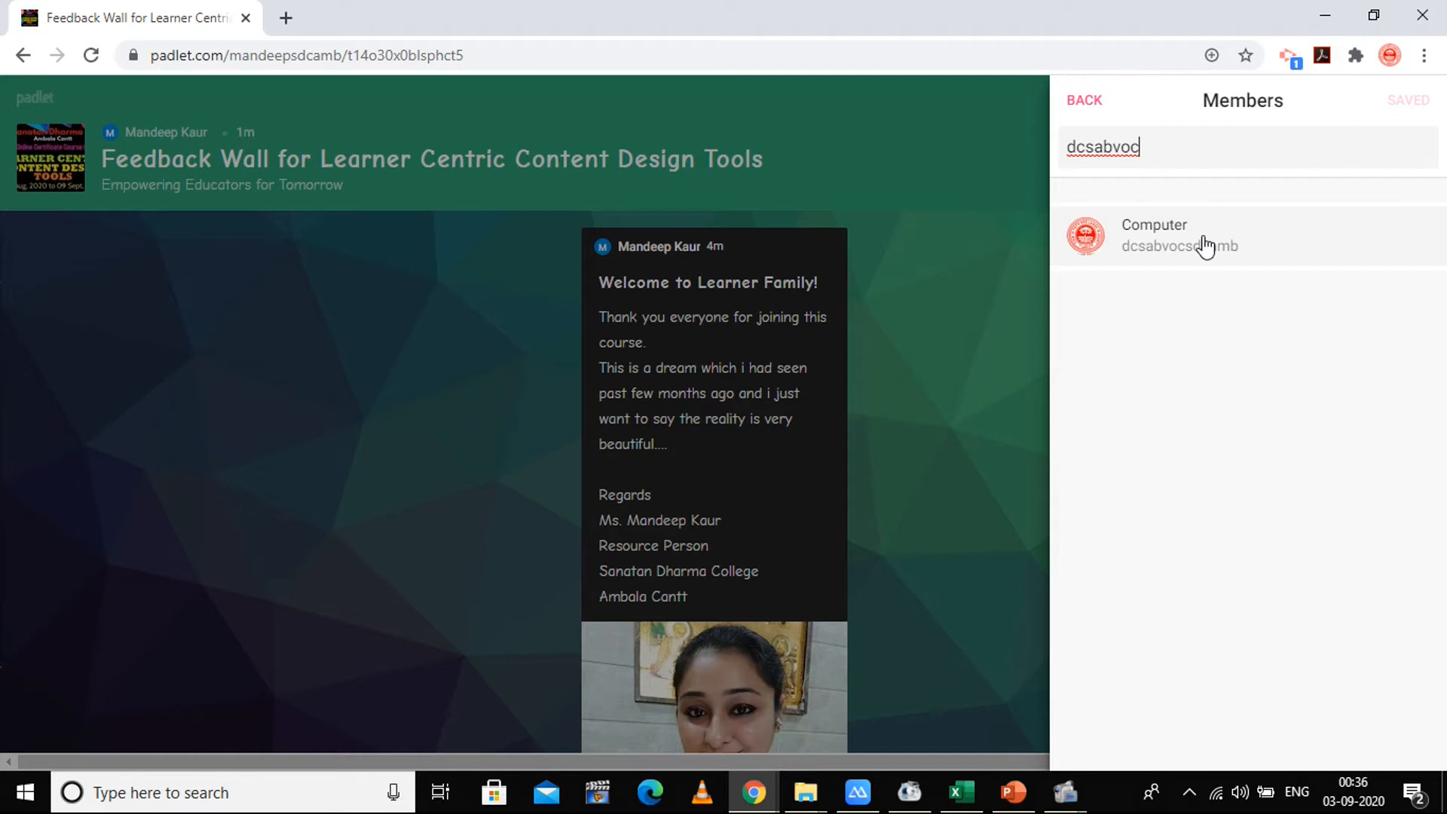
click(1154, 235)
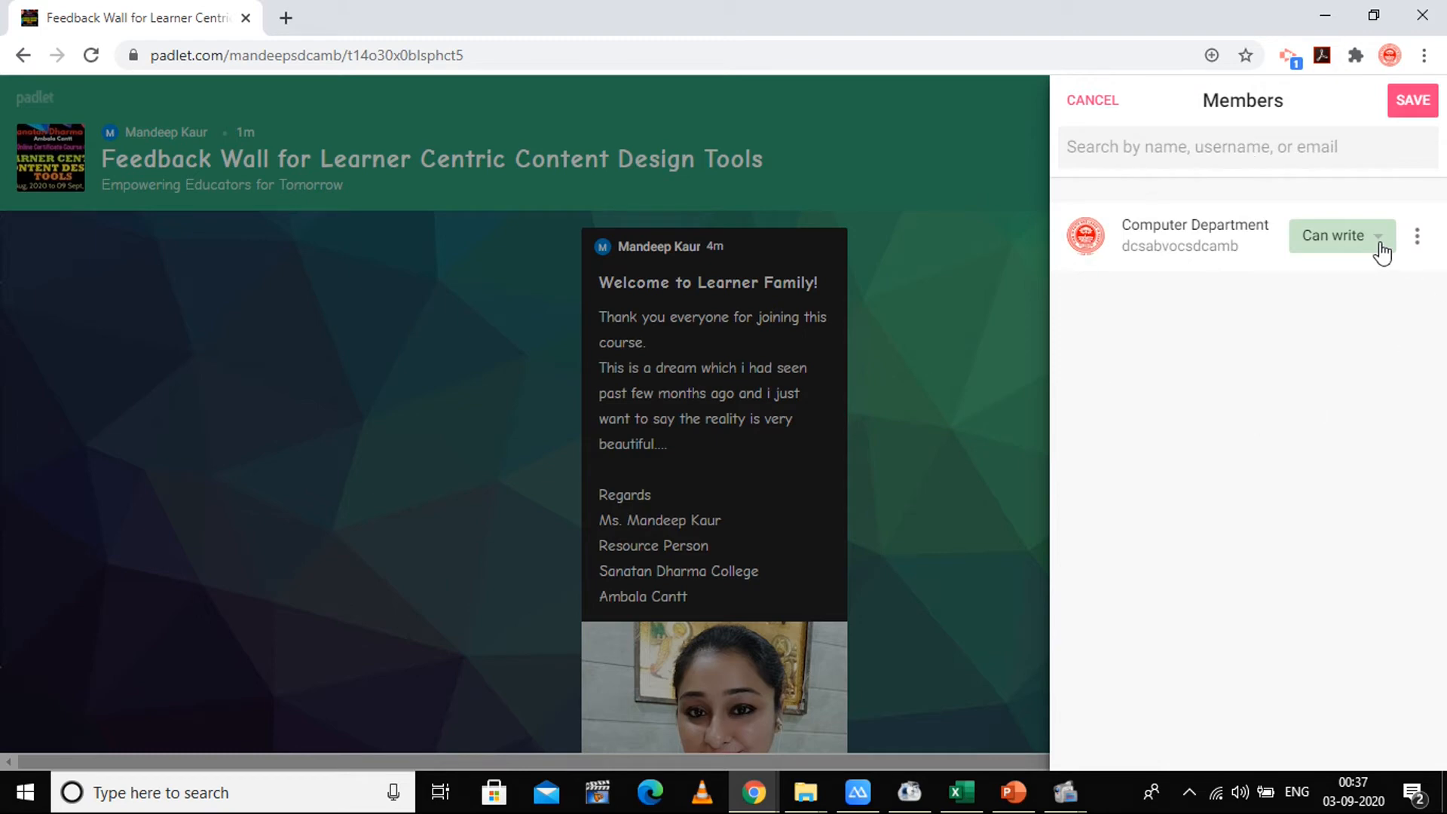
Step: Raise Computer Department to Can administer, save it, and return to Share listing it as invited
click(1336, 235)
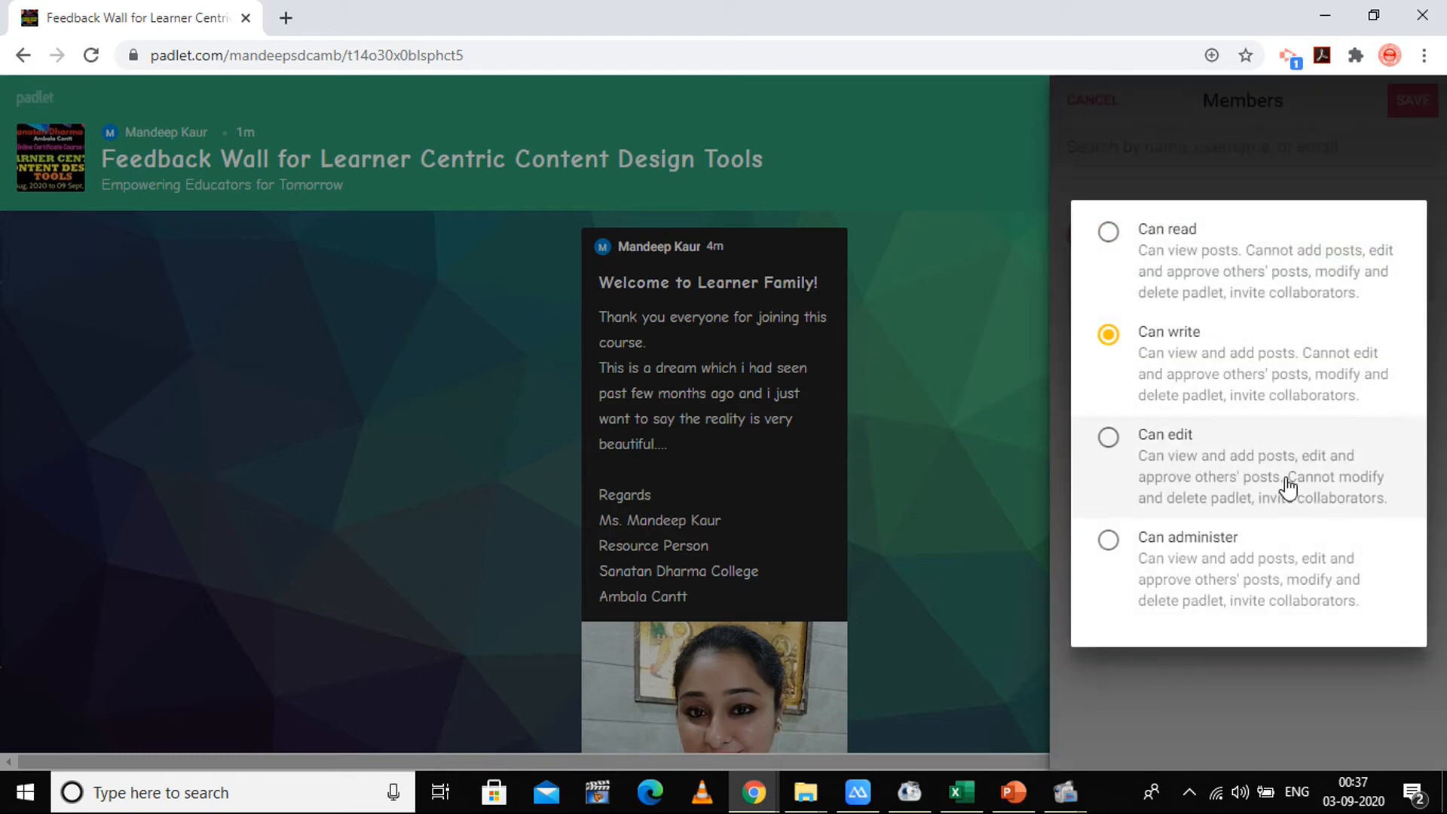
mouse_move(1256, 249)
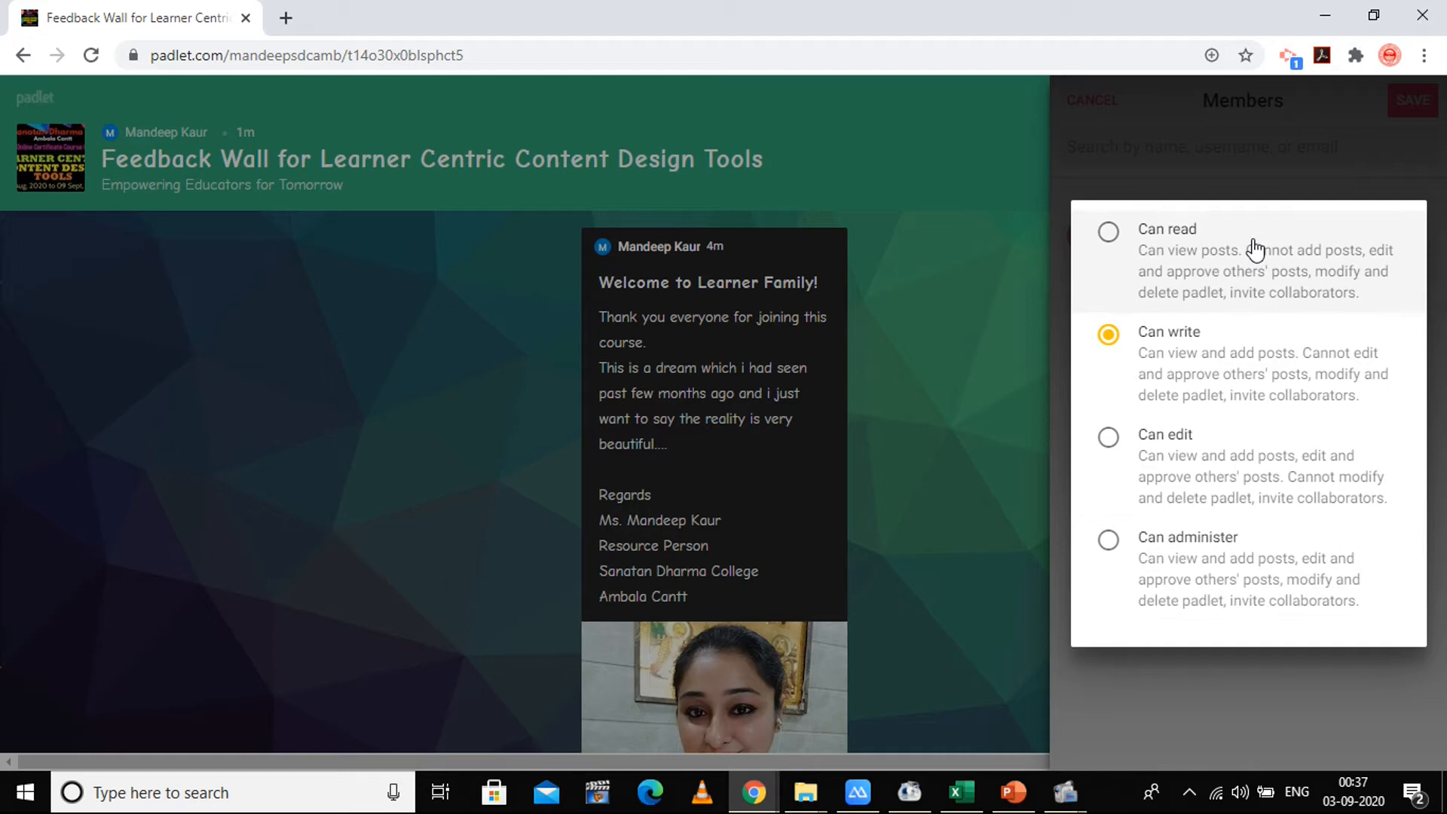
mouse_move(1235, 348)
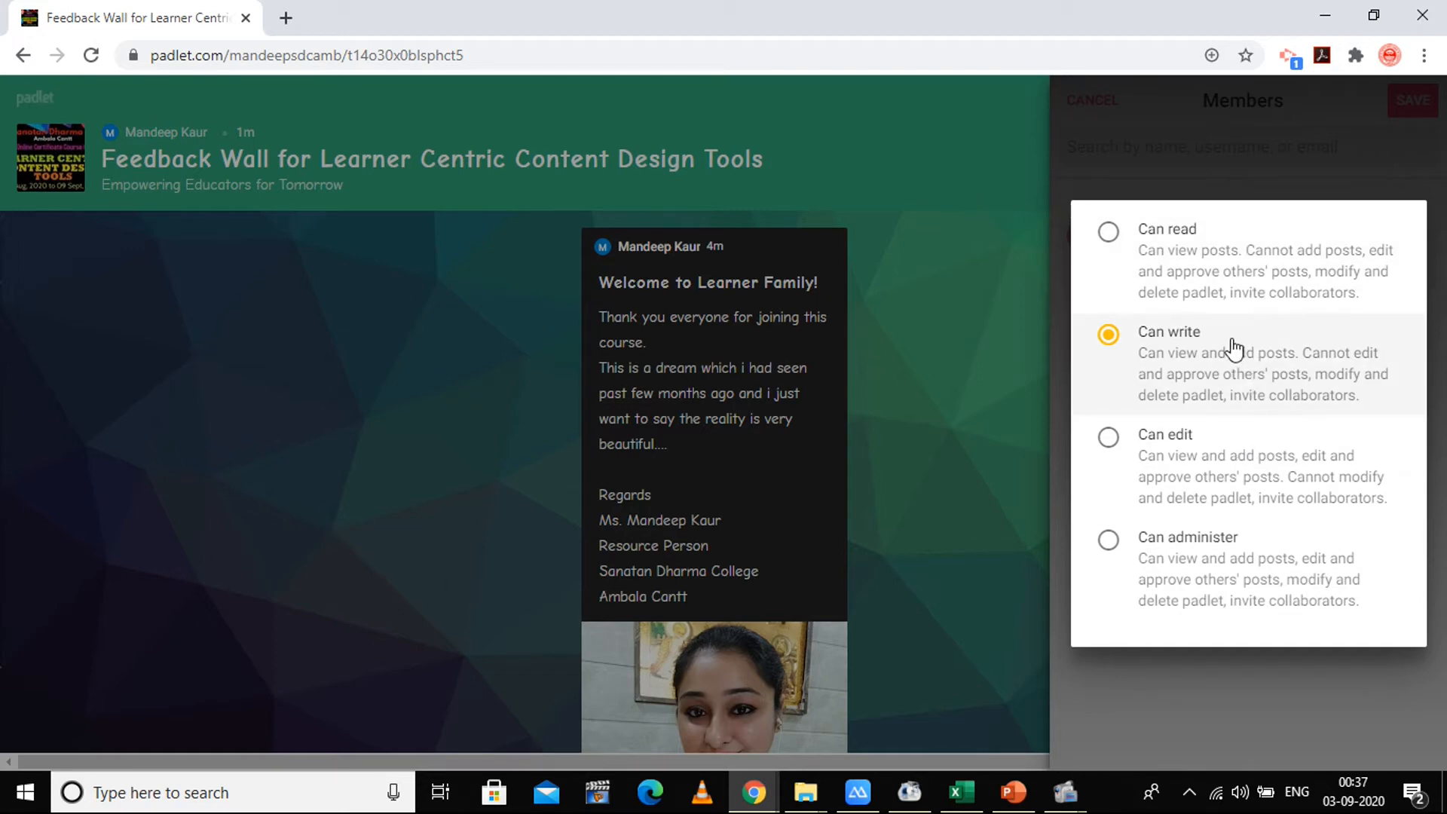
mouse_move(1173, 489)
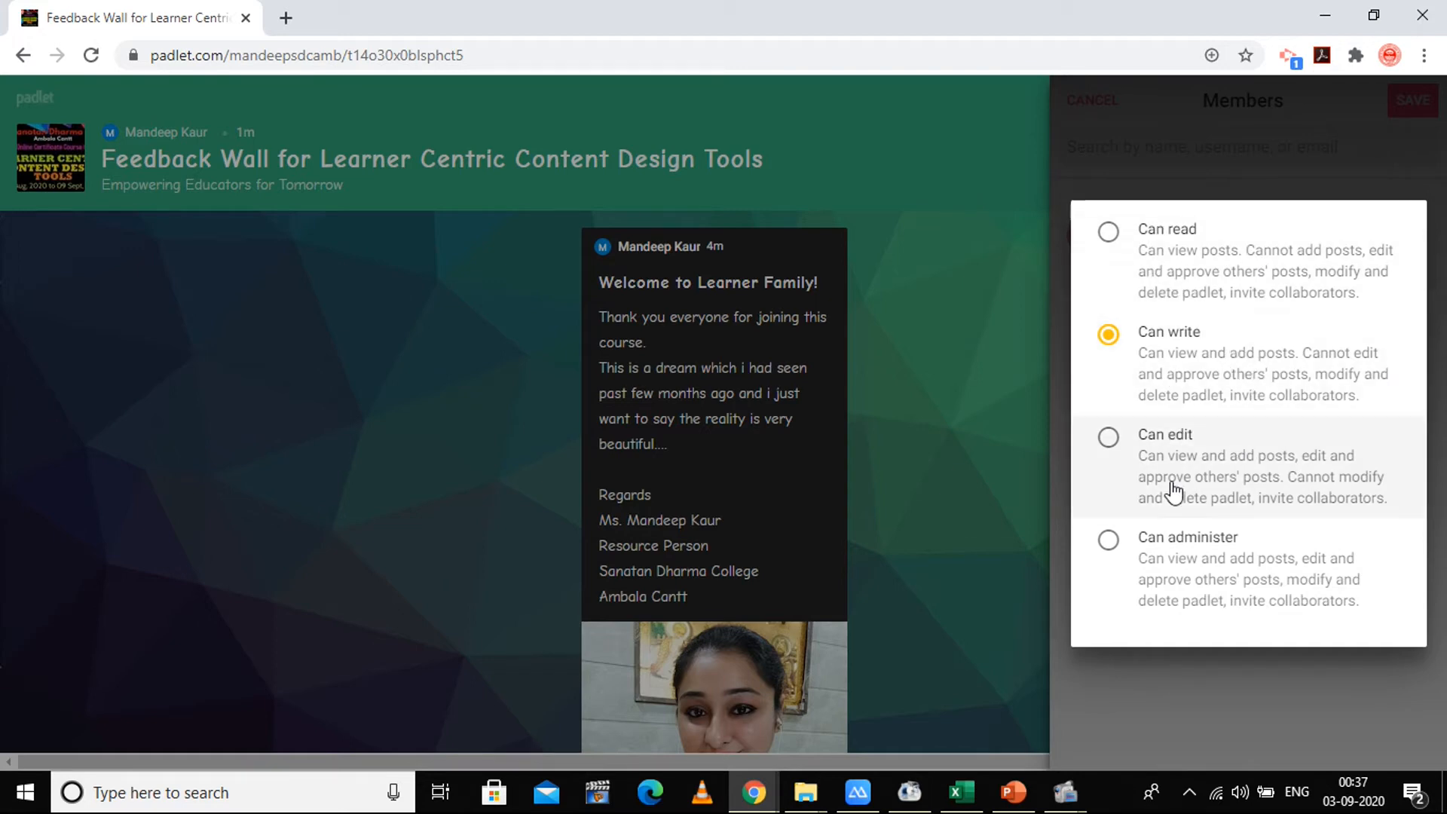
mouse_move(1107, 552)
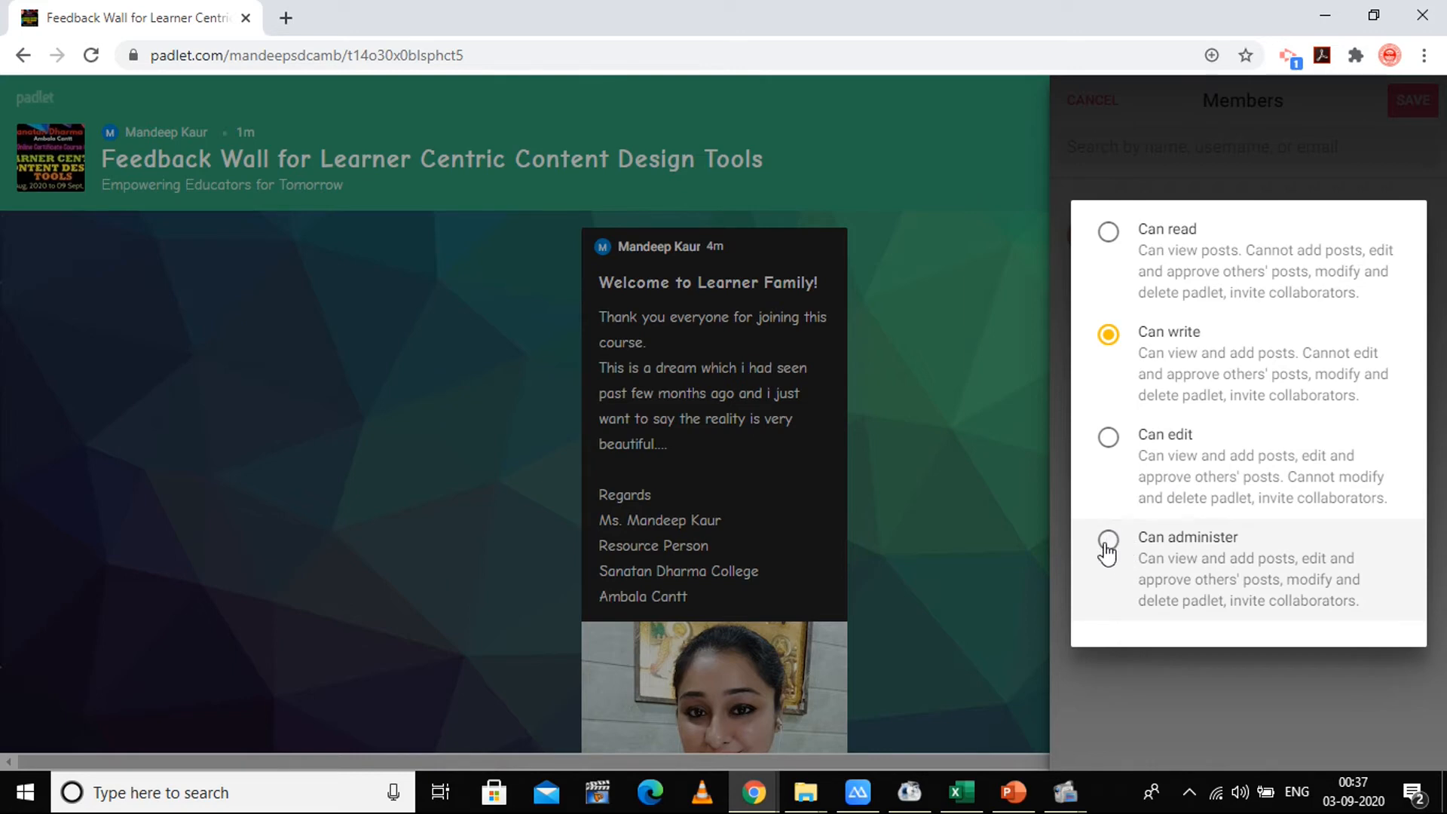
click(1106, 538)
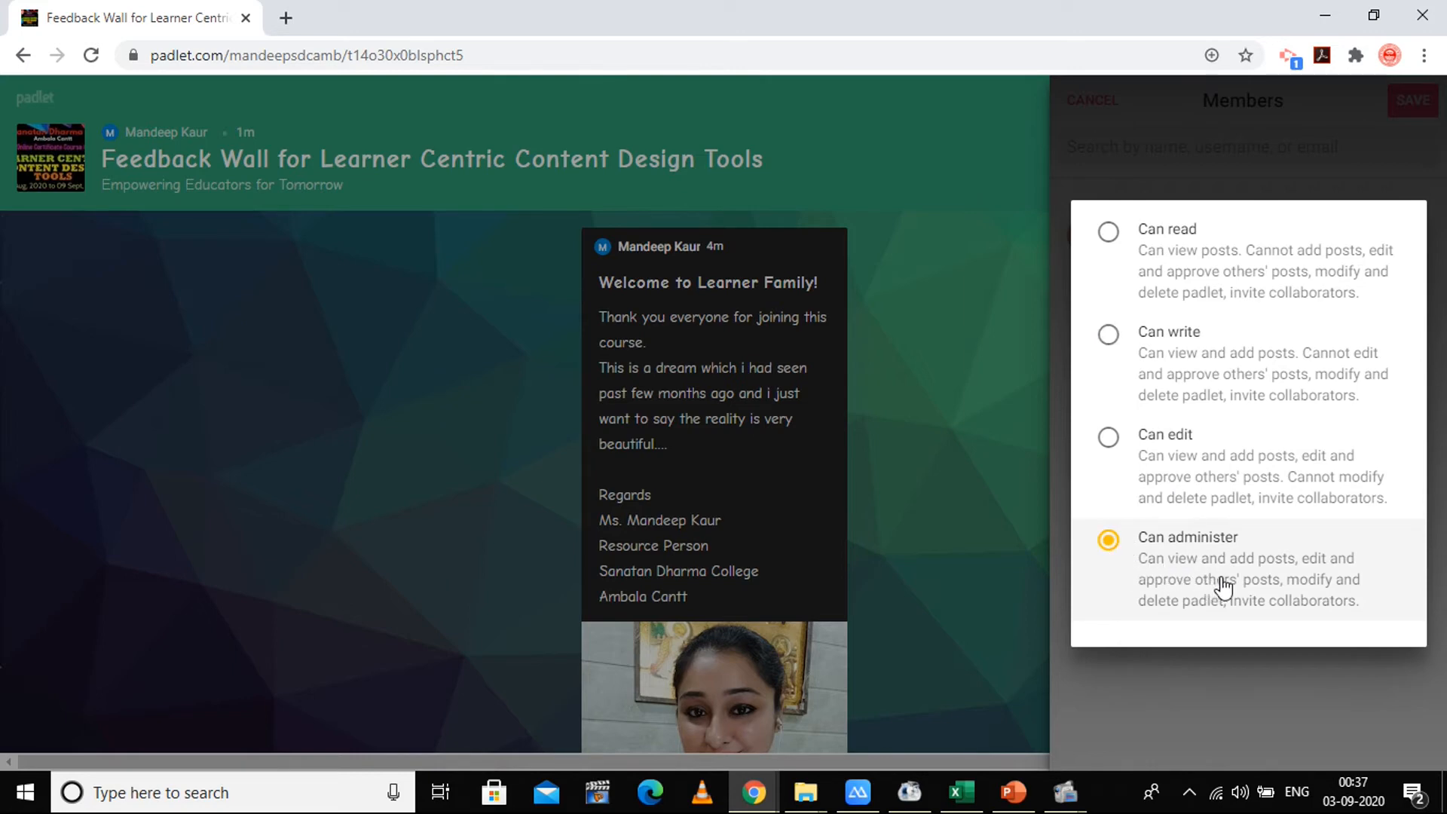
mouse_move(1264, 619)
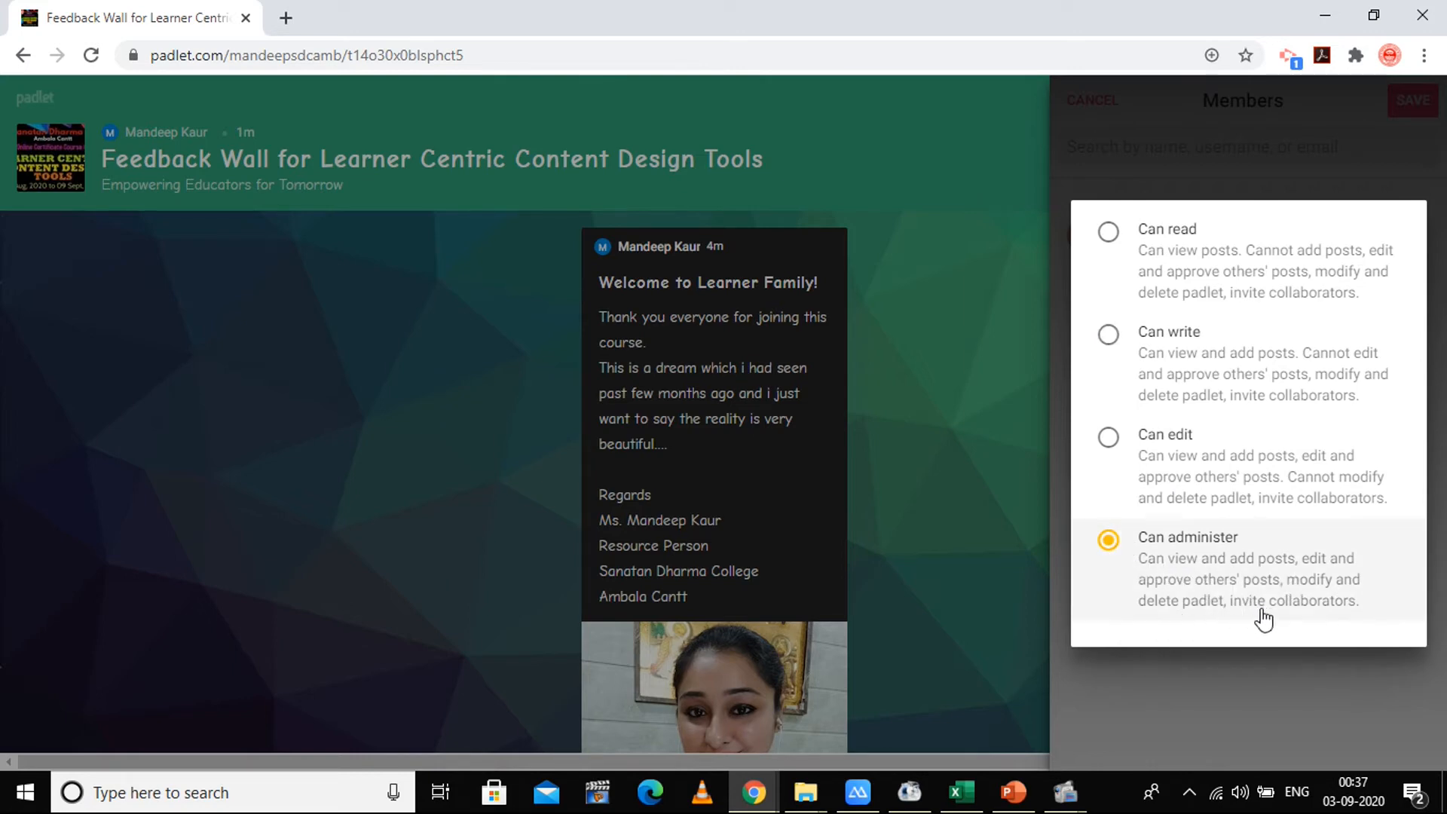
mouse_move(1259, 626)
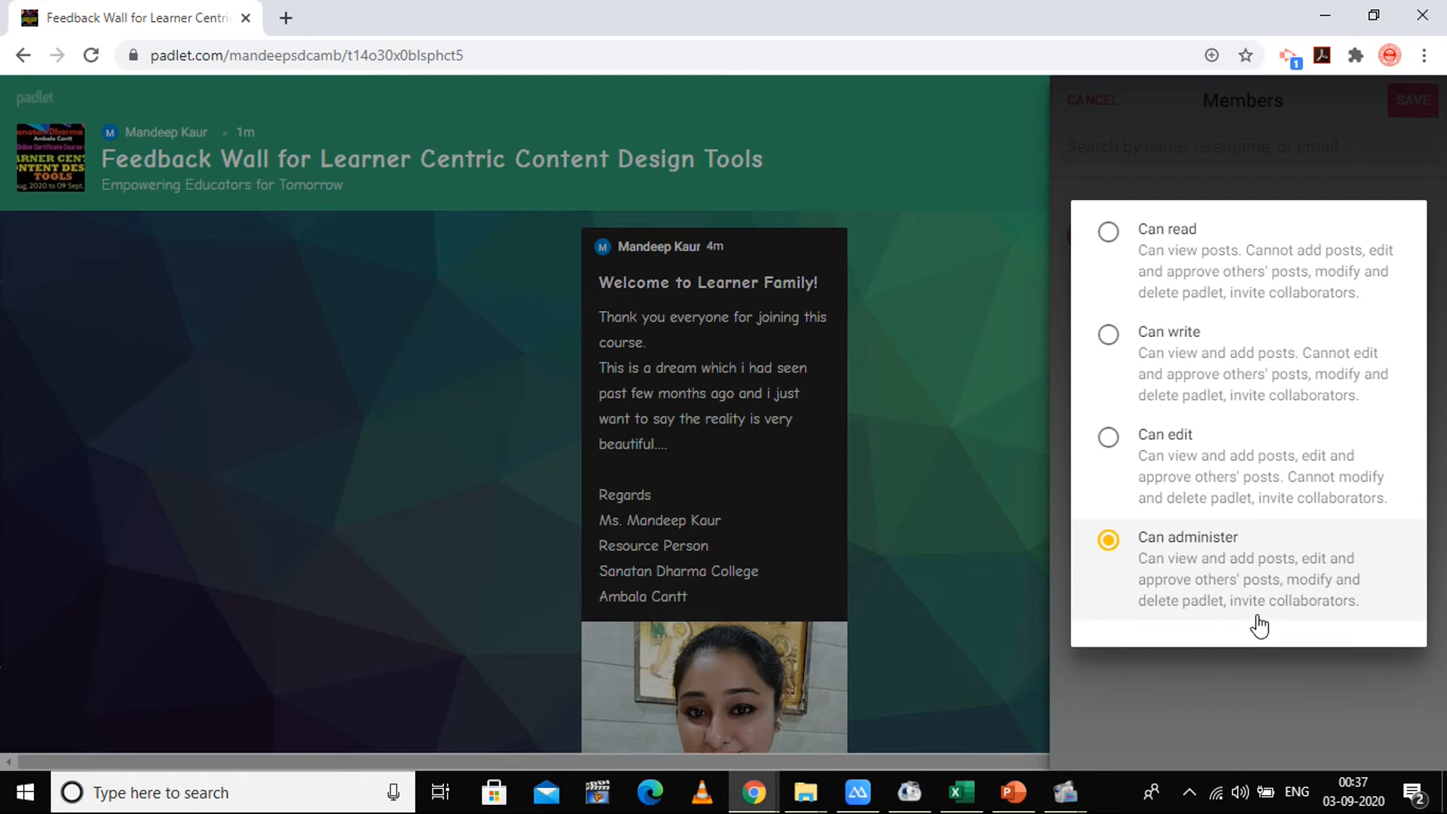
mouse_move(1152, 478)
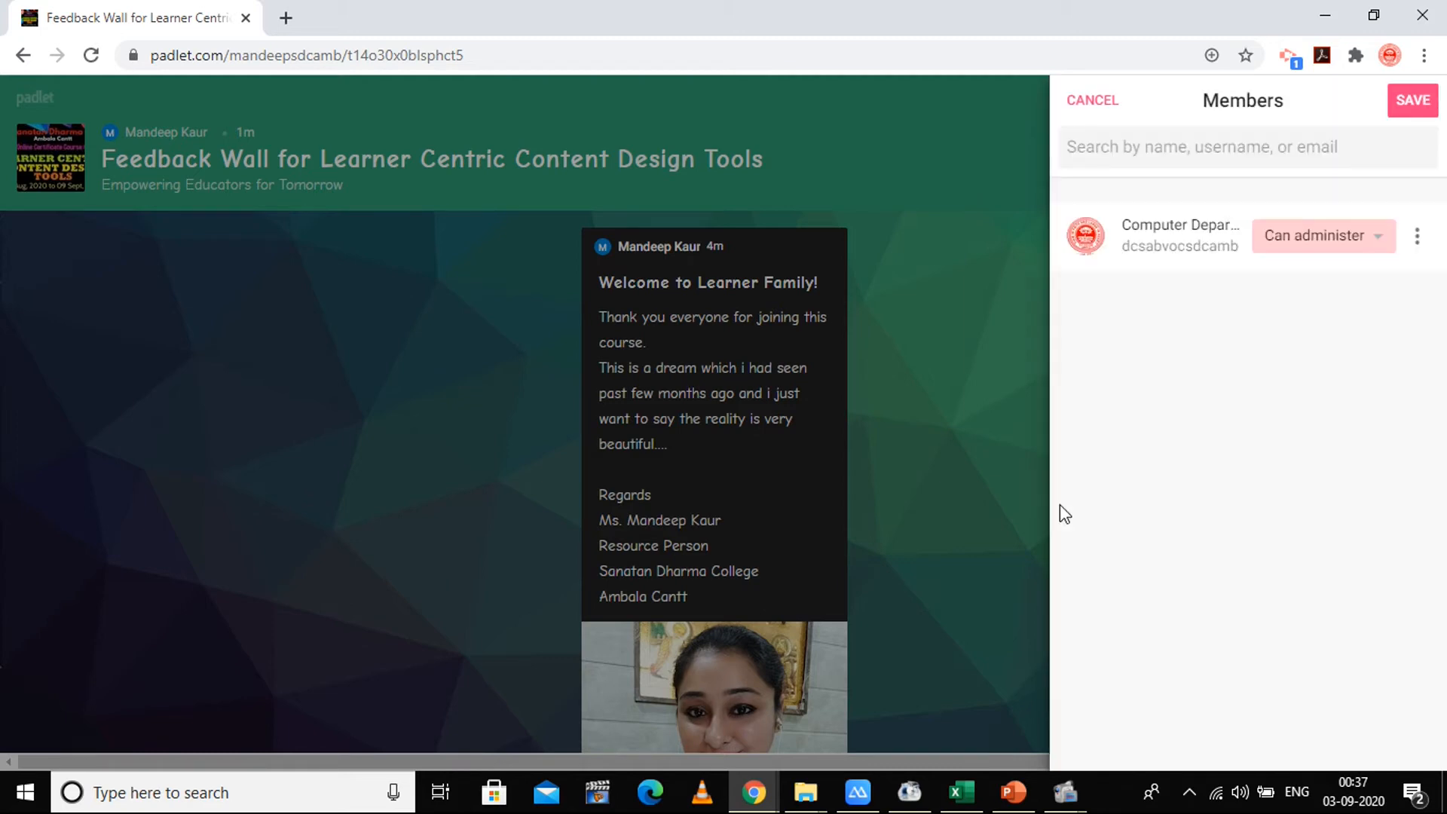
mouse_move(1420, 101)
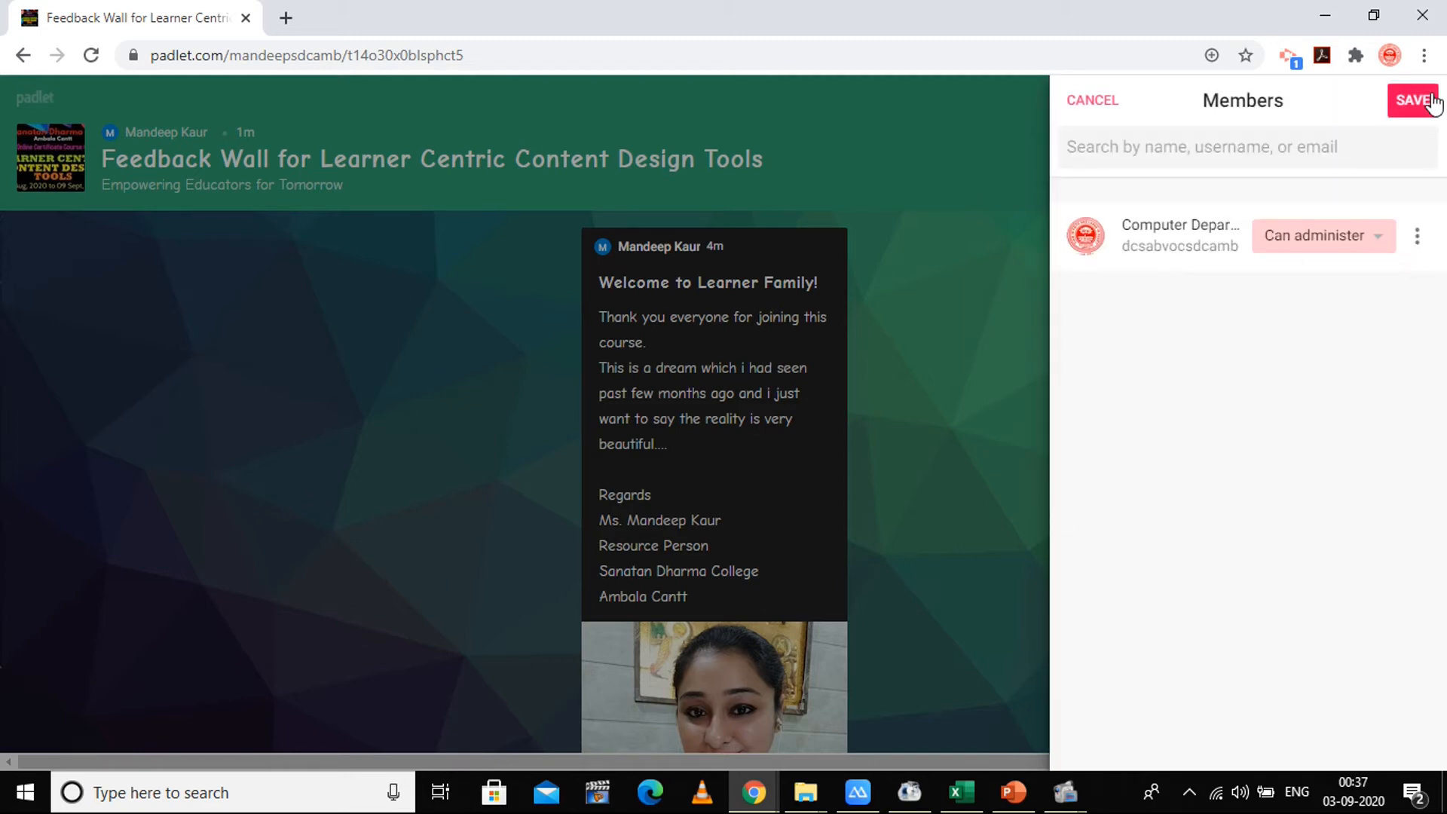
click(1425, 236)
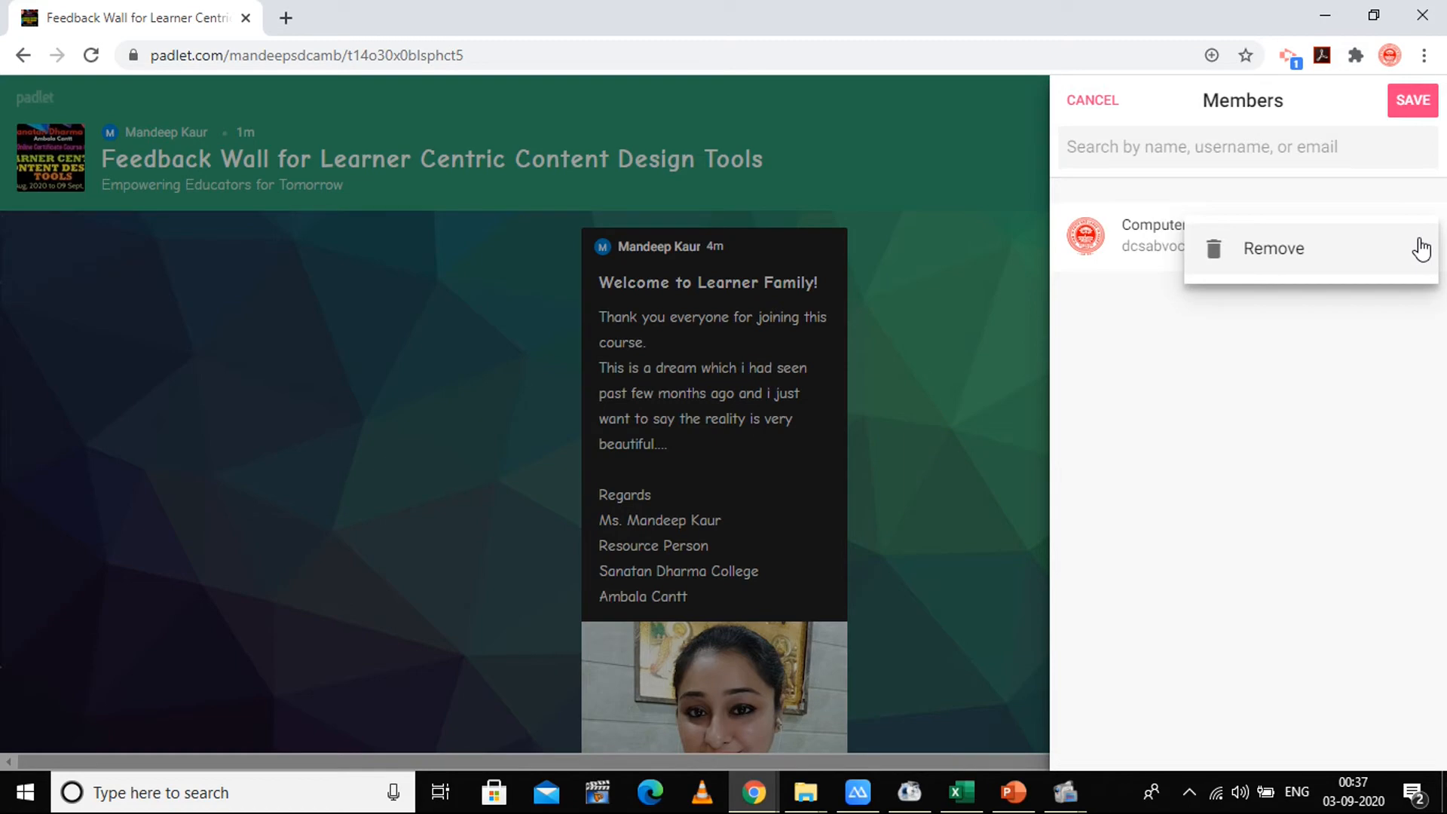
click(1091, 100)
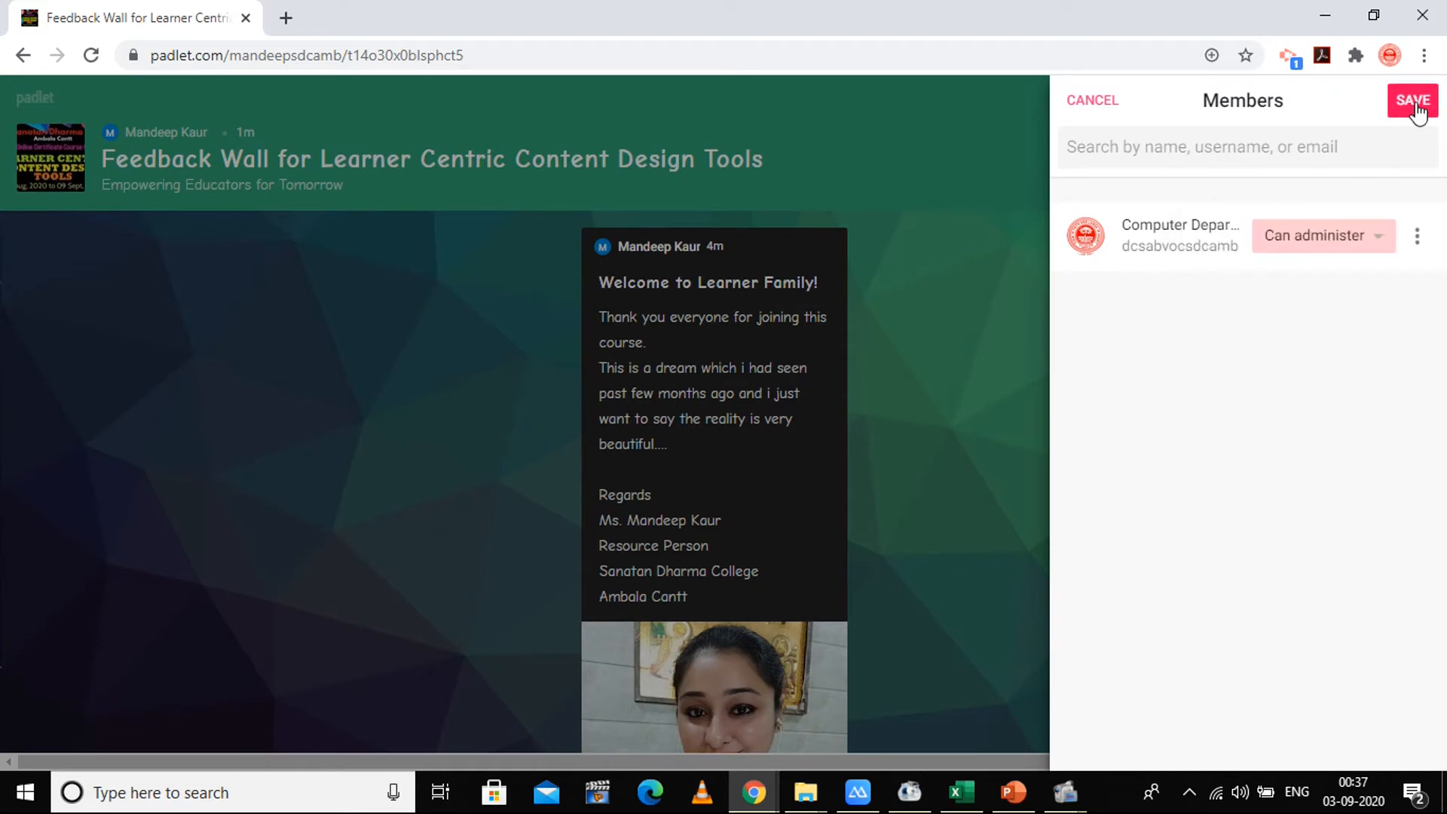
click(1411, 100)
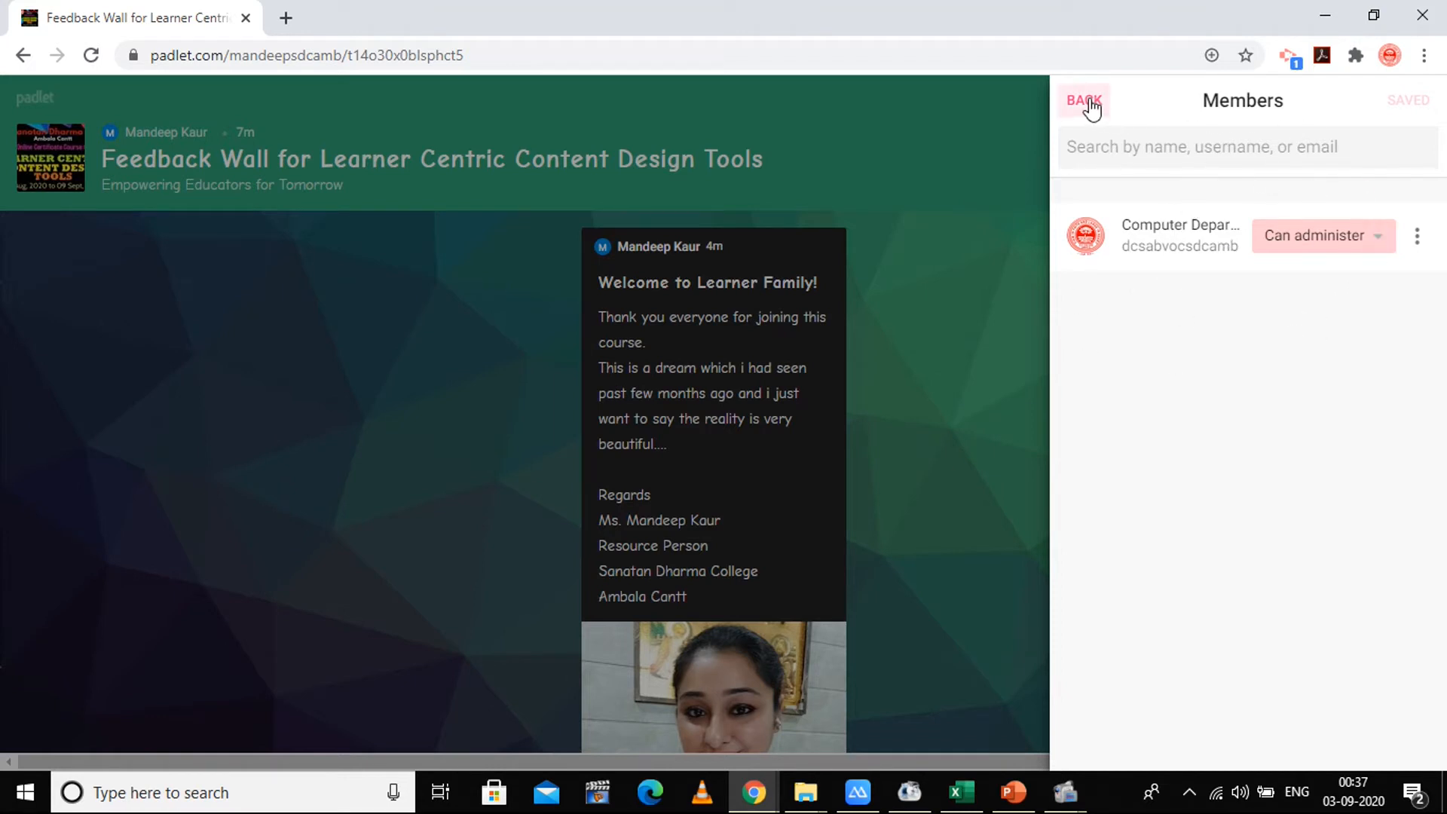
click(1084, 100)
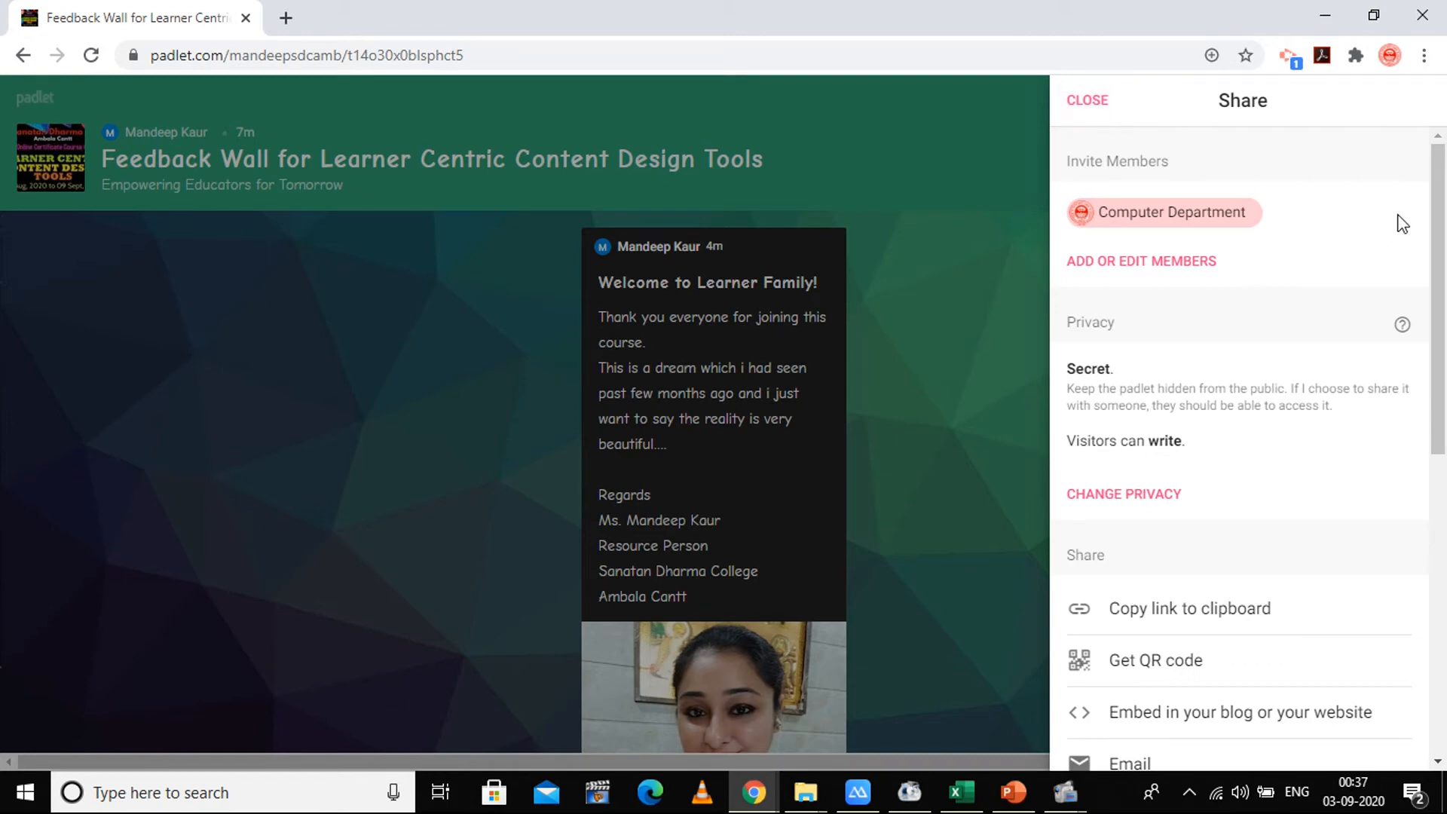
mouse_move(1373, 227)
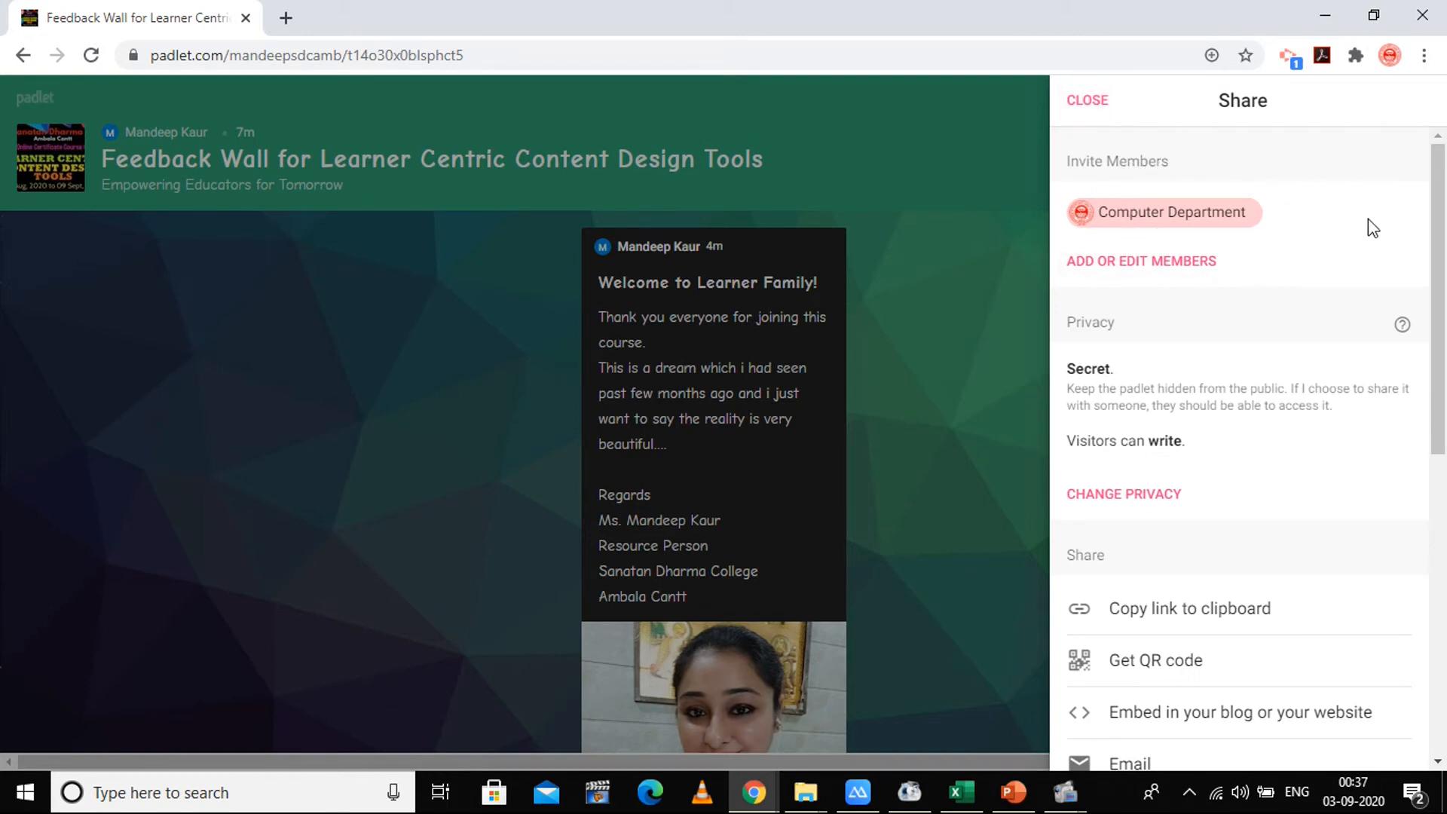
scroll(down, 3)
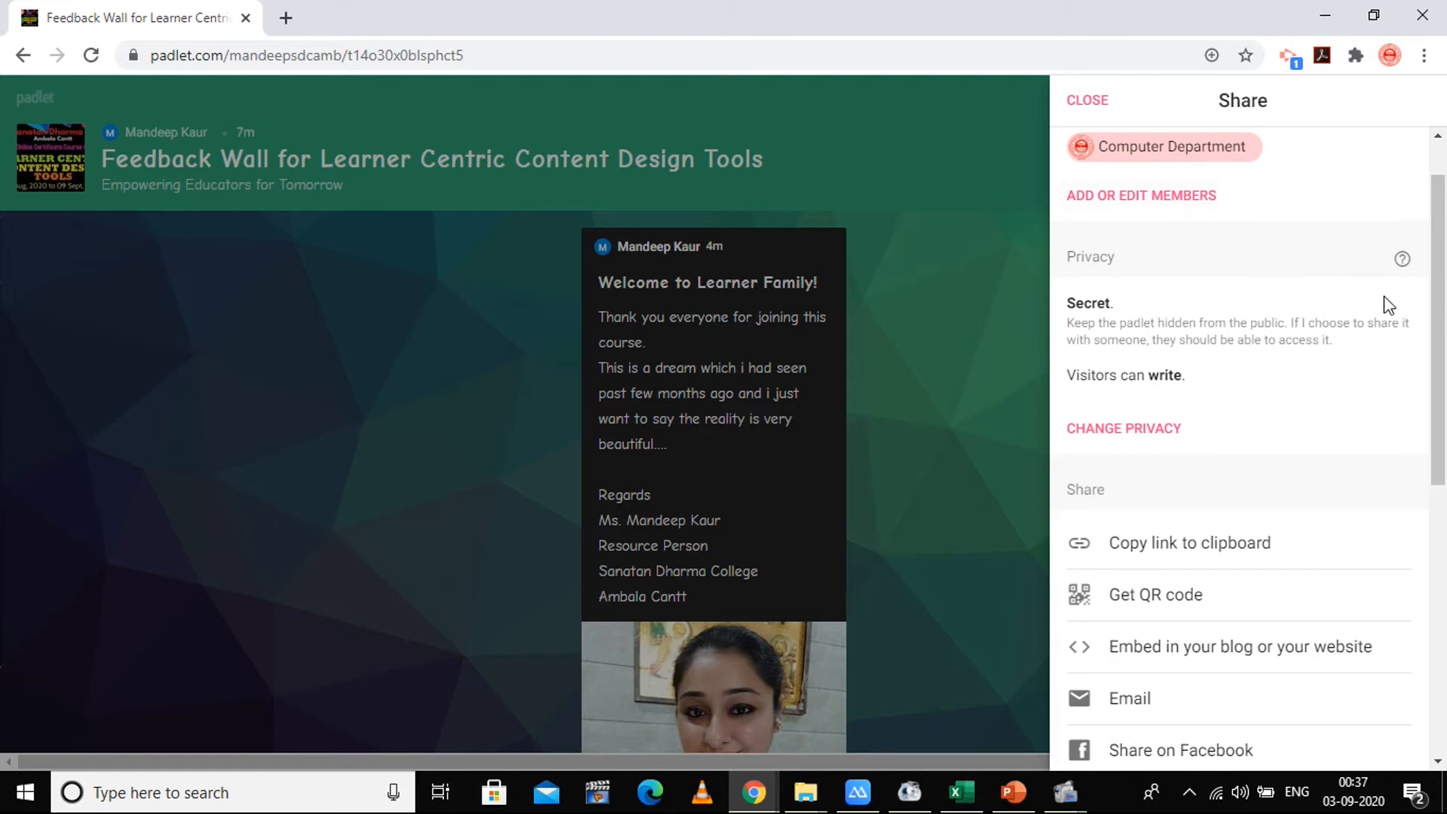
scroll(down, 3)
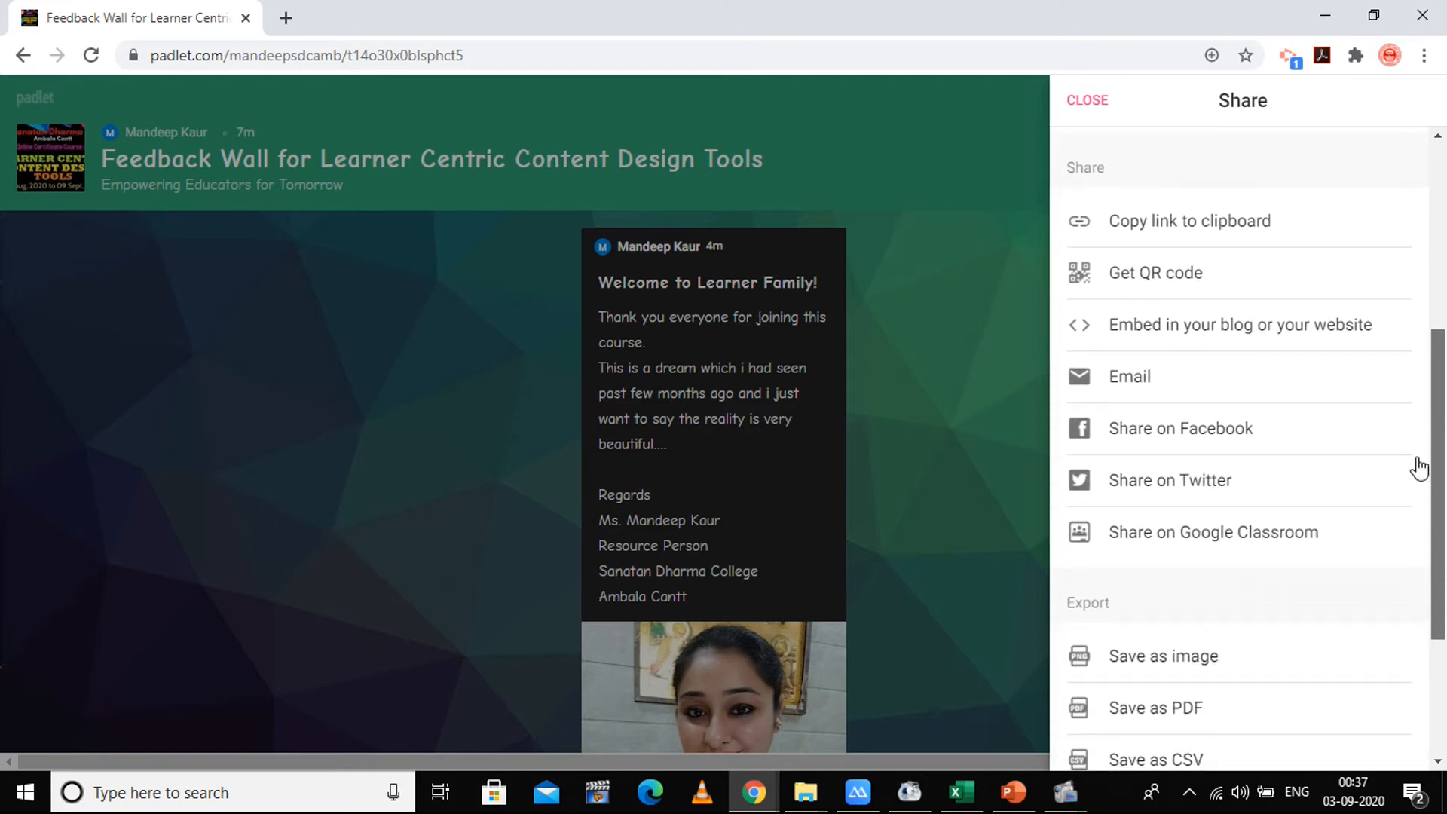
mouse_move(1134, 602)
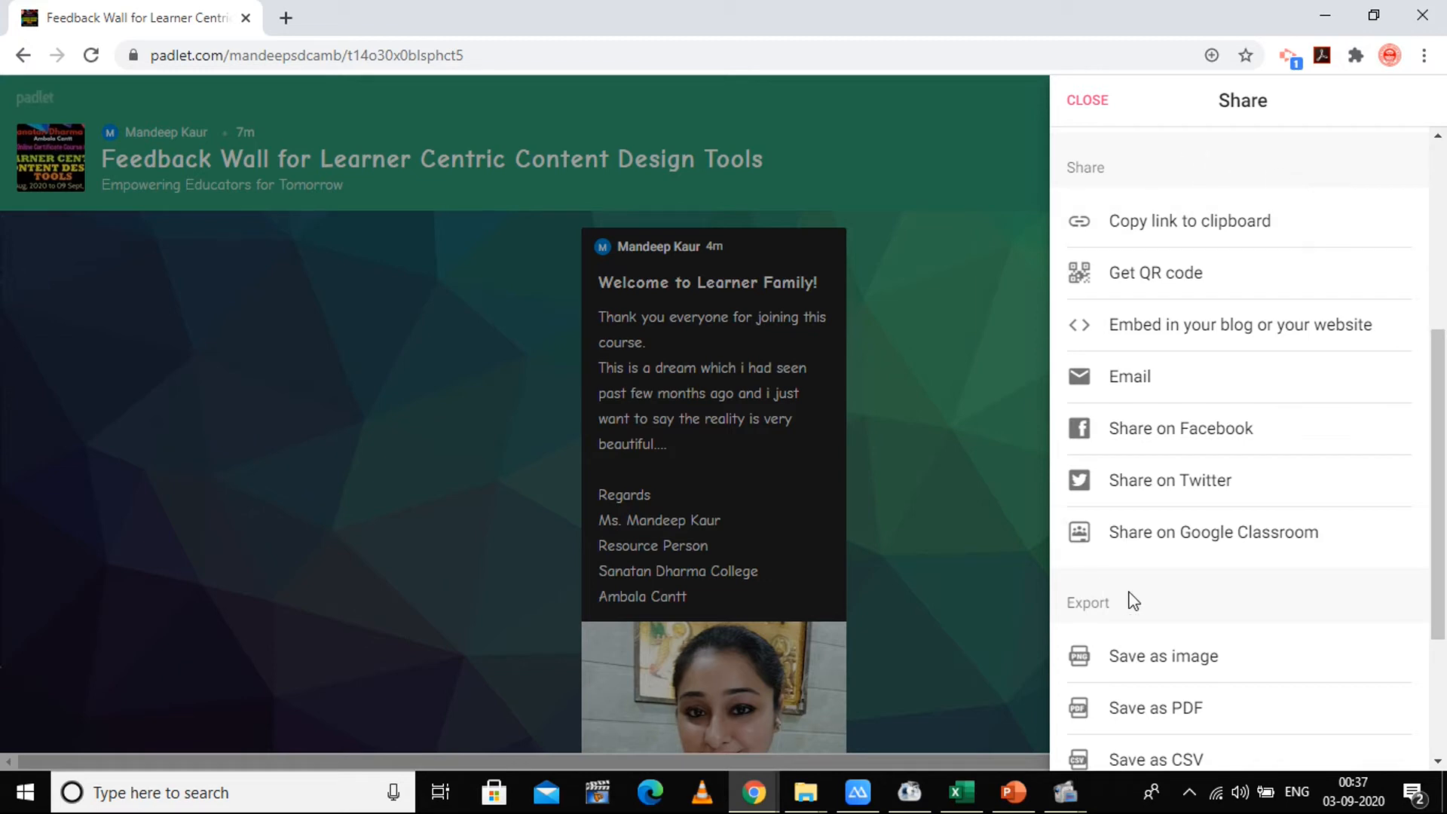
mouse_move(1161, 229)
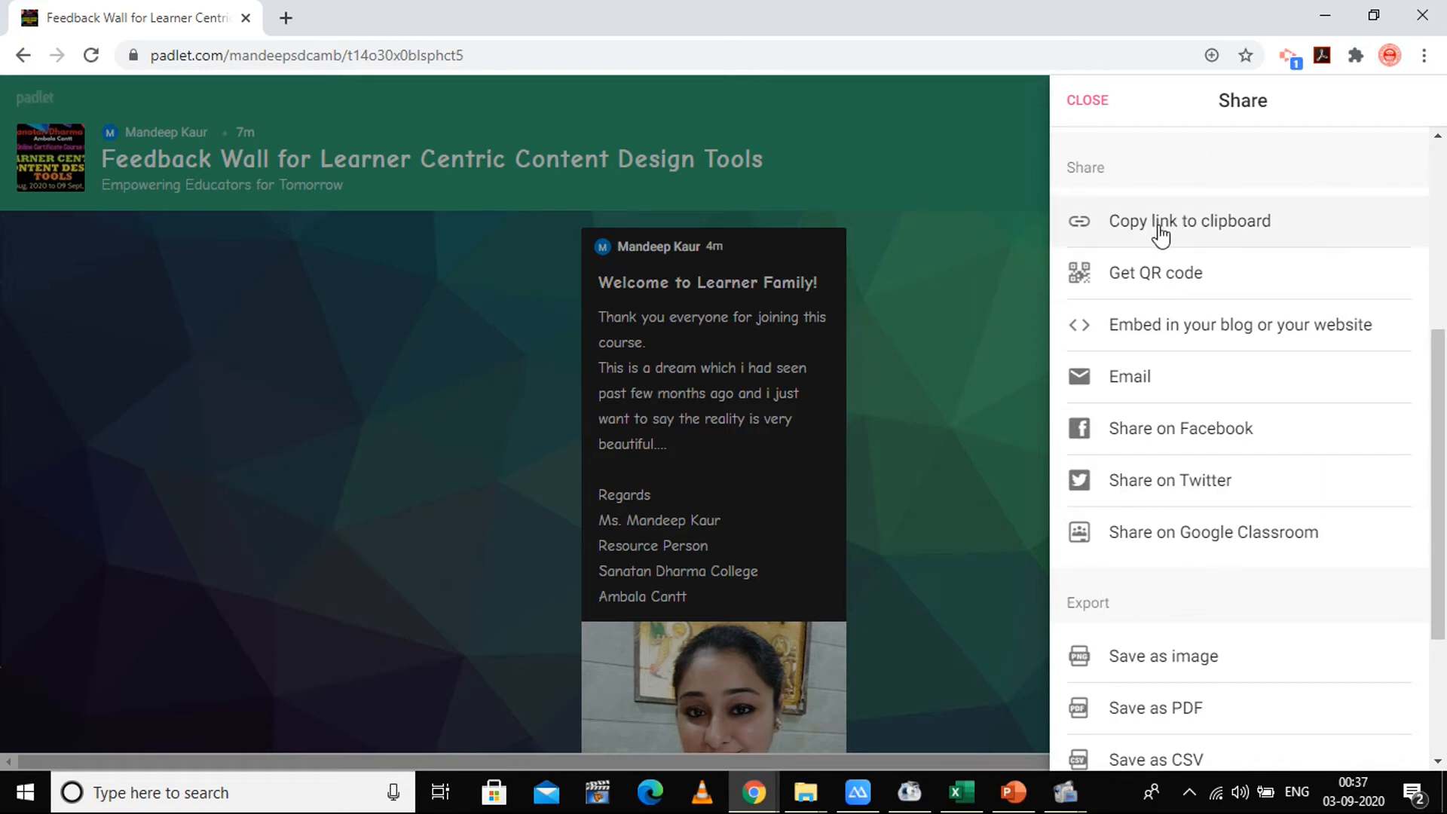
click(1191, 221)
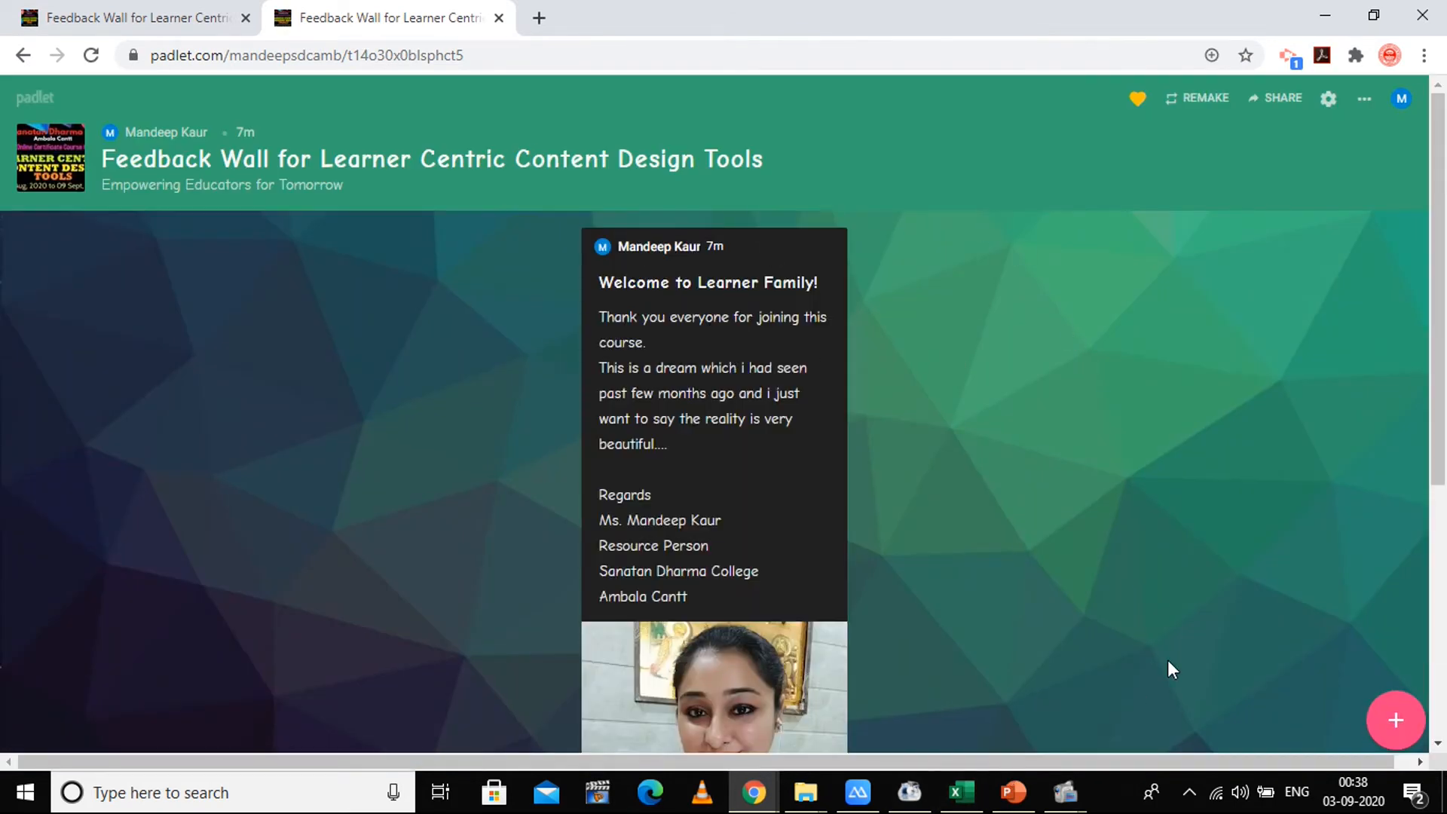
scroll(down, 3)
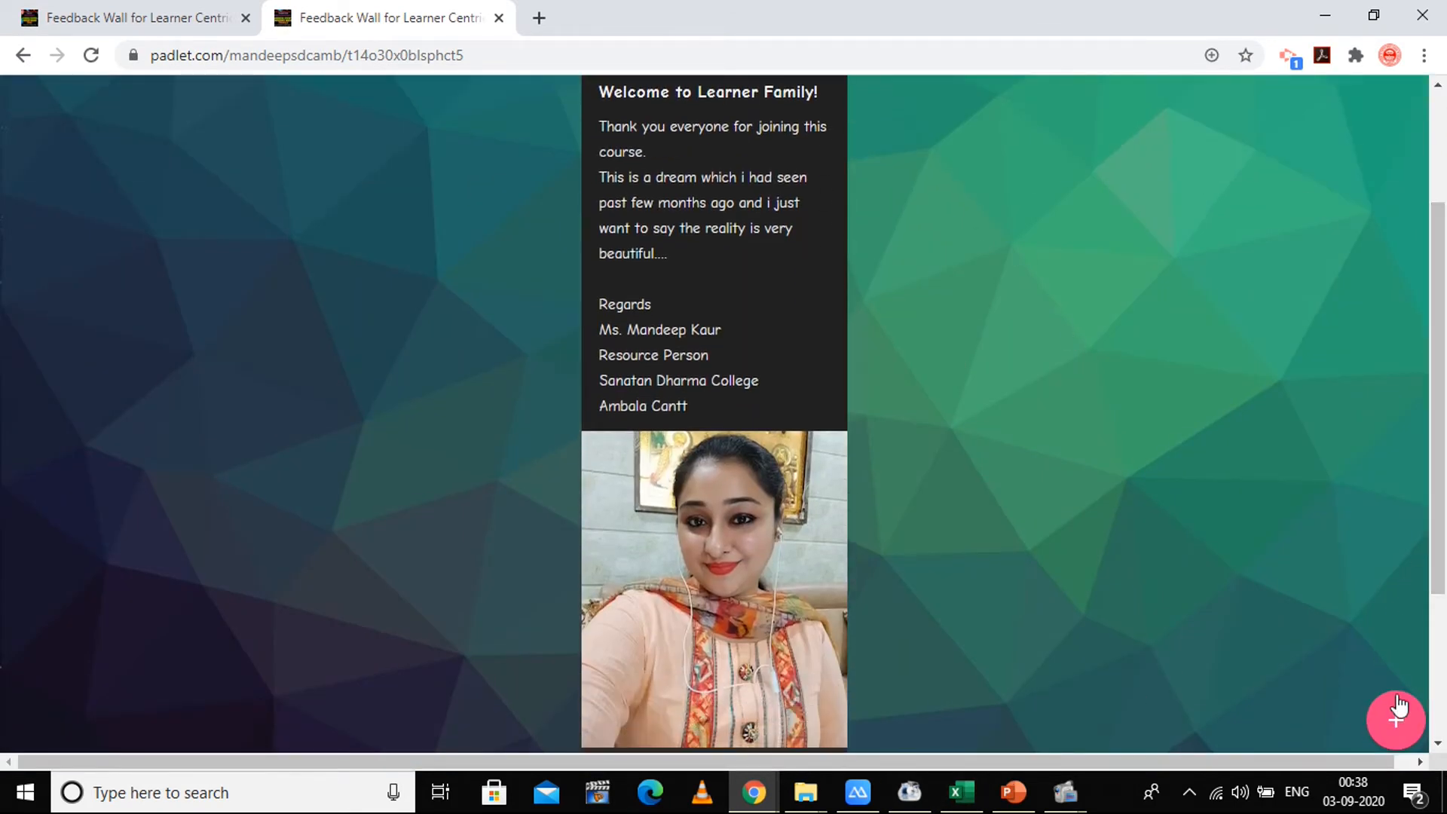
click(1396, 720)
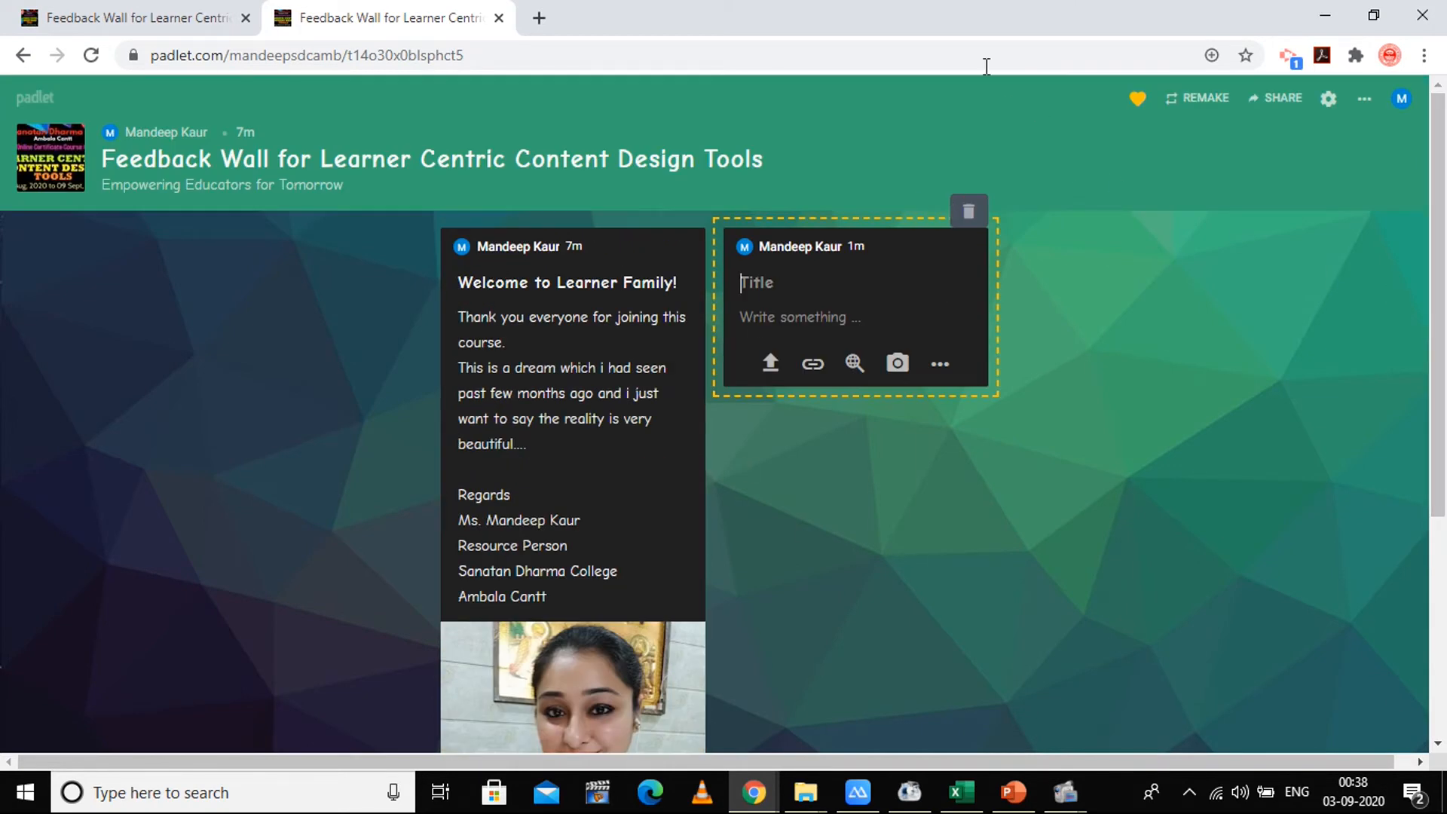
mouse_move(969, 211)
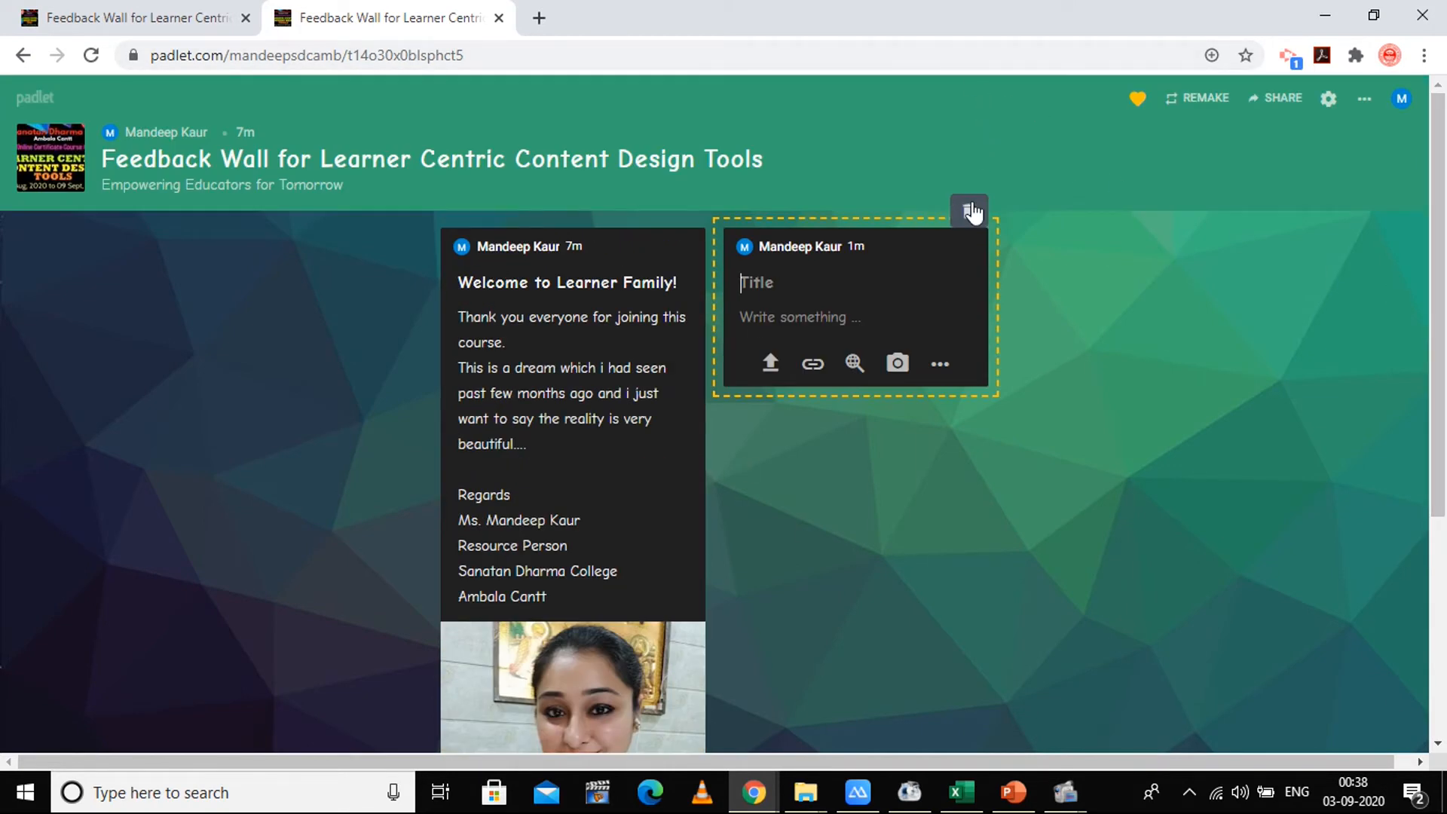
mouse_move(968, 211)
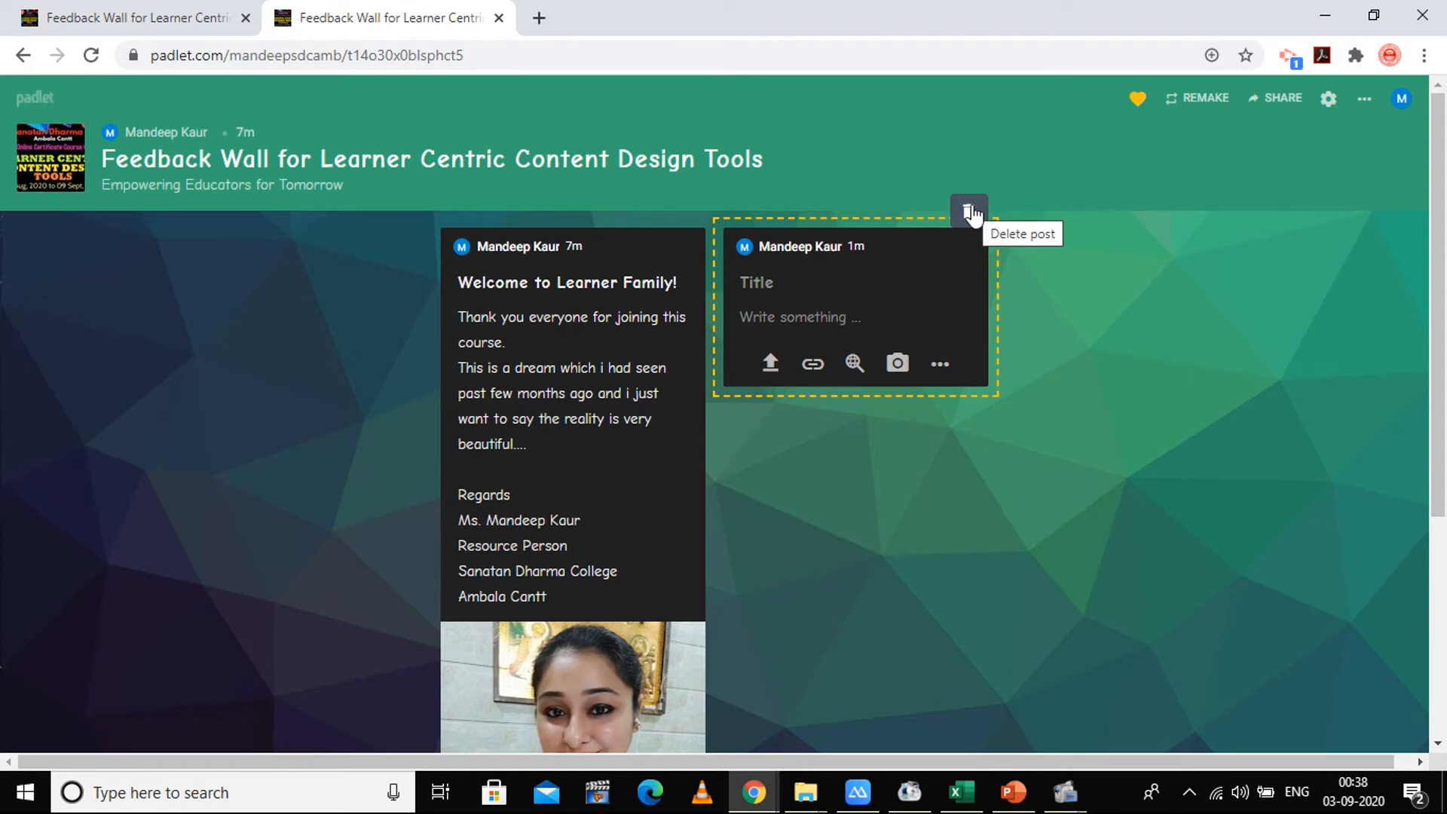
click(967, 212)
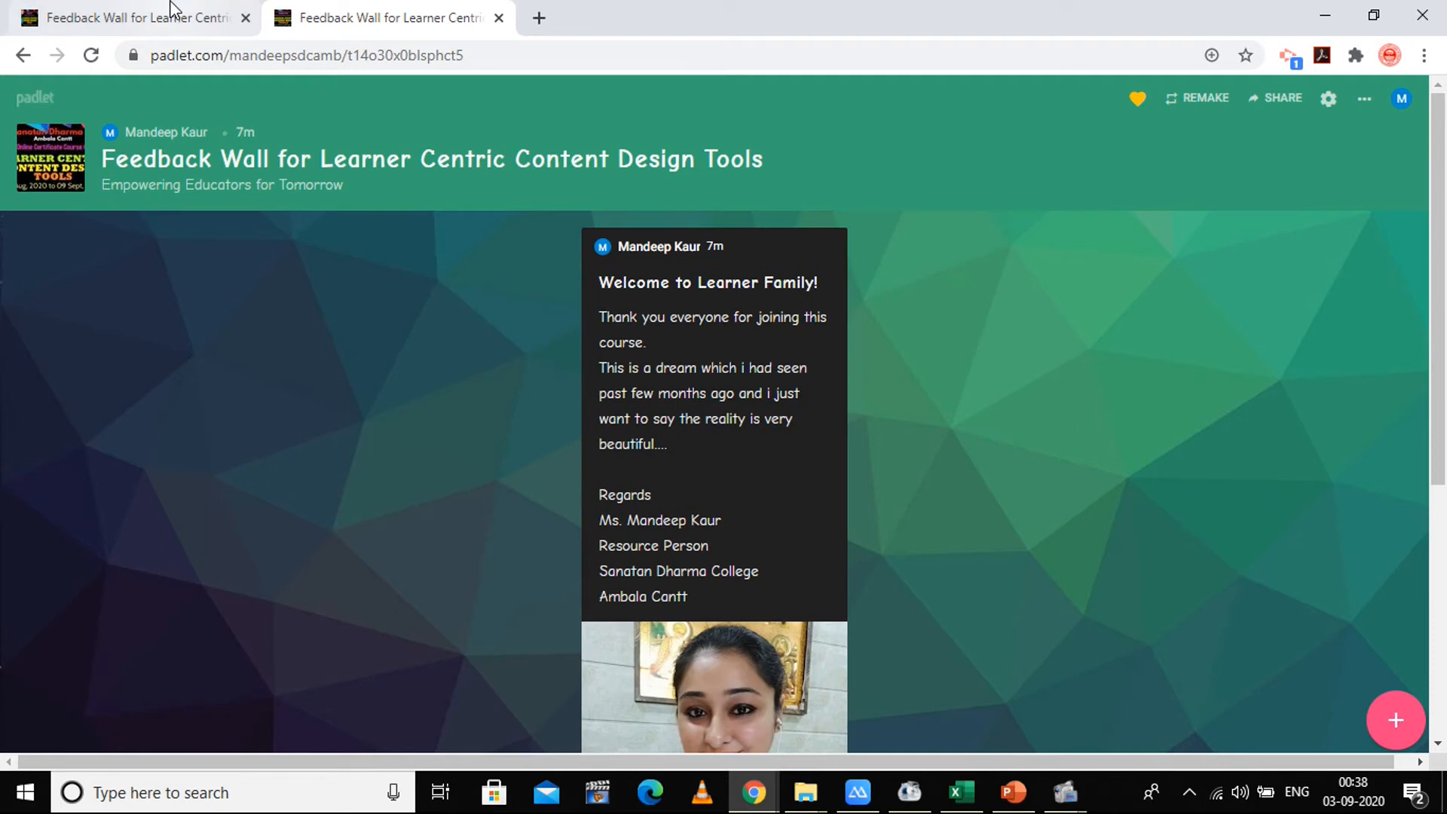
Step: Generate the wall's QR code and save it to the Desktop as a PNG image
click(1281, 98)
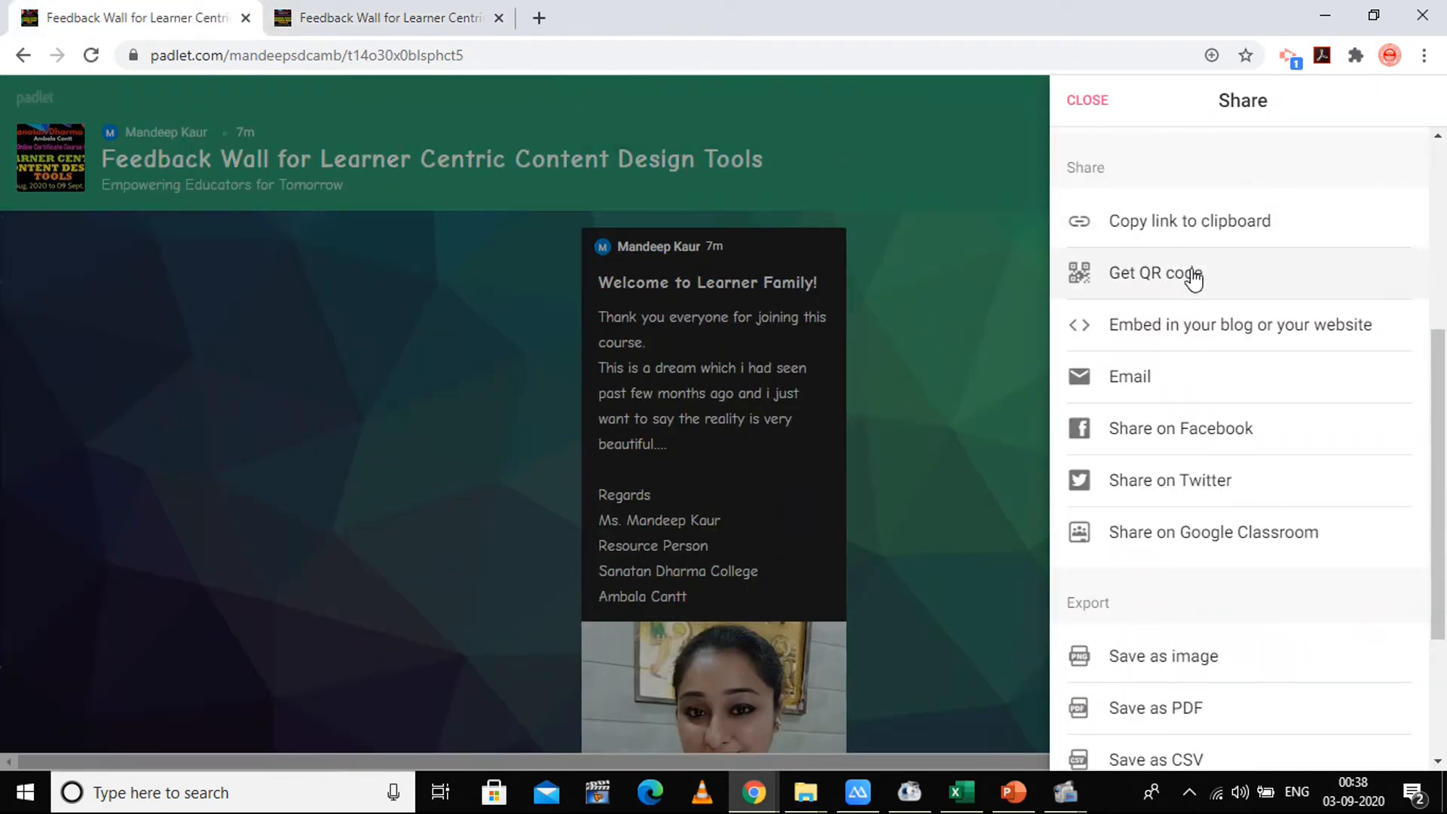
click(1154, 273)
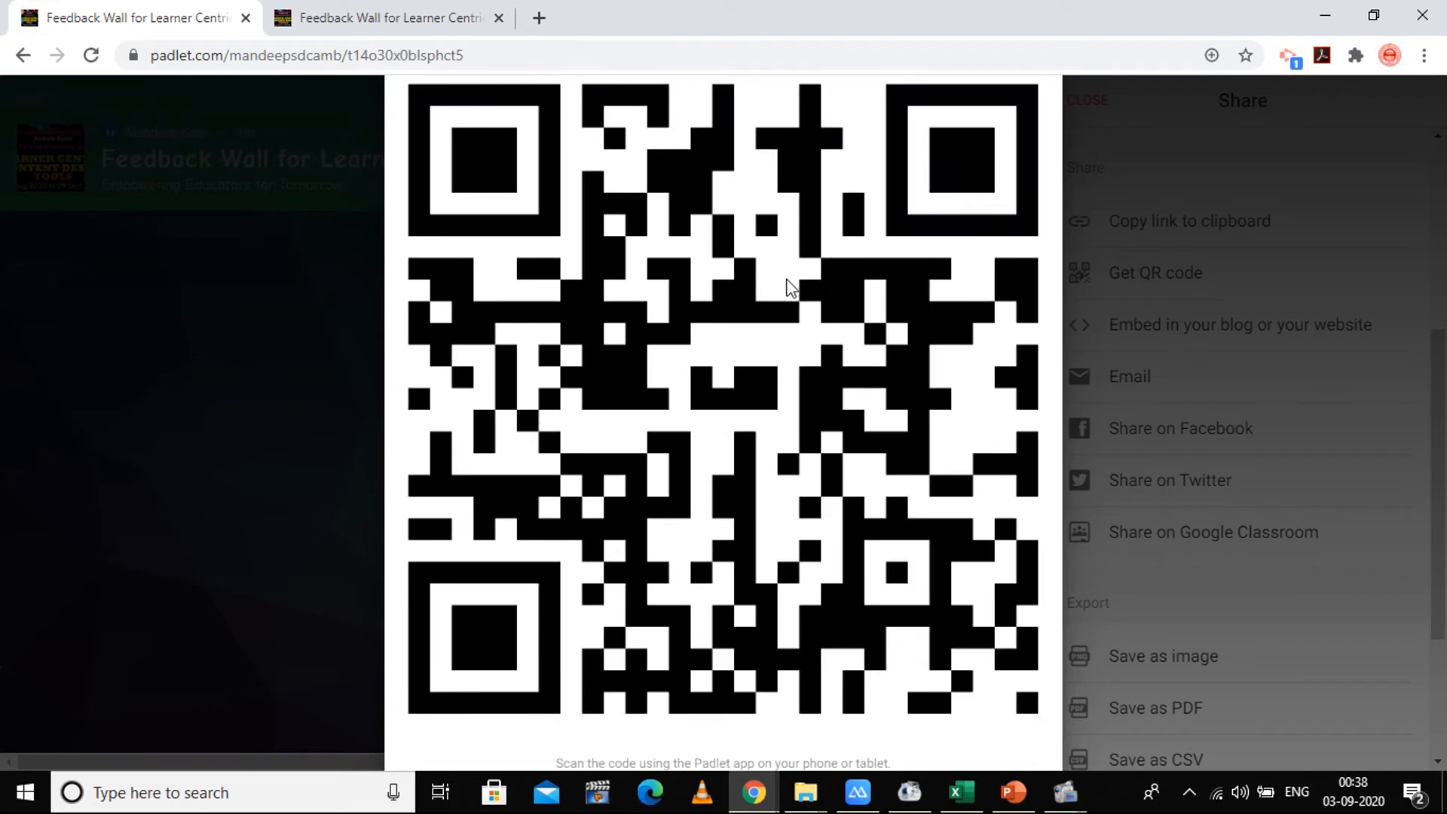
right_click(789, 287)
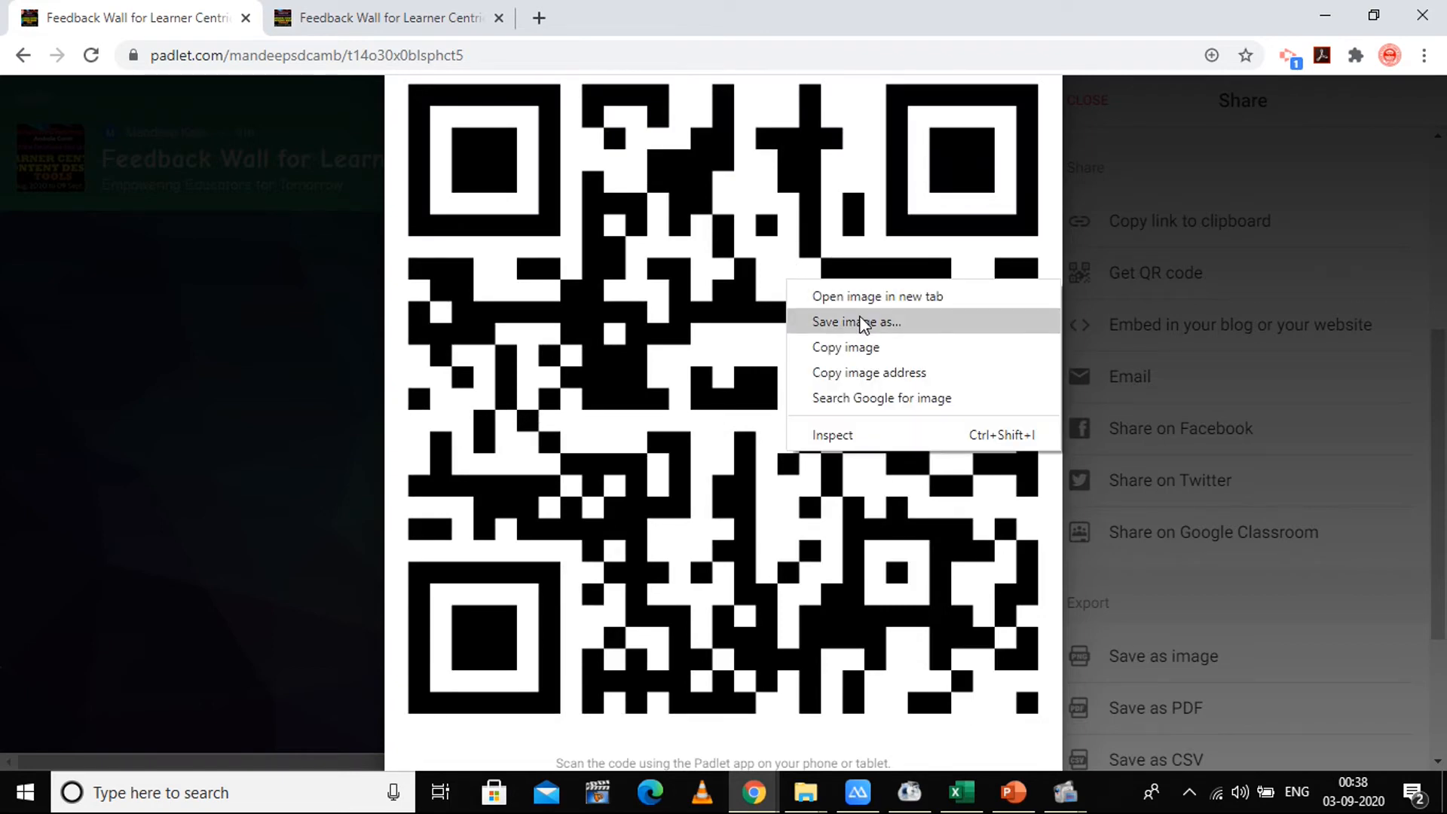
click(855, 321)
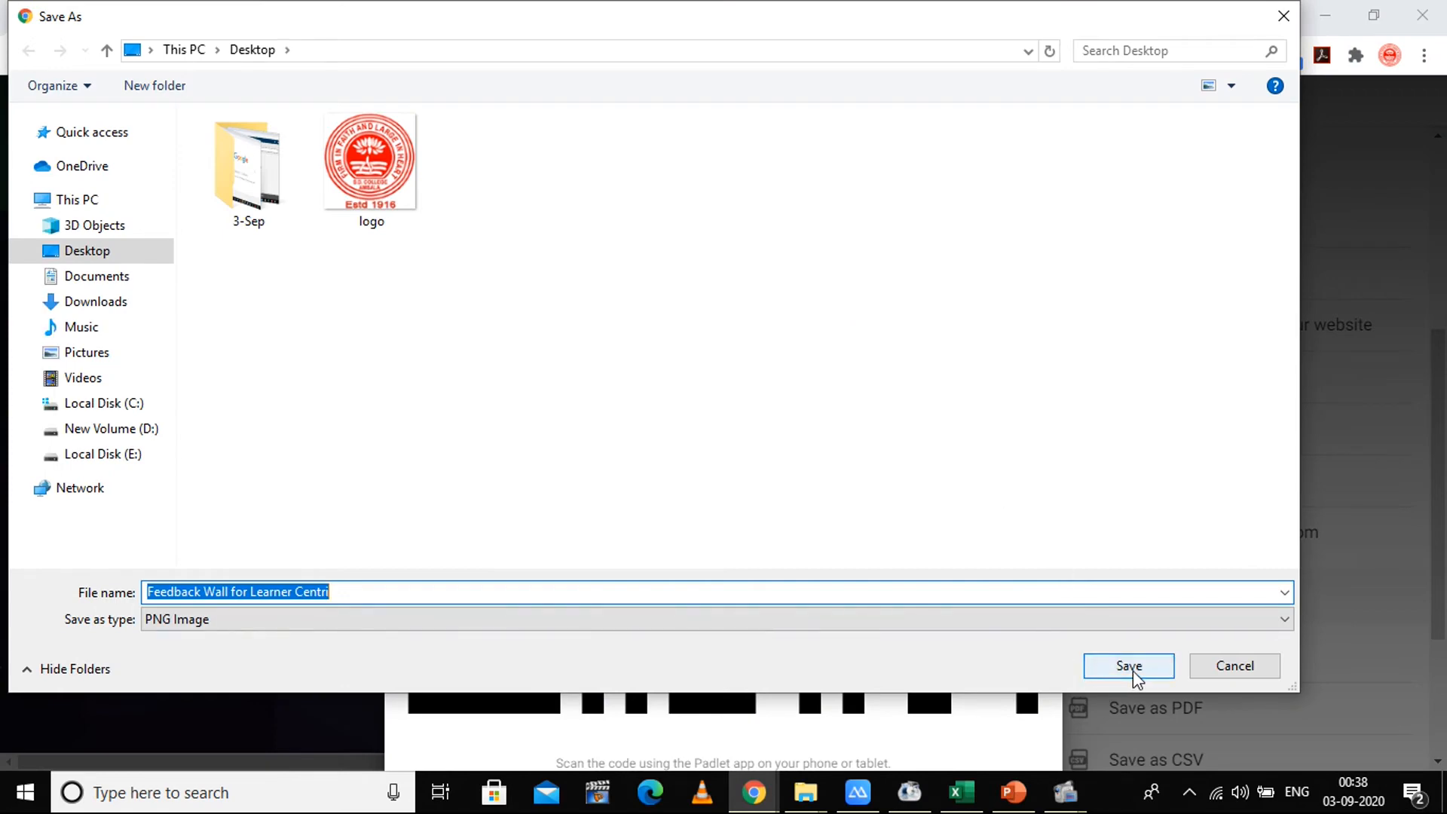
click(1128, 665)
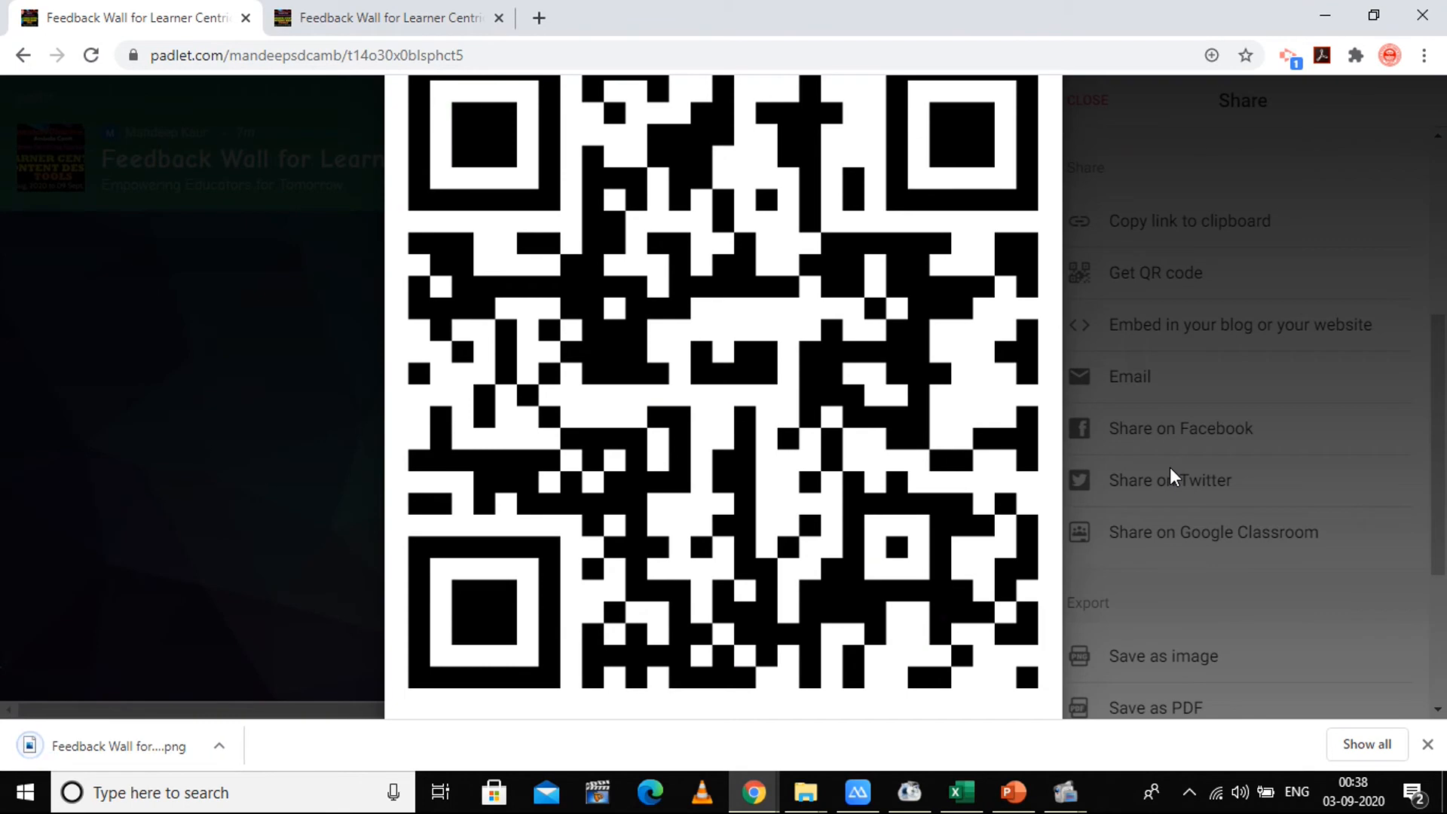
mouse_move(1224, 339)
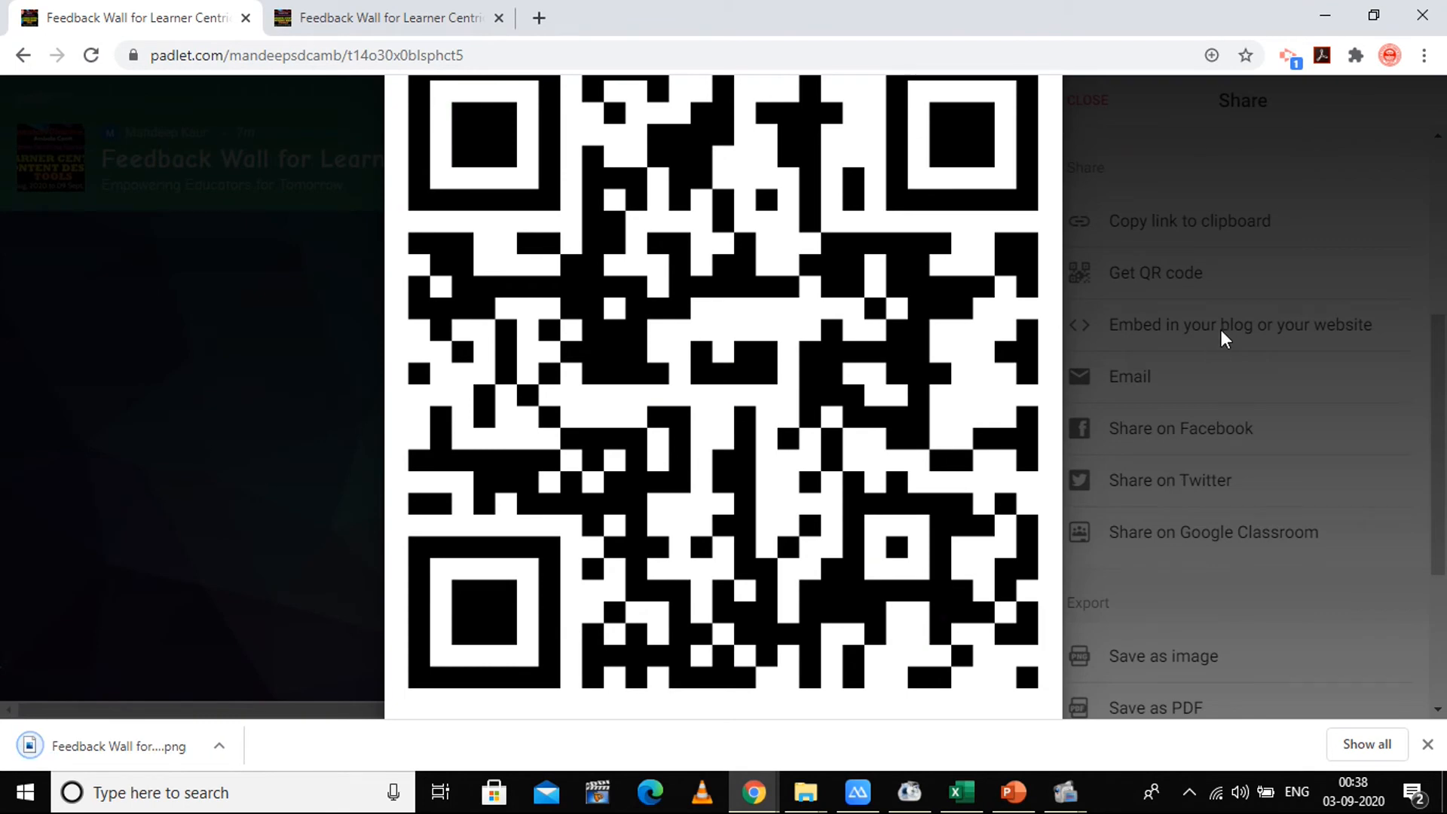
Step: Display the HTML embed code for placing the wall in a blog or website
click(1087, 99)
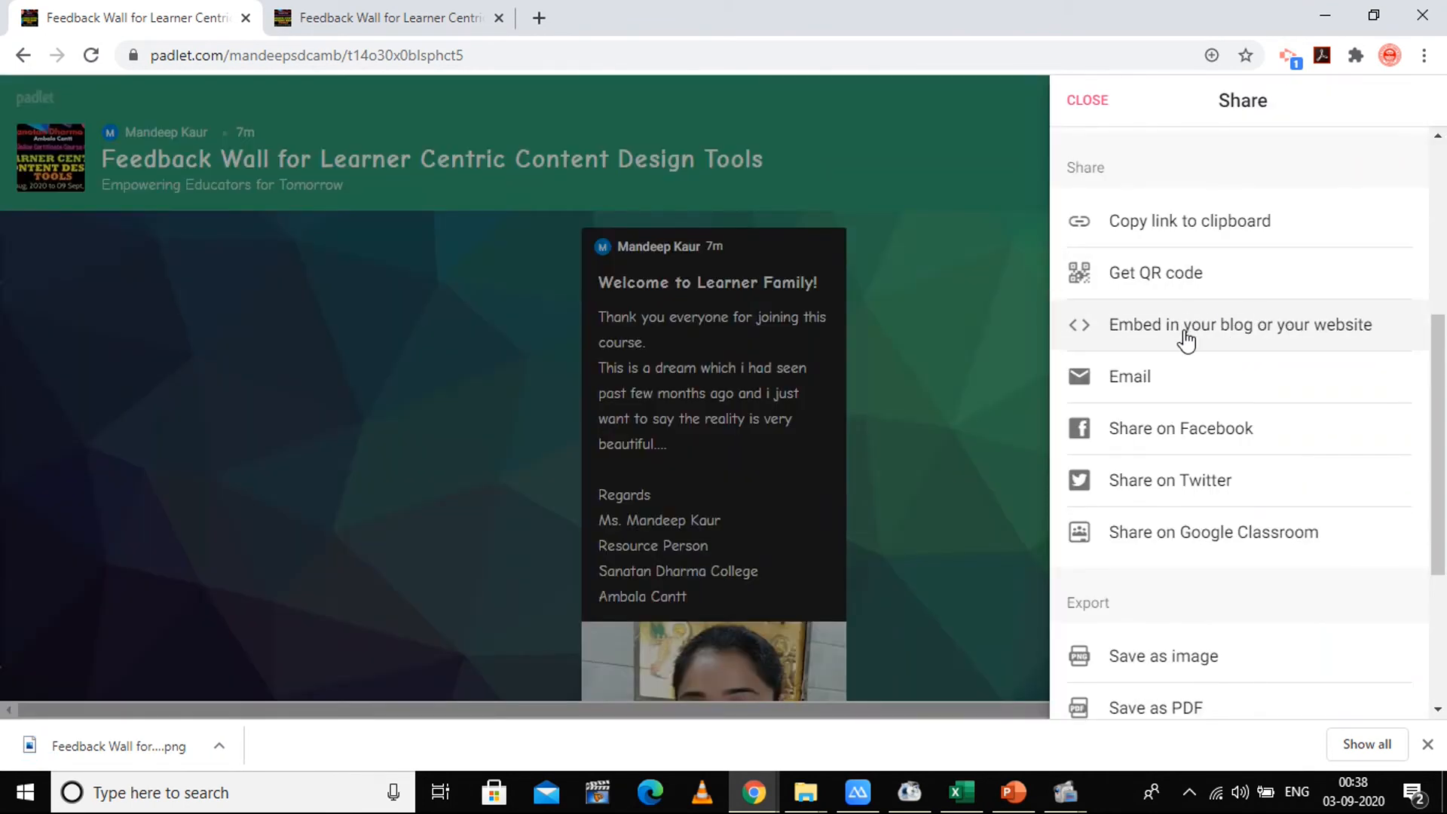
click(1240, 324)
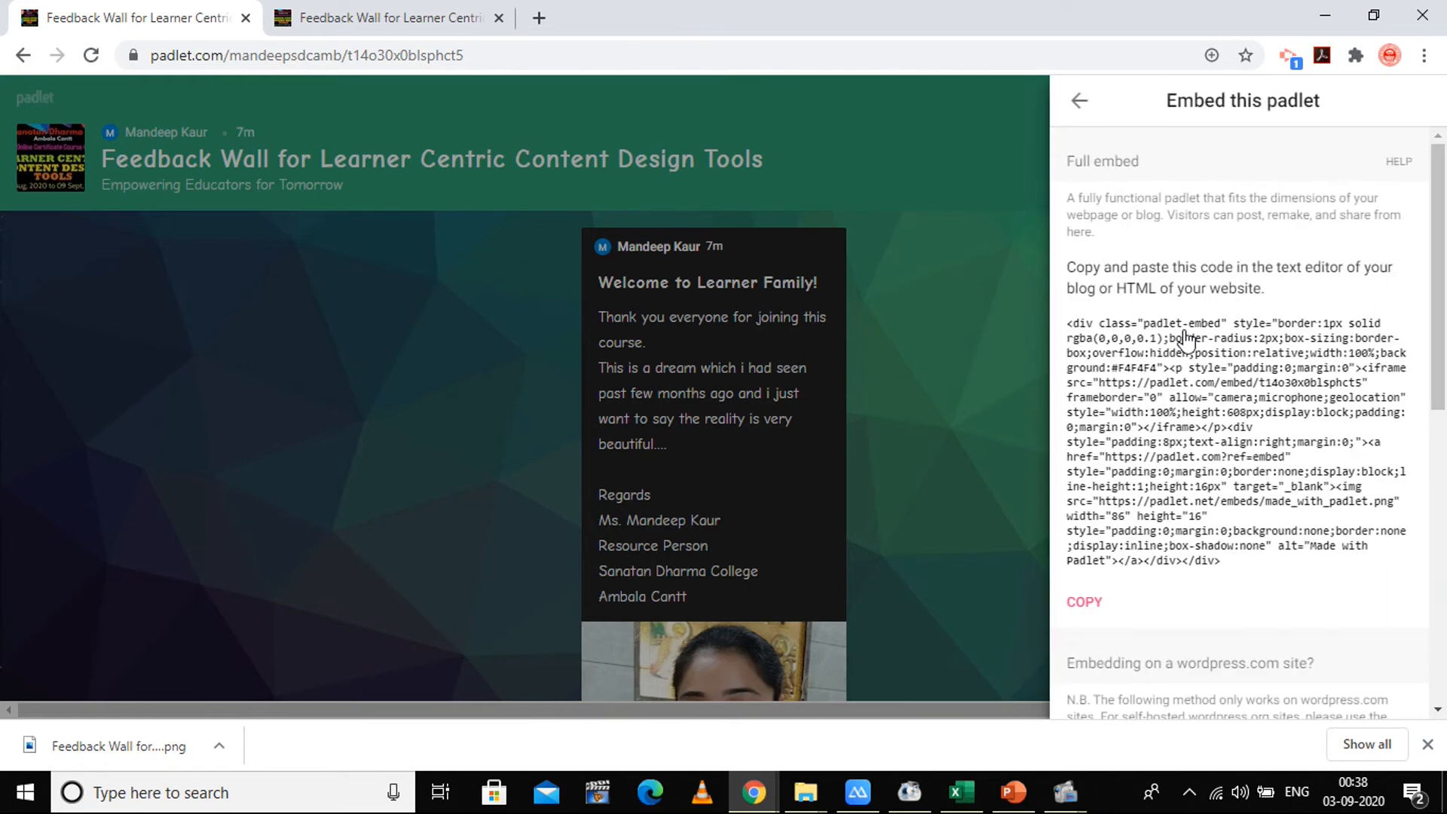
scroll(down, 3)
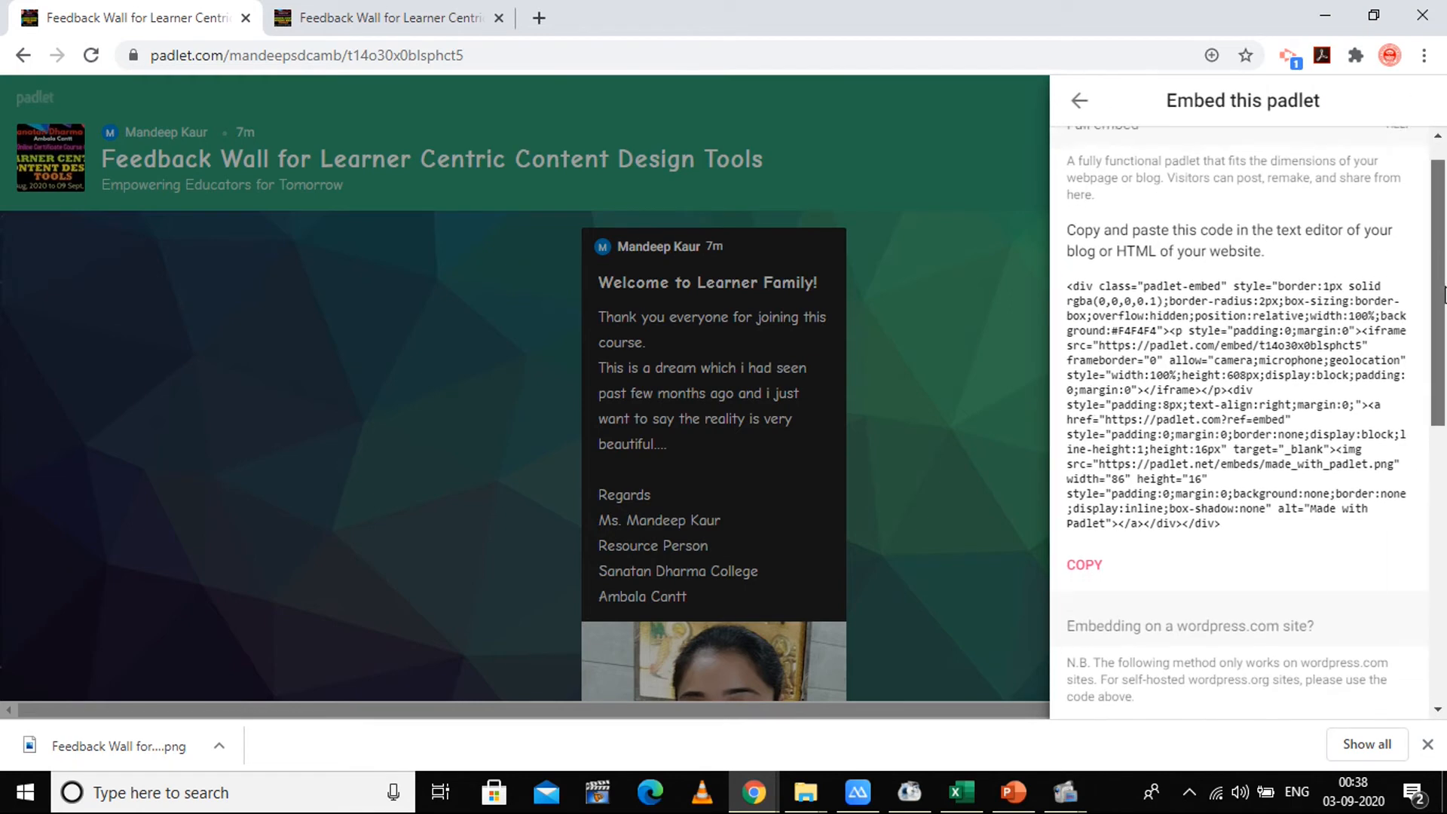
scroll(down, 3)
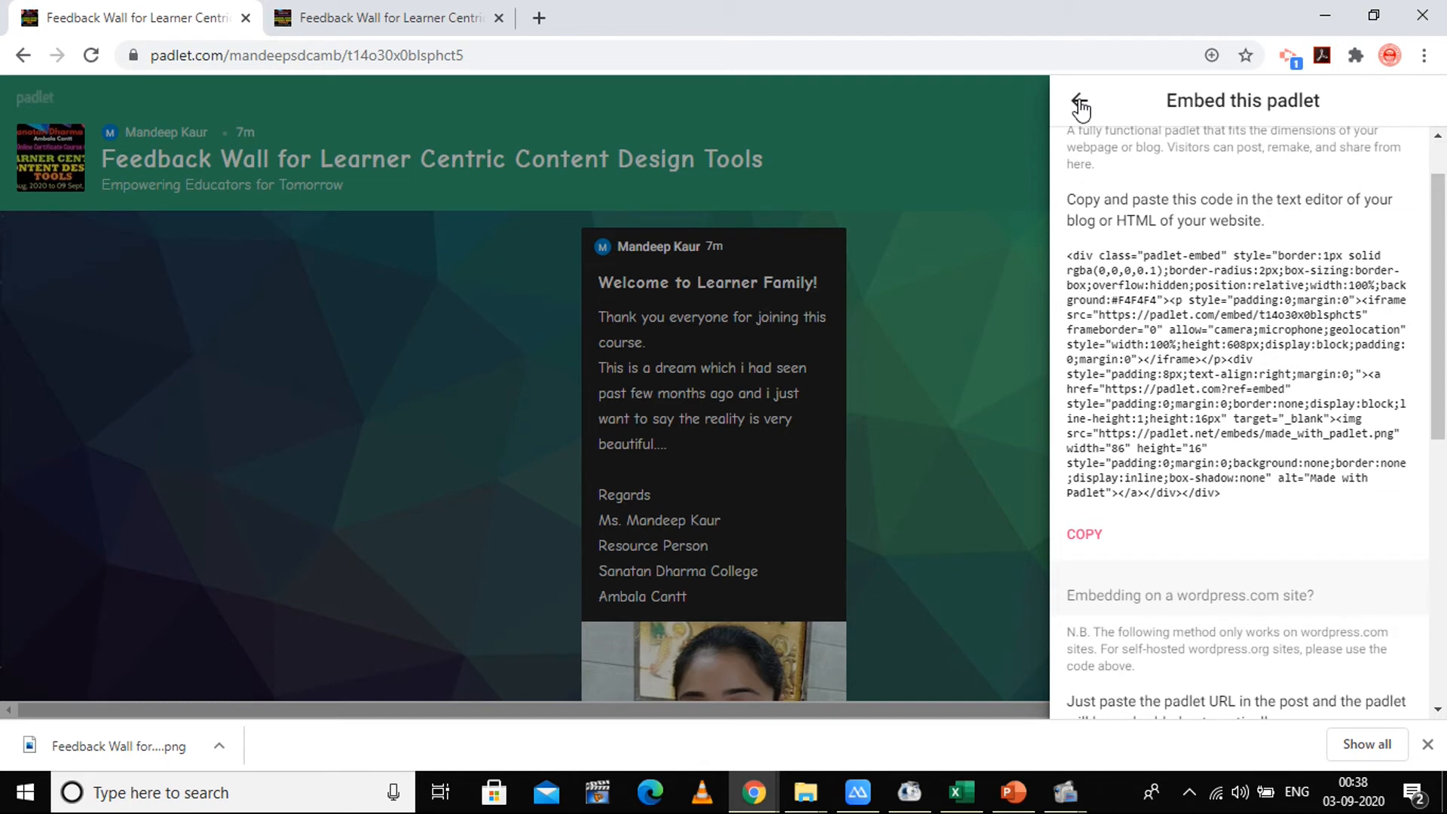
Step: Try sharing the wall by email and on Facebook, dismissing the mail window and error message
click(1078, 104)
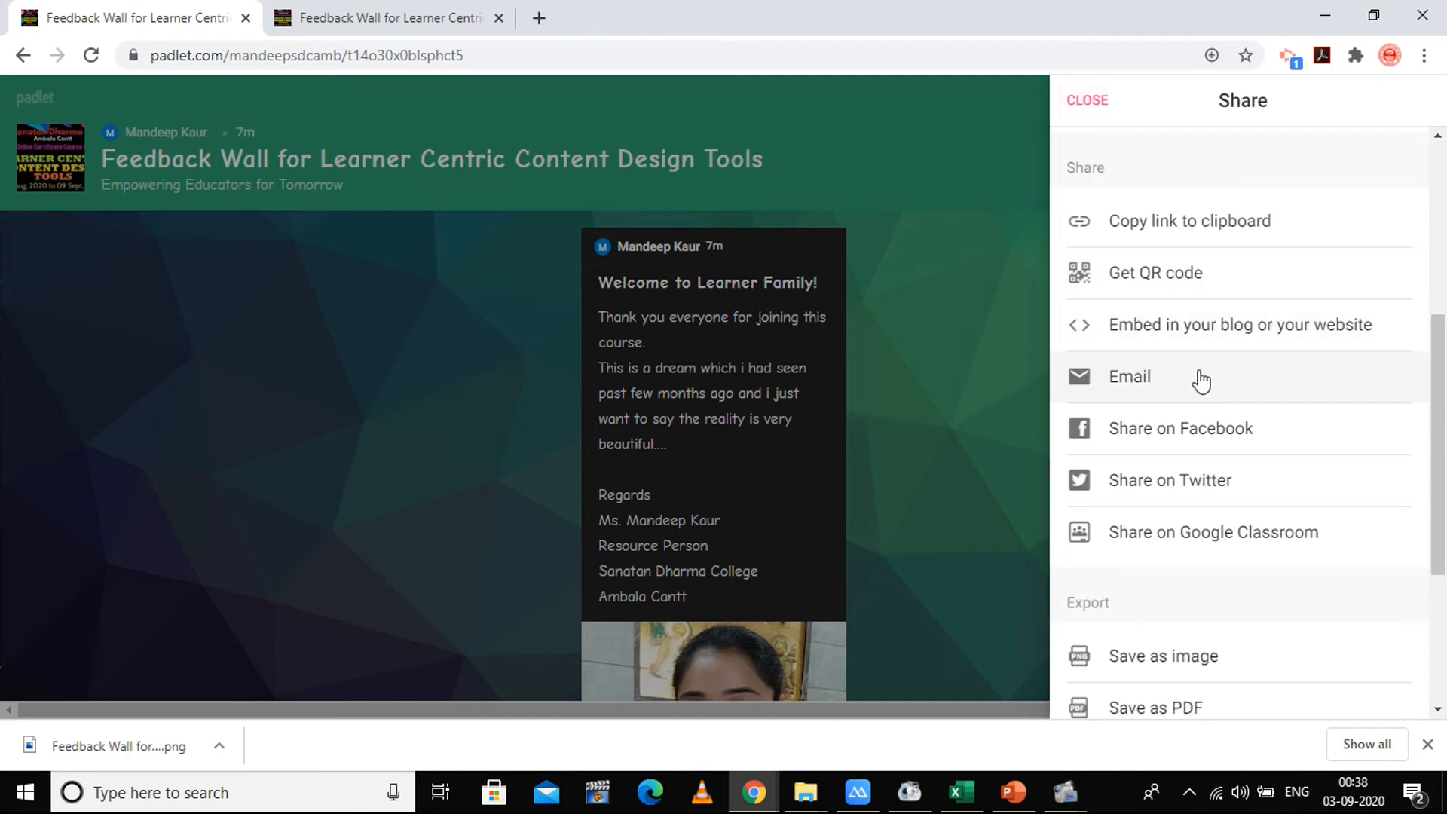
click(1129, 377)
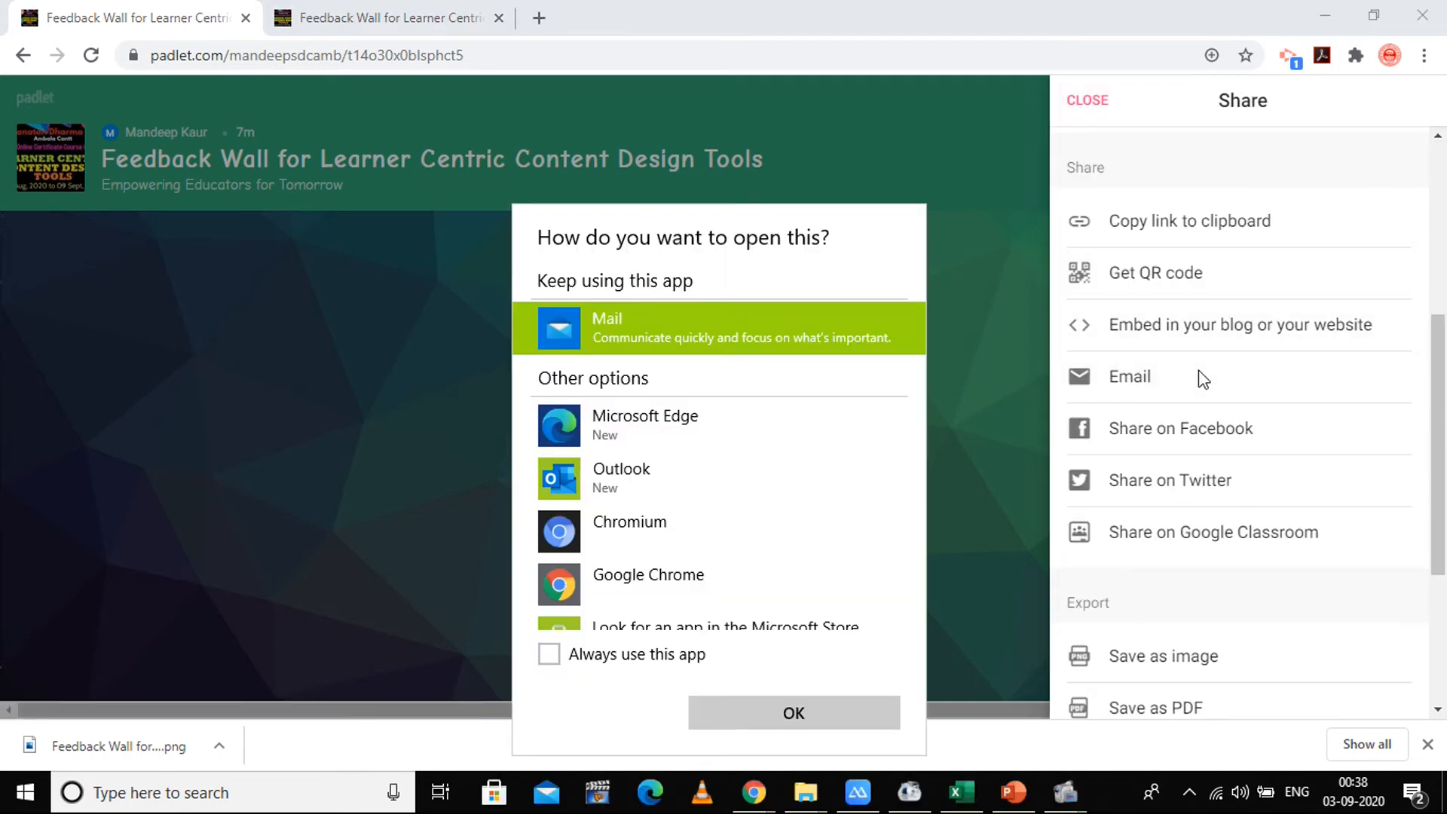
mouse_move(916, 446)
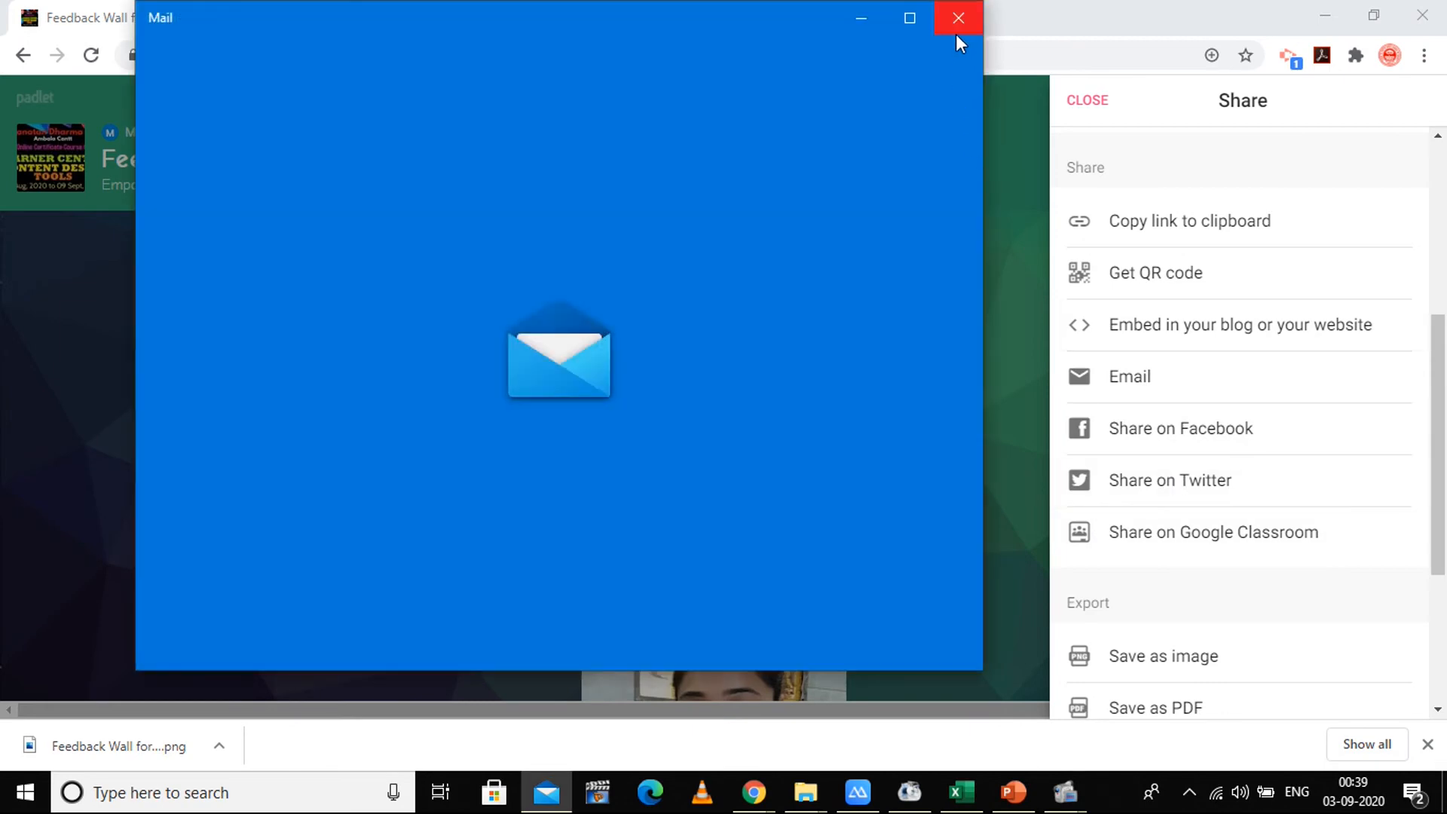
click(958, 19)
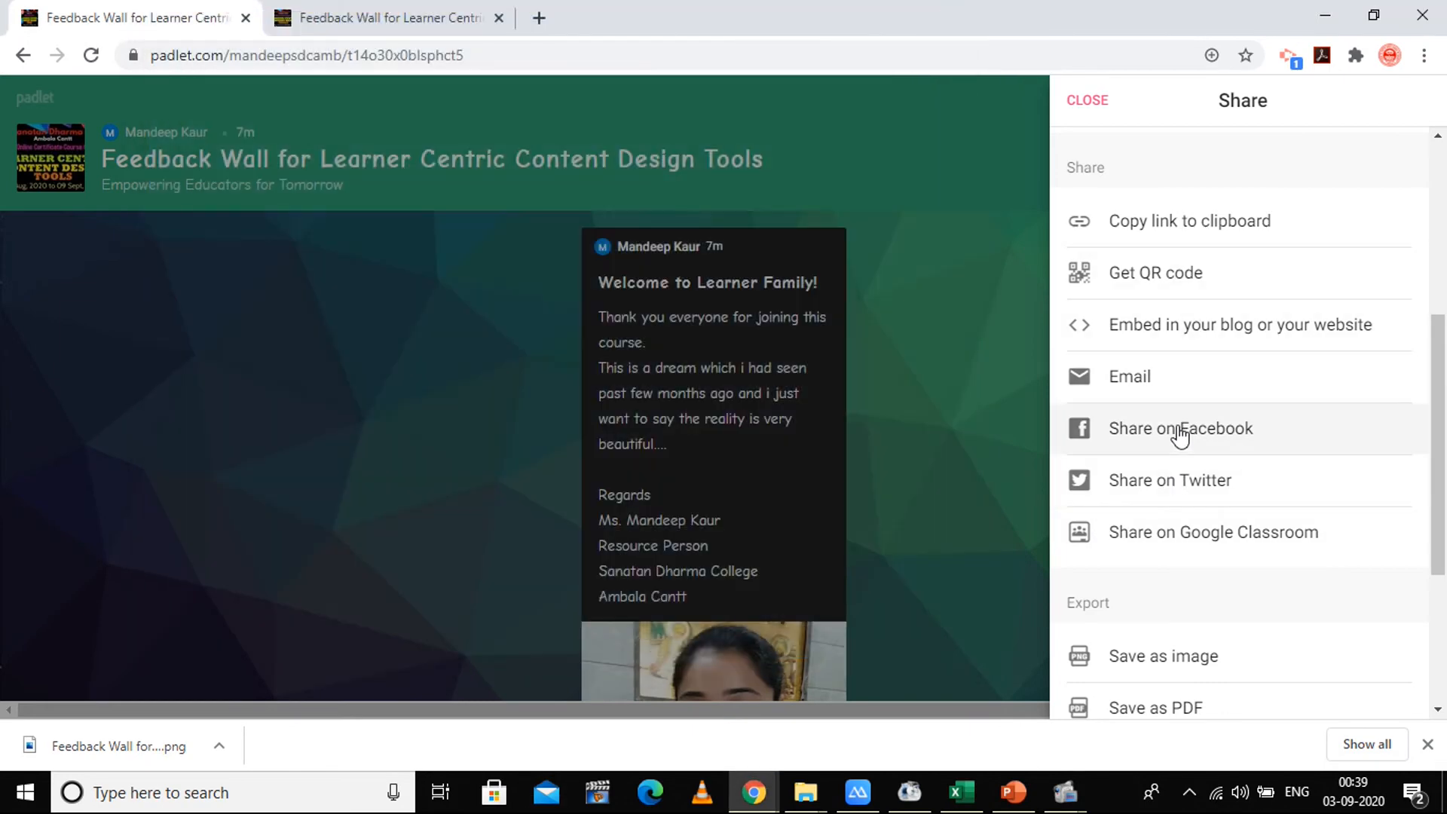
click(1179, 428)
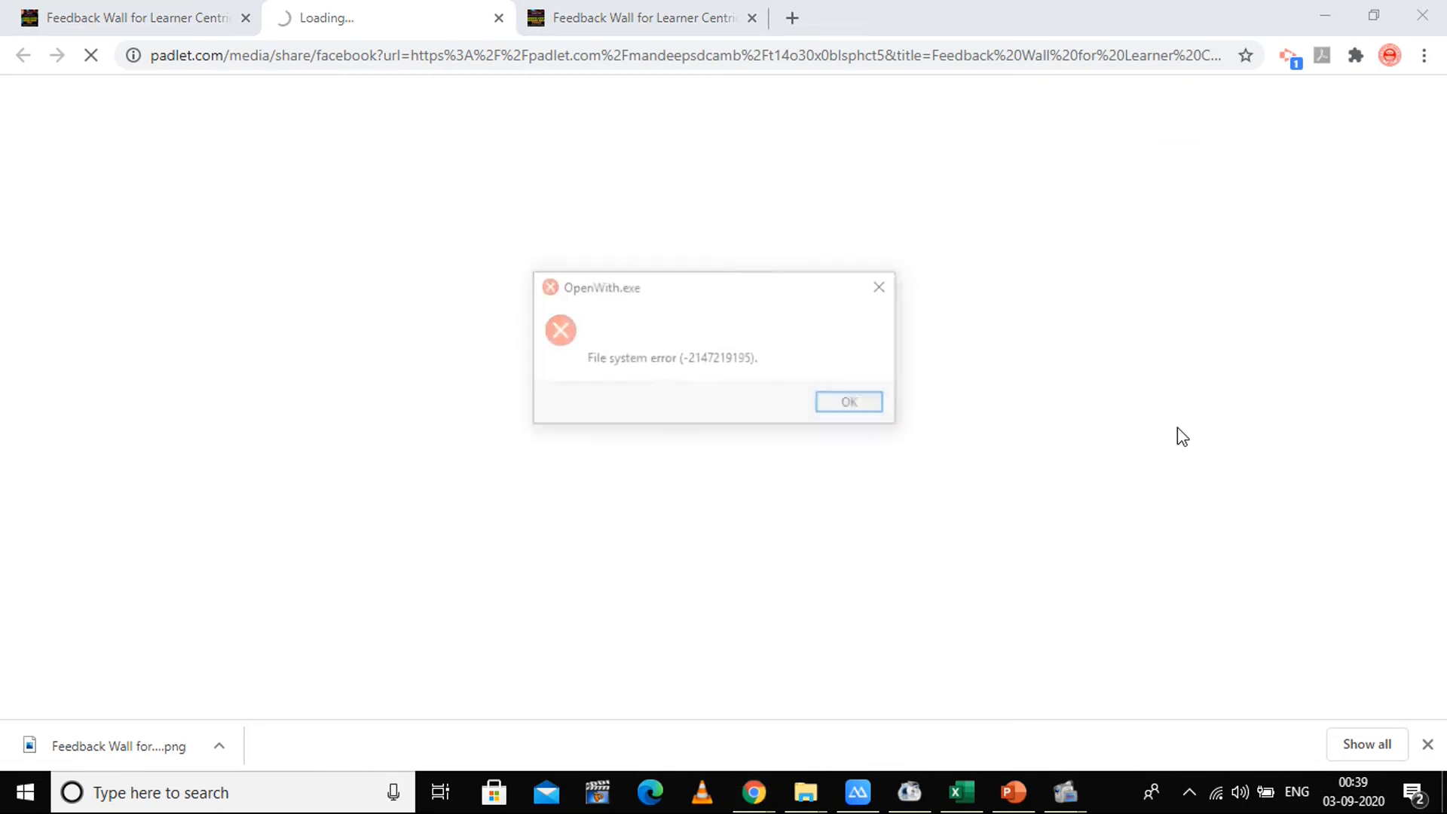
click(847, 401)
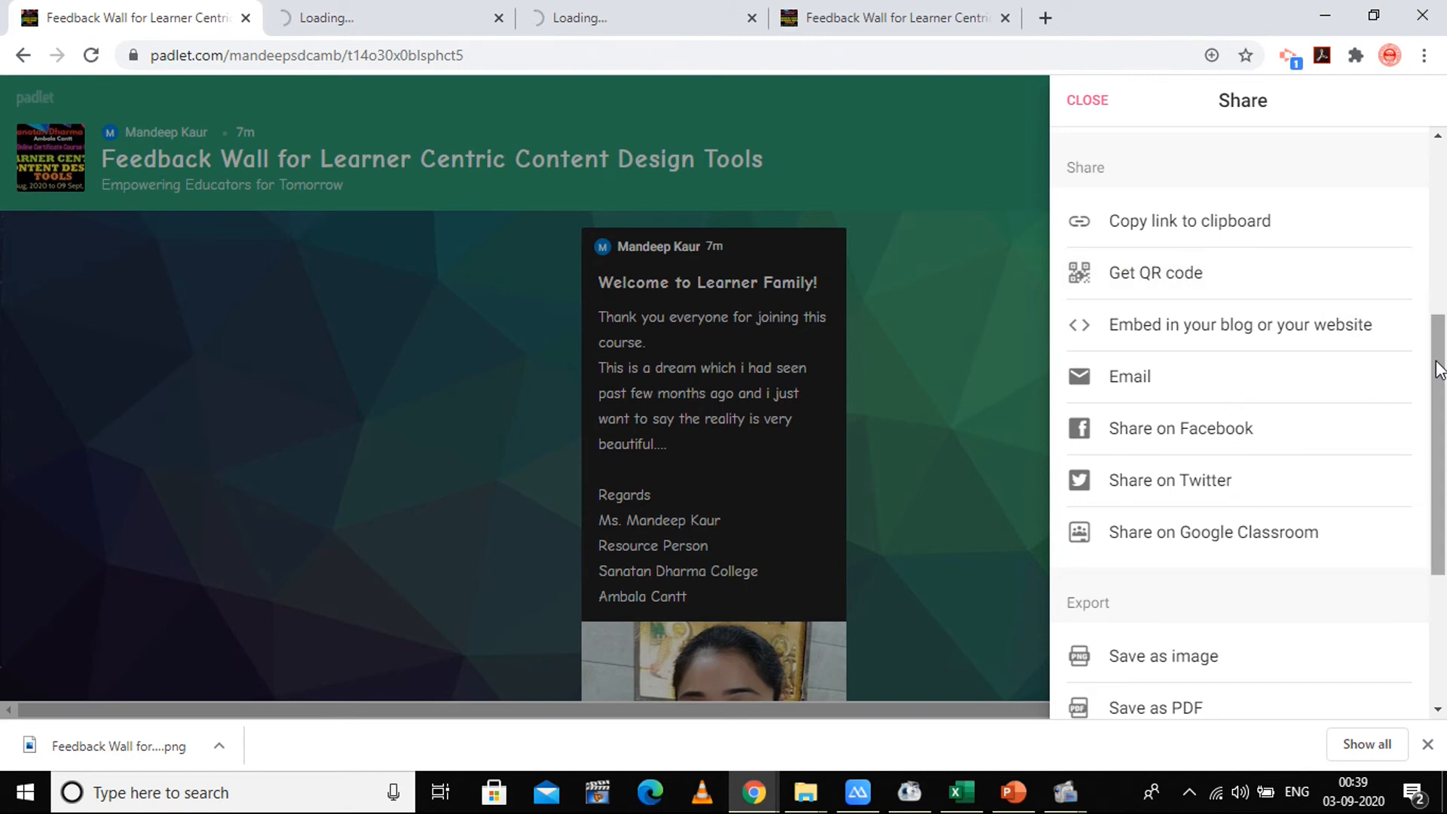
Step: Review the Export section (image, PDF, CSV, Excel, Print) and attempt Save as image
scroll(down, 3)
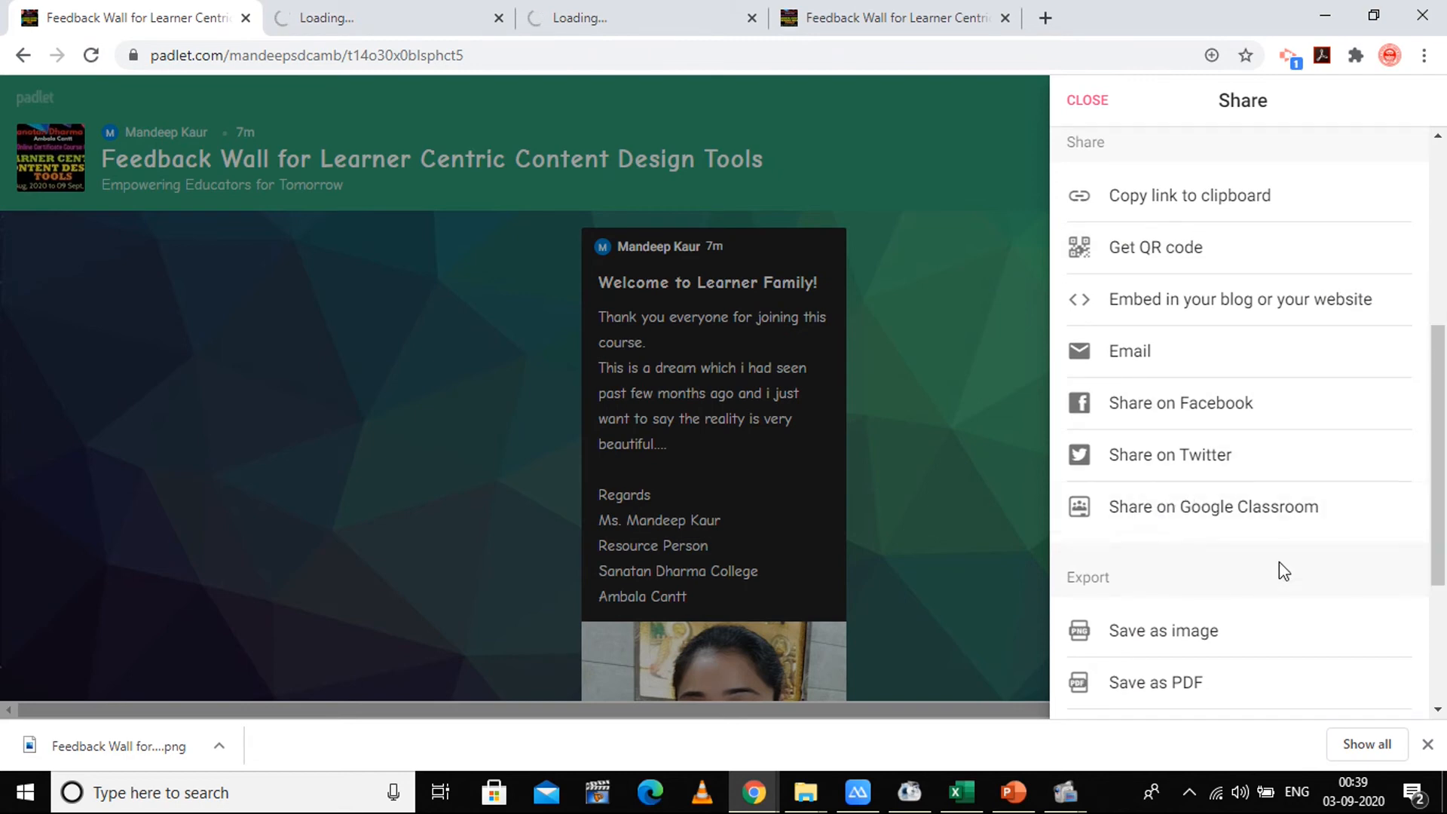
mouse_move(1162, 514)
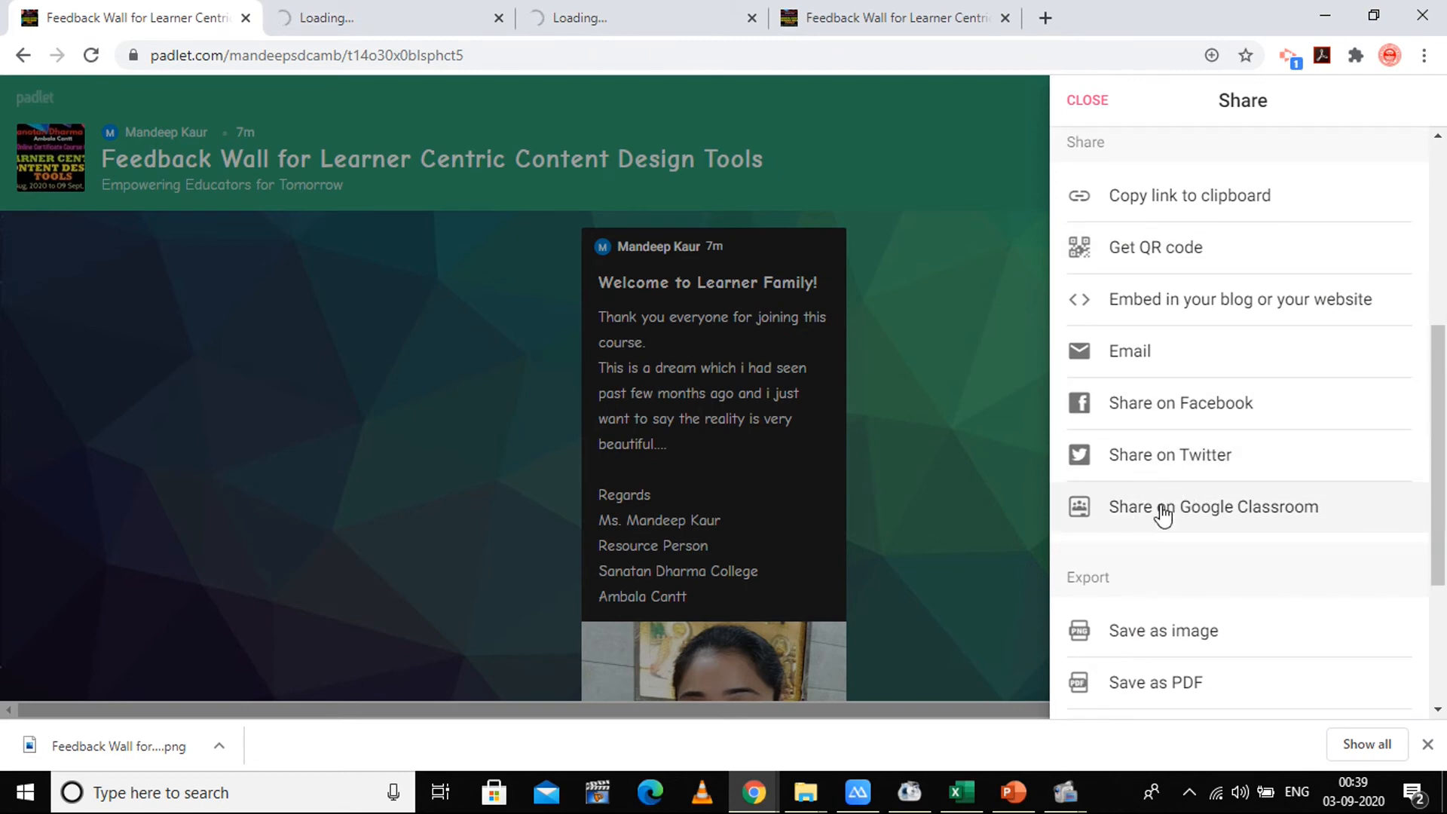
mouse_move(1437, 267)
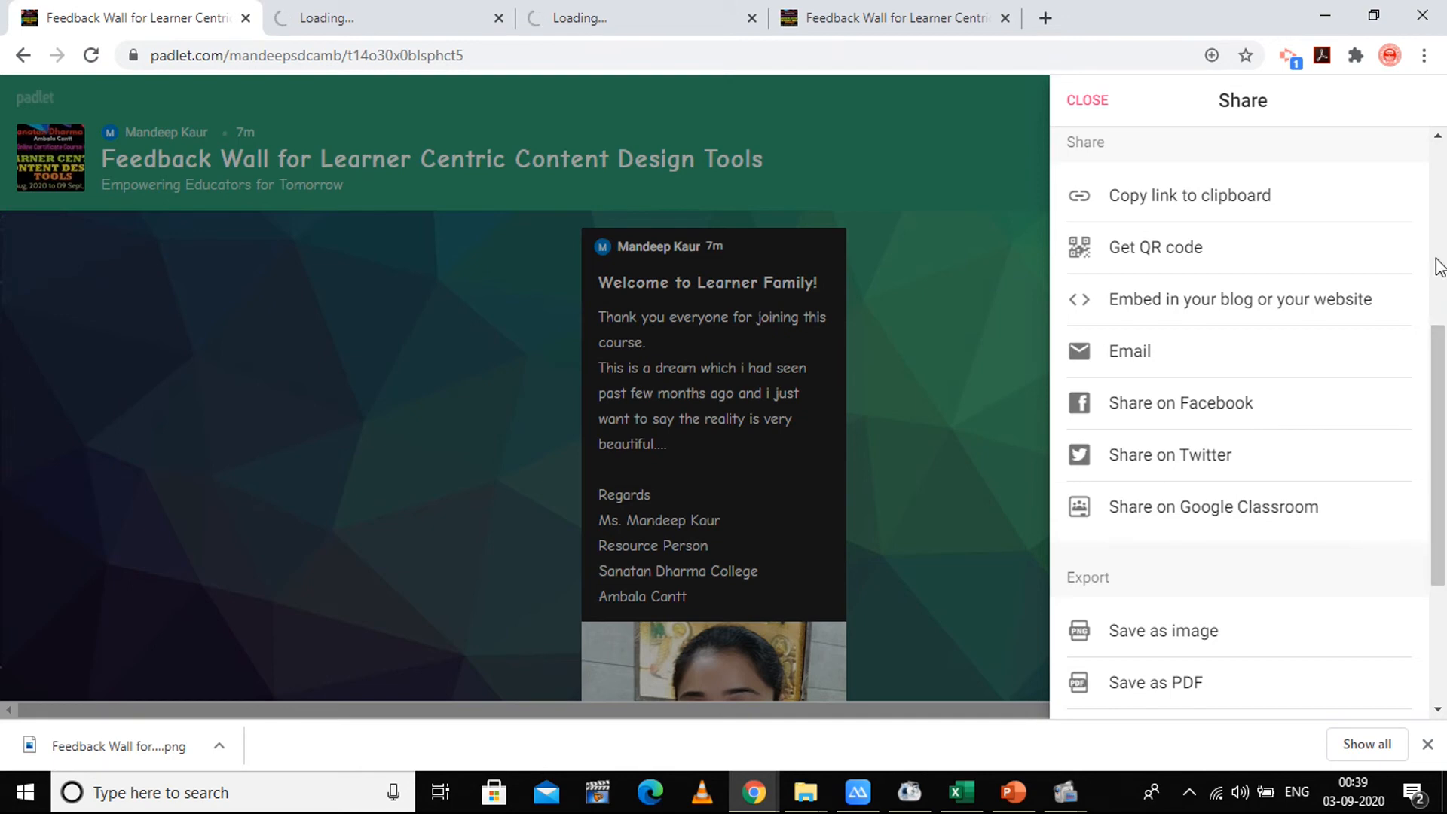
mouse_move(1164, 201)
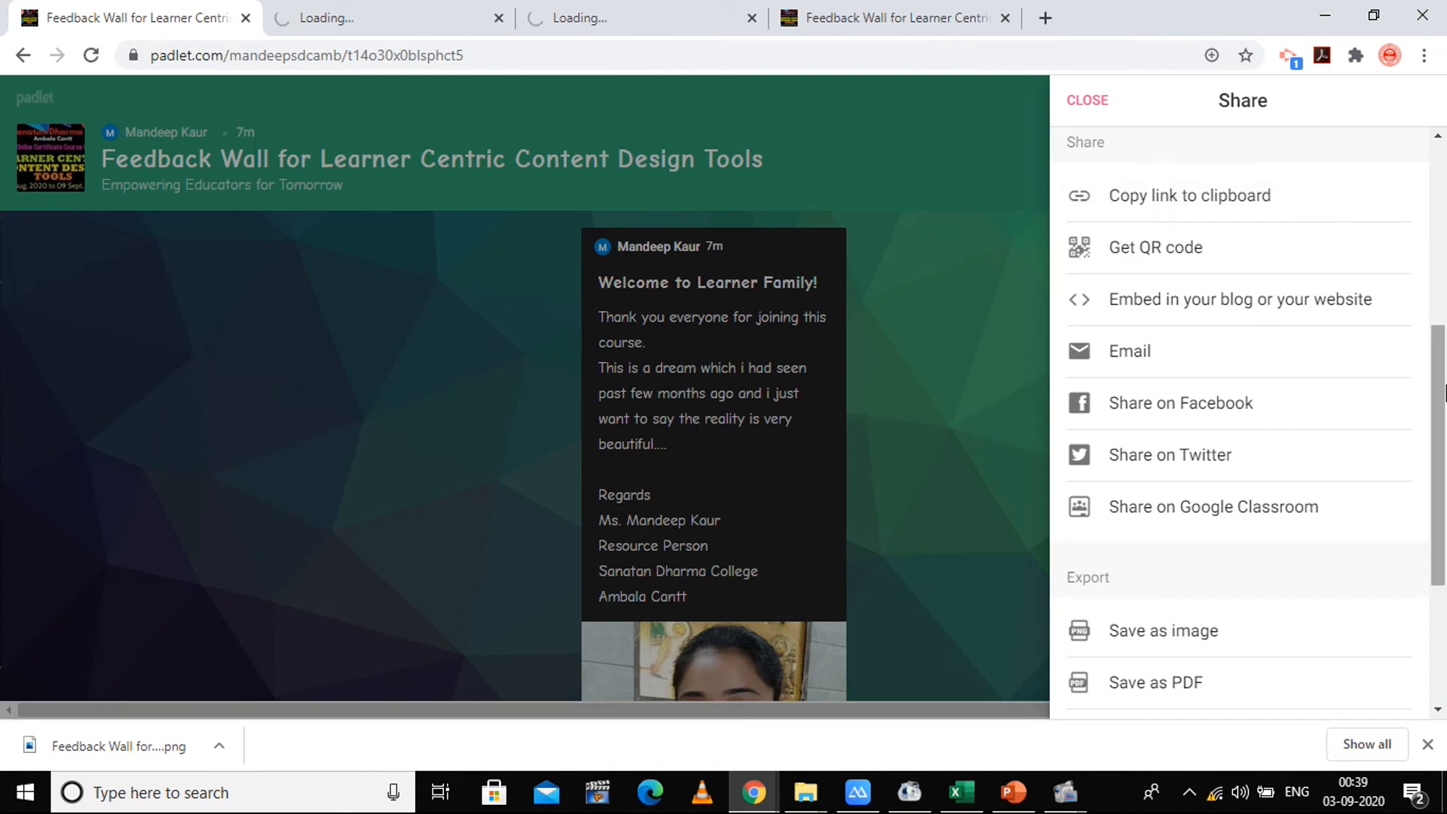
scroll(down, 3)
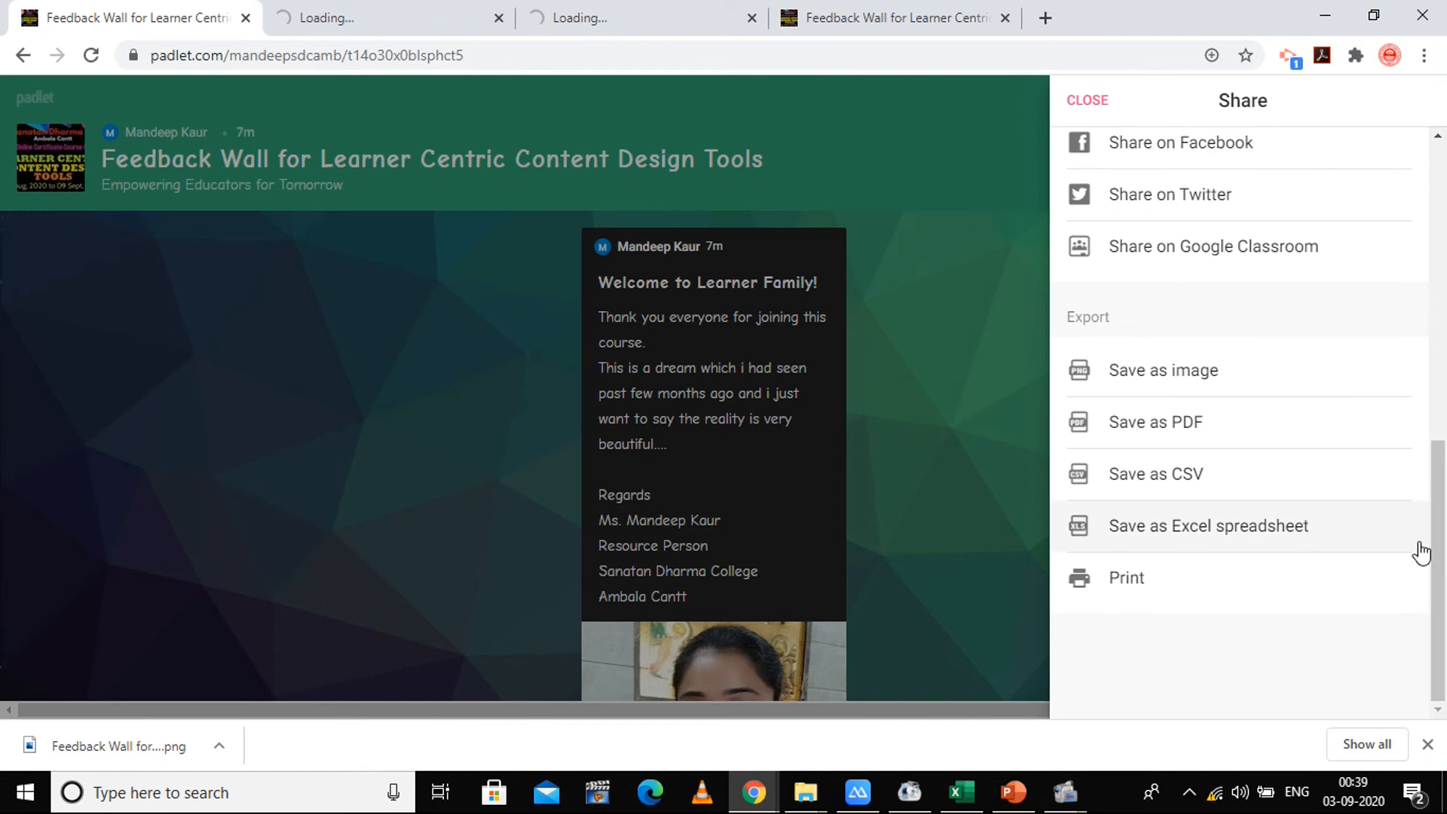
mouse_move(1194, 371)
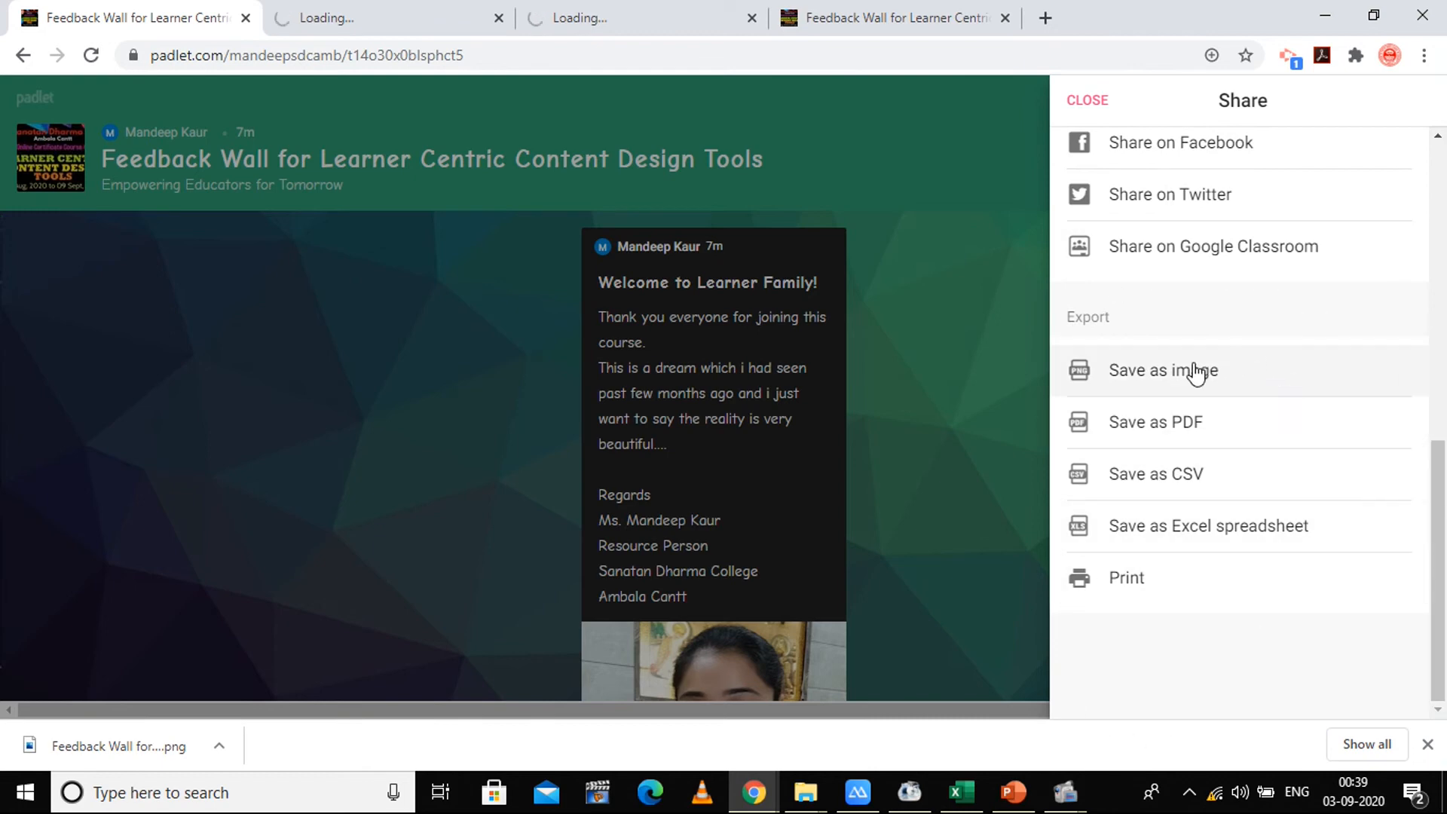
mouse_move(1258, 361)
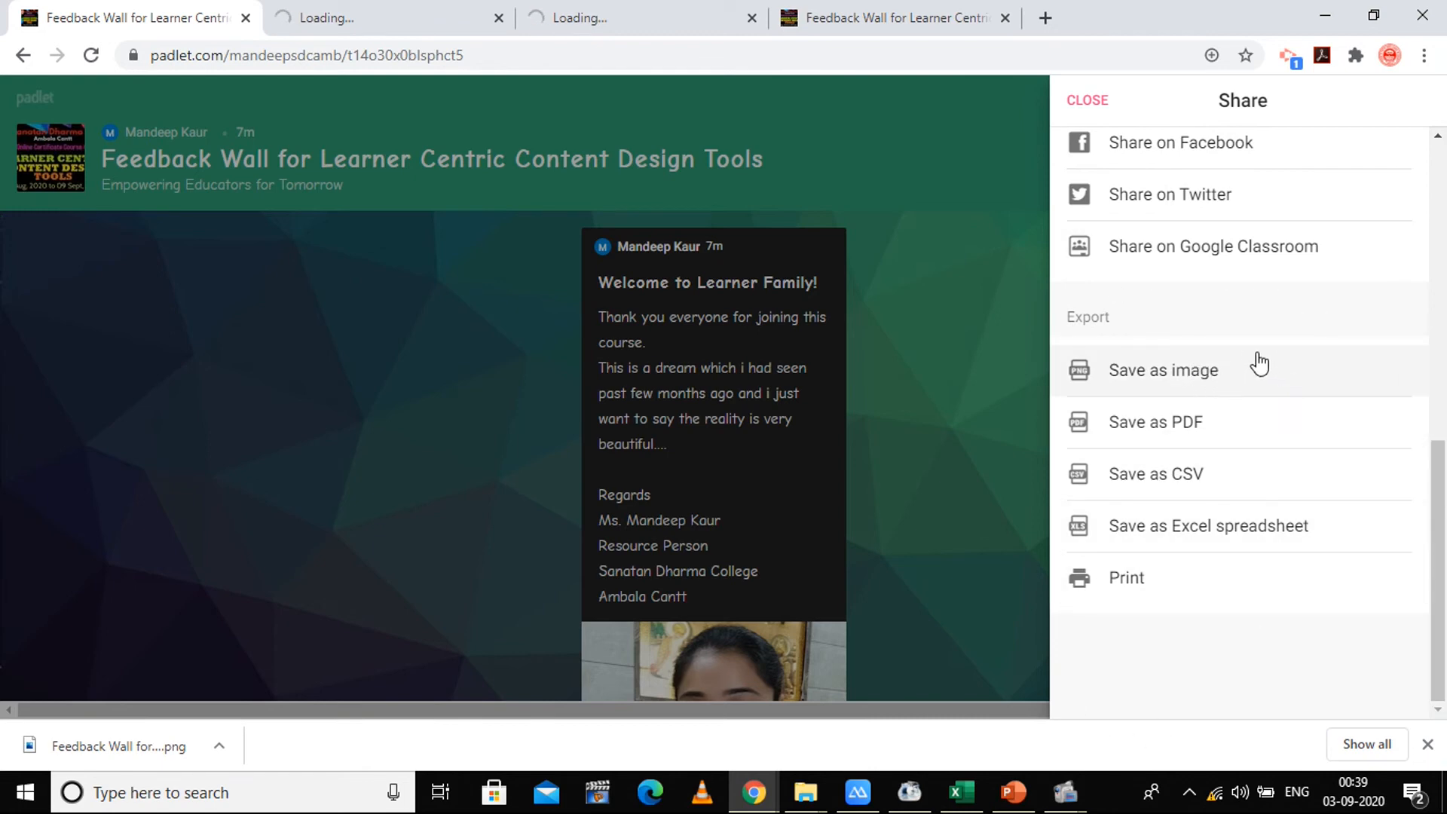
mouse_move(1260, 392)
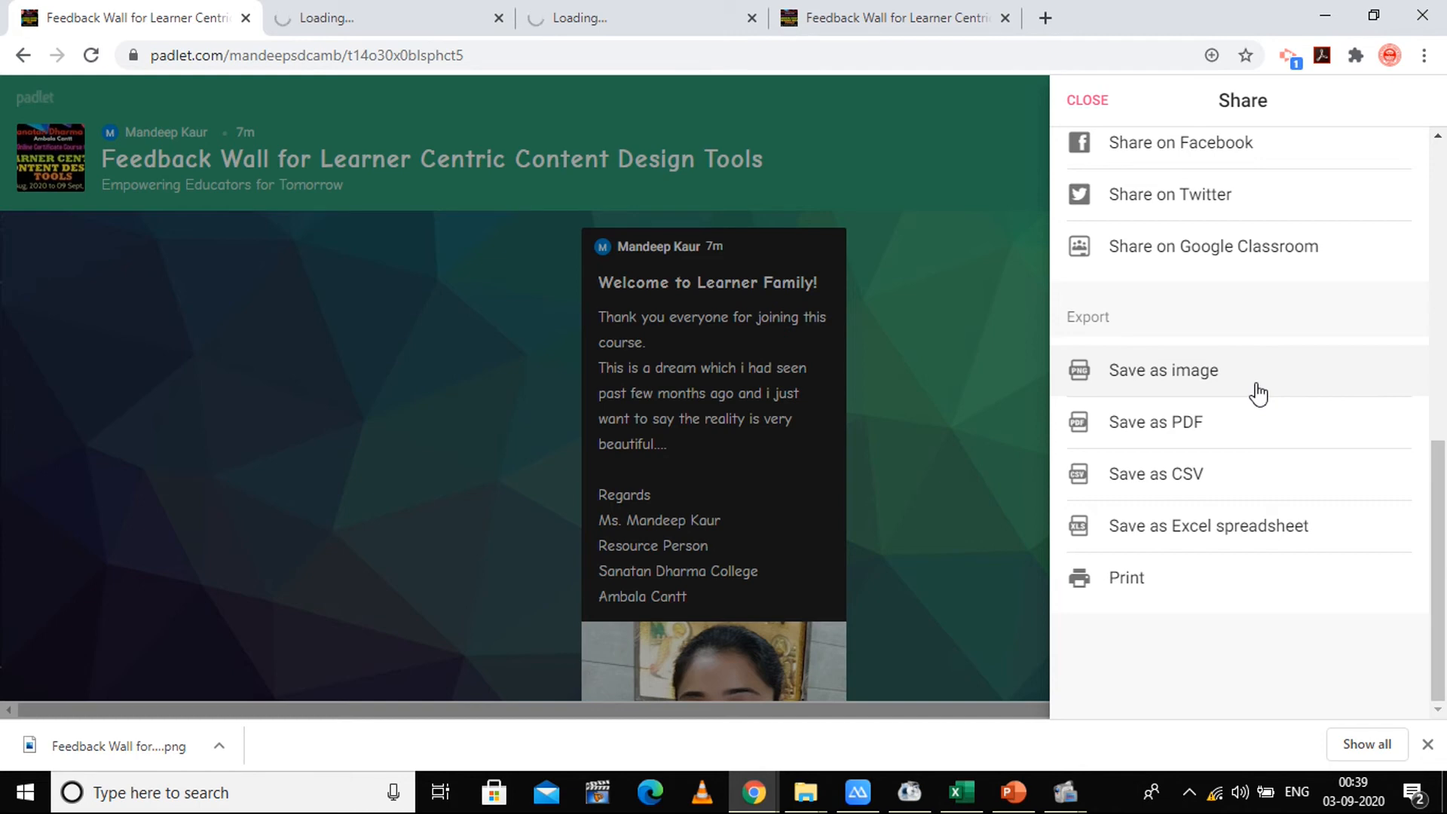
click(1162, 371)
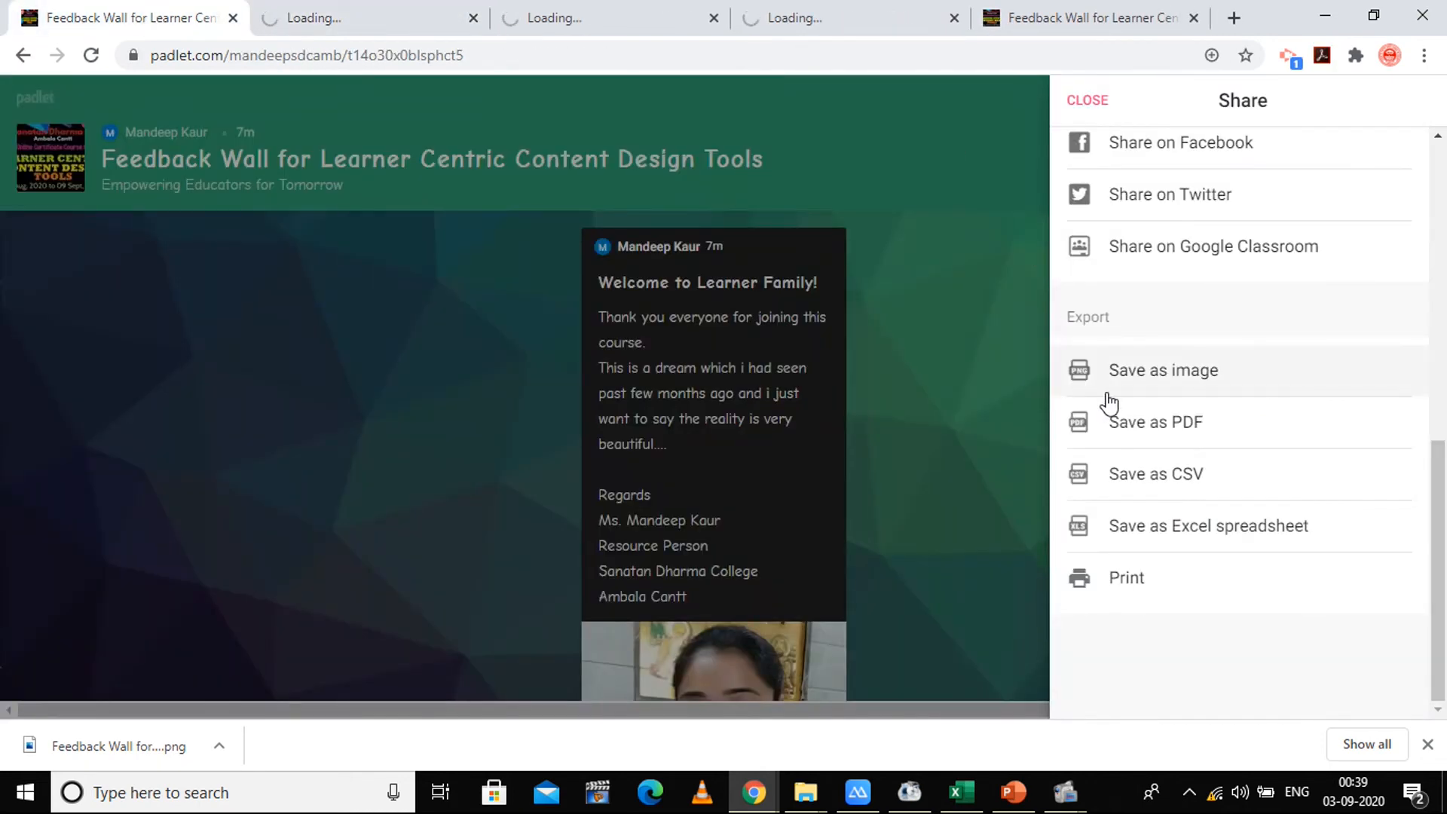
mouse_move(1190, 508)
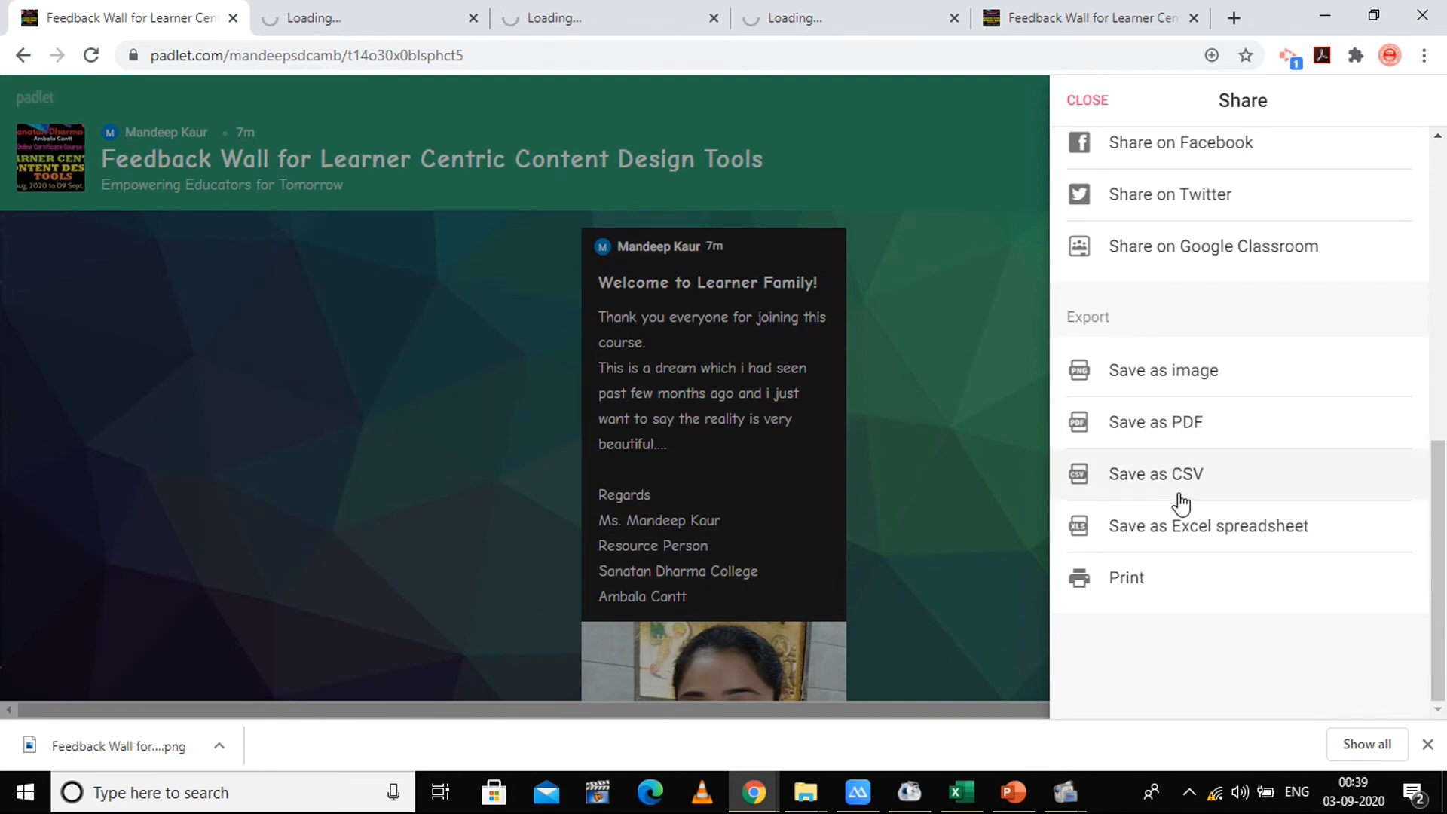
mouse_move(1239, 540)
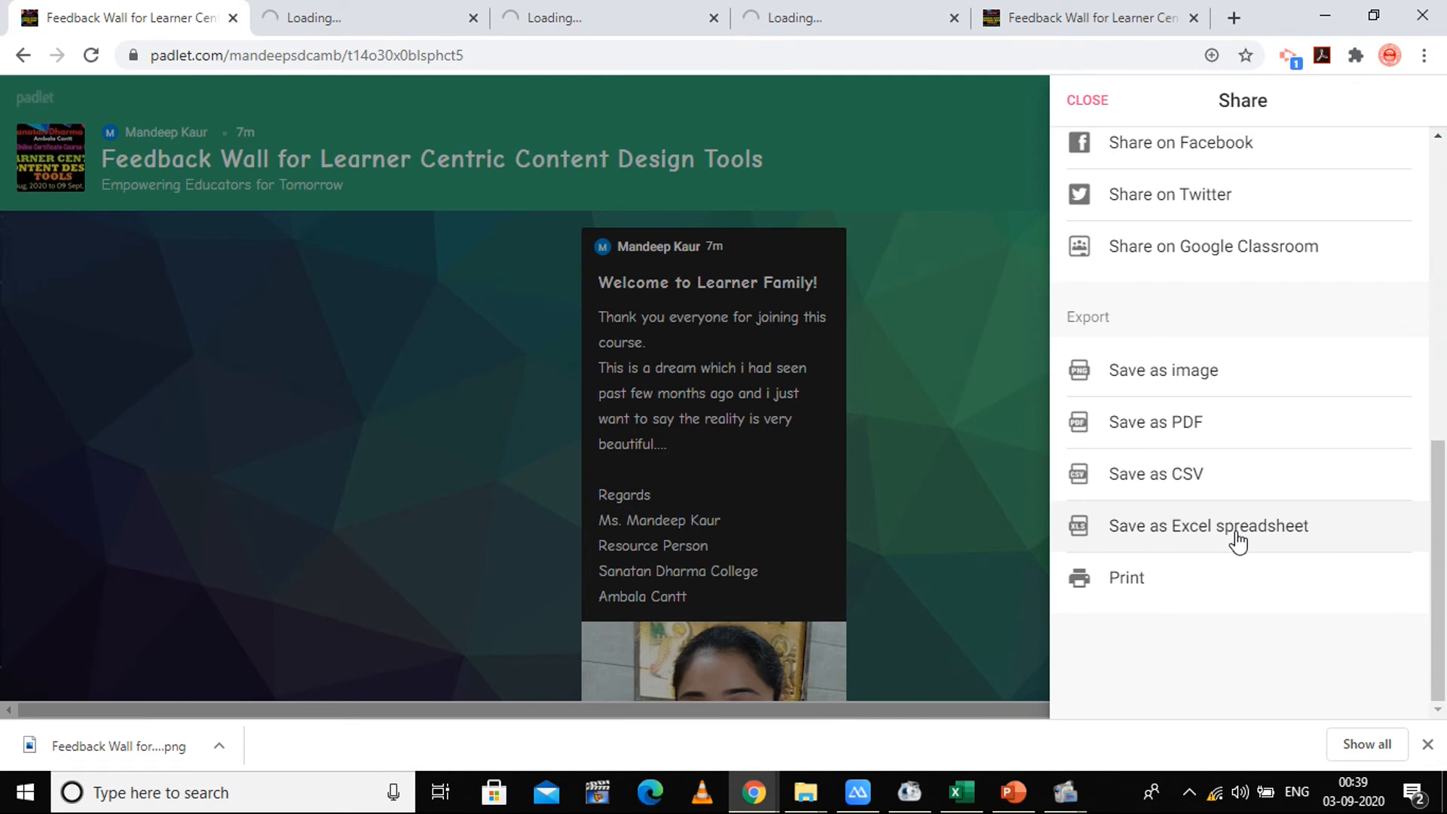
mouse_move(1144, 591)
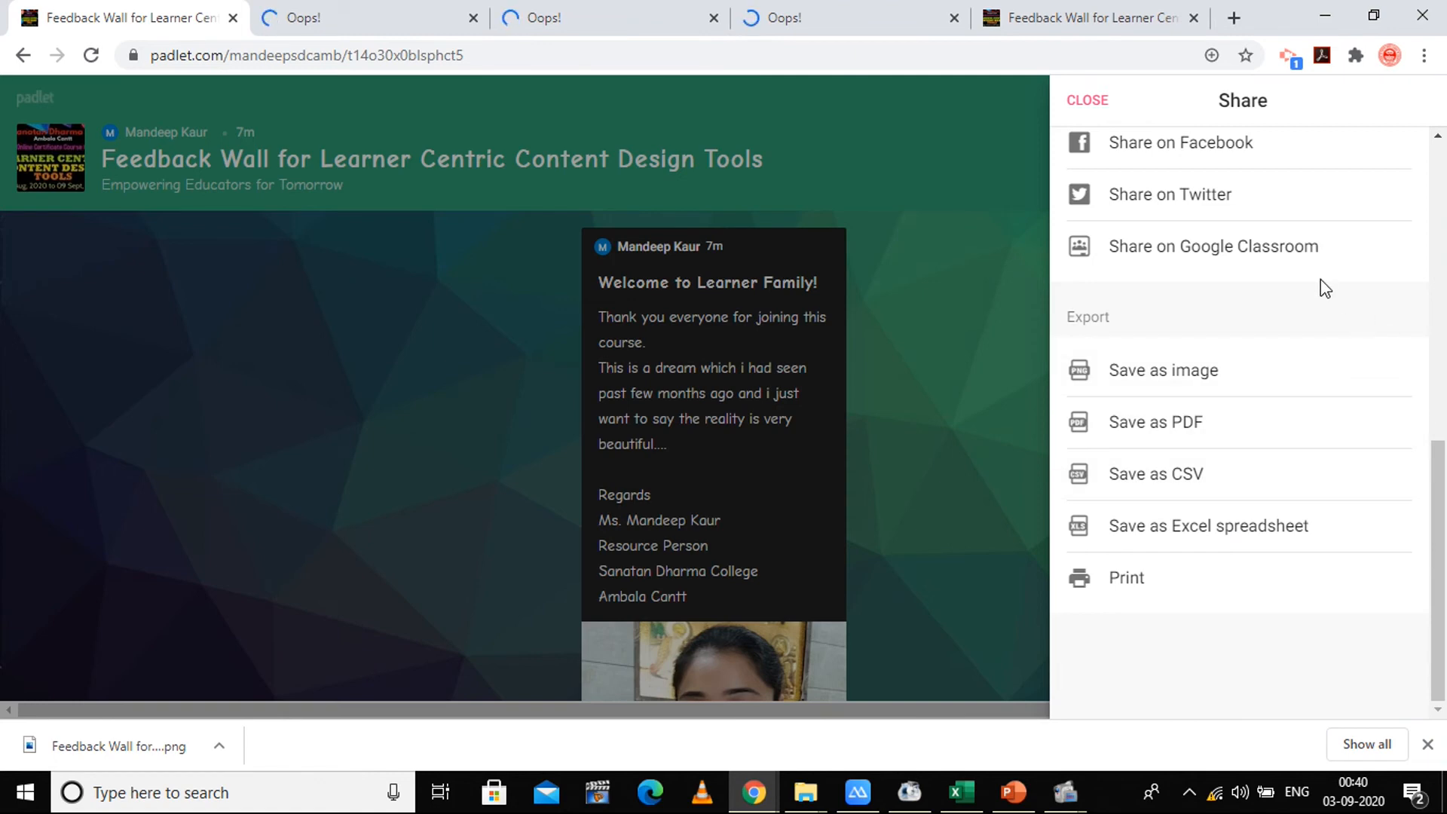
scroll(up, 3)
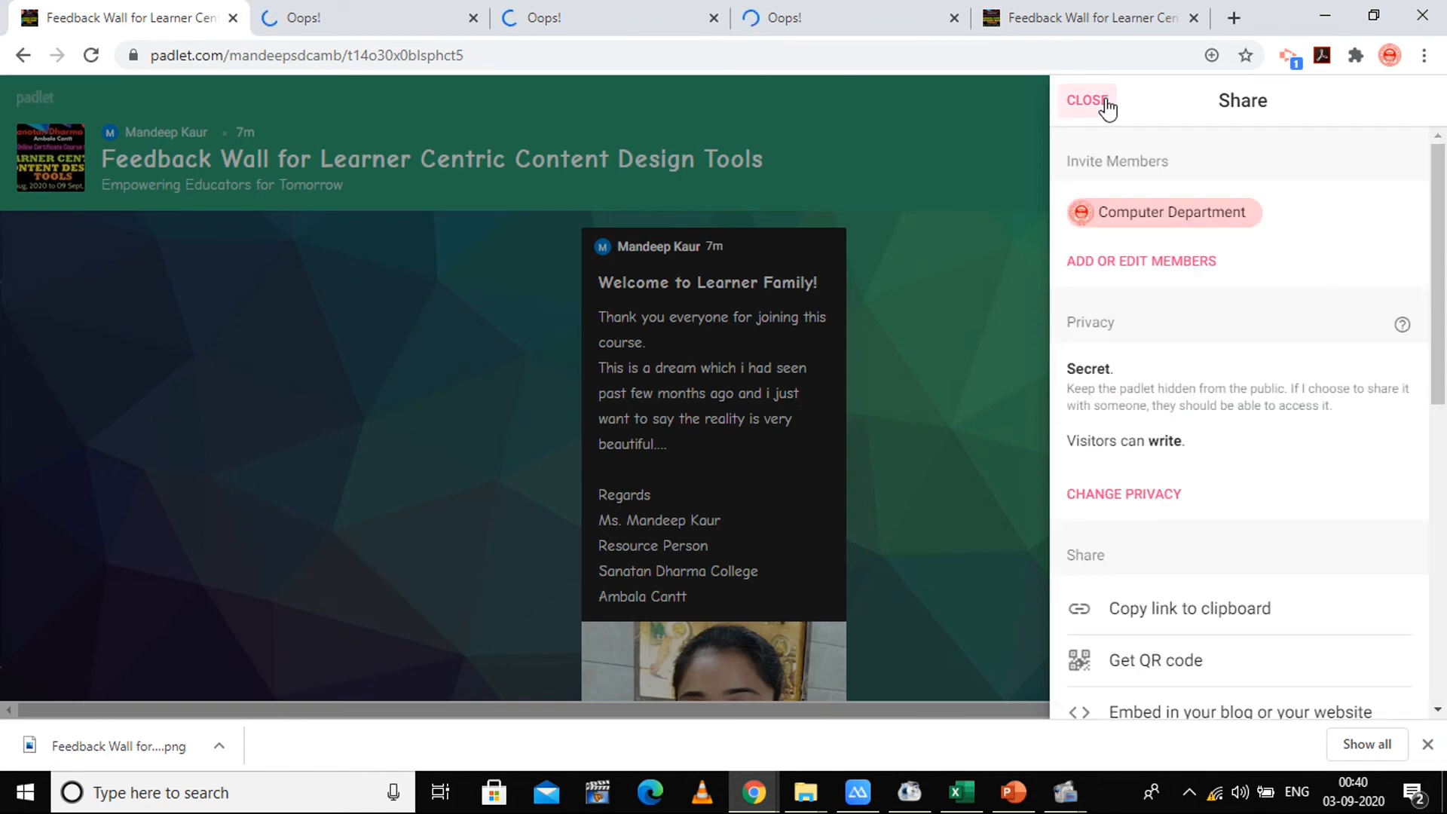
Step: Close Share and briefly view the wall's Modify settings
click(1084, 99)
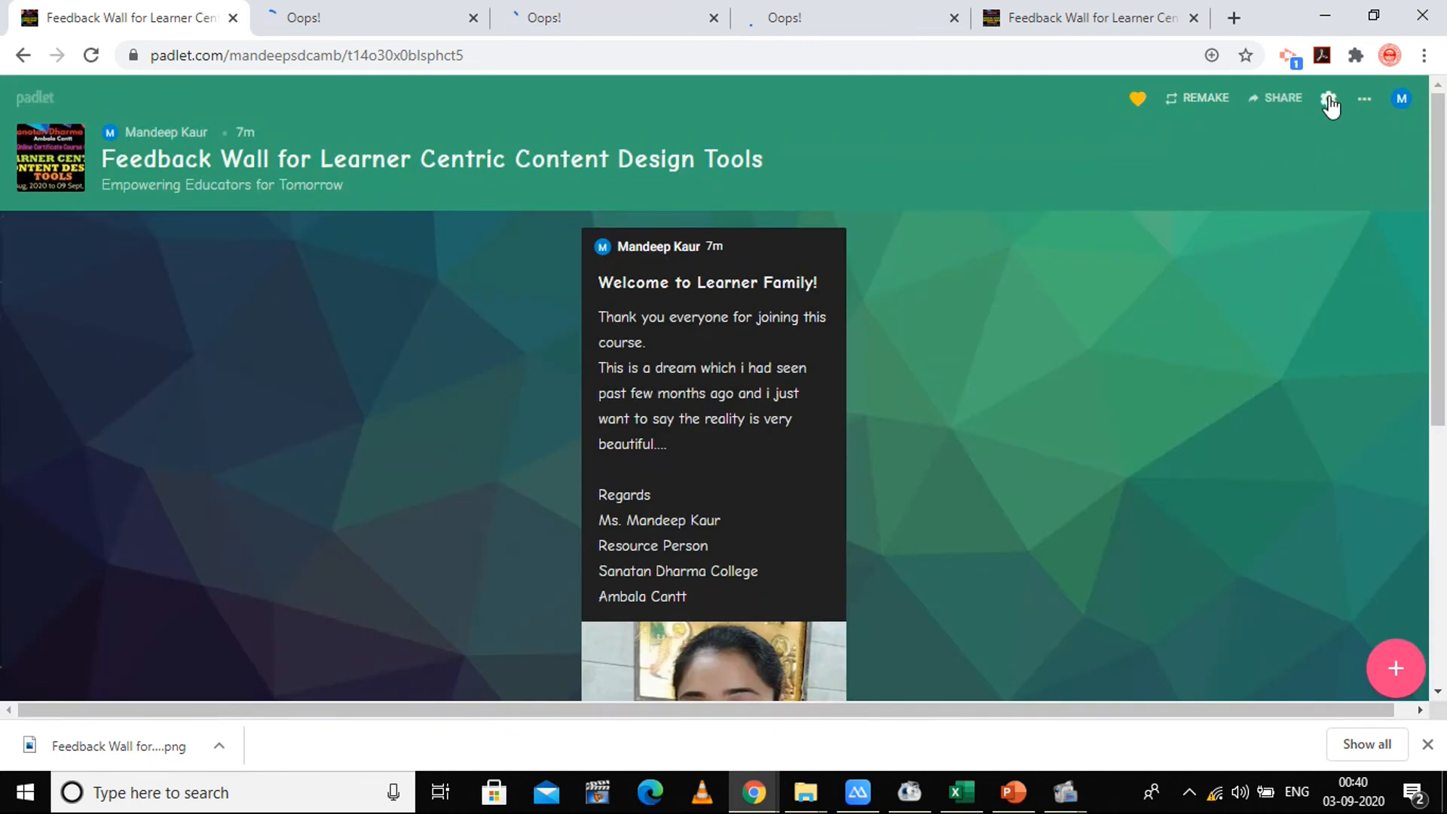
click(1330, 99)
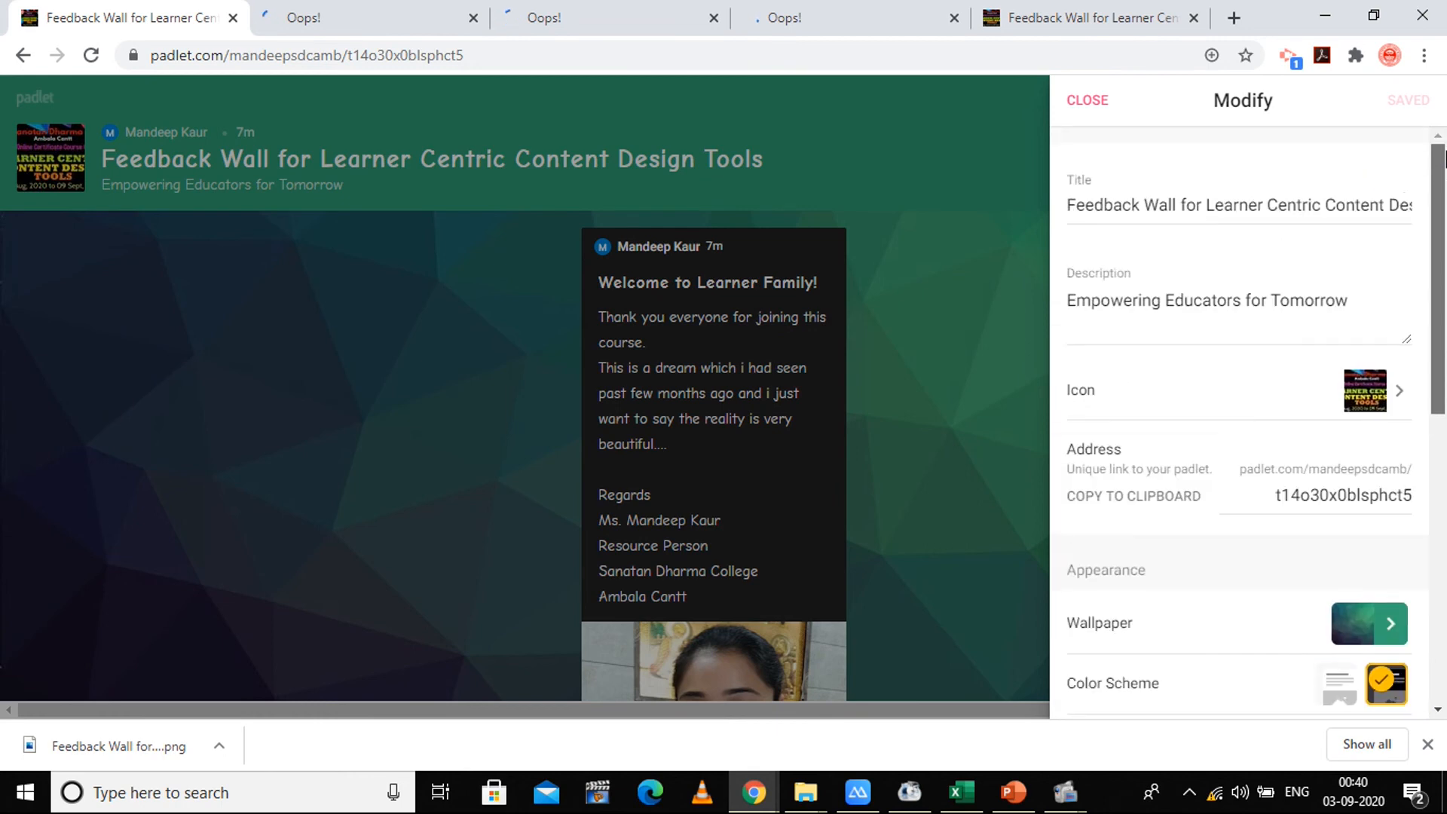
click(1087, 100)
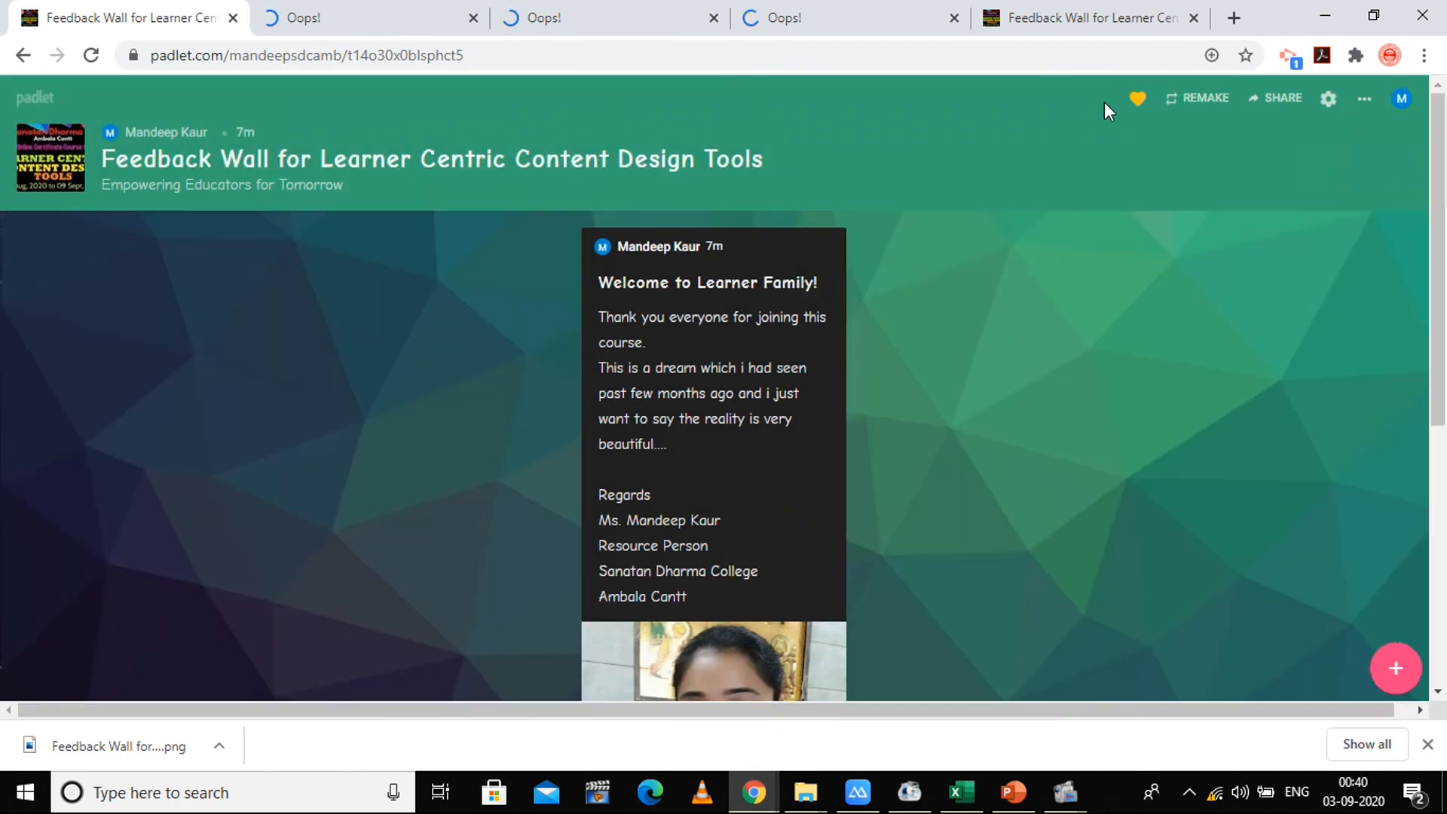
Step: Use the ... menu's Invite people option, close it, and reopen the extra actions list
click(1365, 100)
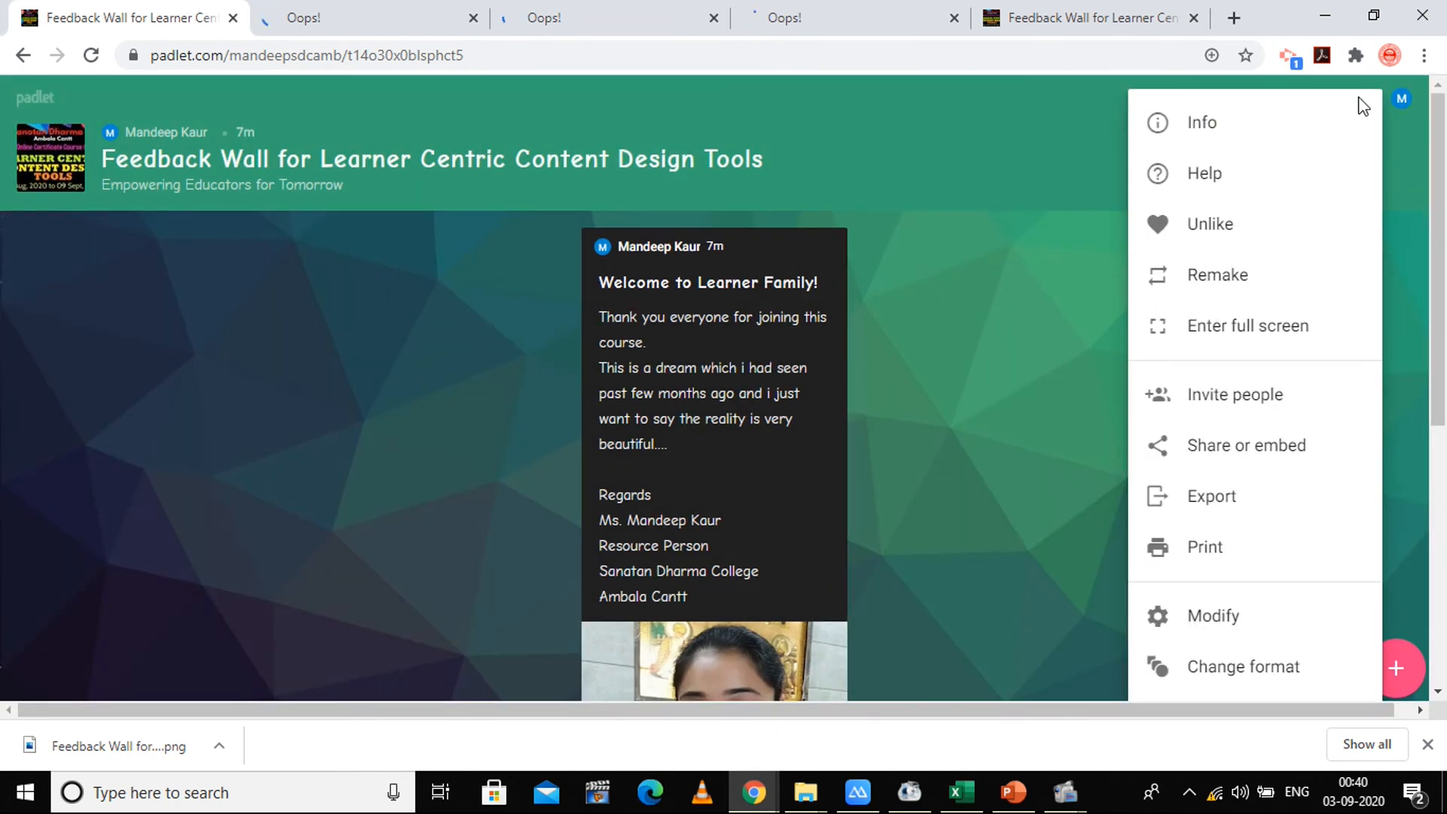
mouse_move(1274, 166)
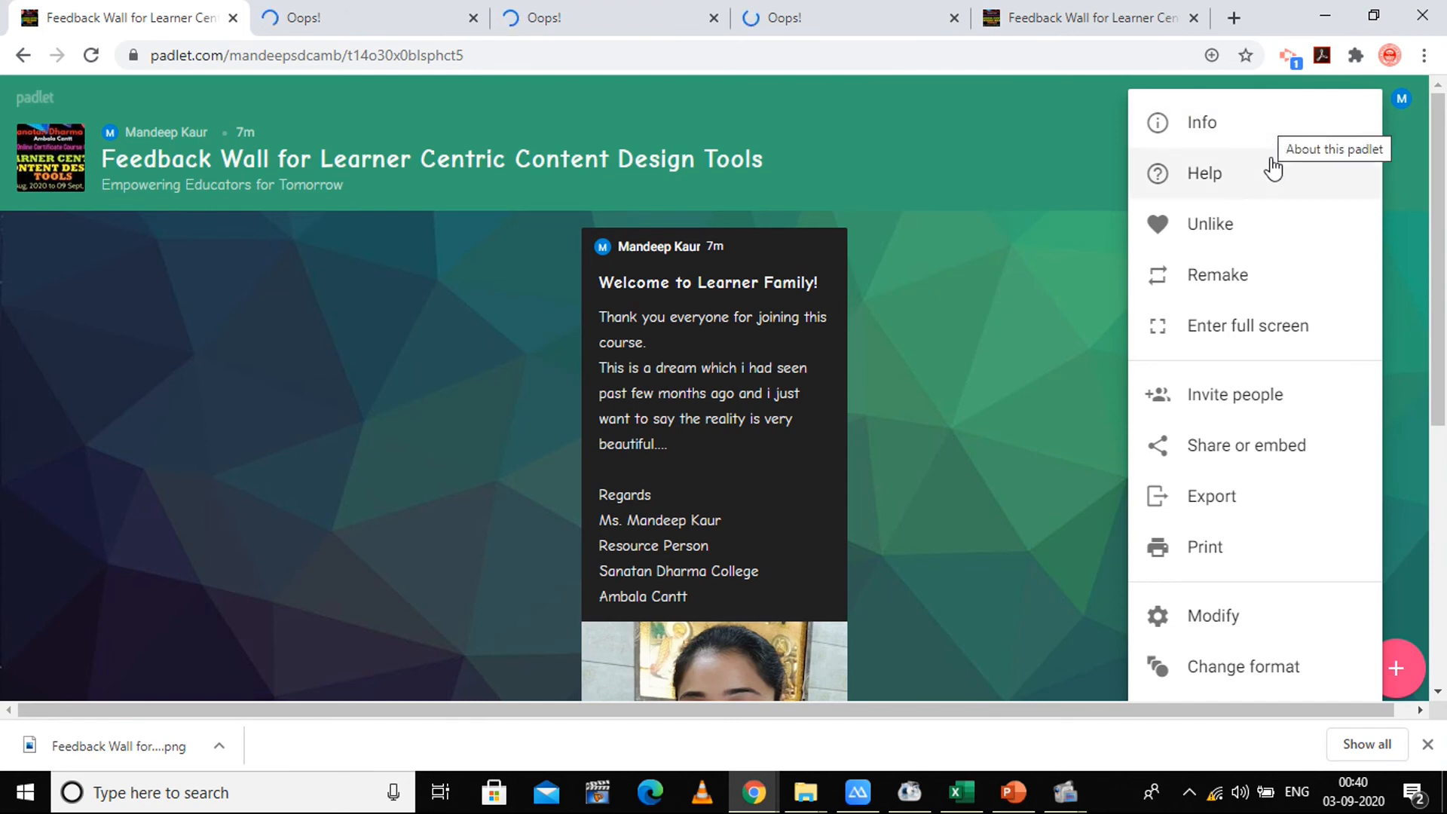
mouse_move(1277, 269)
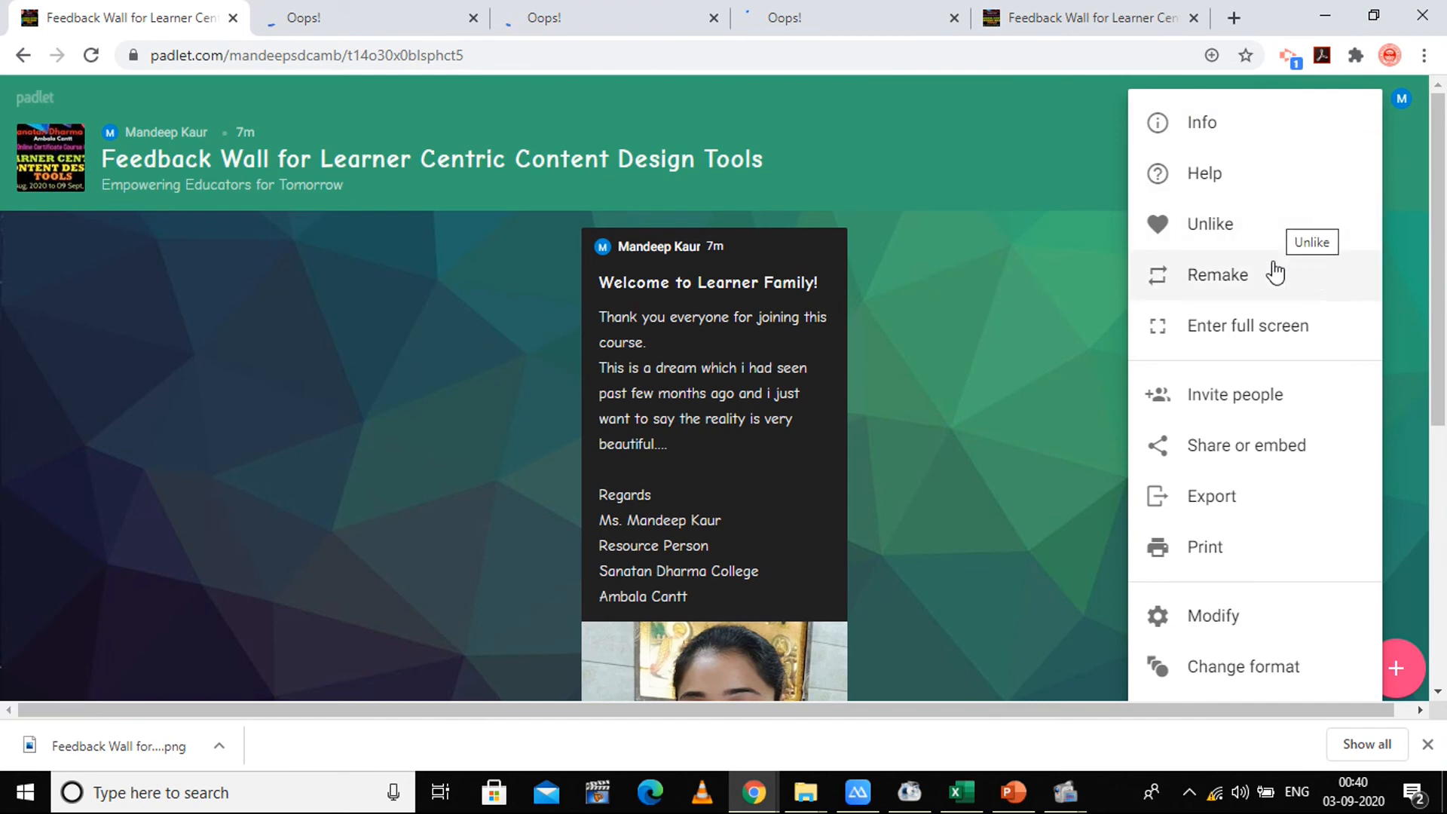
mouse_move(1296, 347)
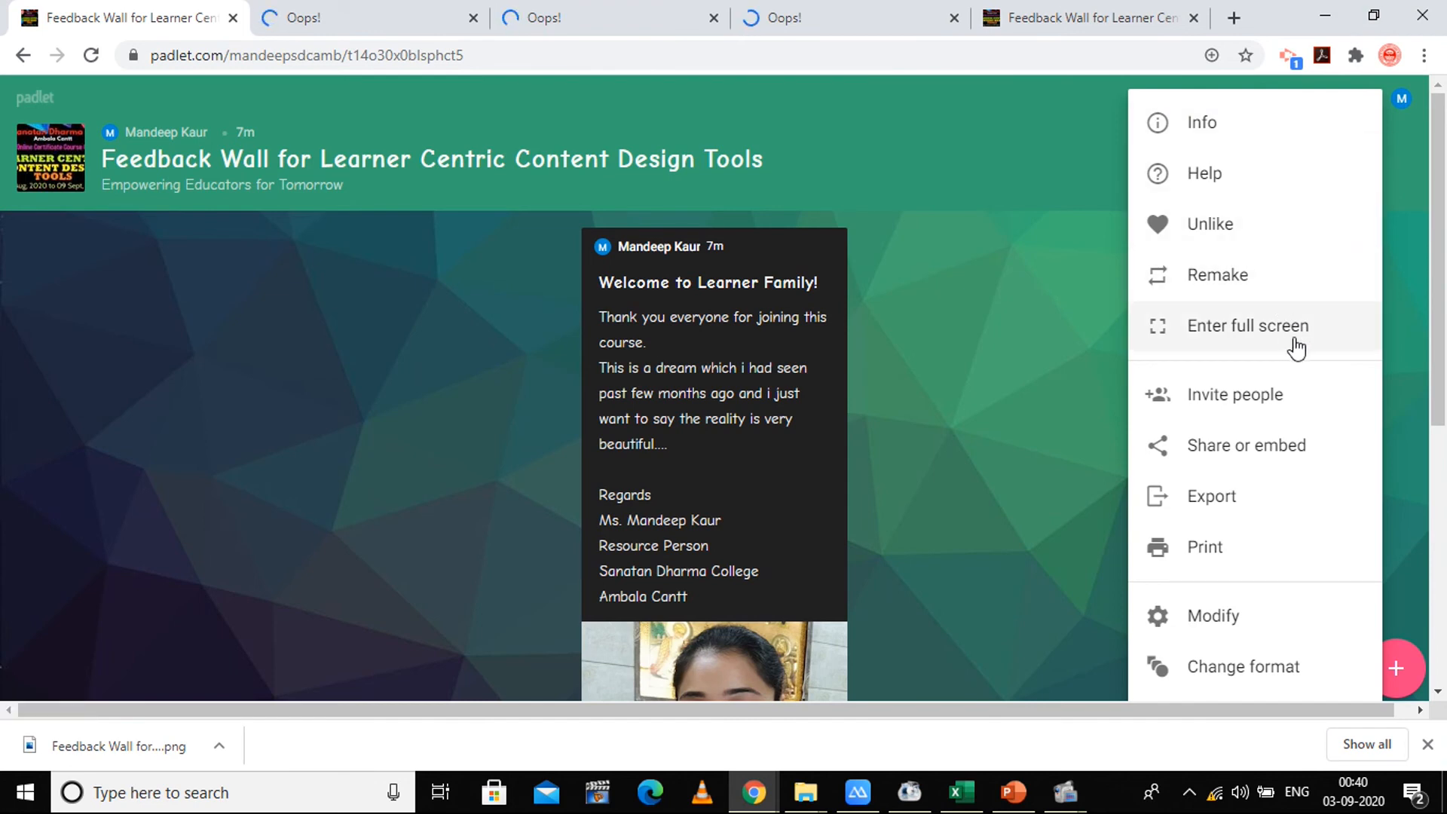
mouse_move(1288, 440)
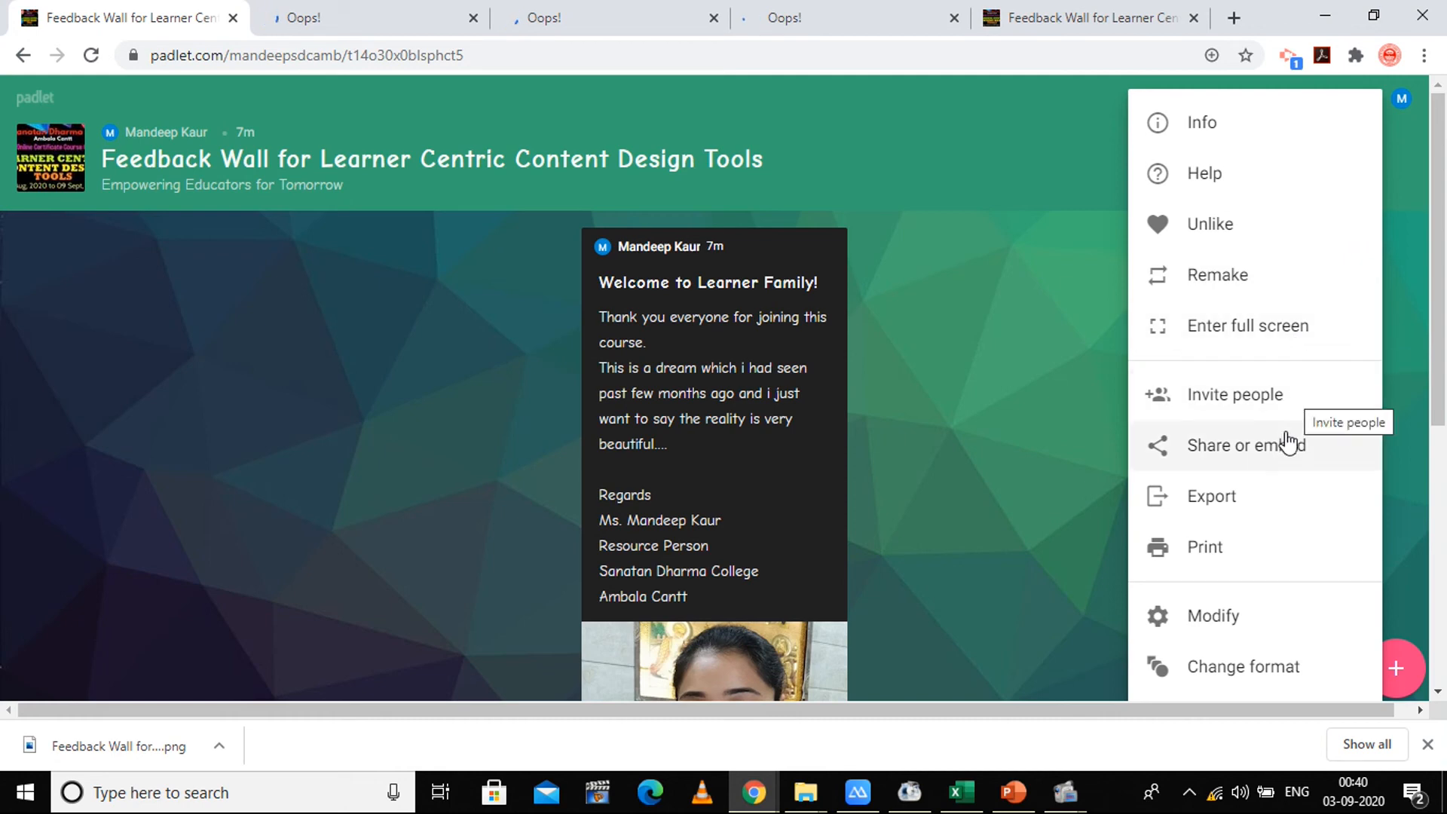
click(1246, 445)
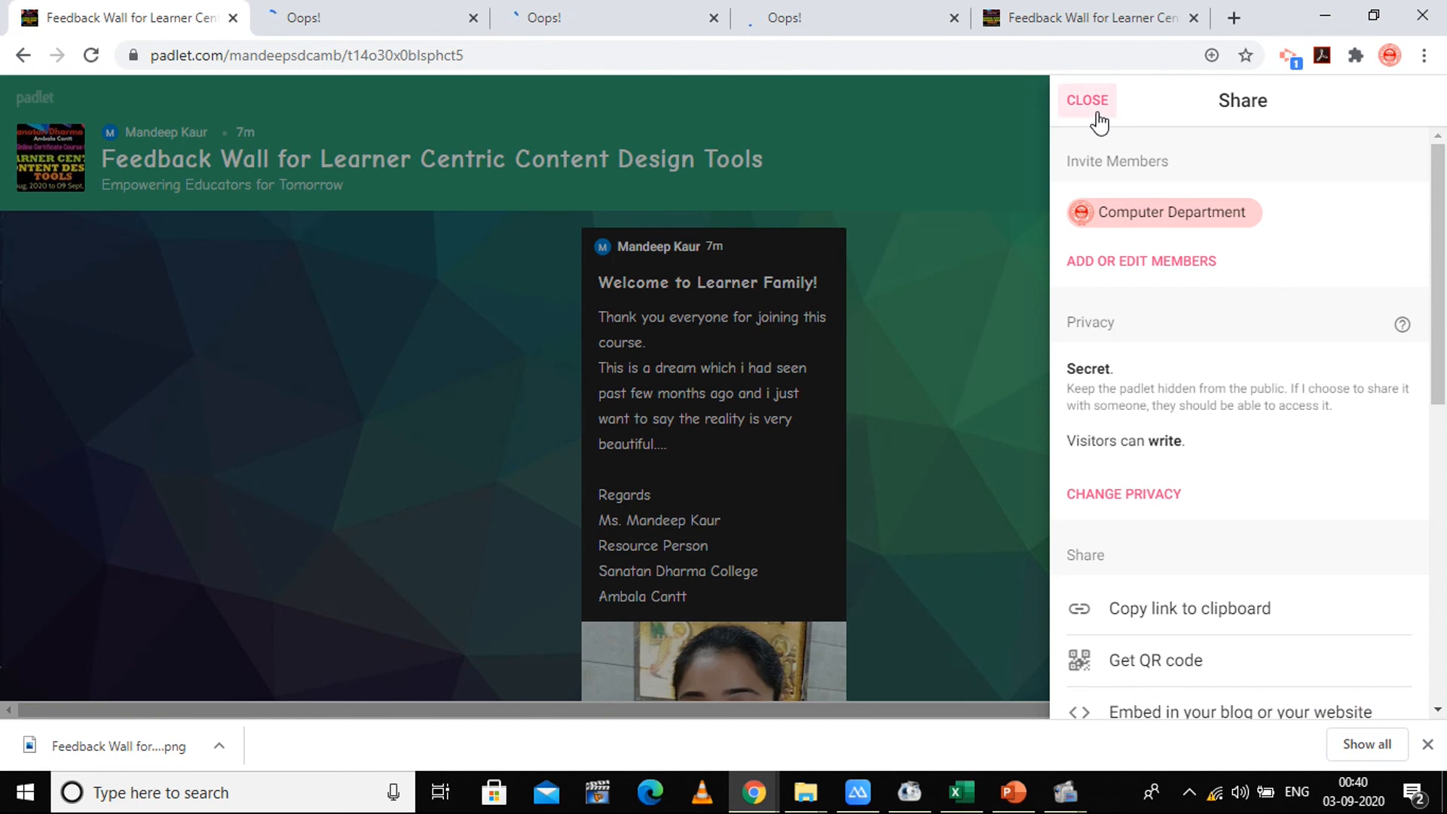
click(1087, 99)
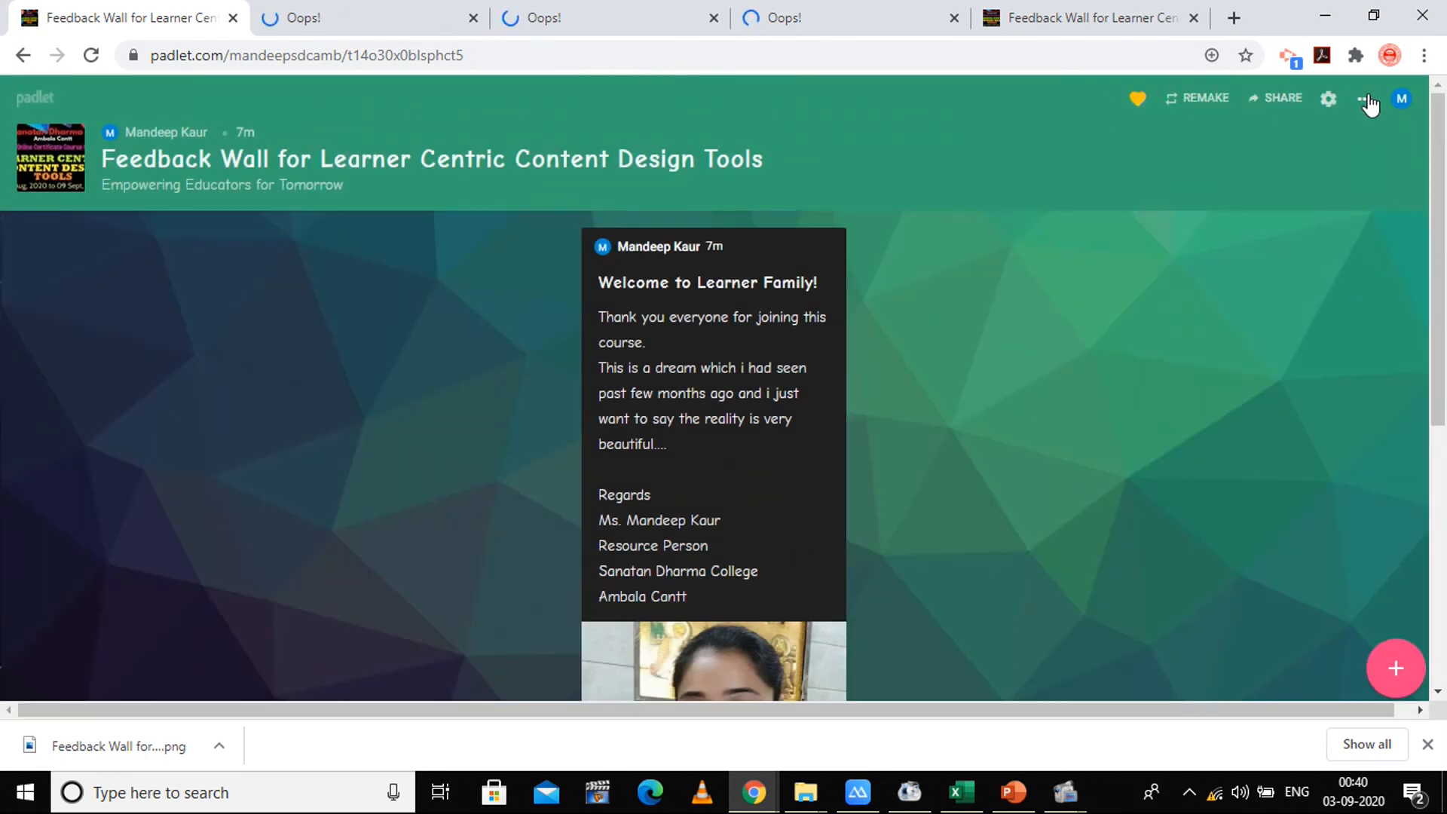
click(1370, 99)
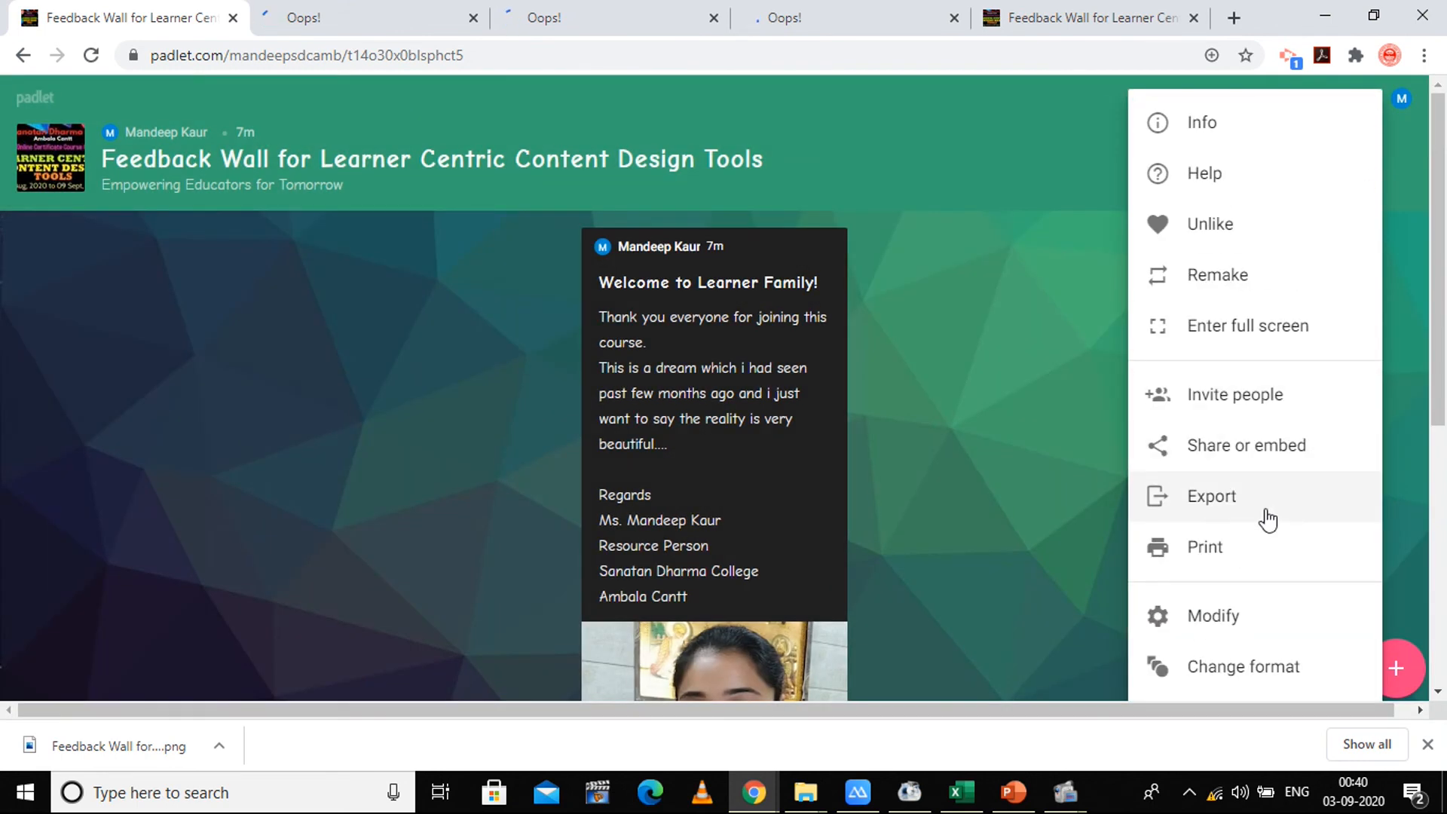
mouse_move(1260, 622)
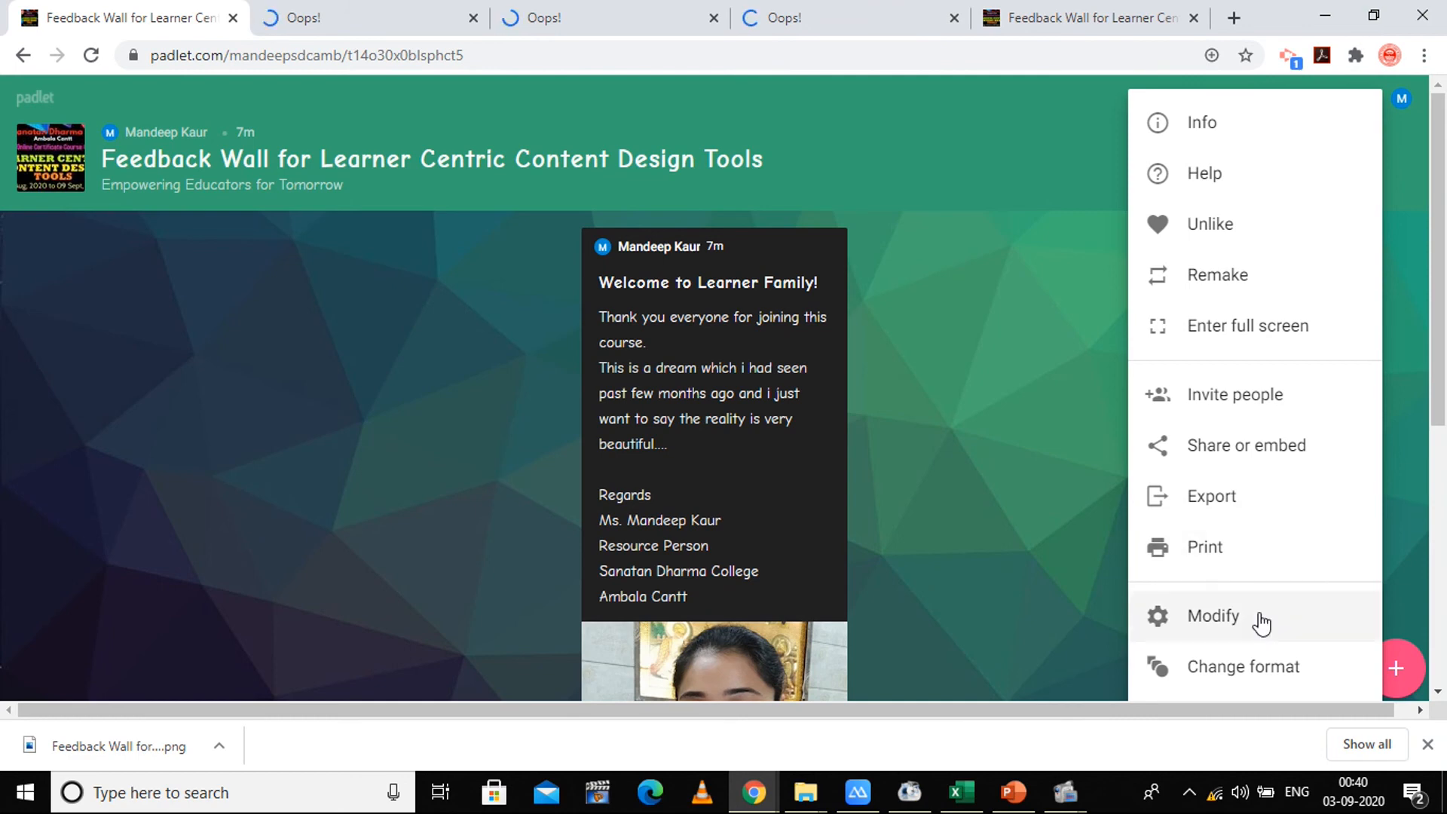
mouse_move(1262, 678)
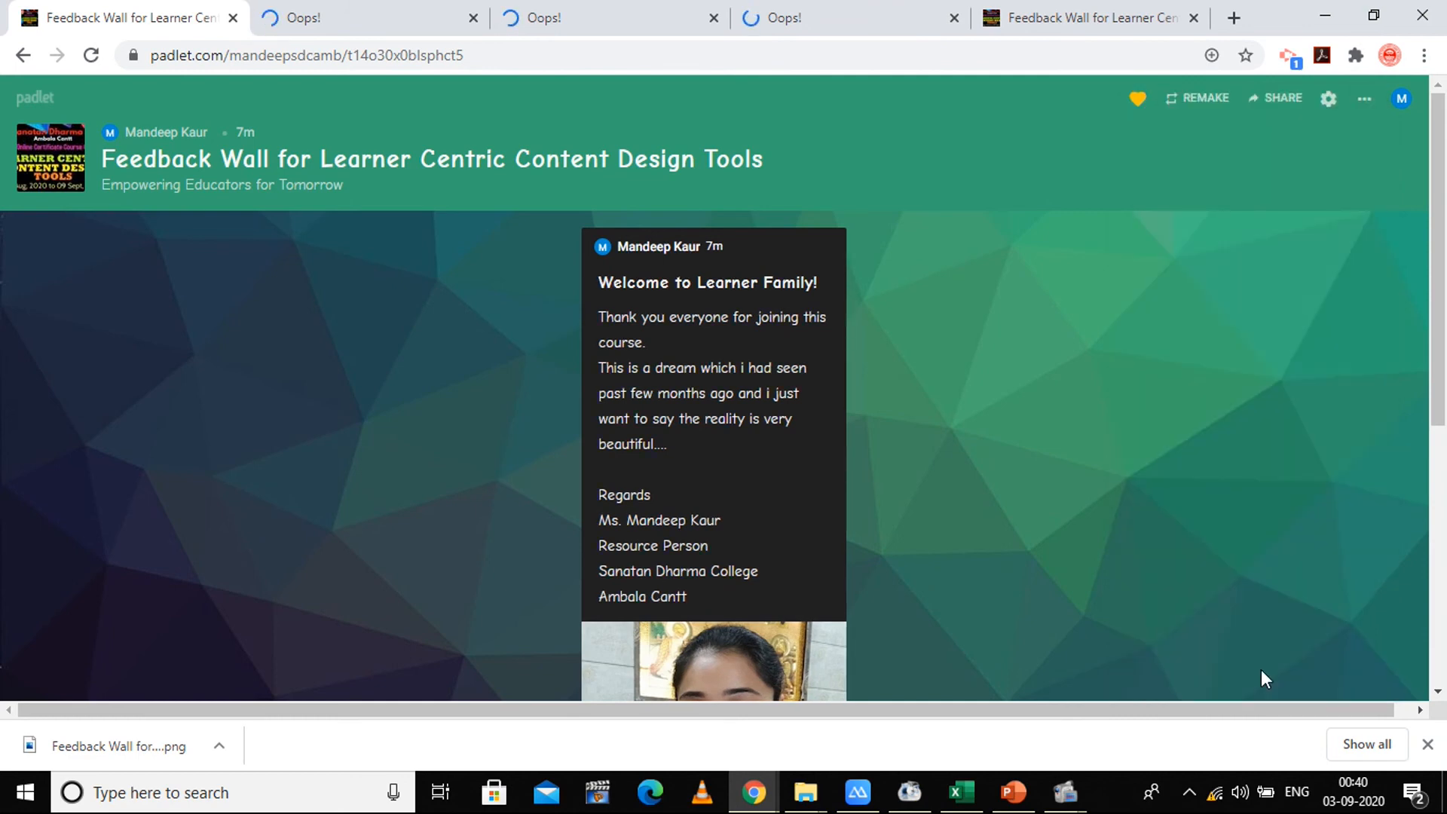
mouse_move(1274, 208)
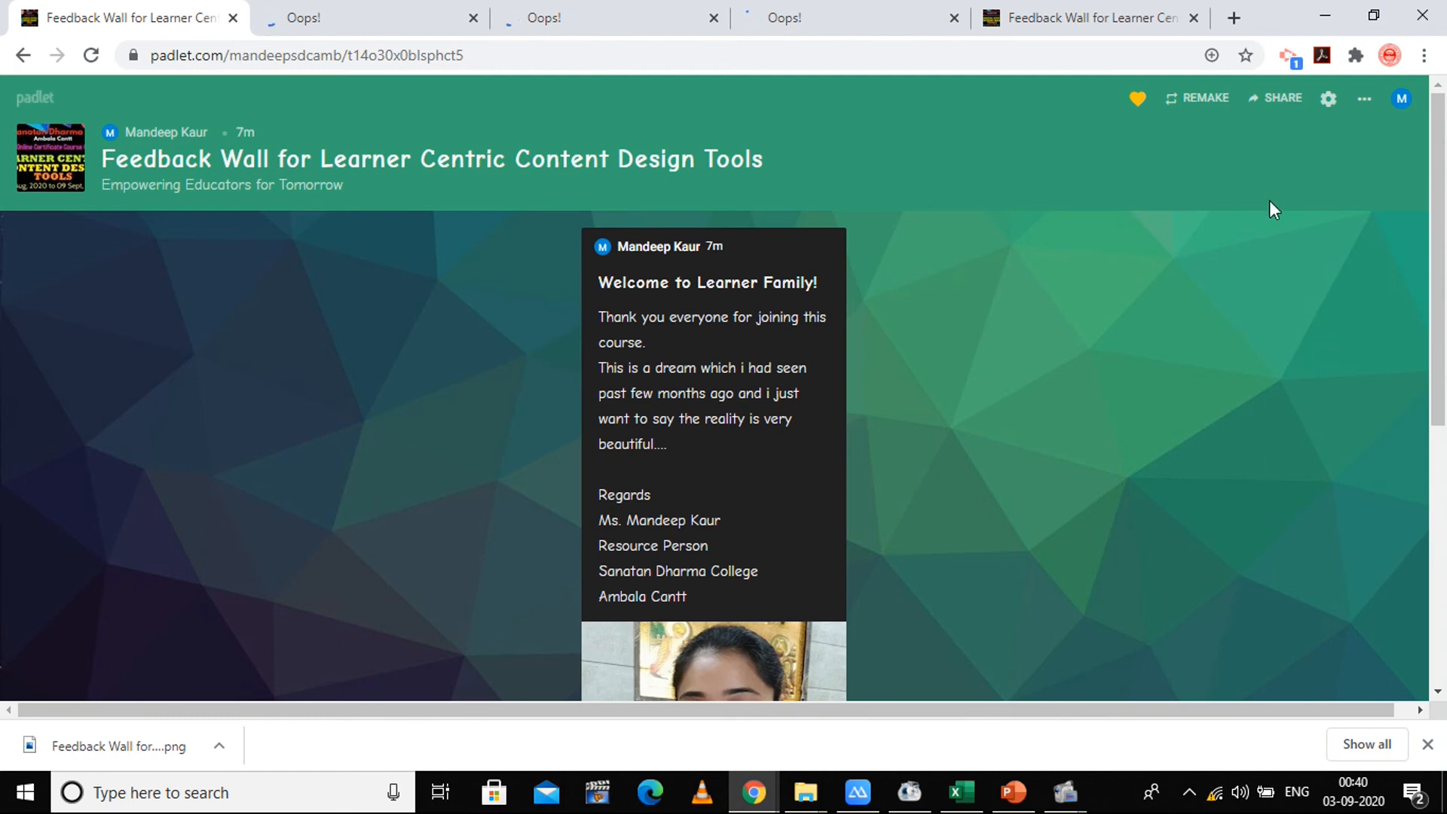
mouse_move(1401, 100)
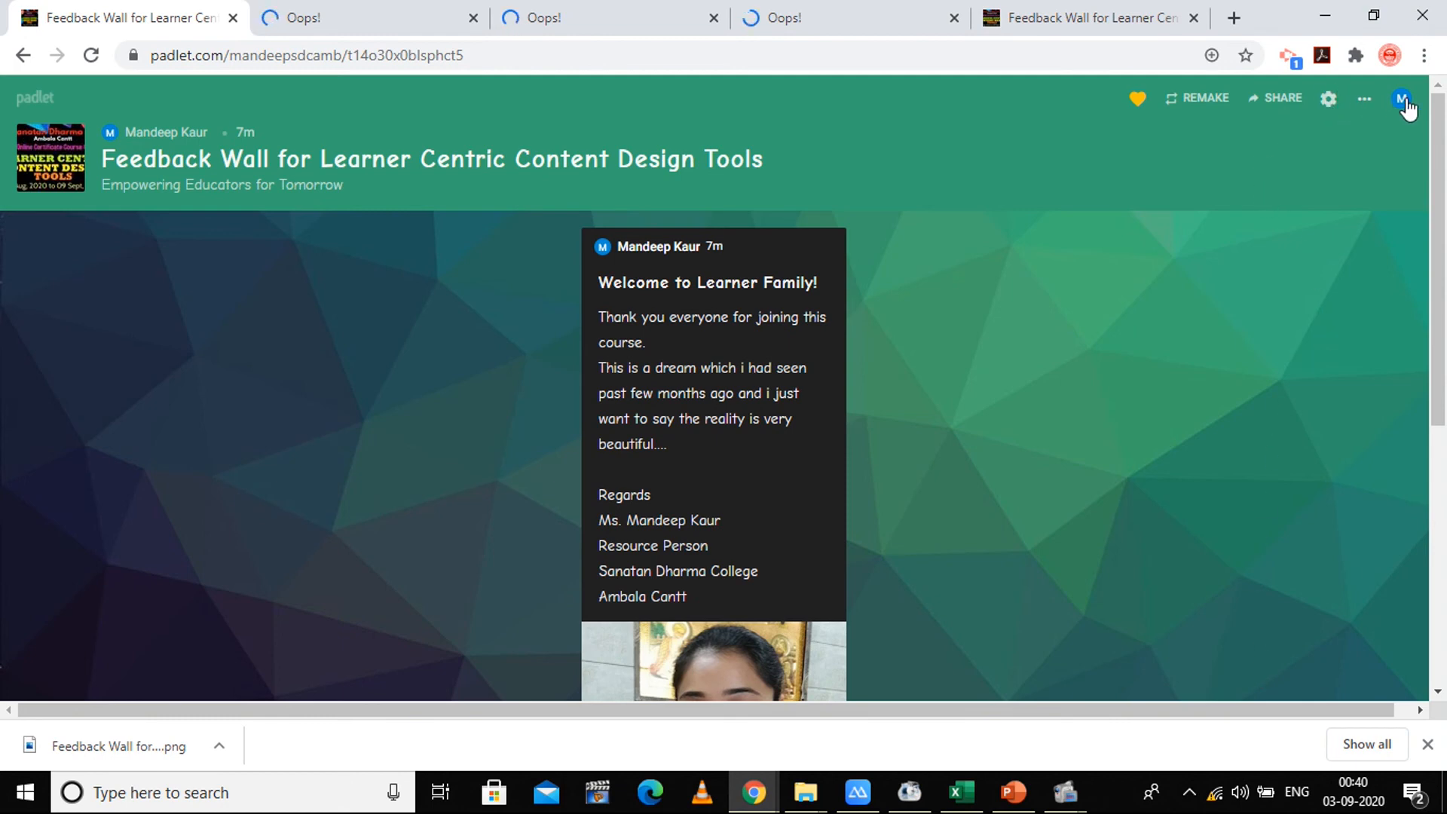
click(1401, 100)
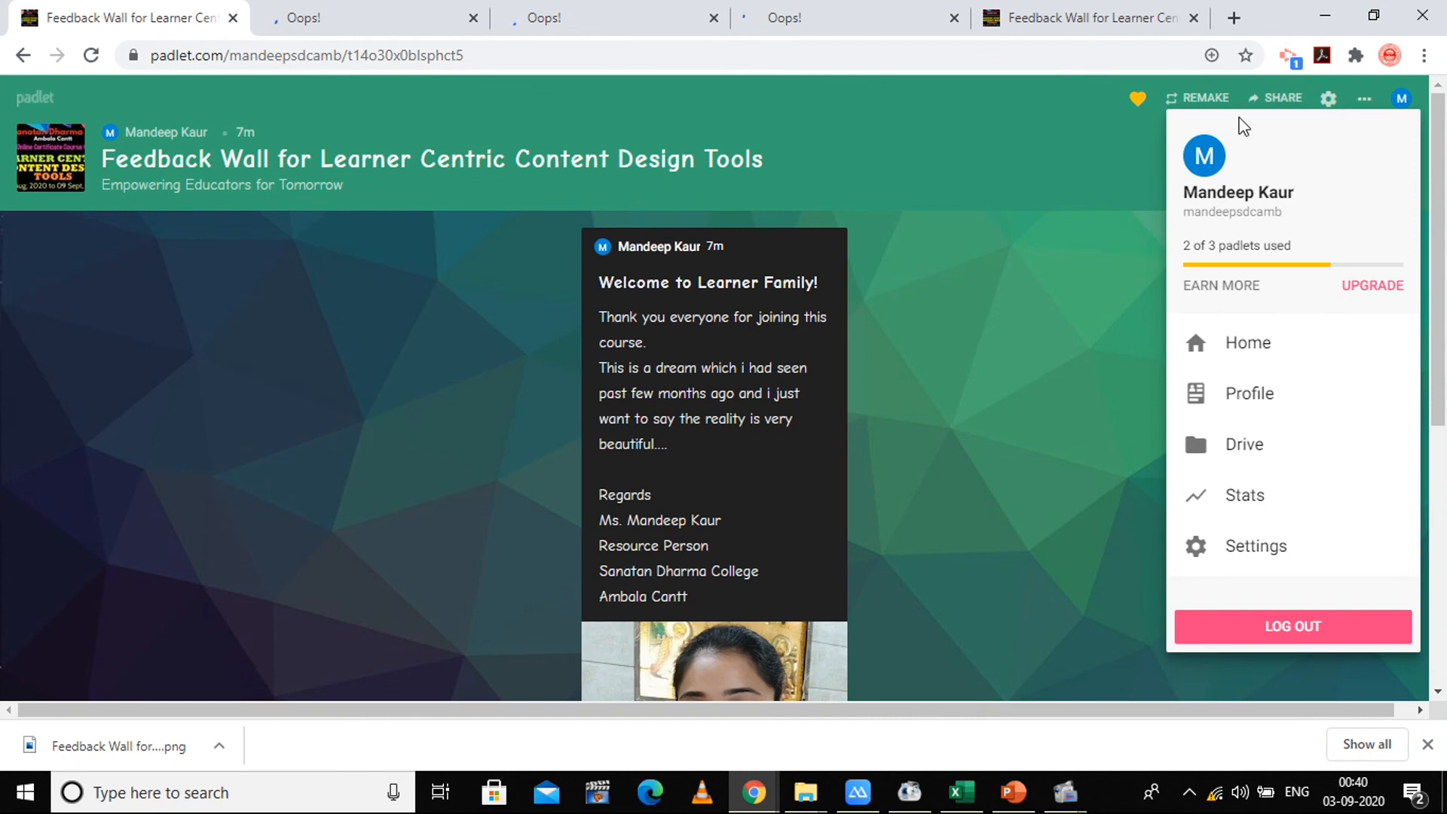
mouse_move(1327, 265)
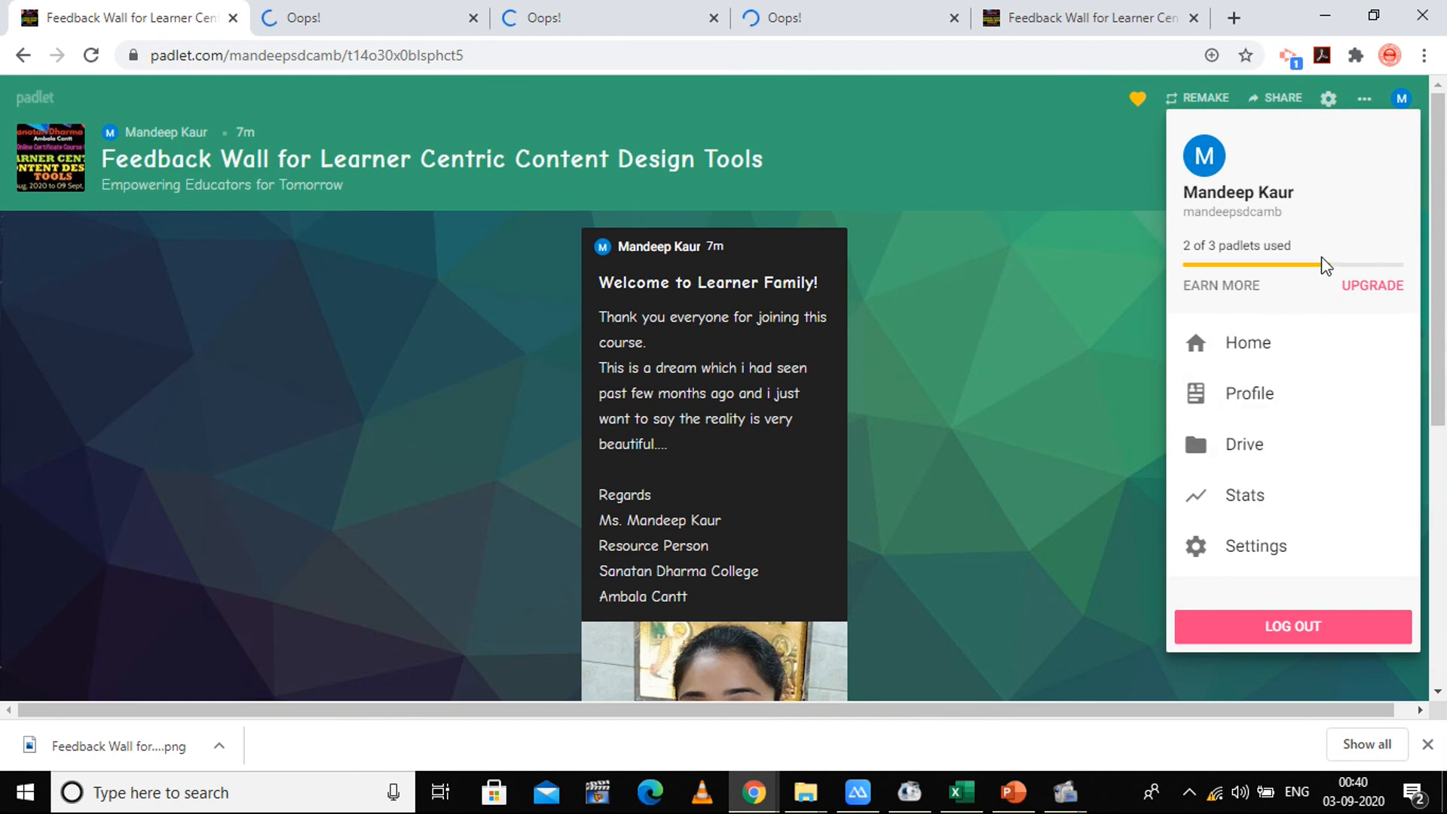
mouse_move(1298, 284)
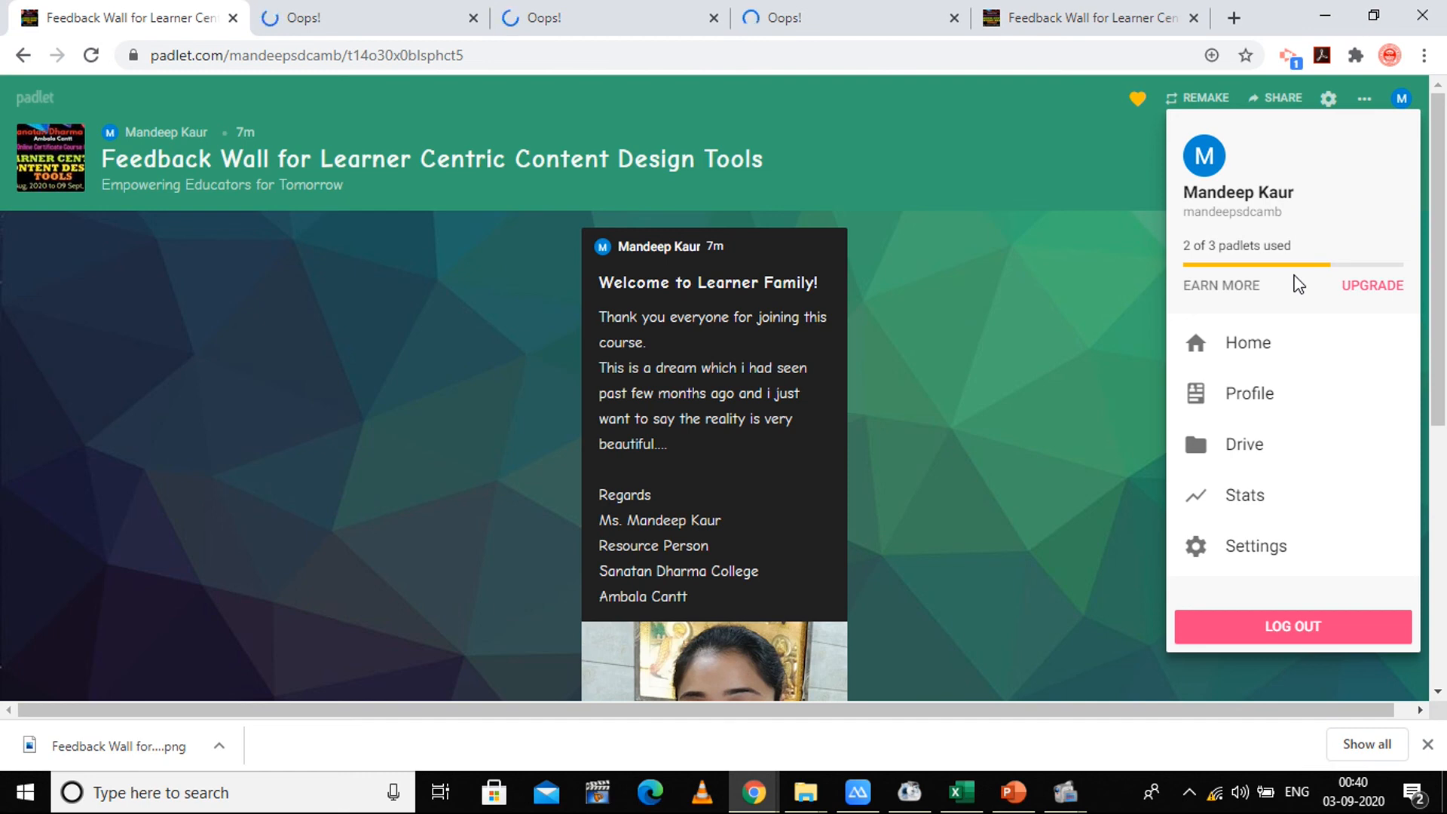
mouse_move(1277, 290)
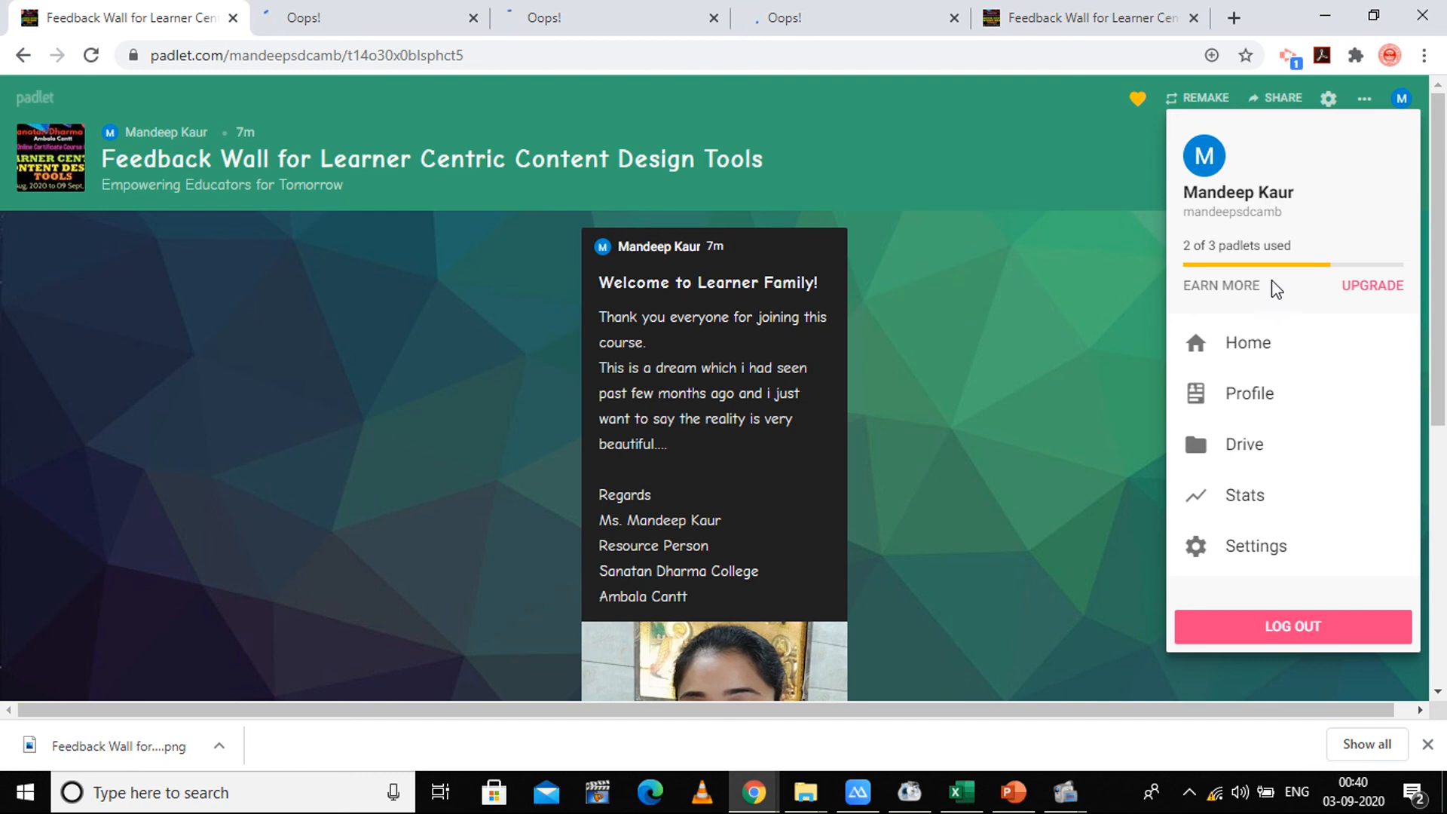
mouse_move(1021, 201)
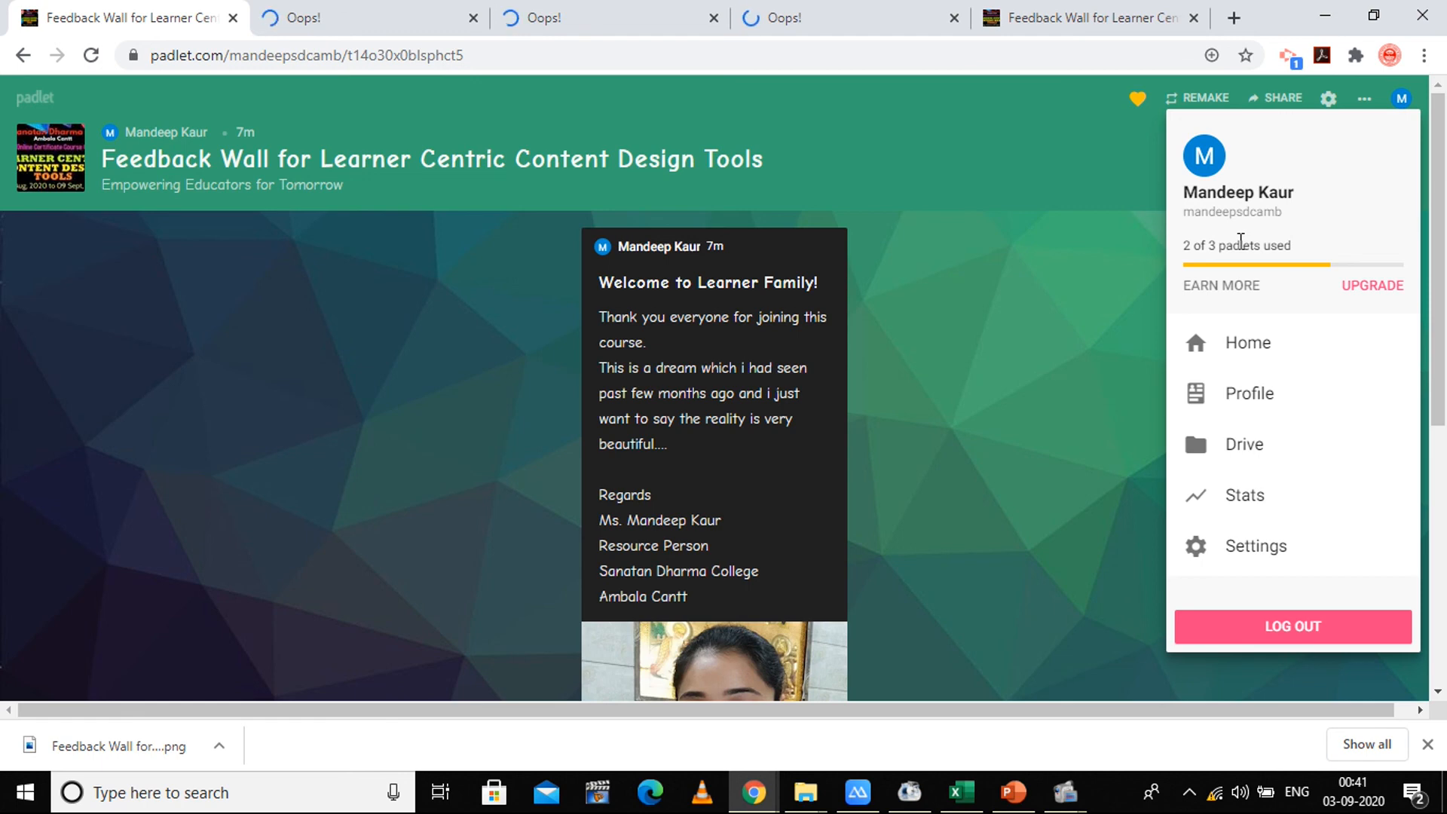
mouse_move(1131, 308)
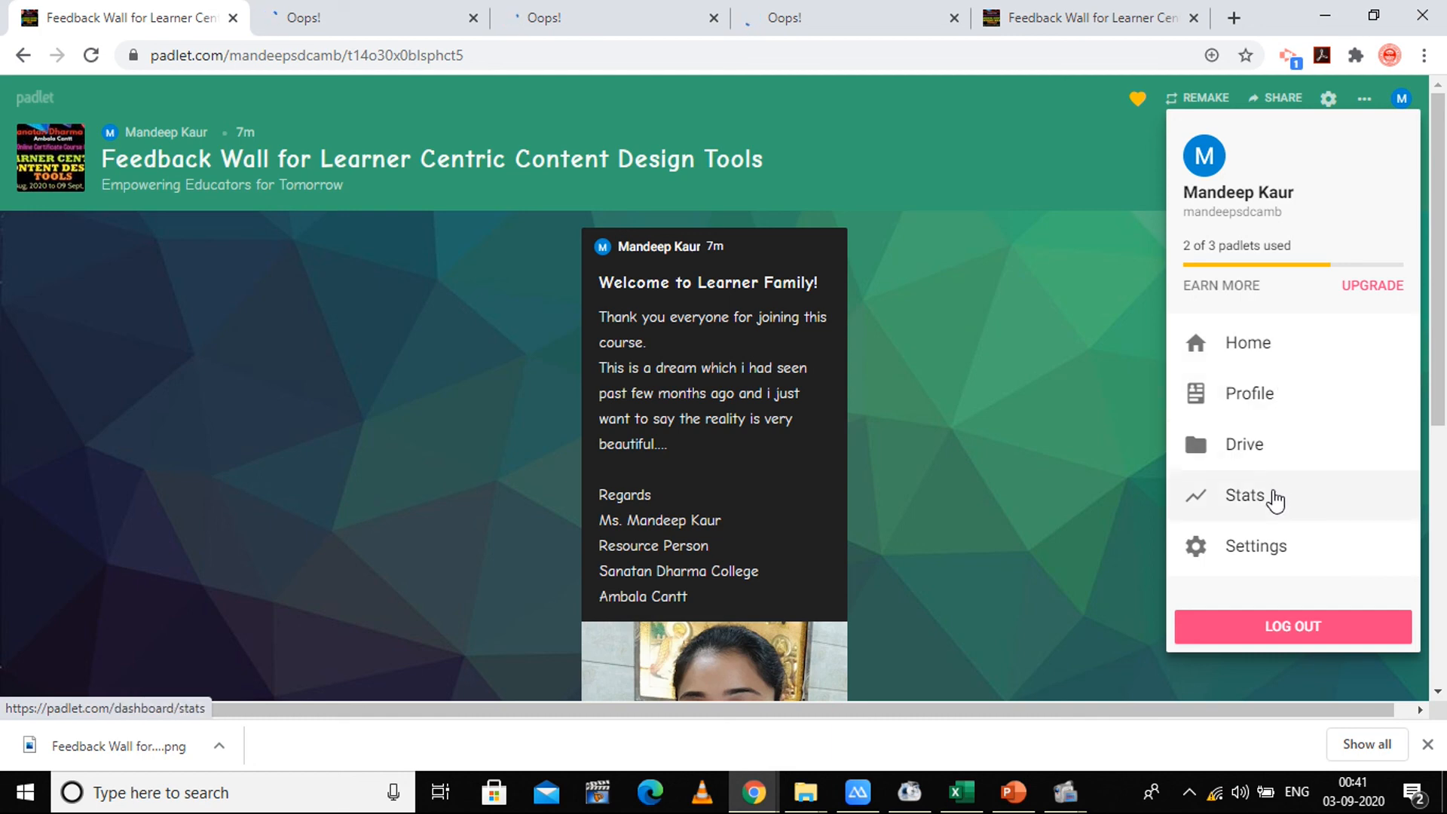
mouse_move(1295, 672)
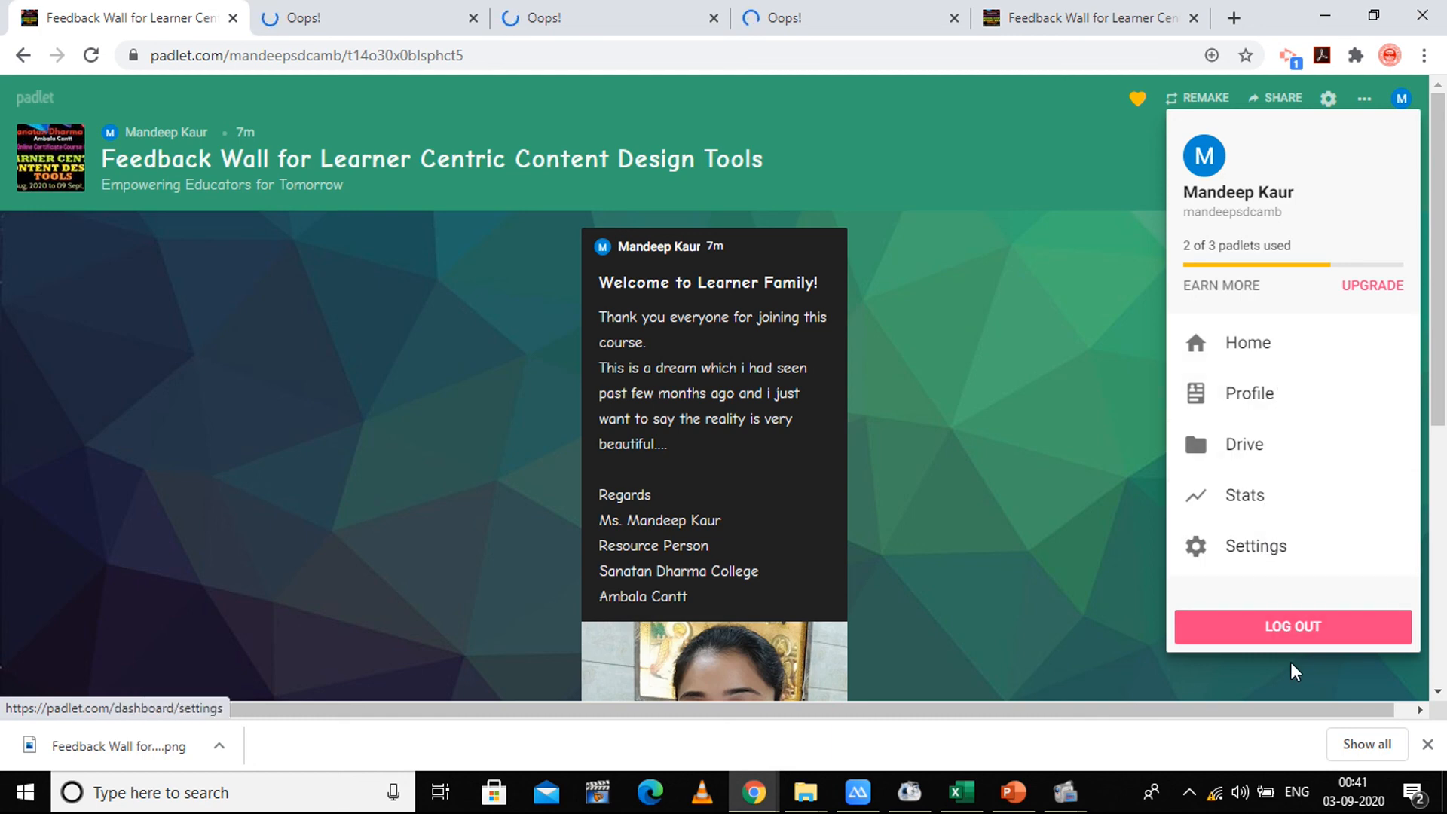
mouse_move(1292, 627)
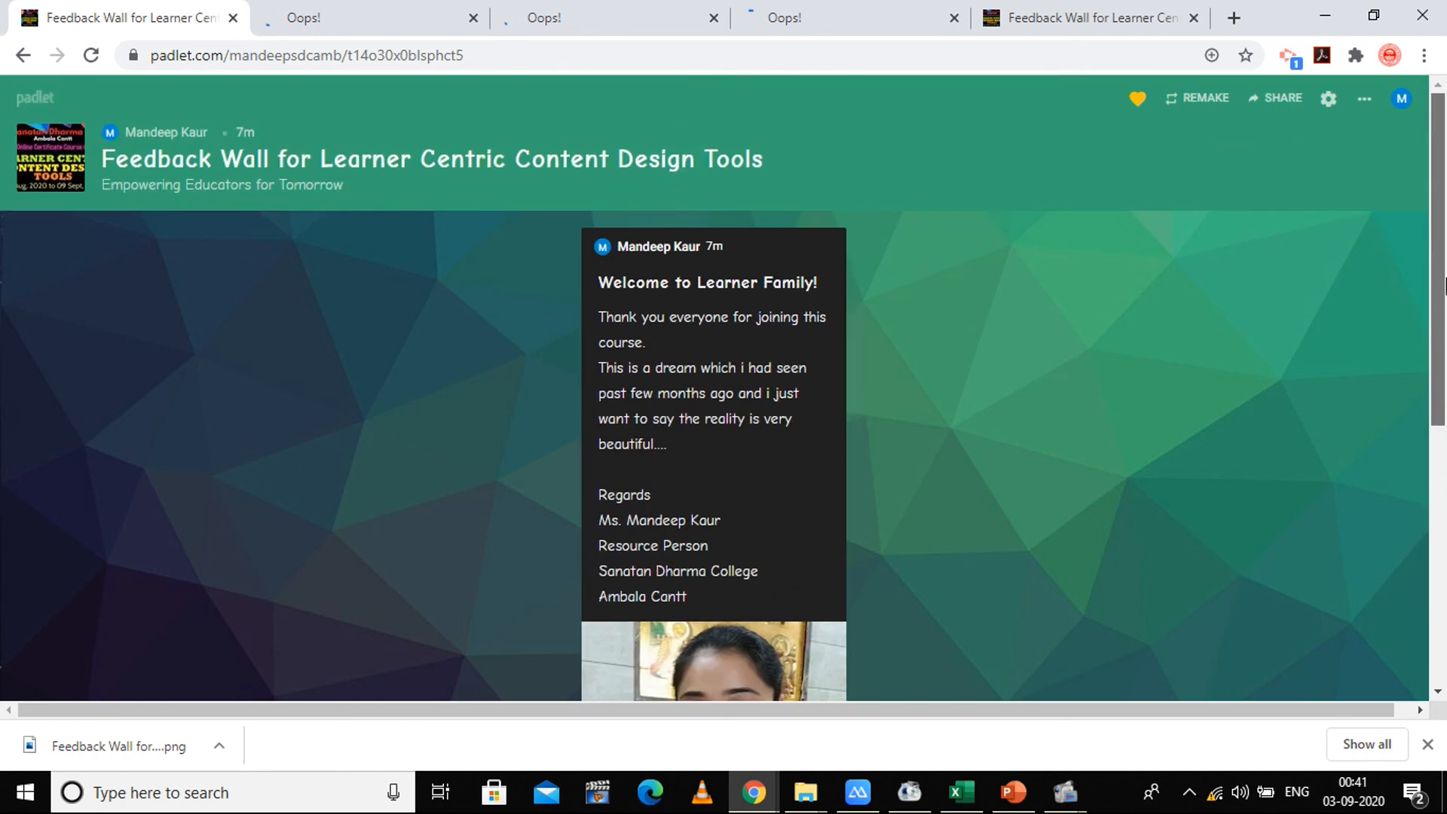
mouse_move(690, 524)
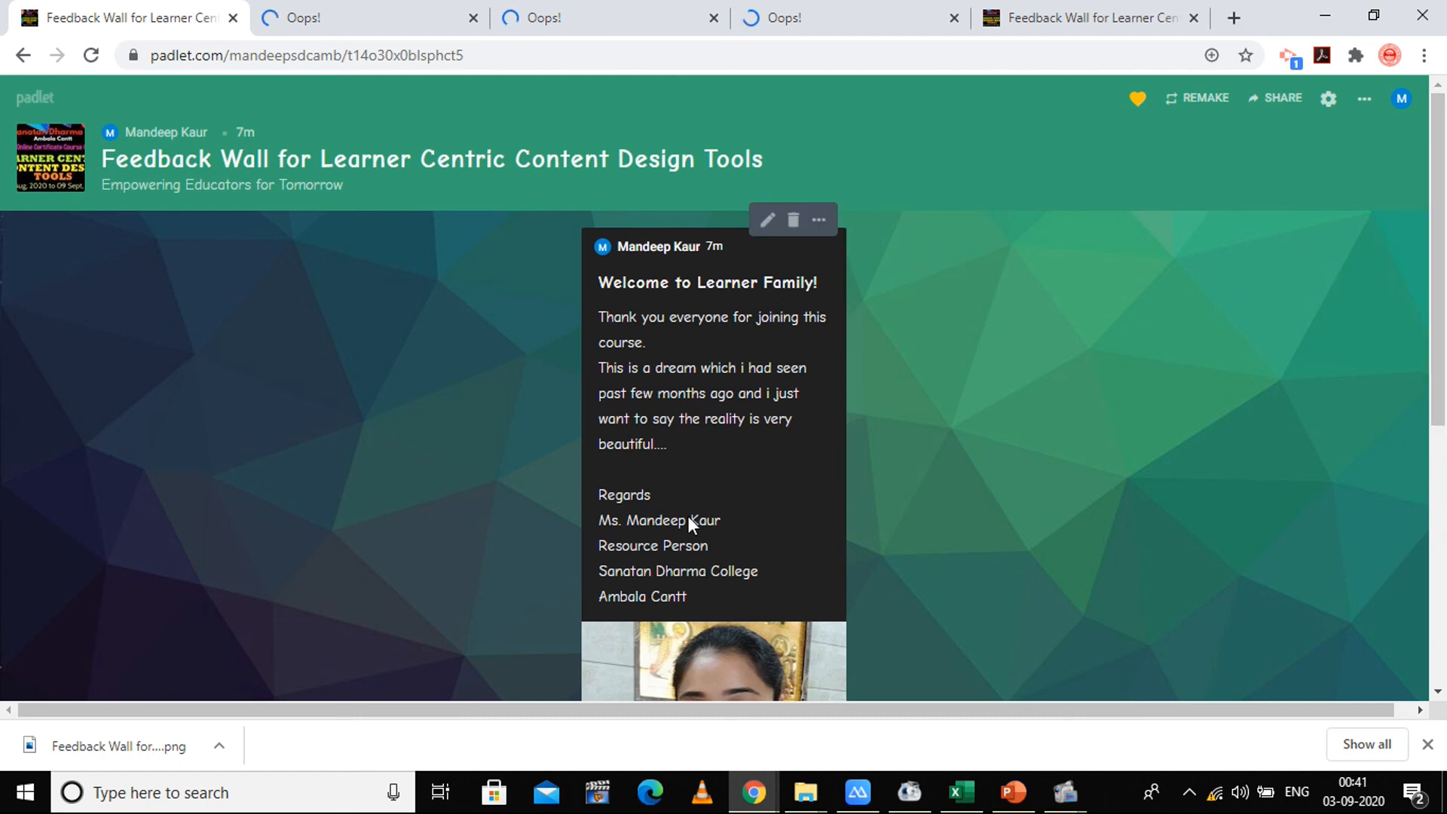
mouse_move(1108, 348)
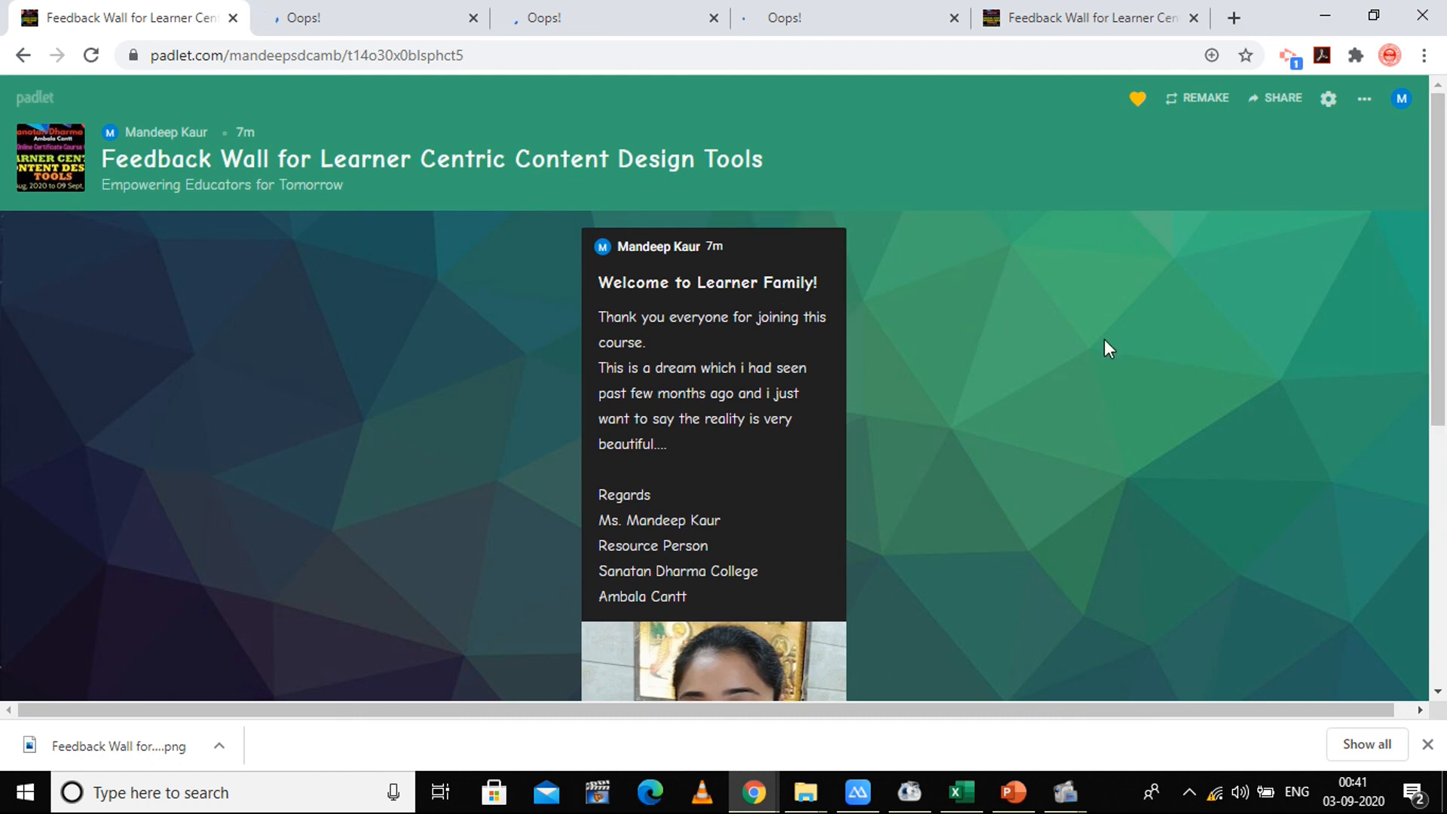